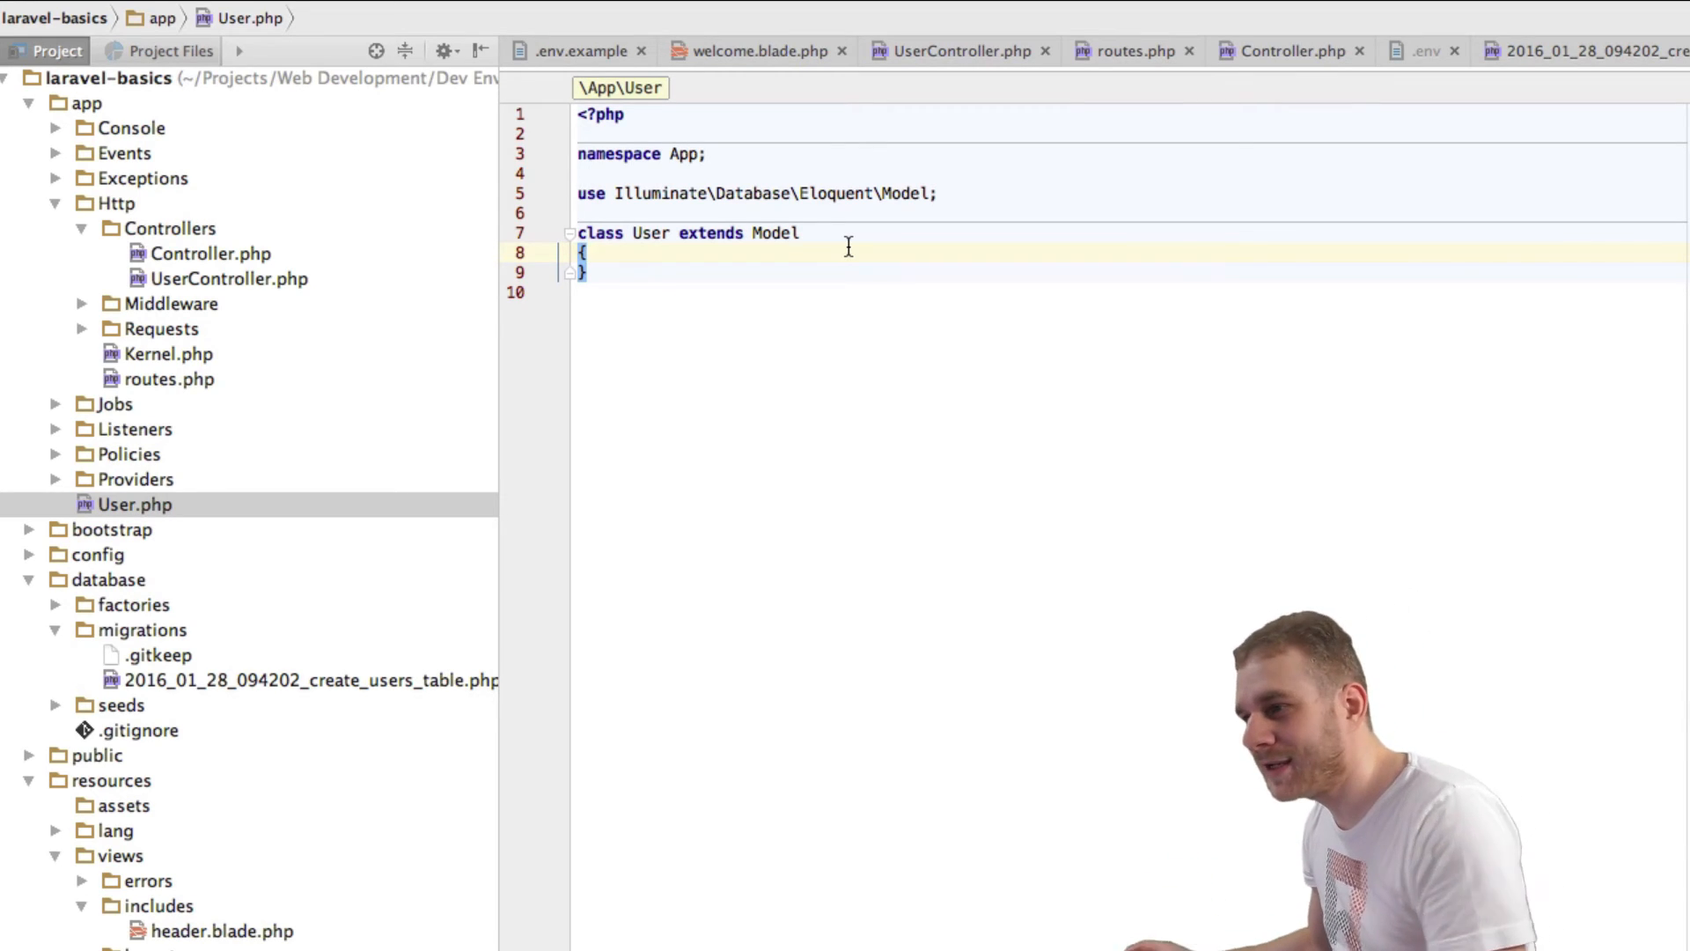
- Declare 'implements Authenticatable' on the User class, importing Illuminate\Contracts\Auth\Authenticatable
type("i")
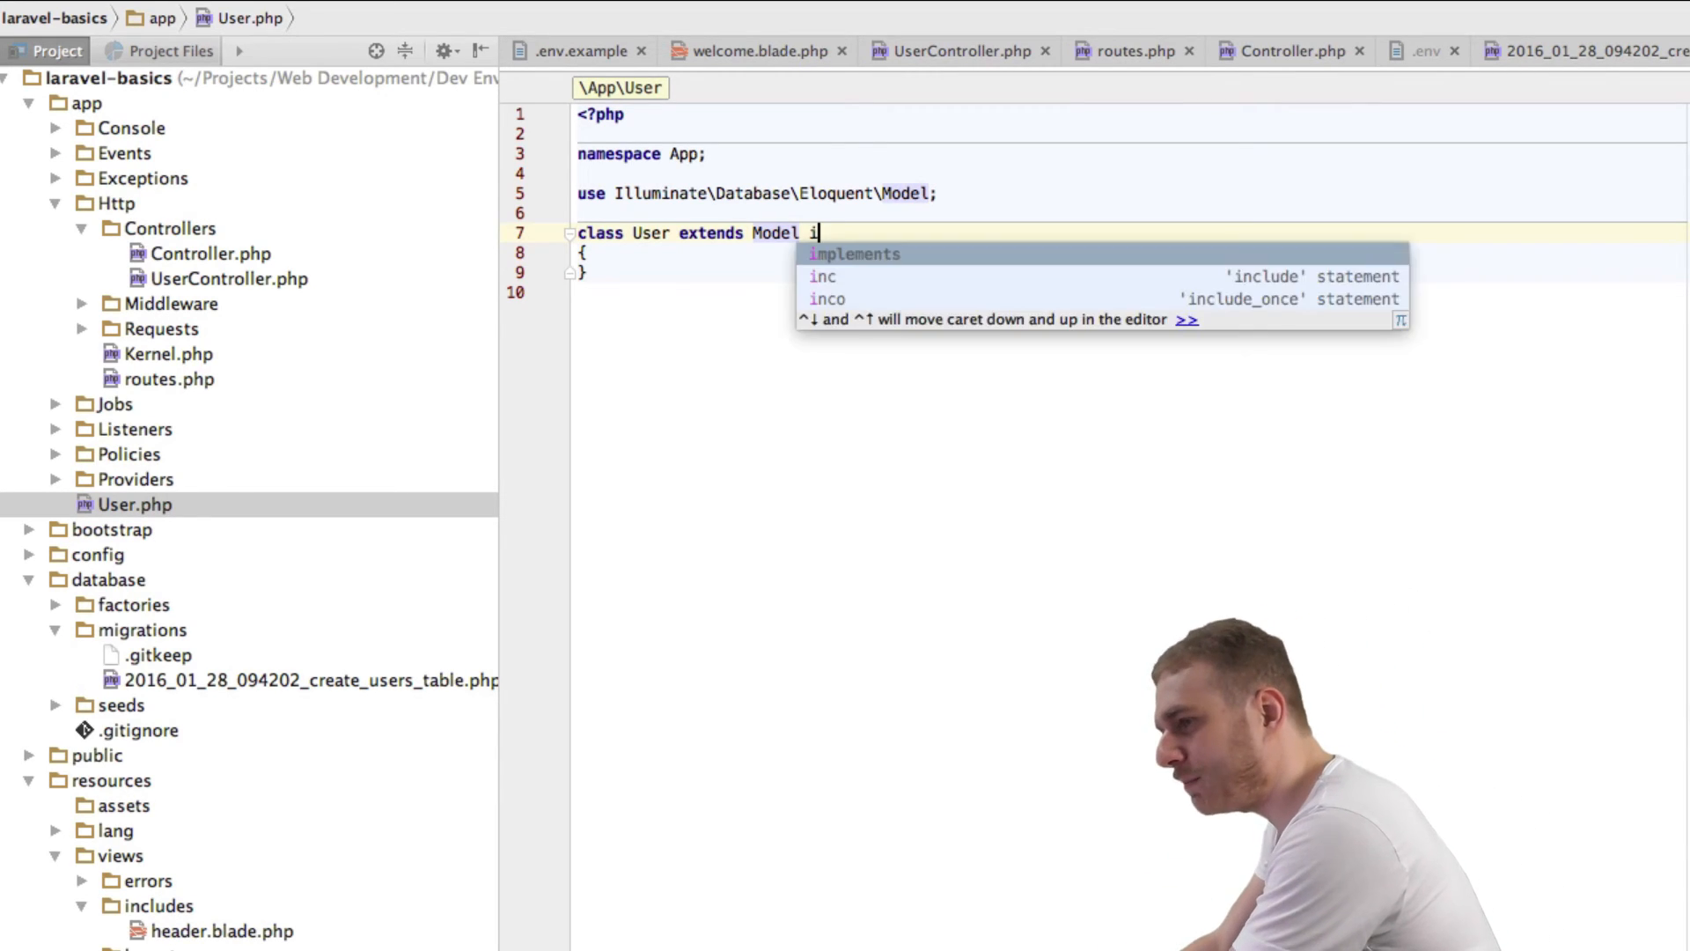
type("mplements Authenticatable")
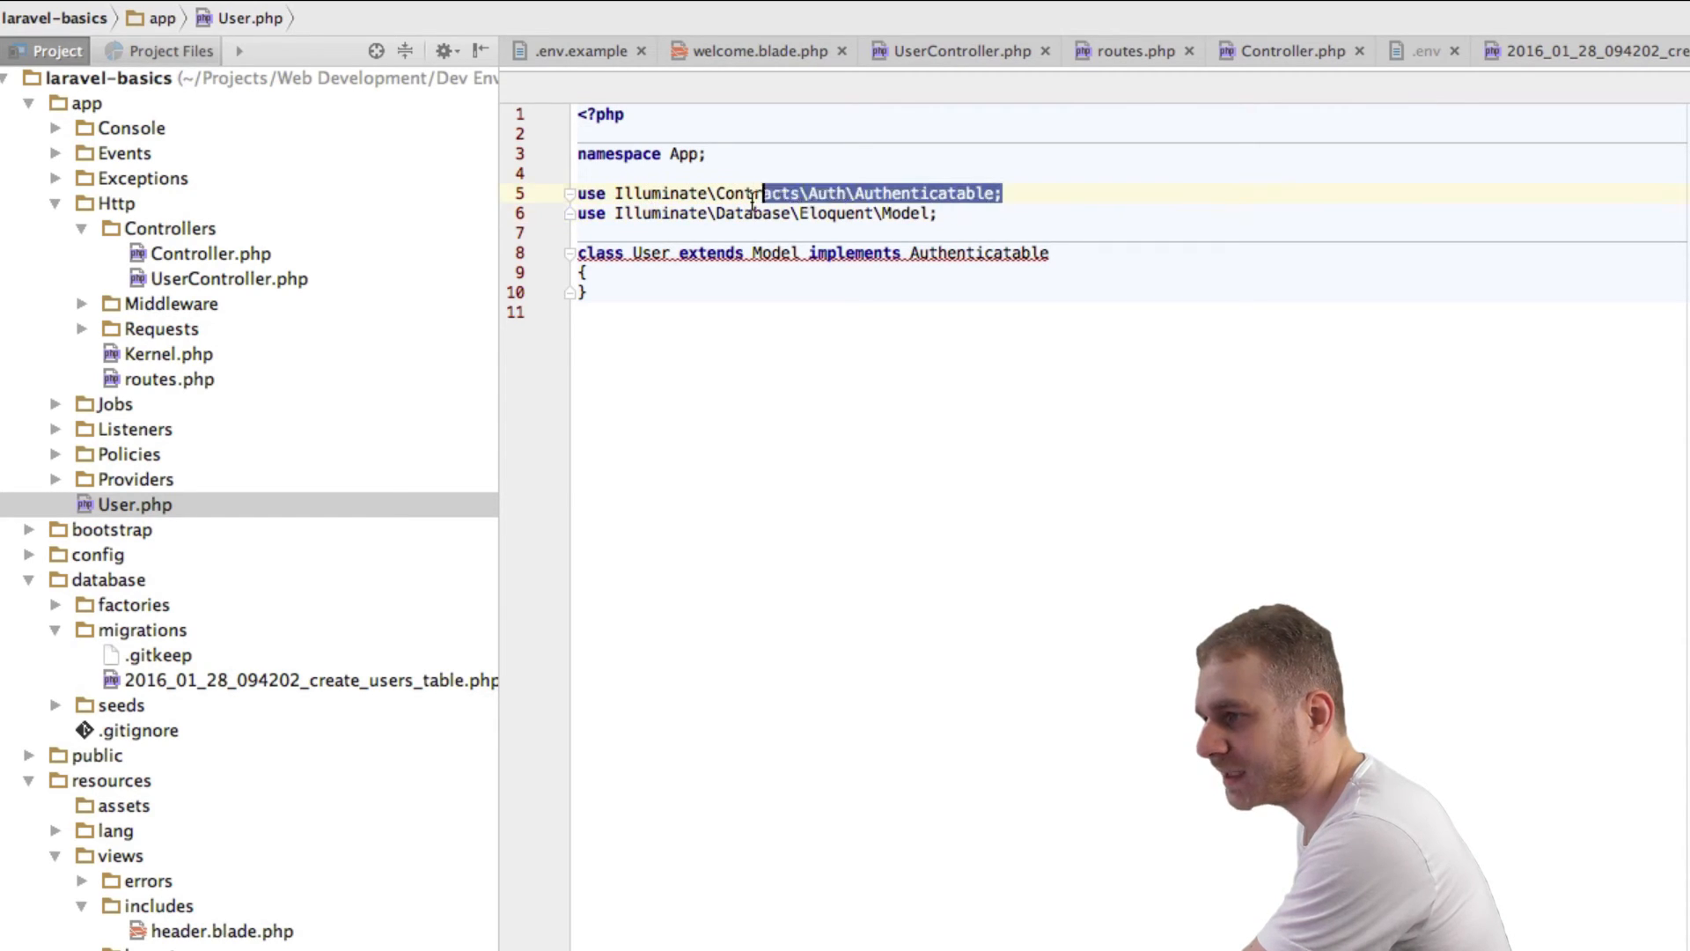
left_click(875, 271)
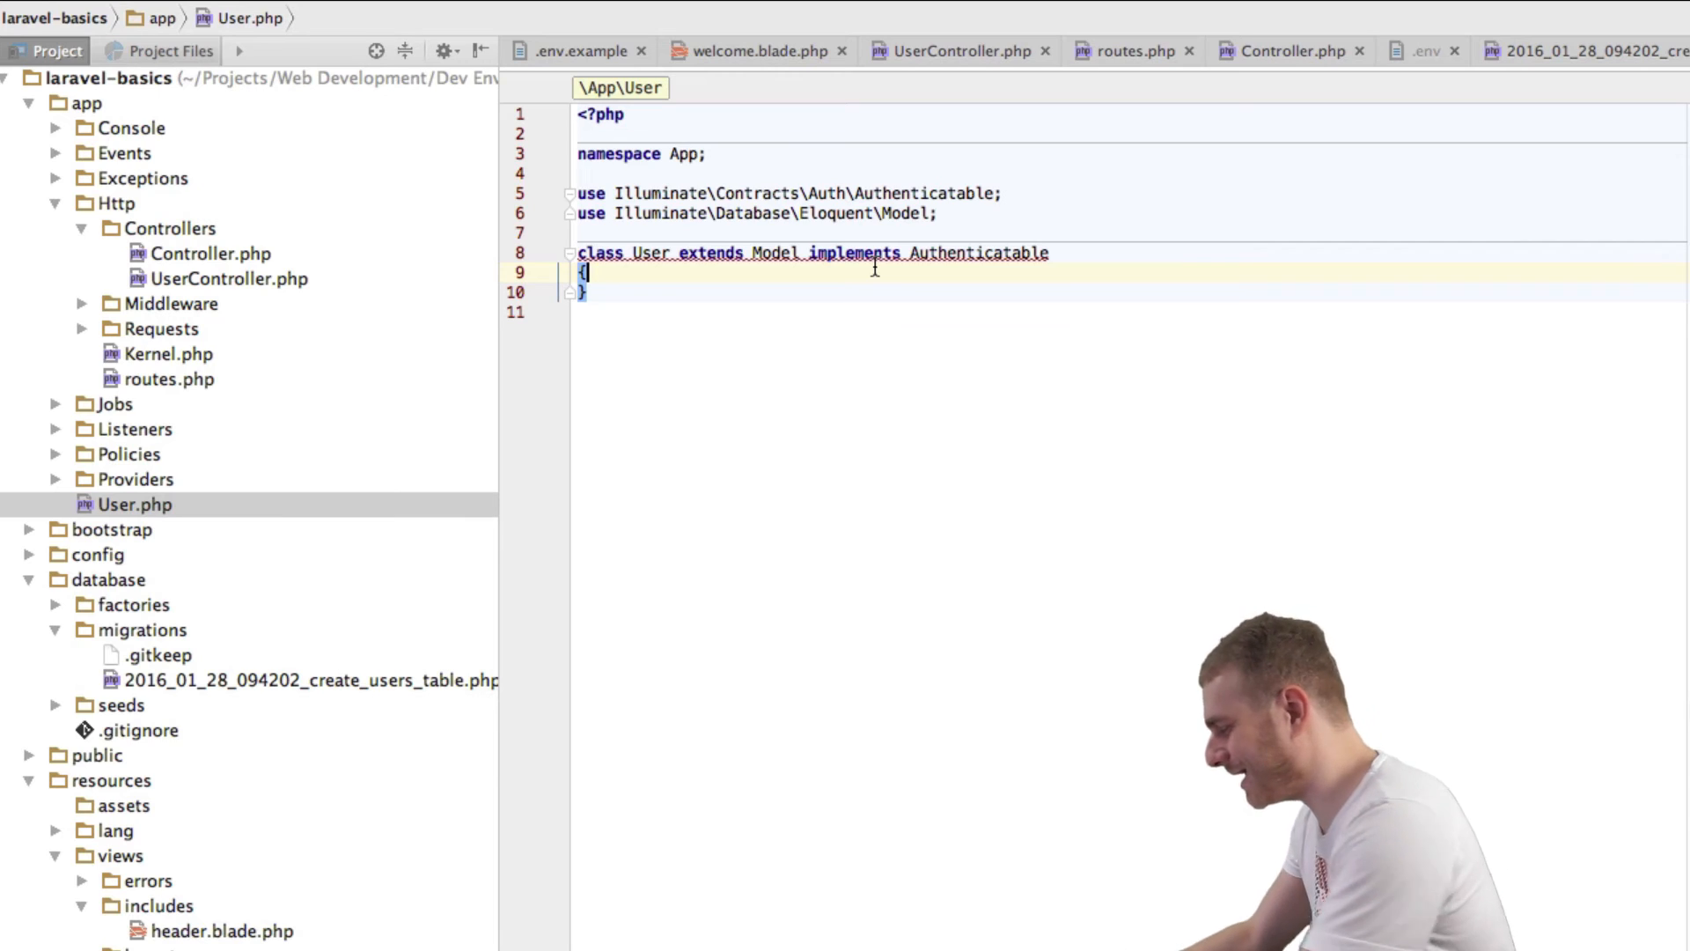
key("enter")
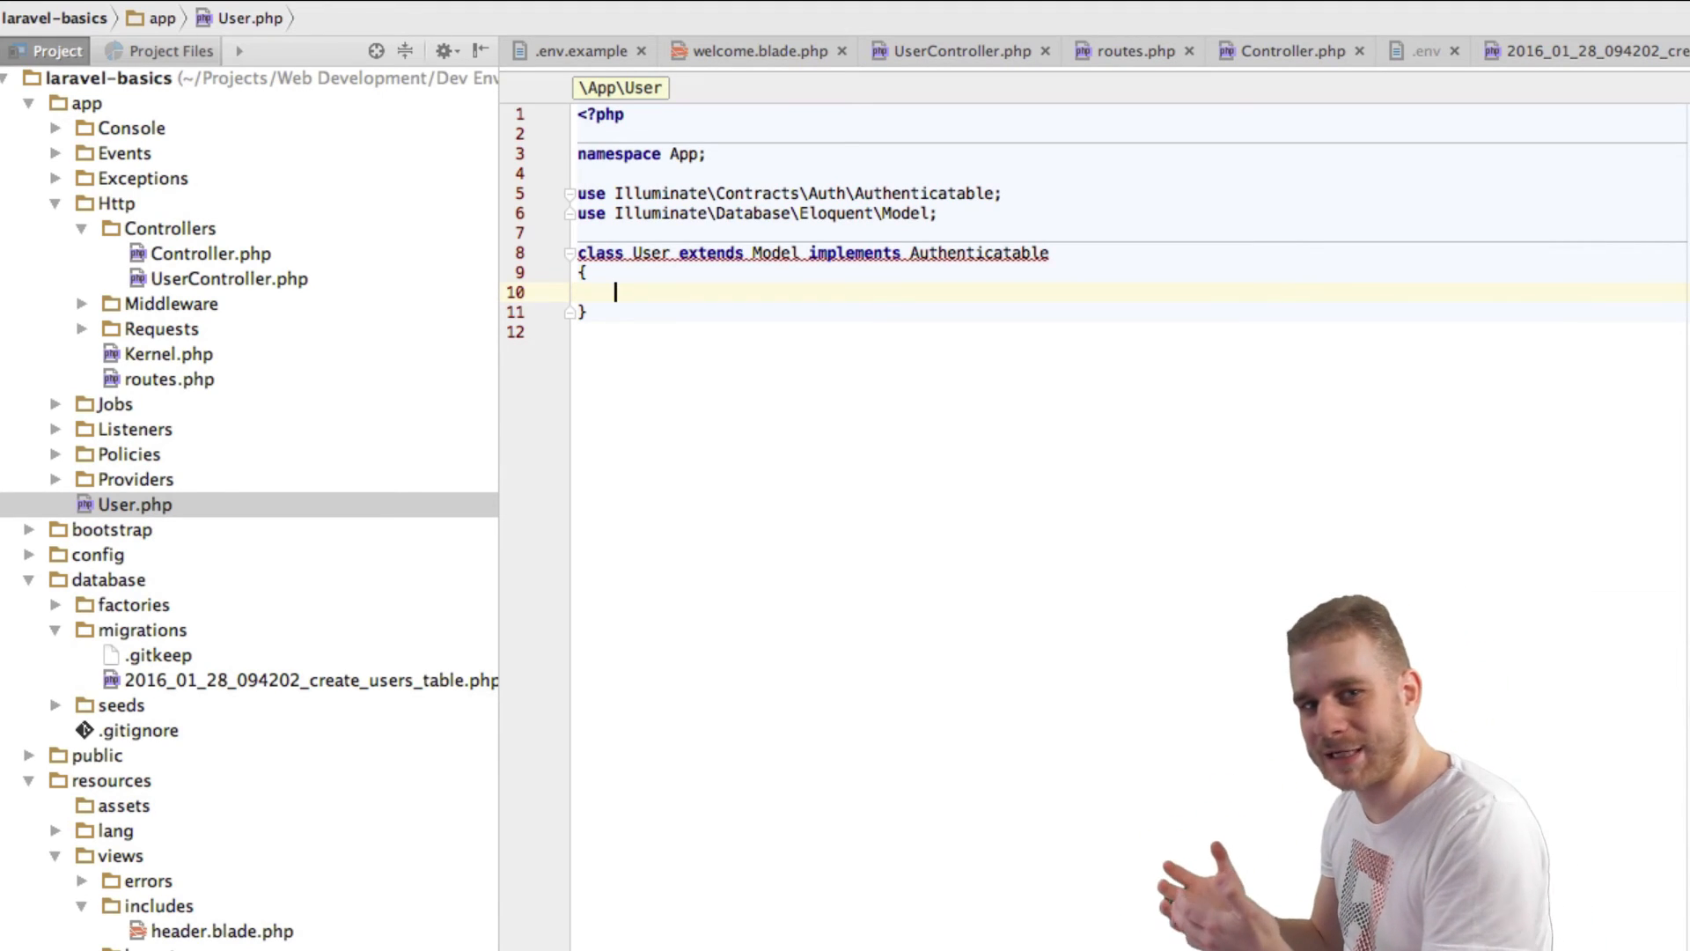
- Add 'use \Illuminate\Auth\Authenticatable;' inside the User class body and review the interface
type("use Au")
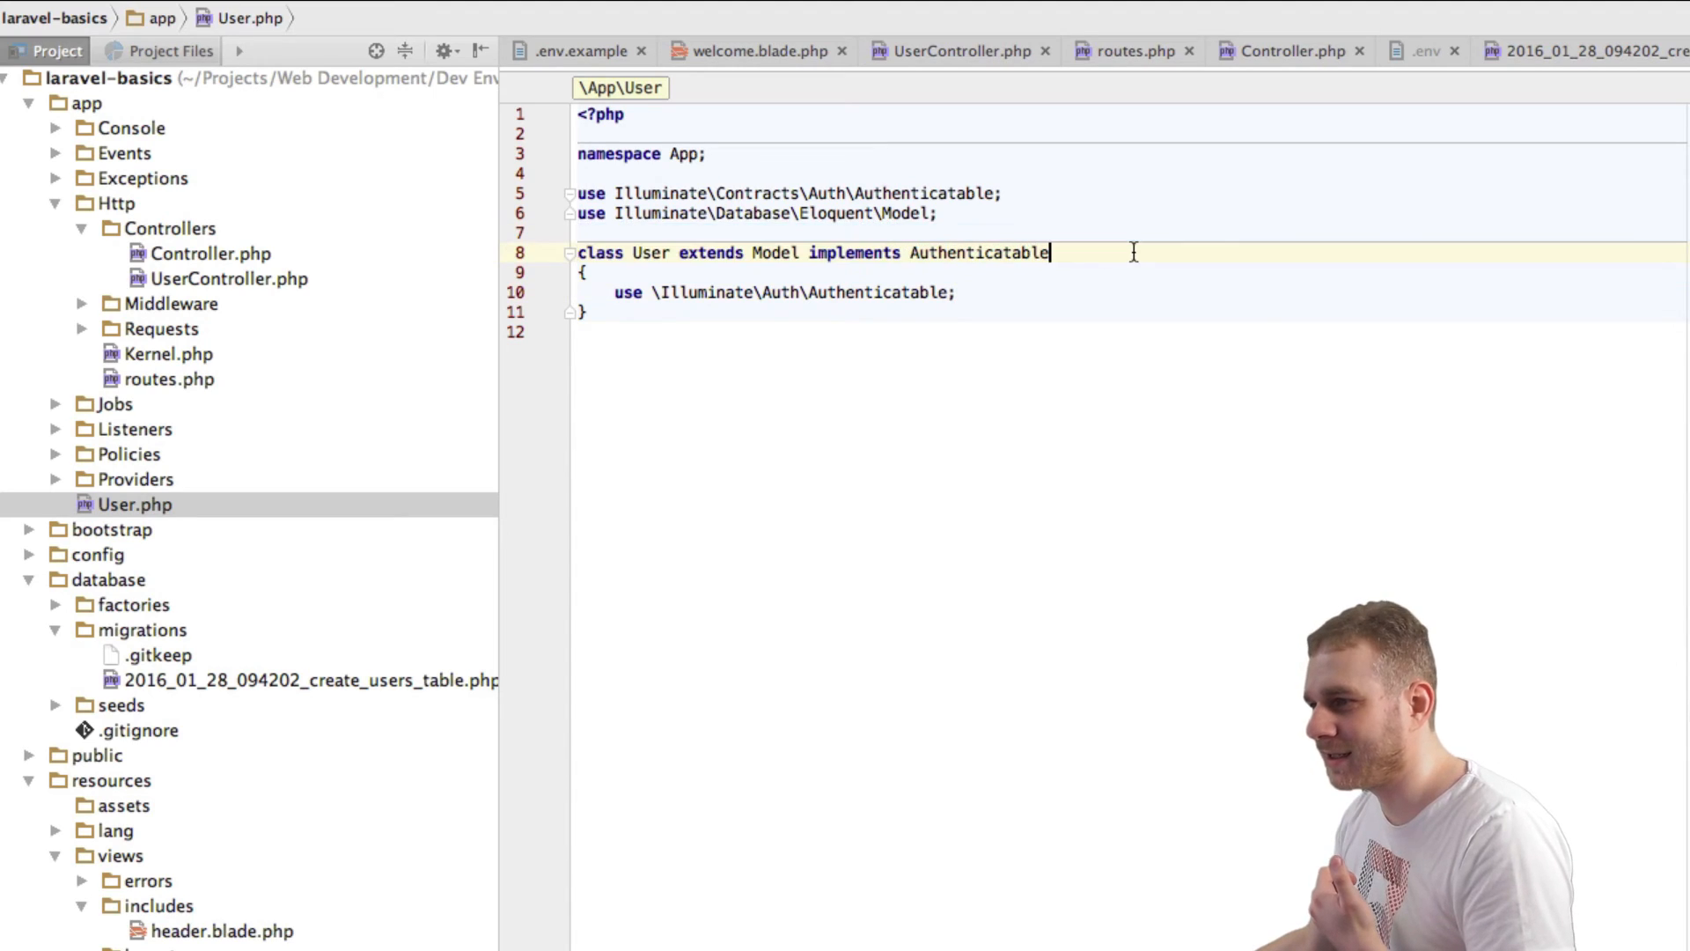
double_click(781, 292)
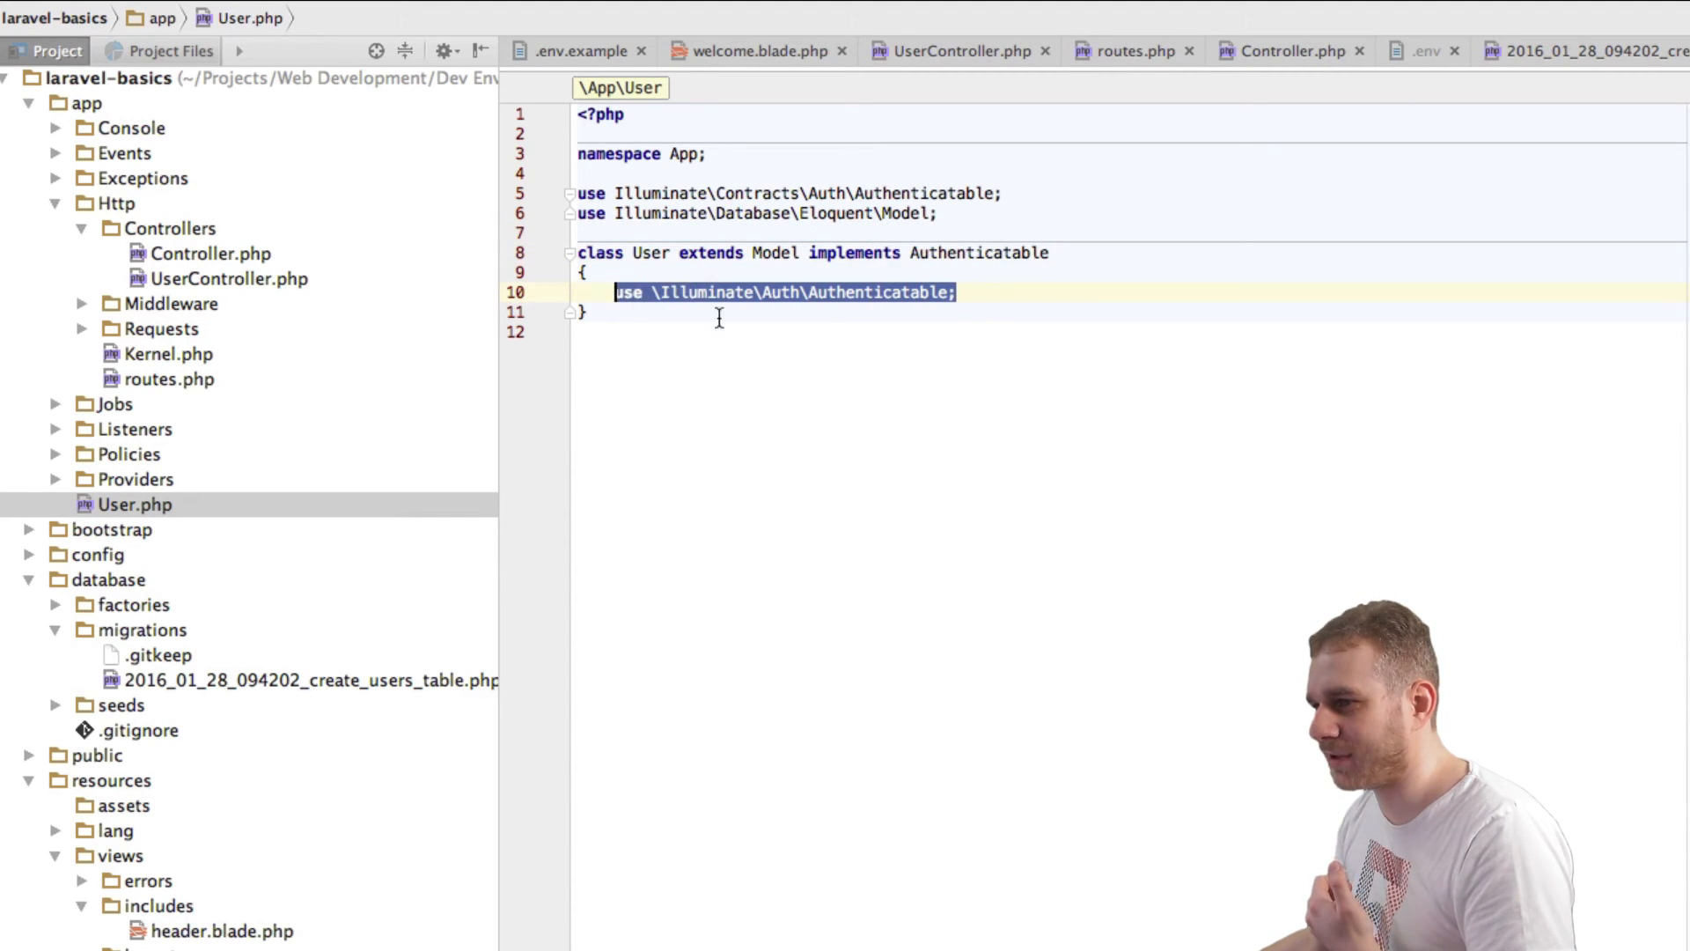
double_click(707, 292)
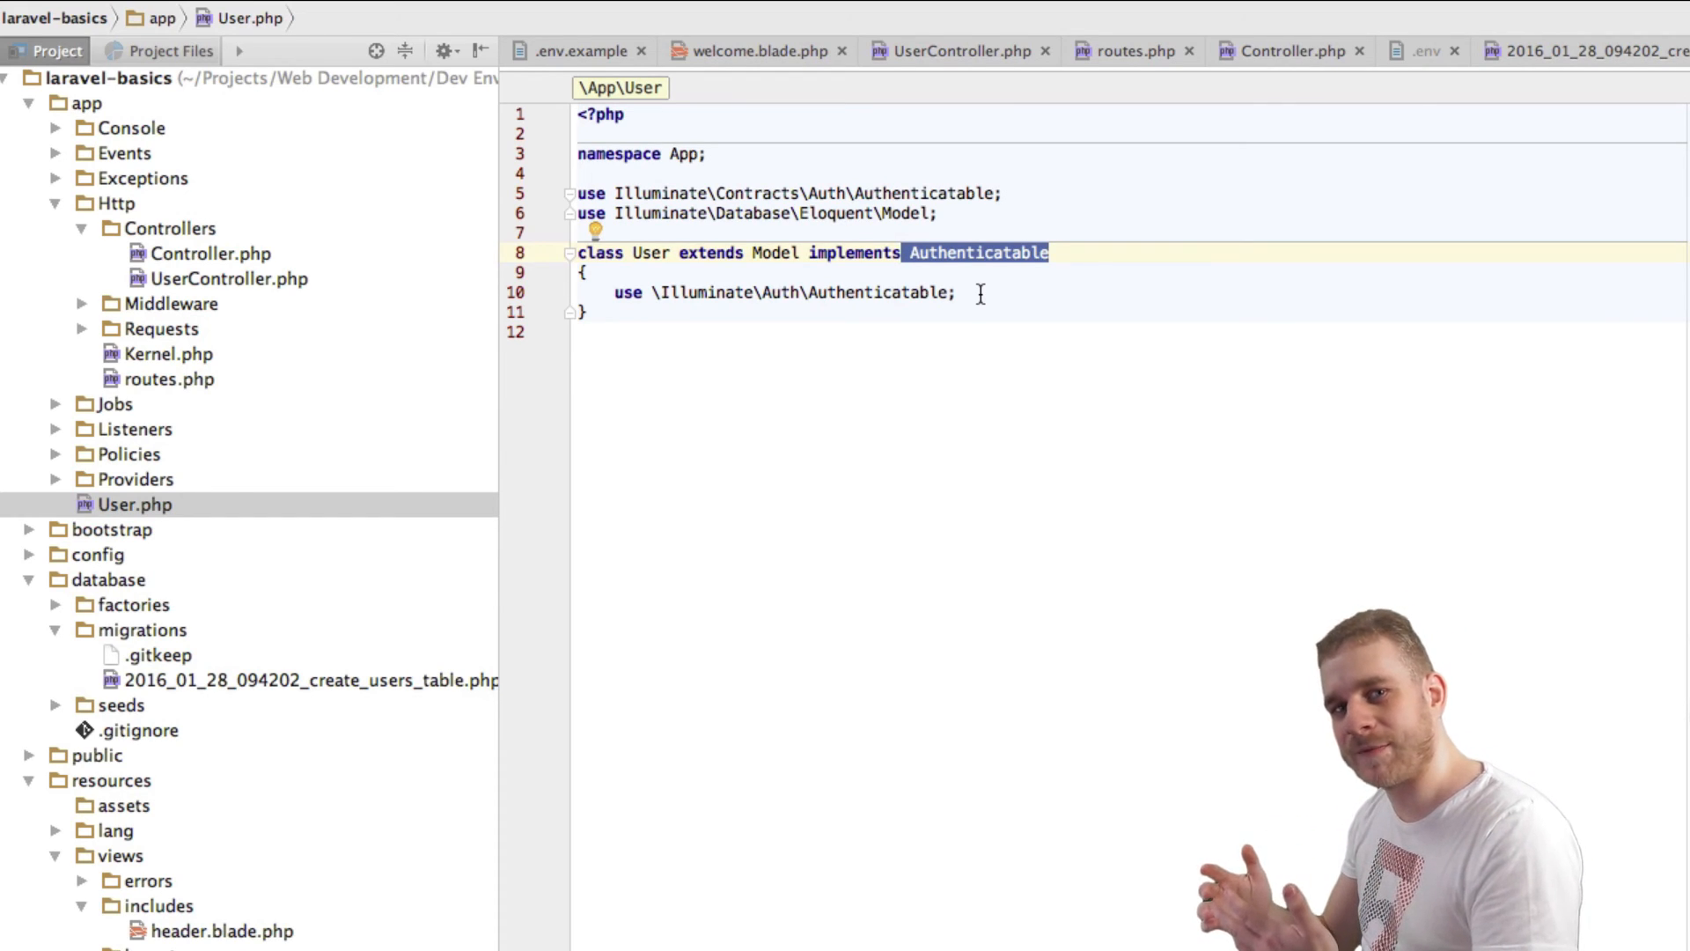
mouse_move(138, 516)
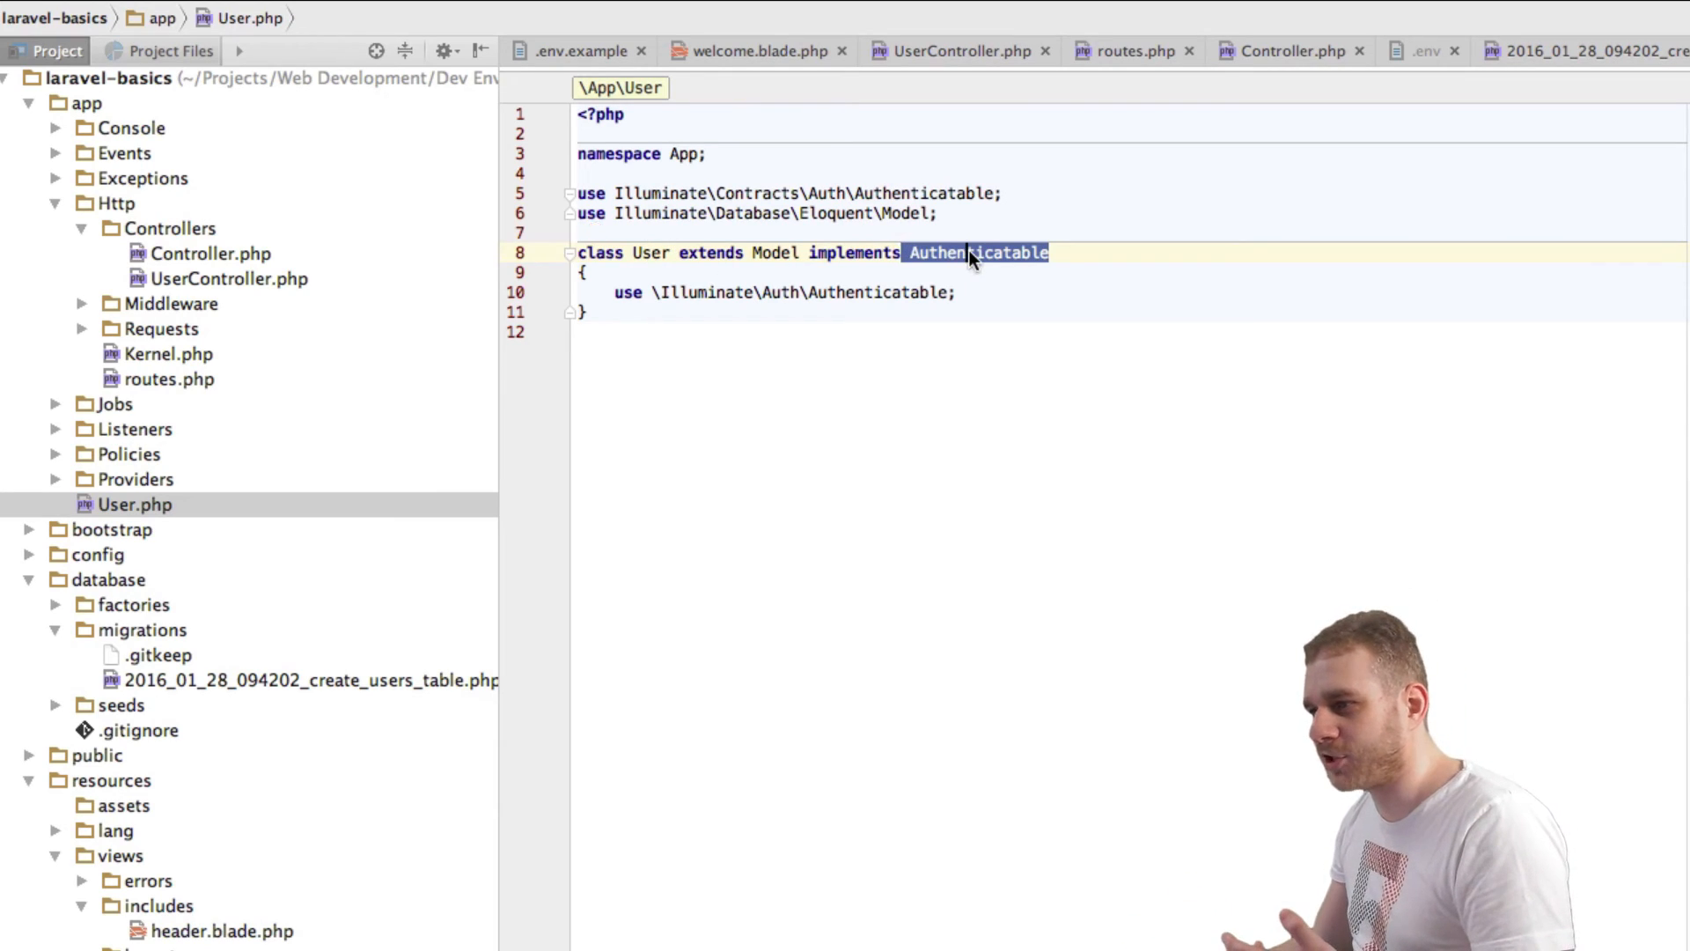
double_click(853, 252)
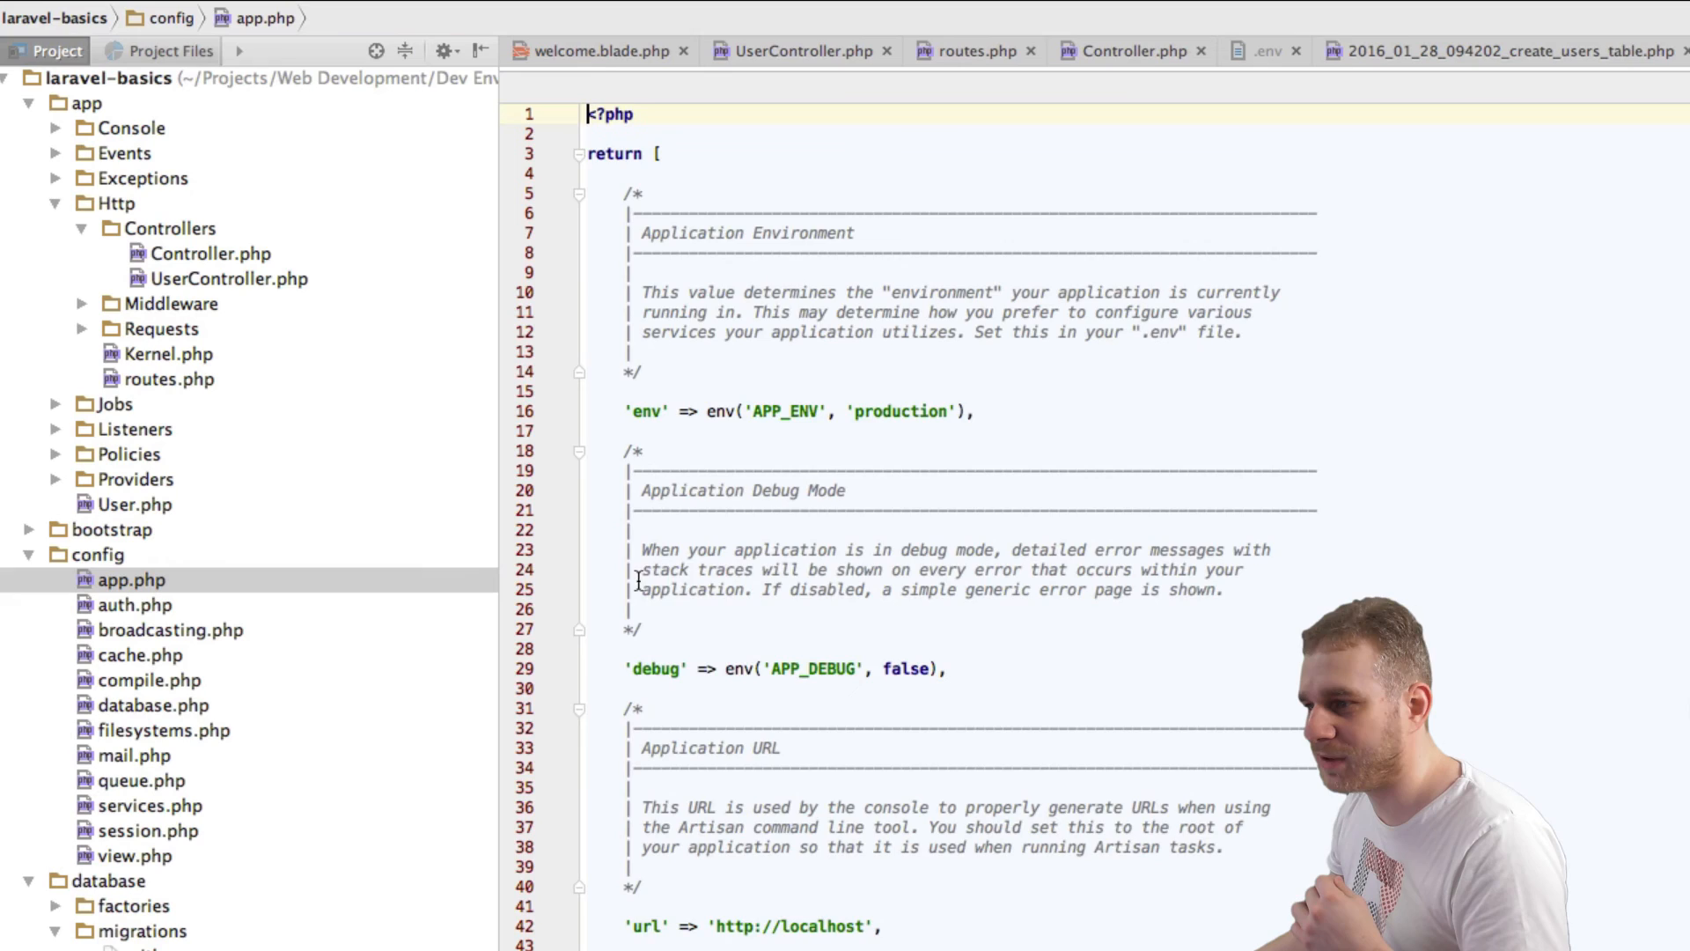
scroll("down", 3)
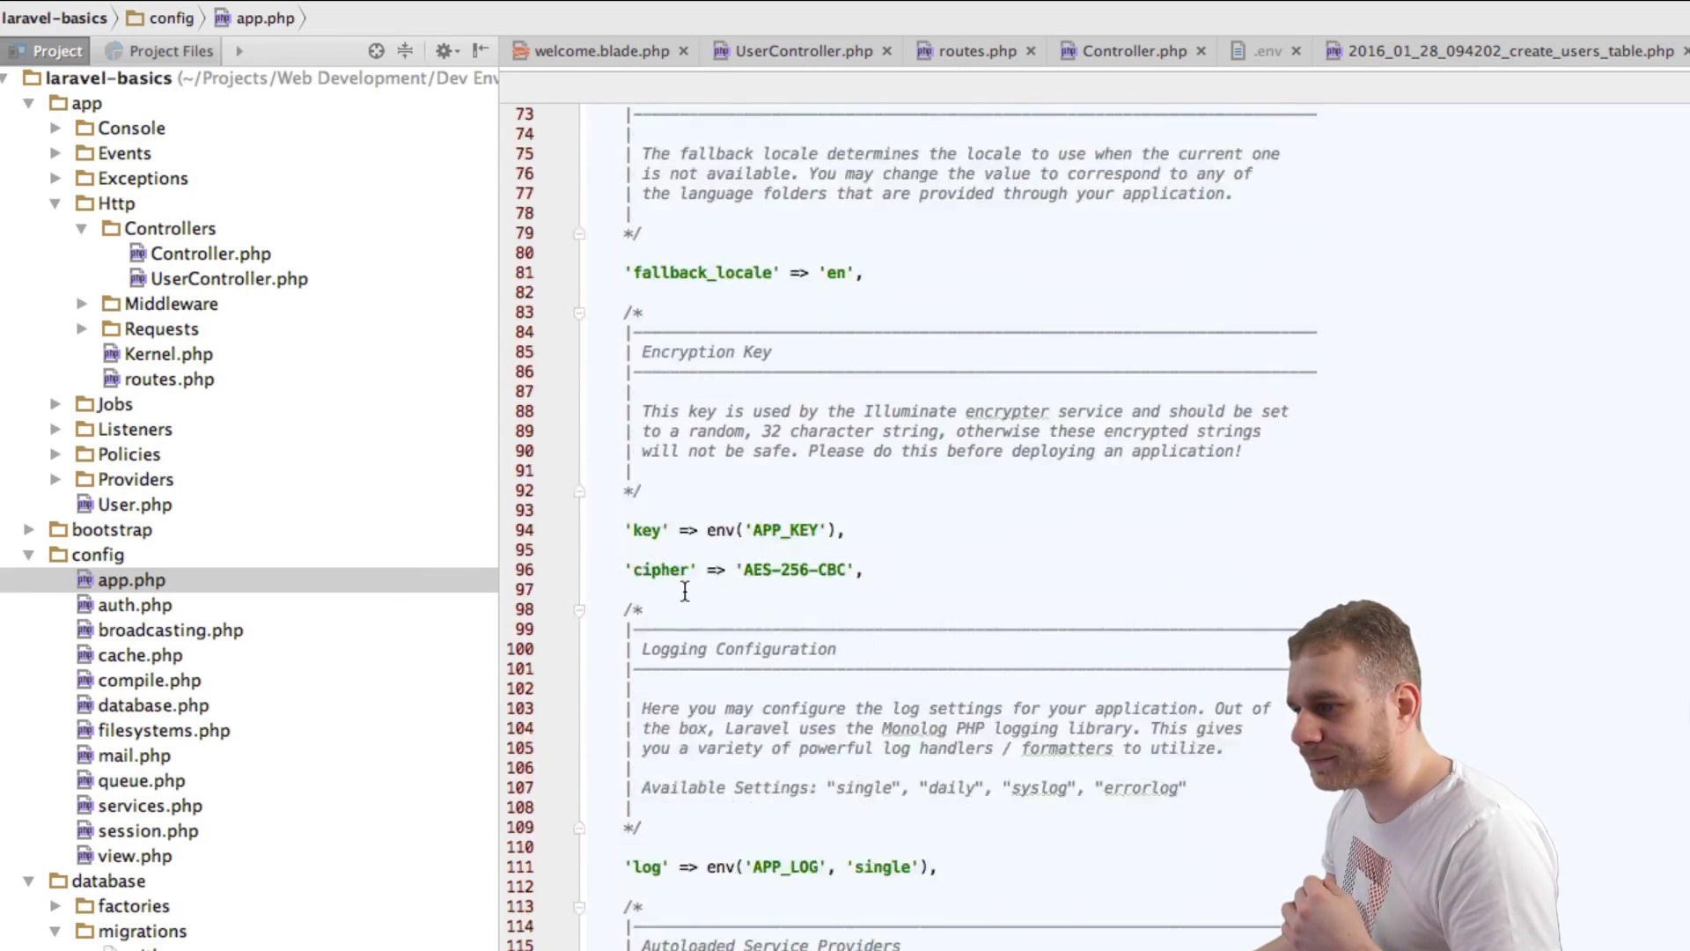
scroll("up", 3)
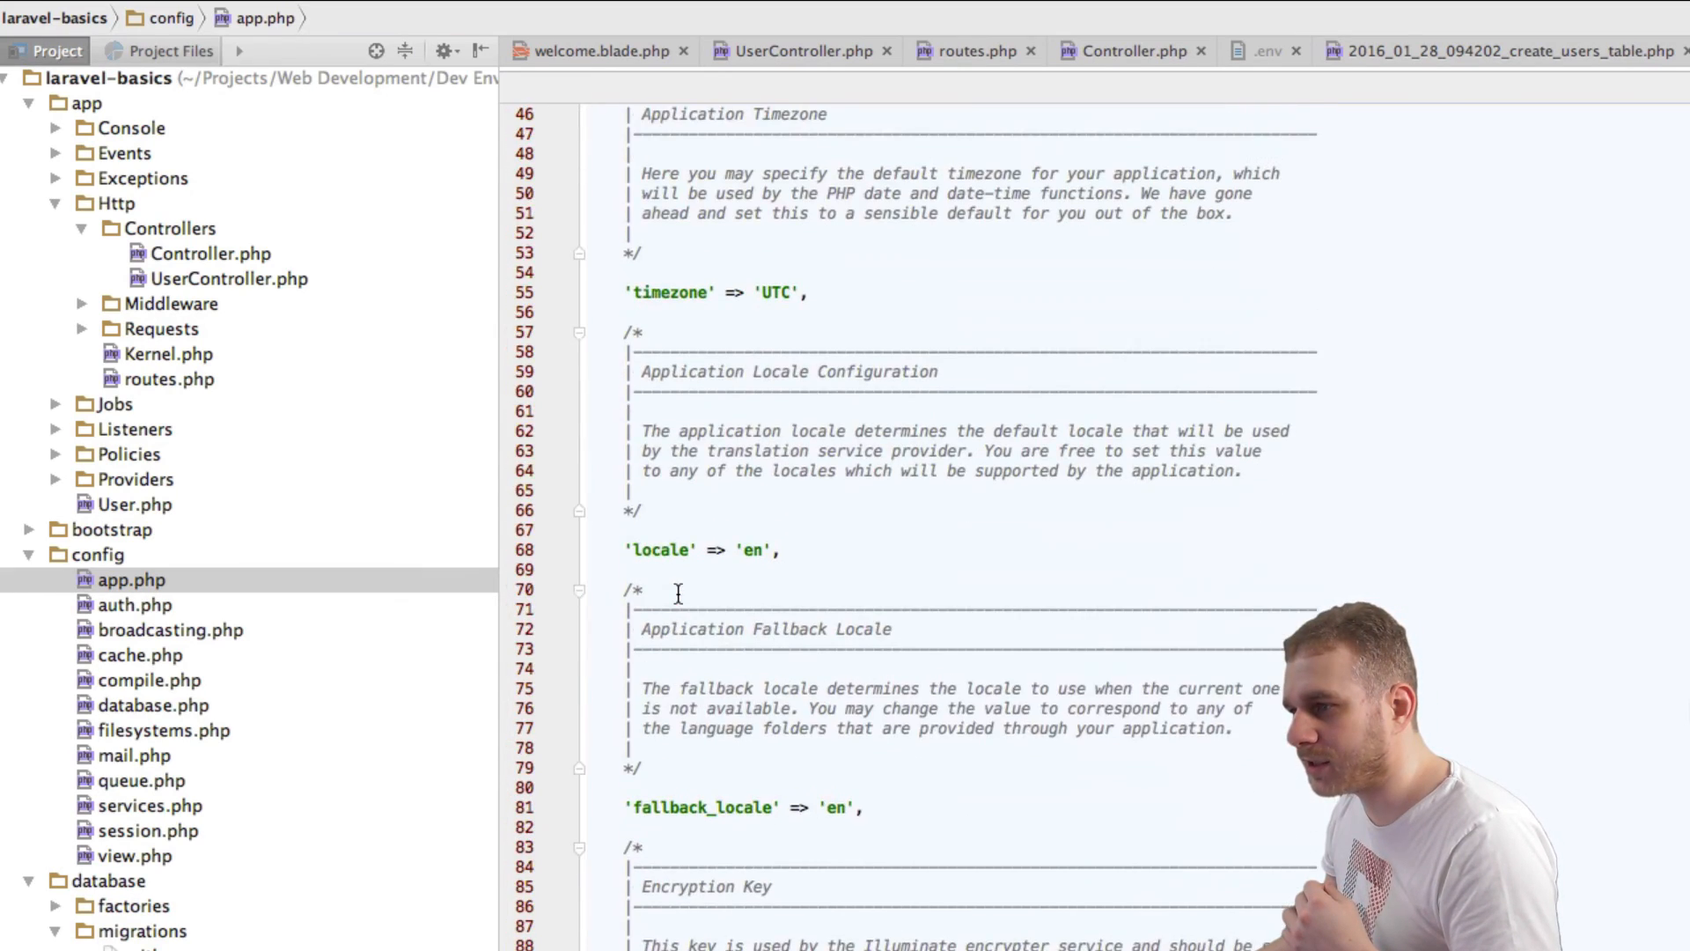
scroll("up", 3)
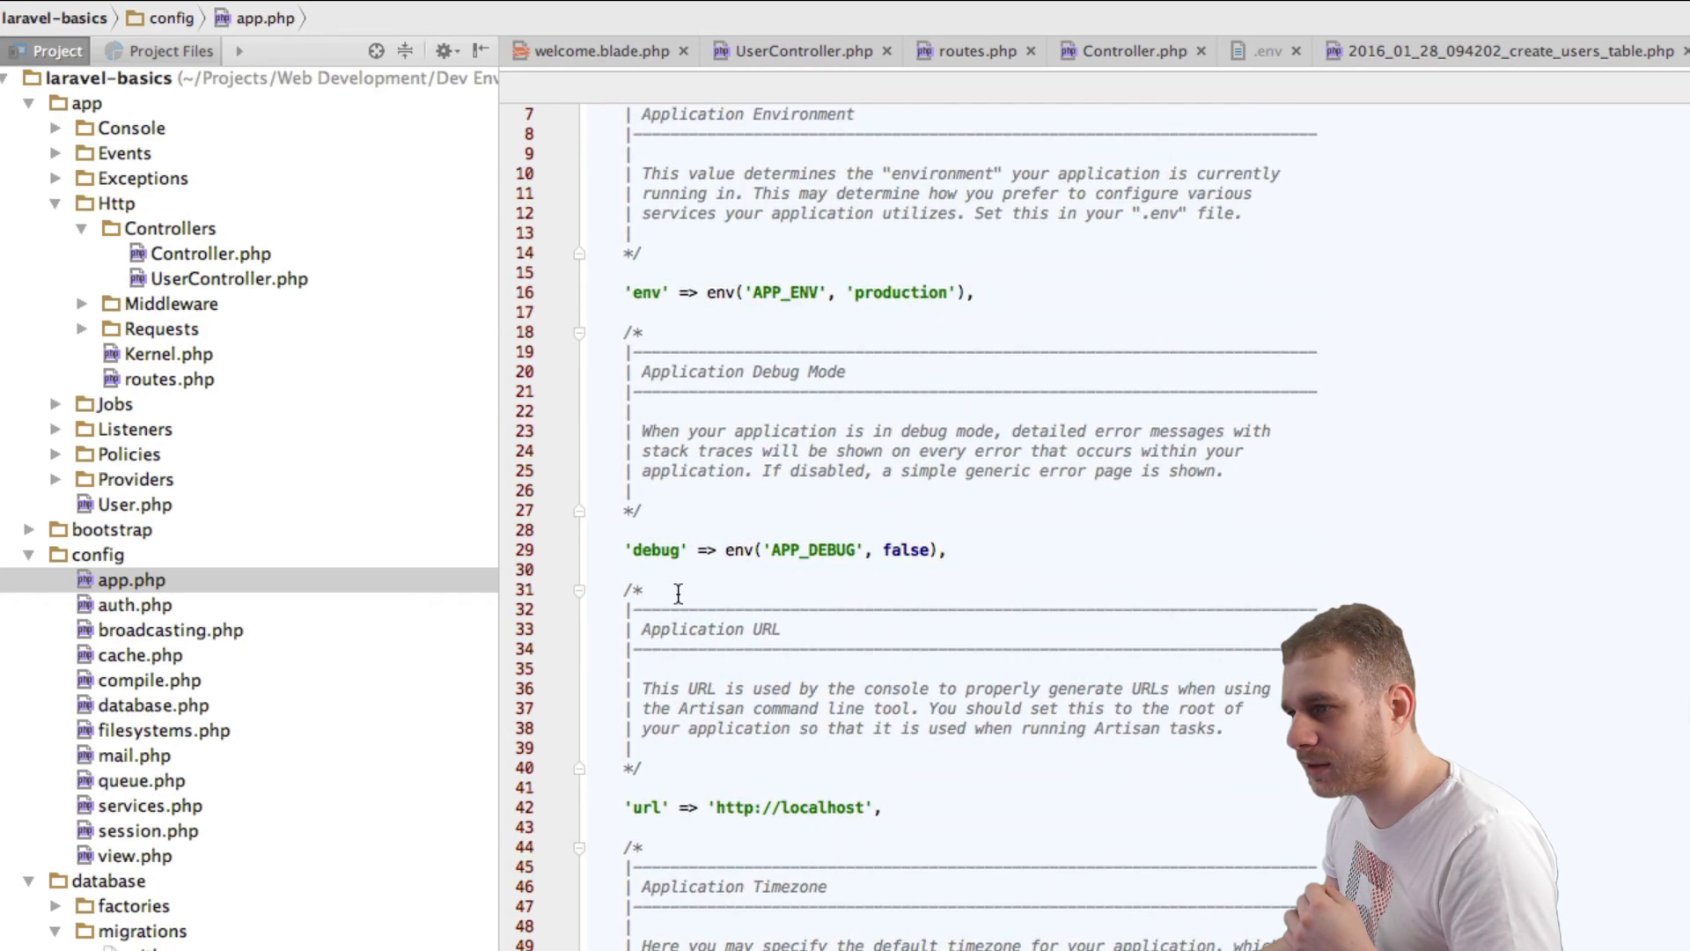
scroll("up", 3)
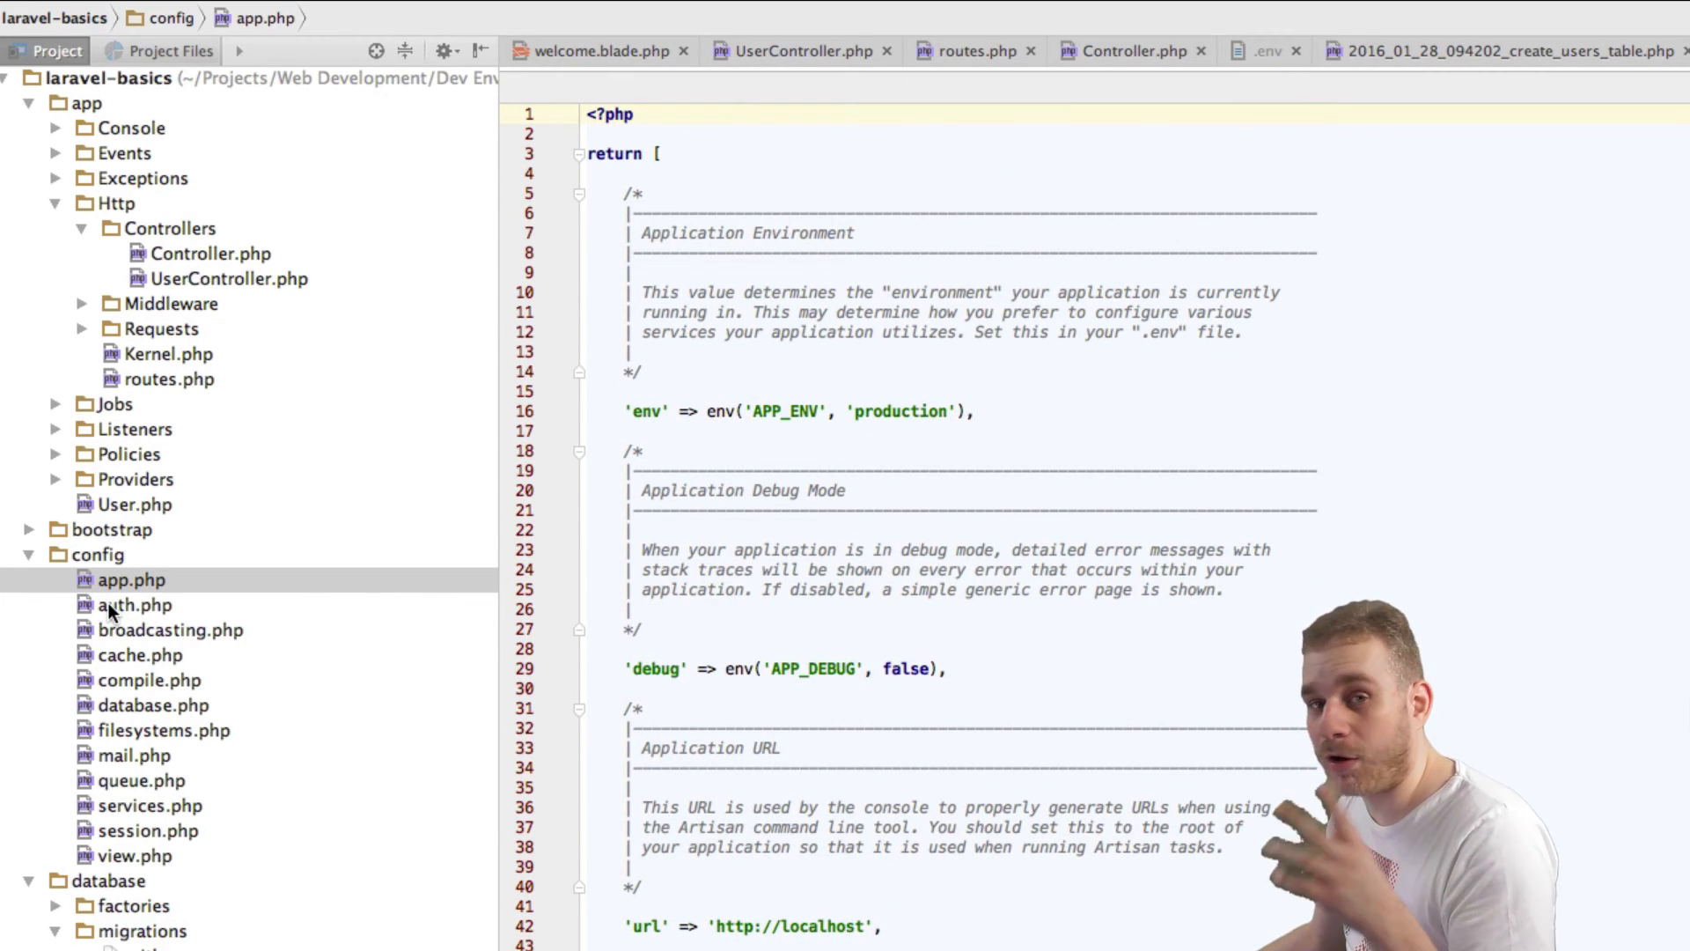
- Check config/auth.php's users provider points at the Eloquent App\User model
left_click(136, 603)
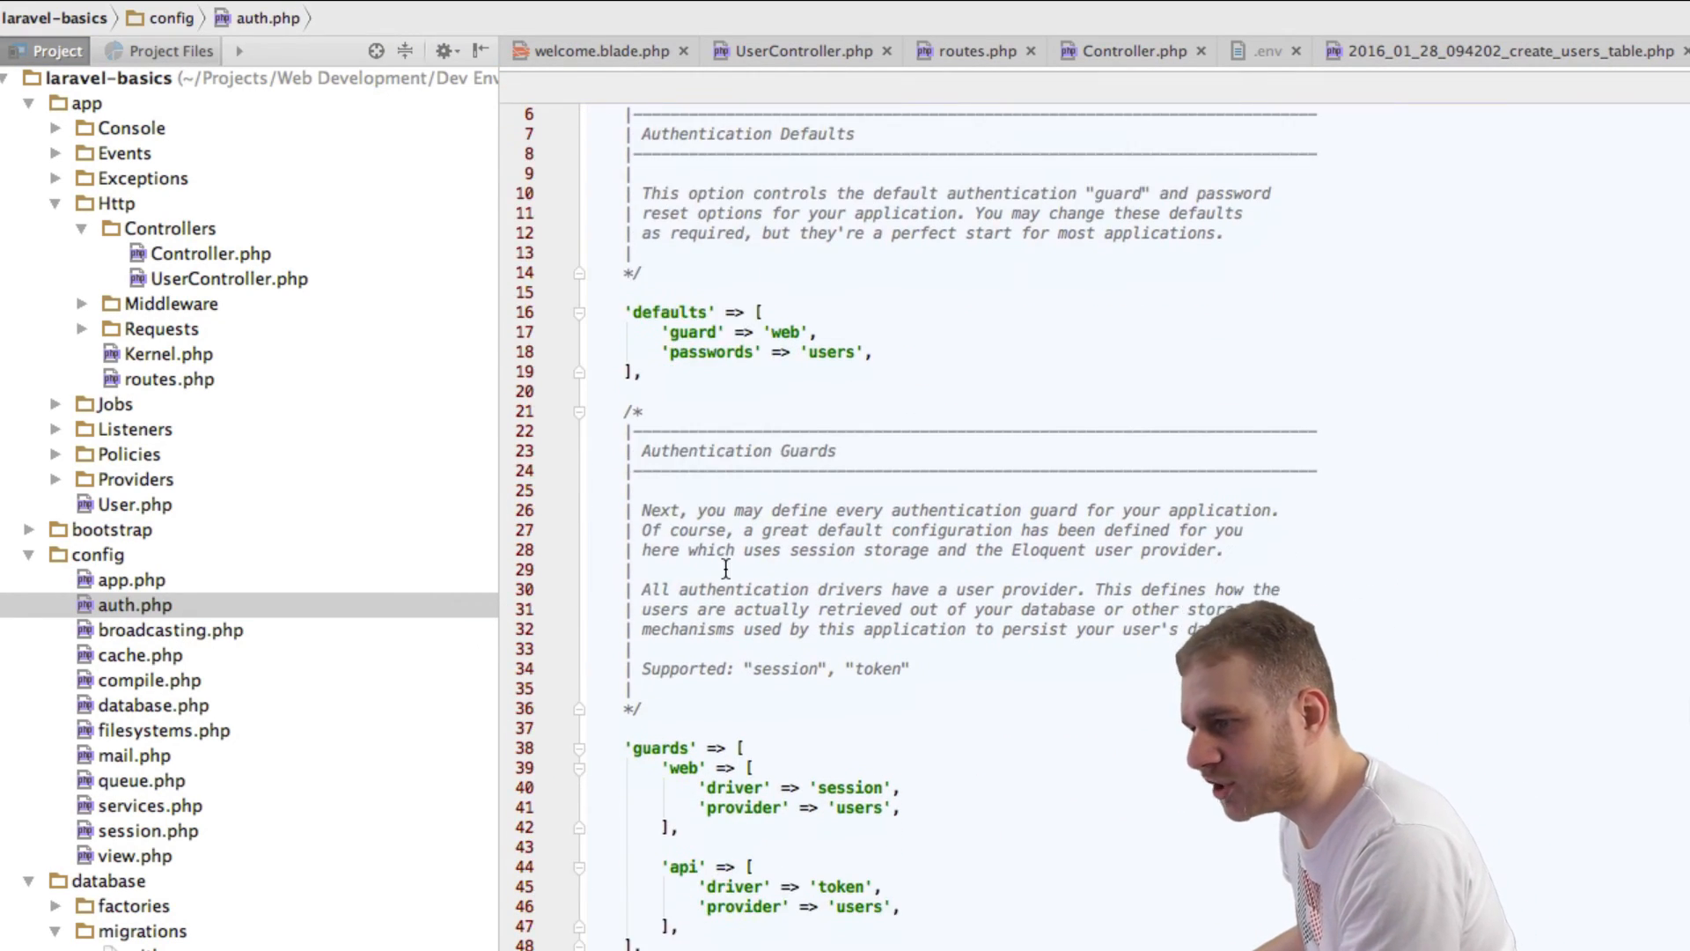
scroll("down", 3)
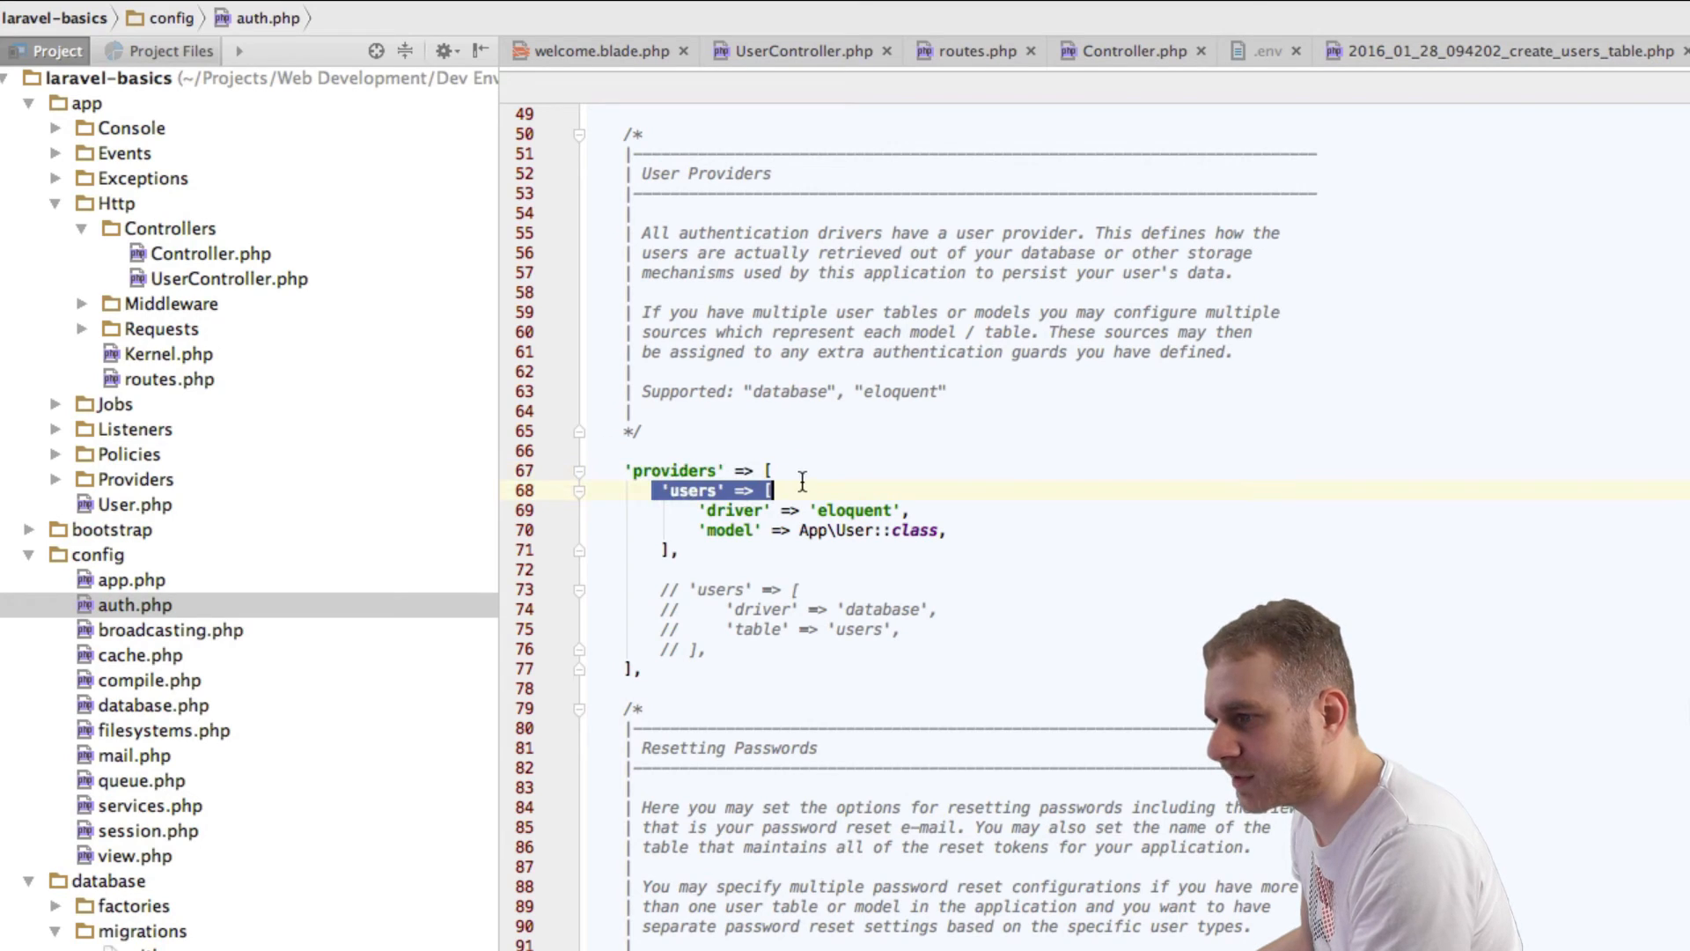
double_click(855, 511)
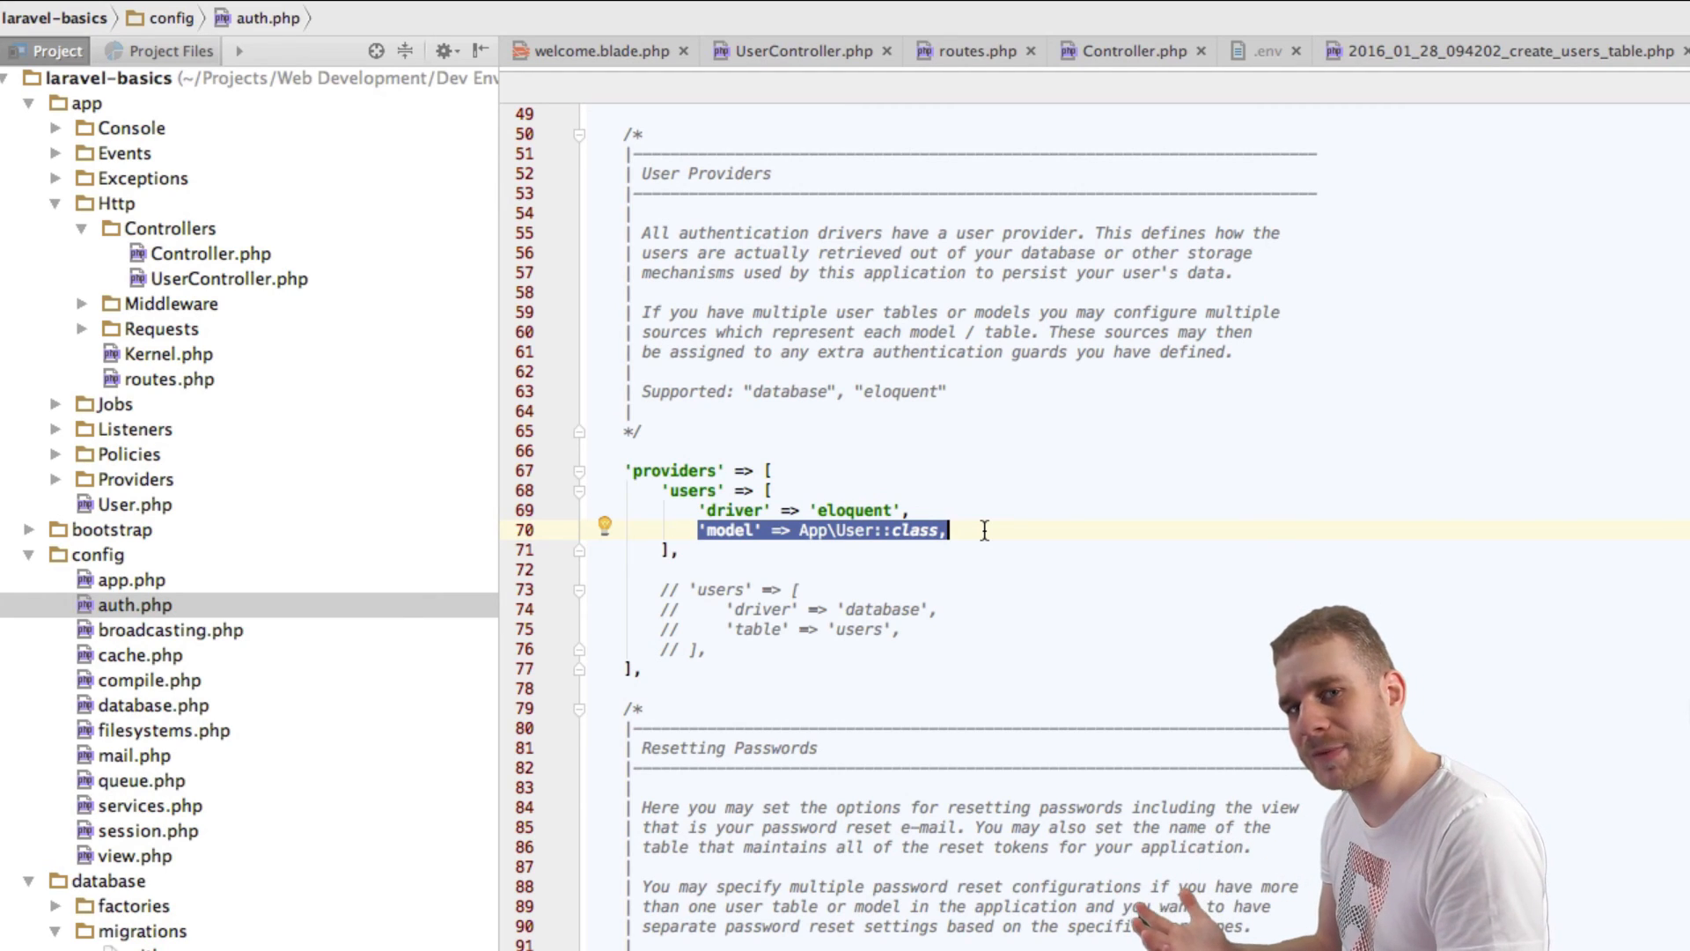
left_click(930, 569)
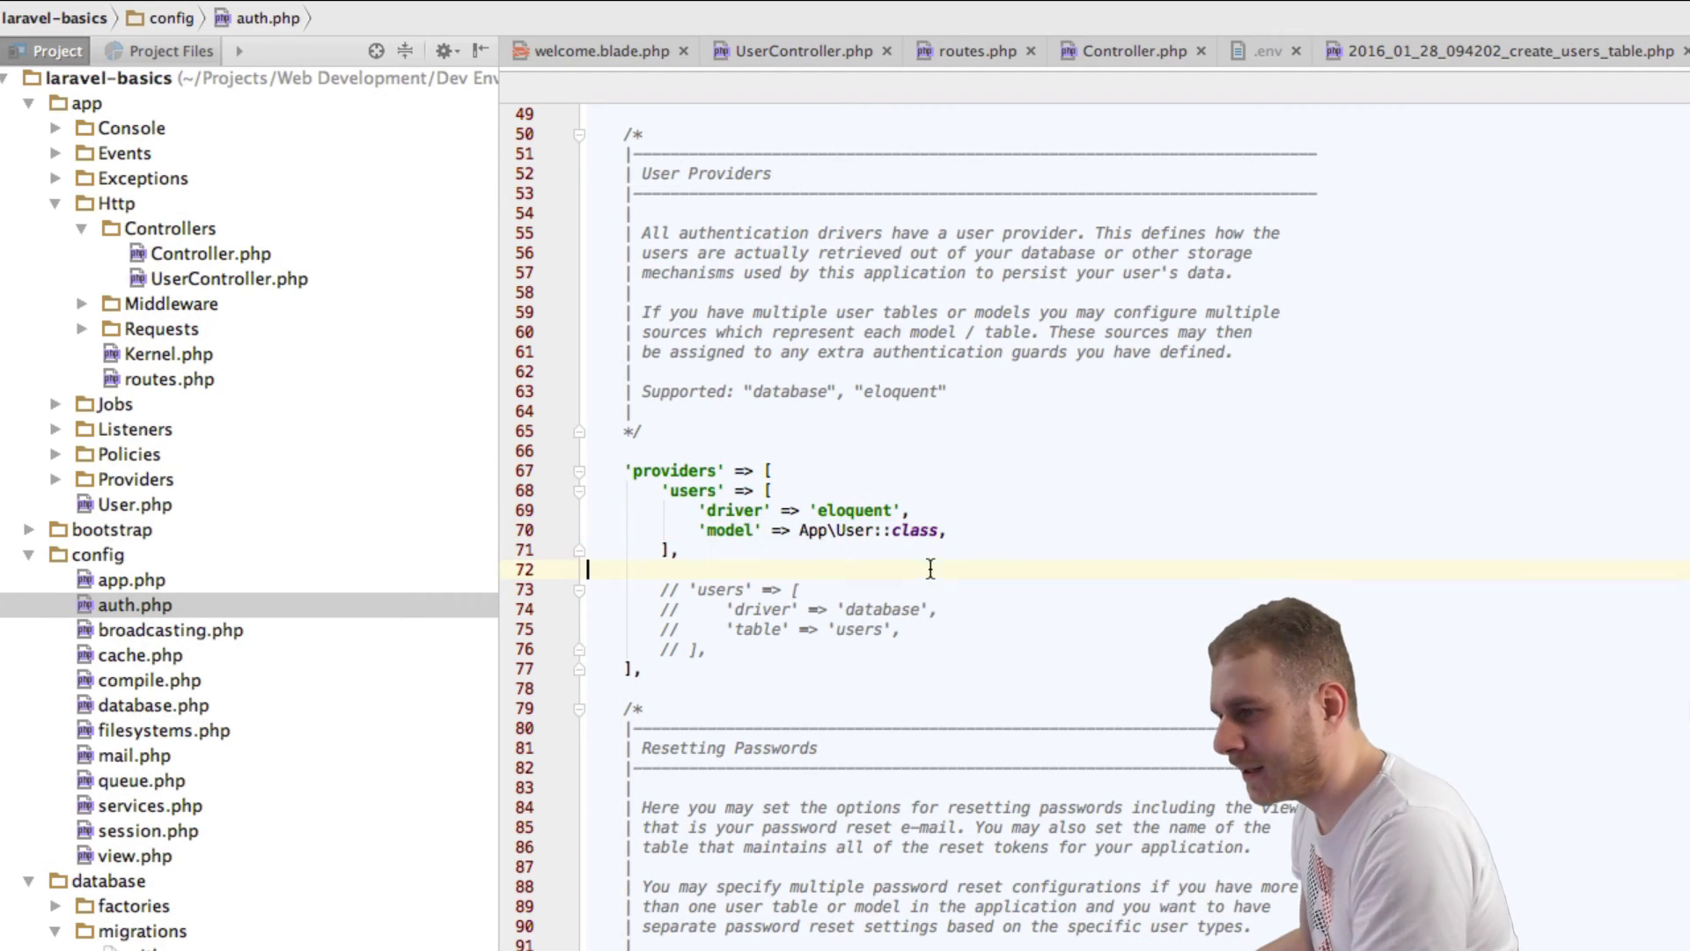
double_click(854, 530)
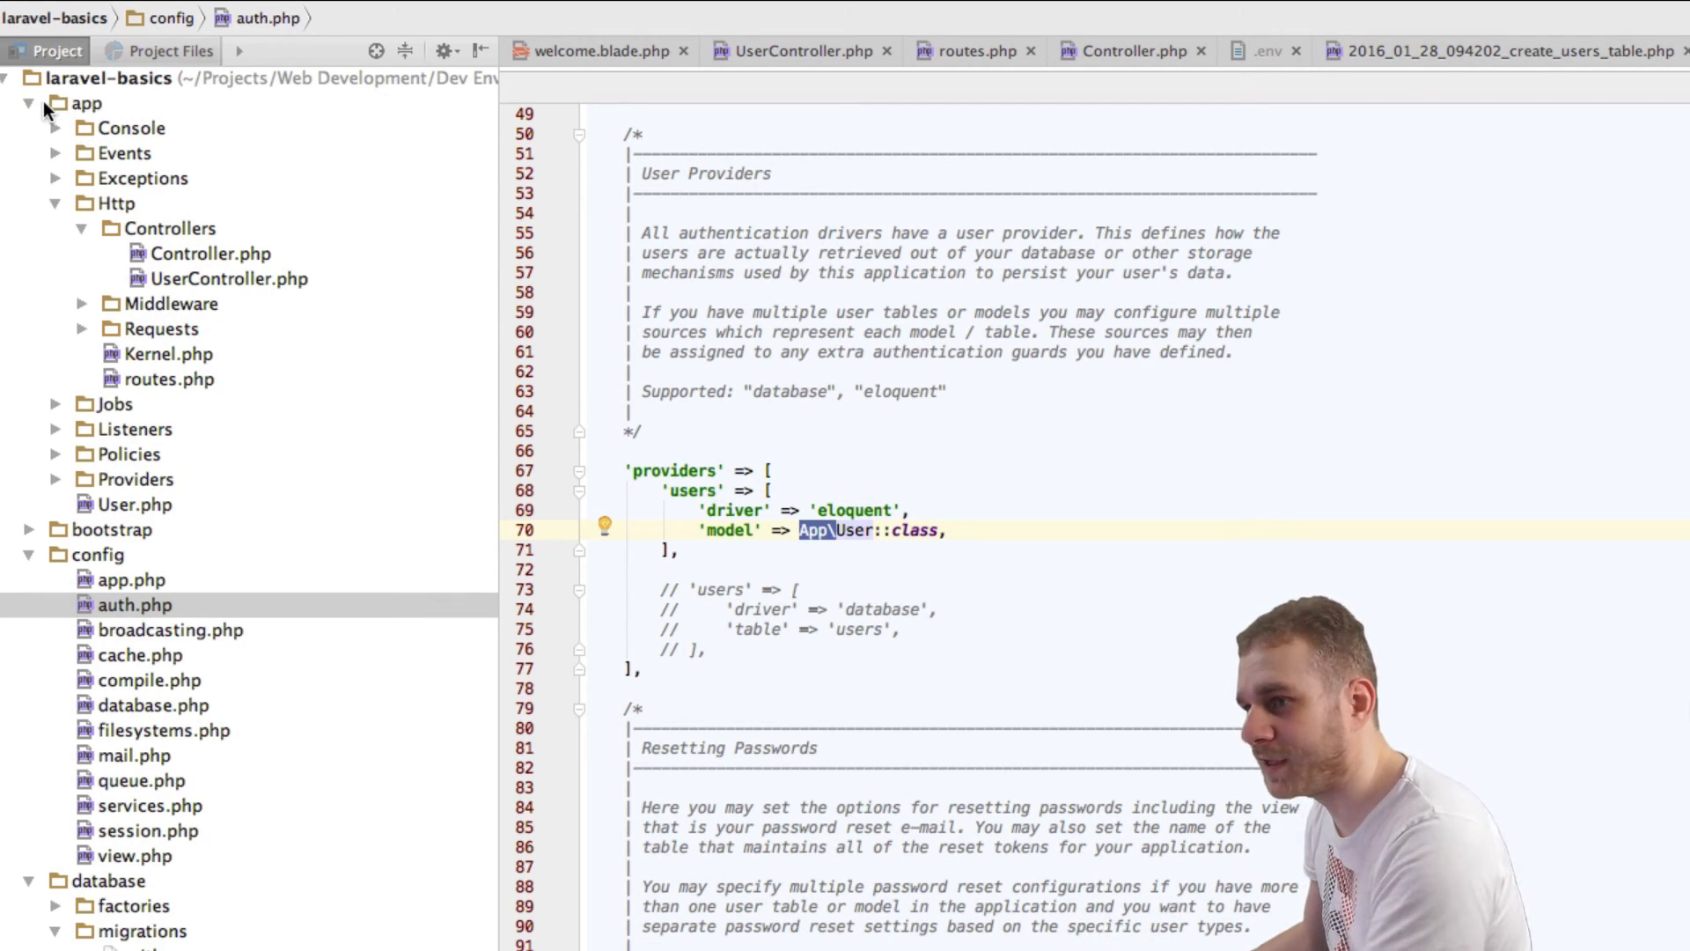
- Return to app/User.php and collapse the config folder in the project tree
left_click(137, 504)
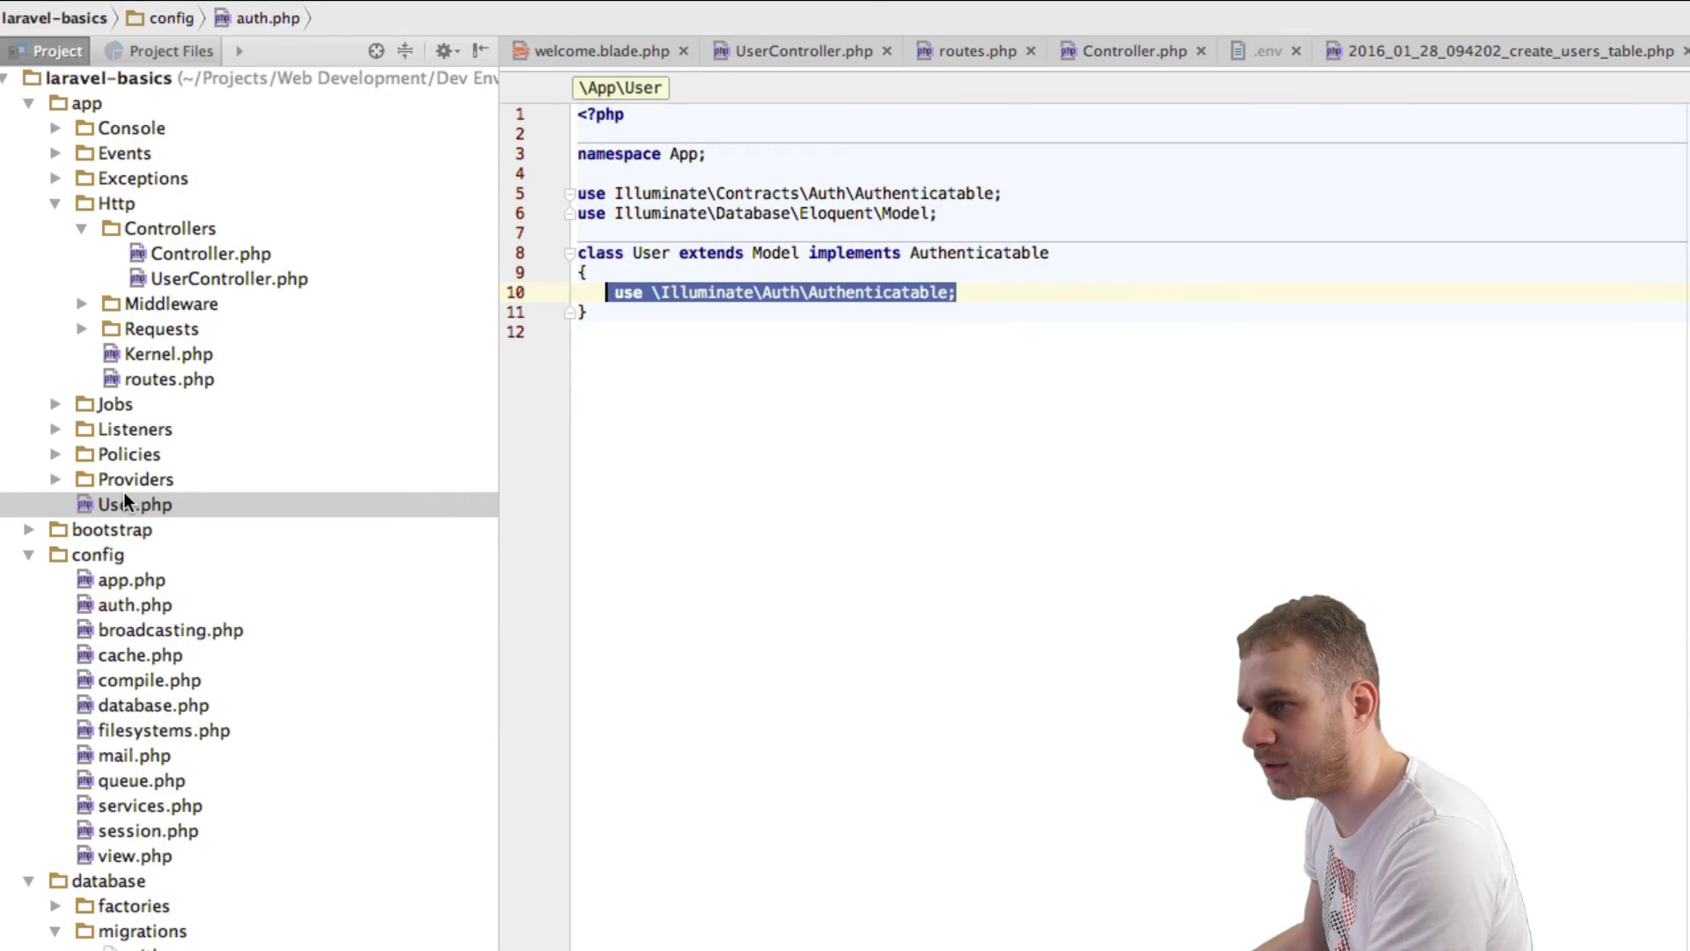
left_click(641, 154)
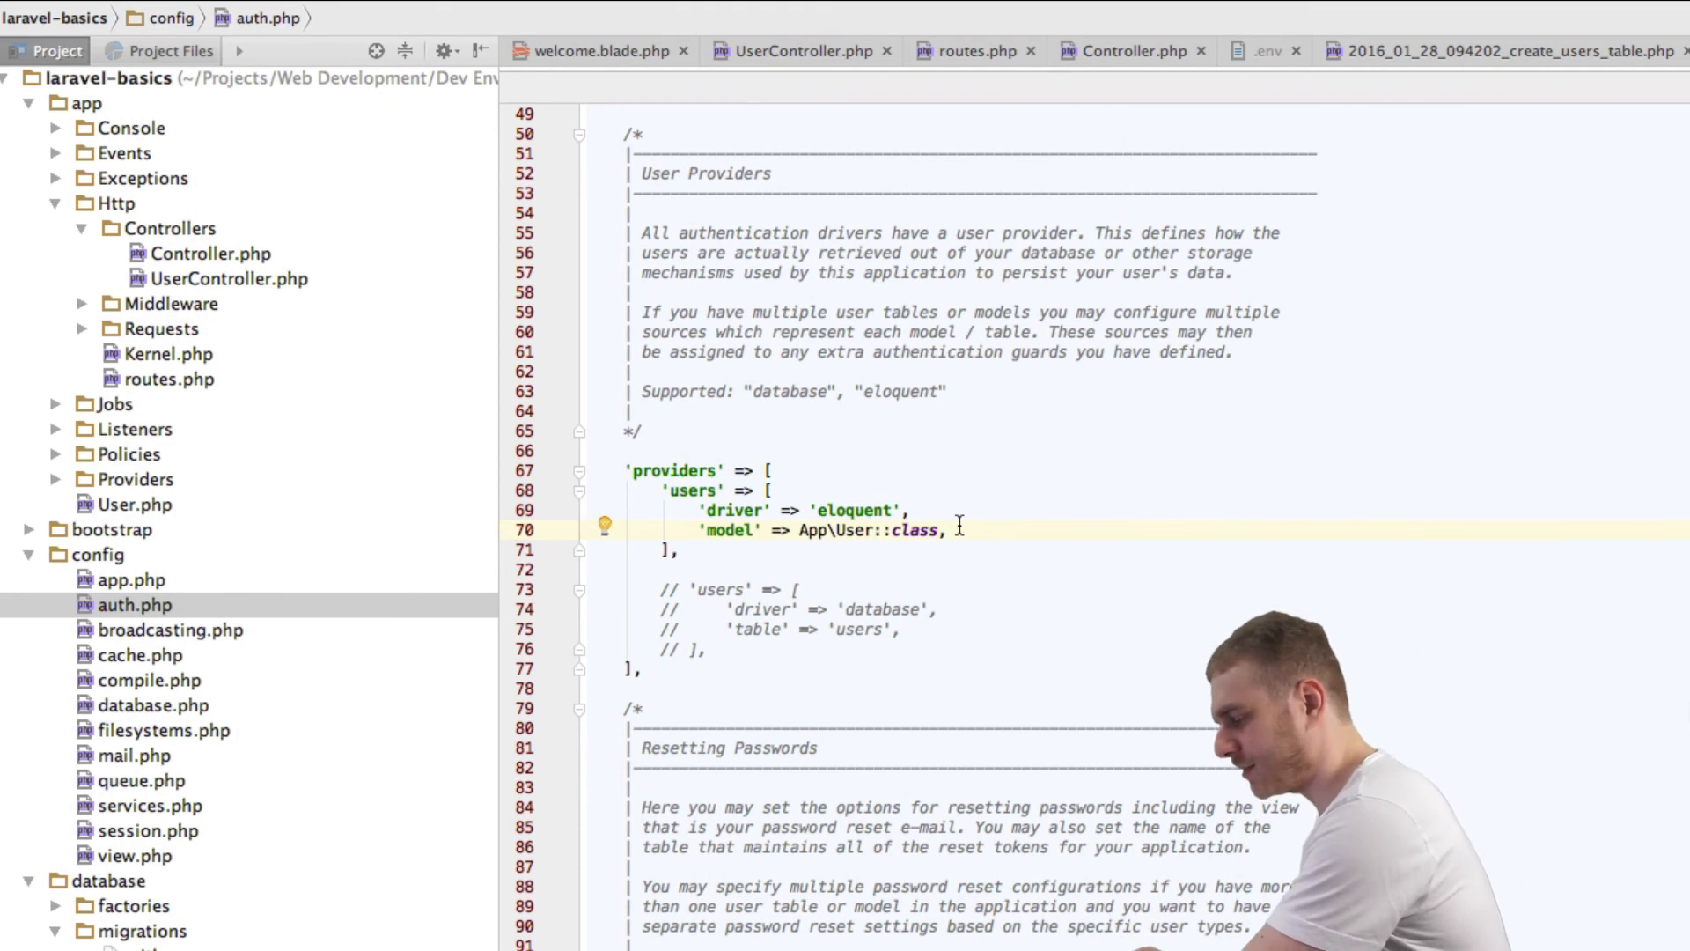
left_click(132, 506)
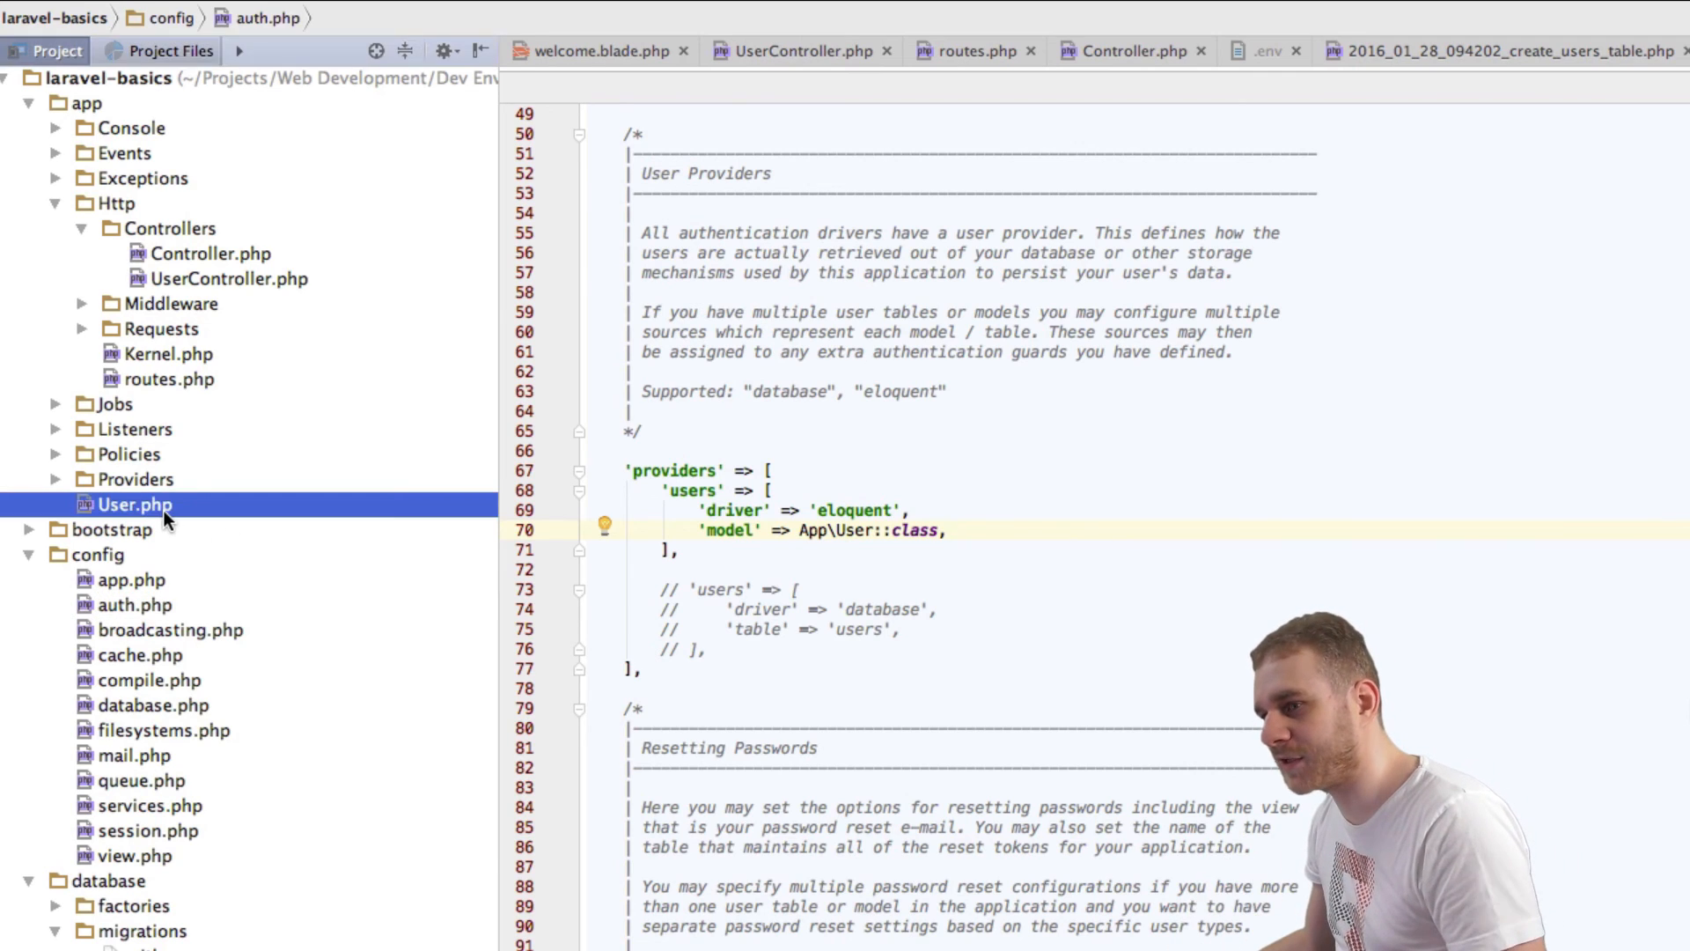
double_click(133, 505)
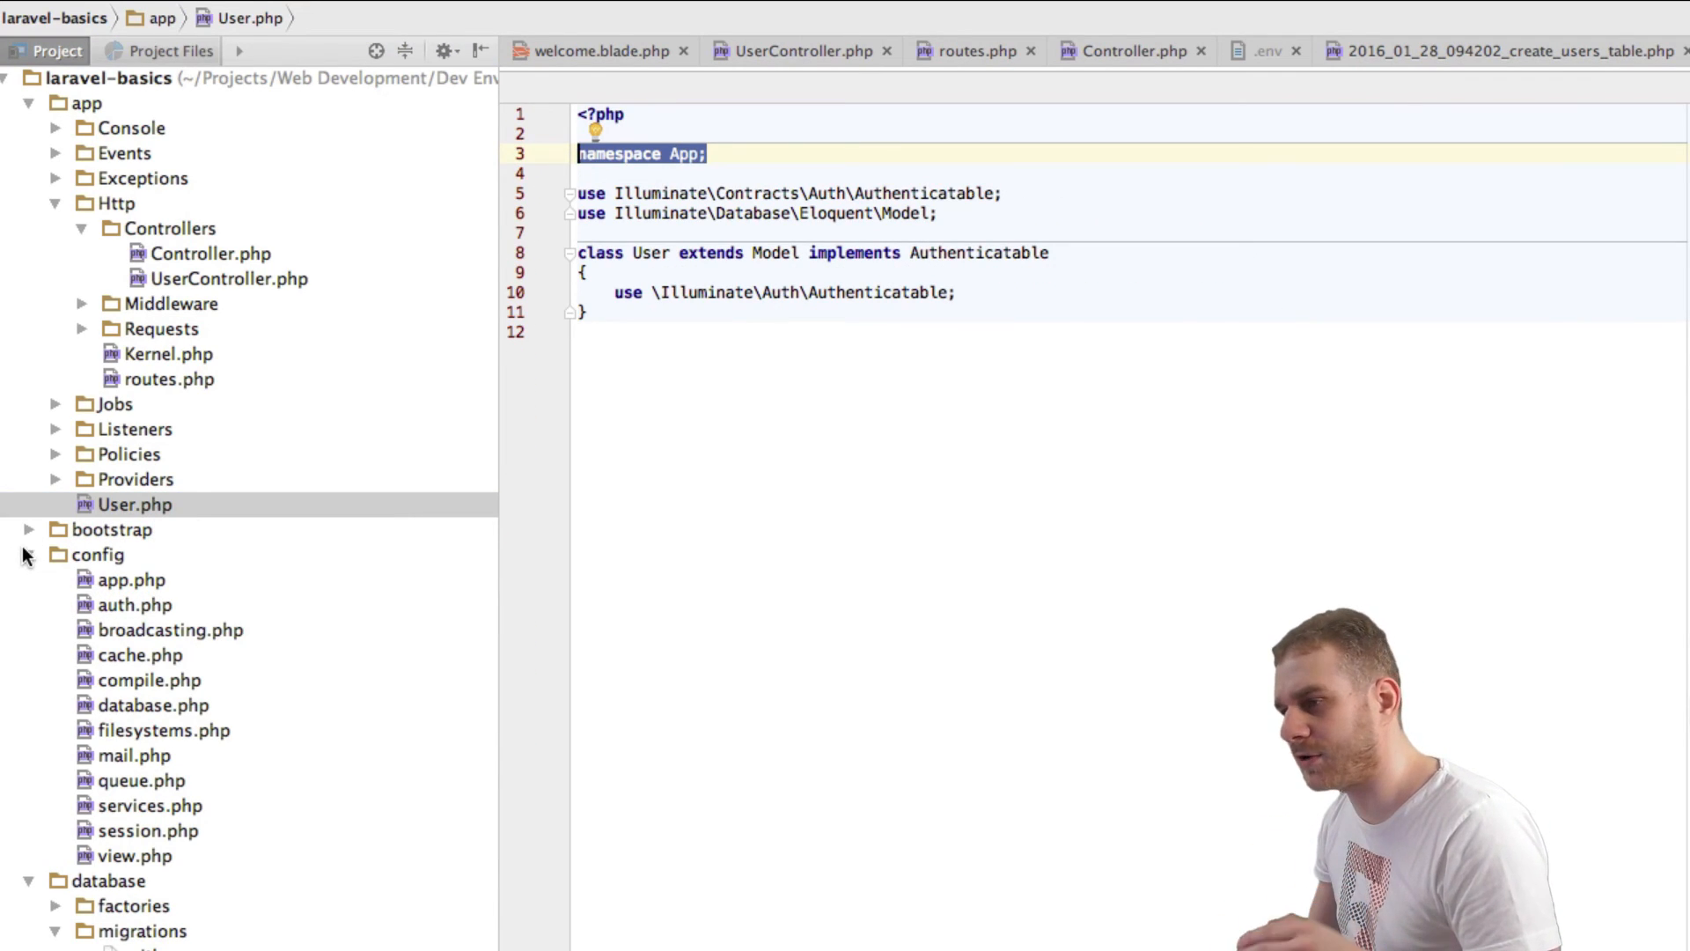
left_click(30, 554)
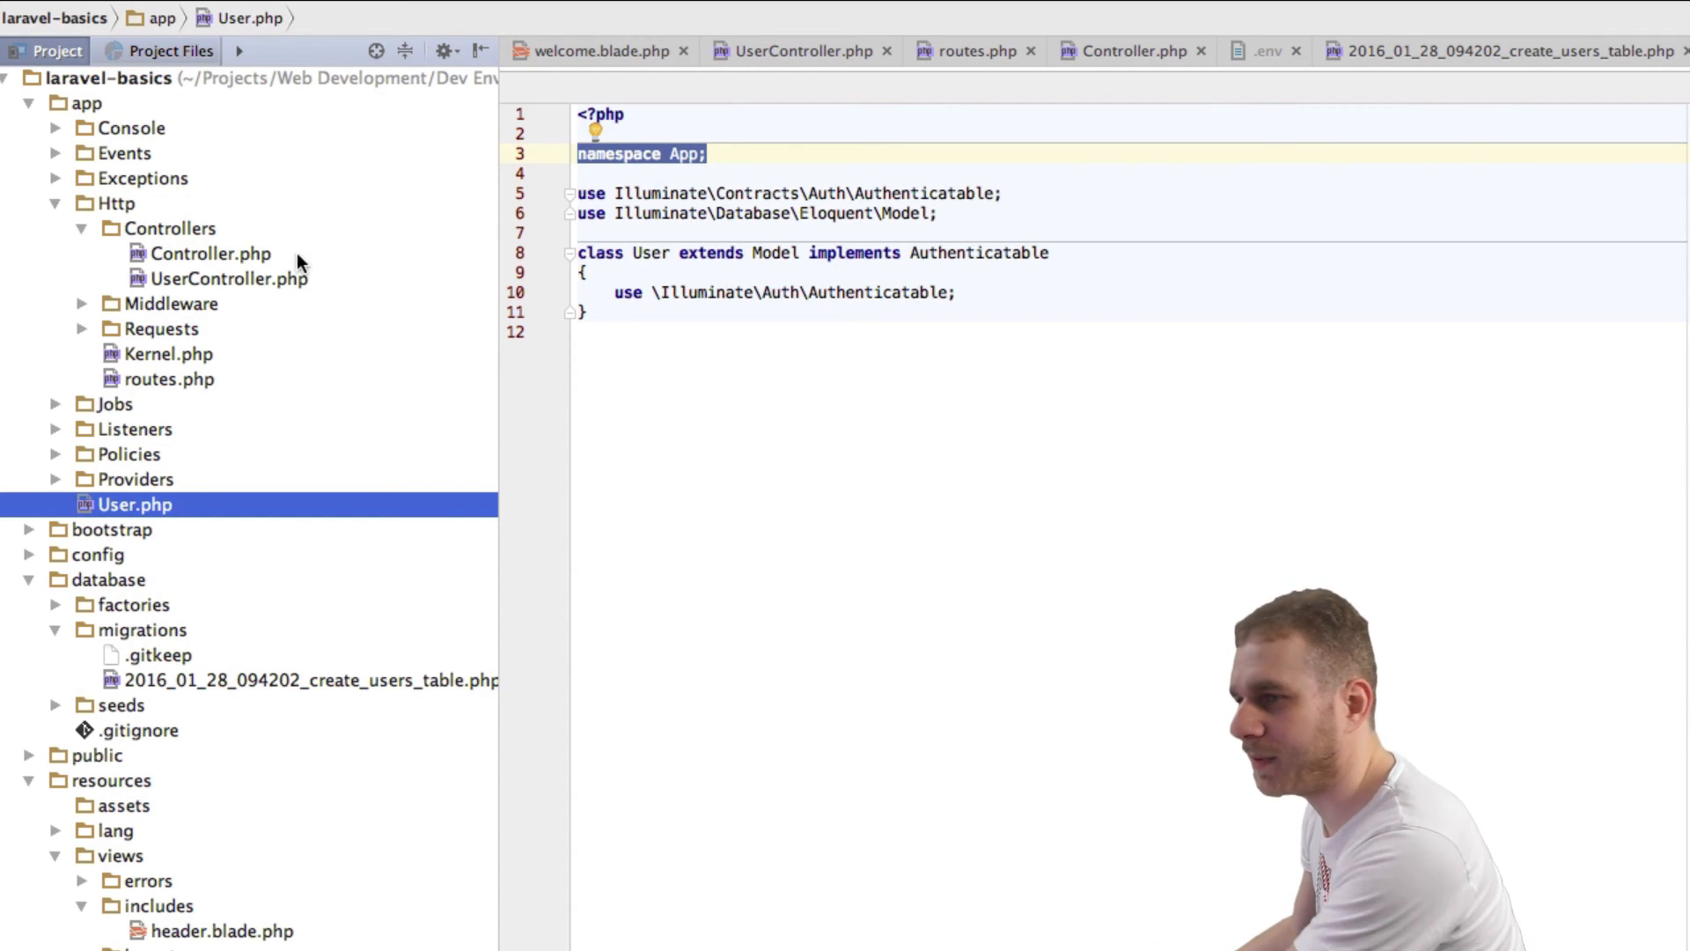
- Show UserController.php, then select the resources/views folder for a new file
left_click(794, 51)
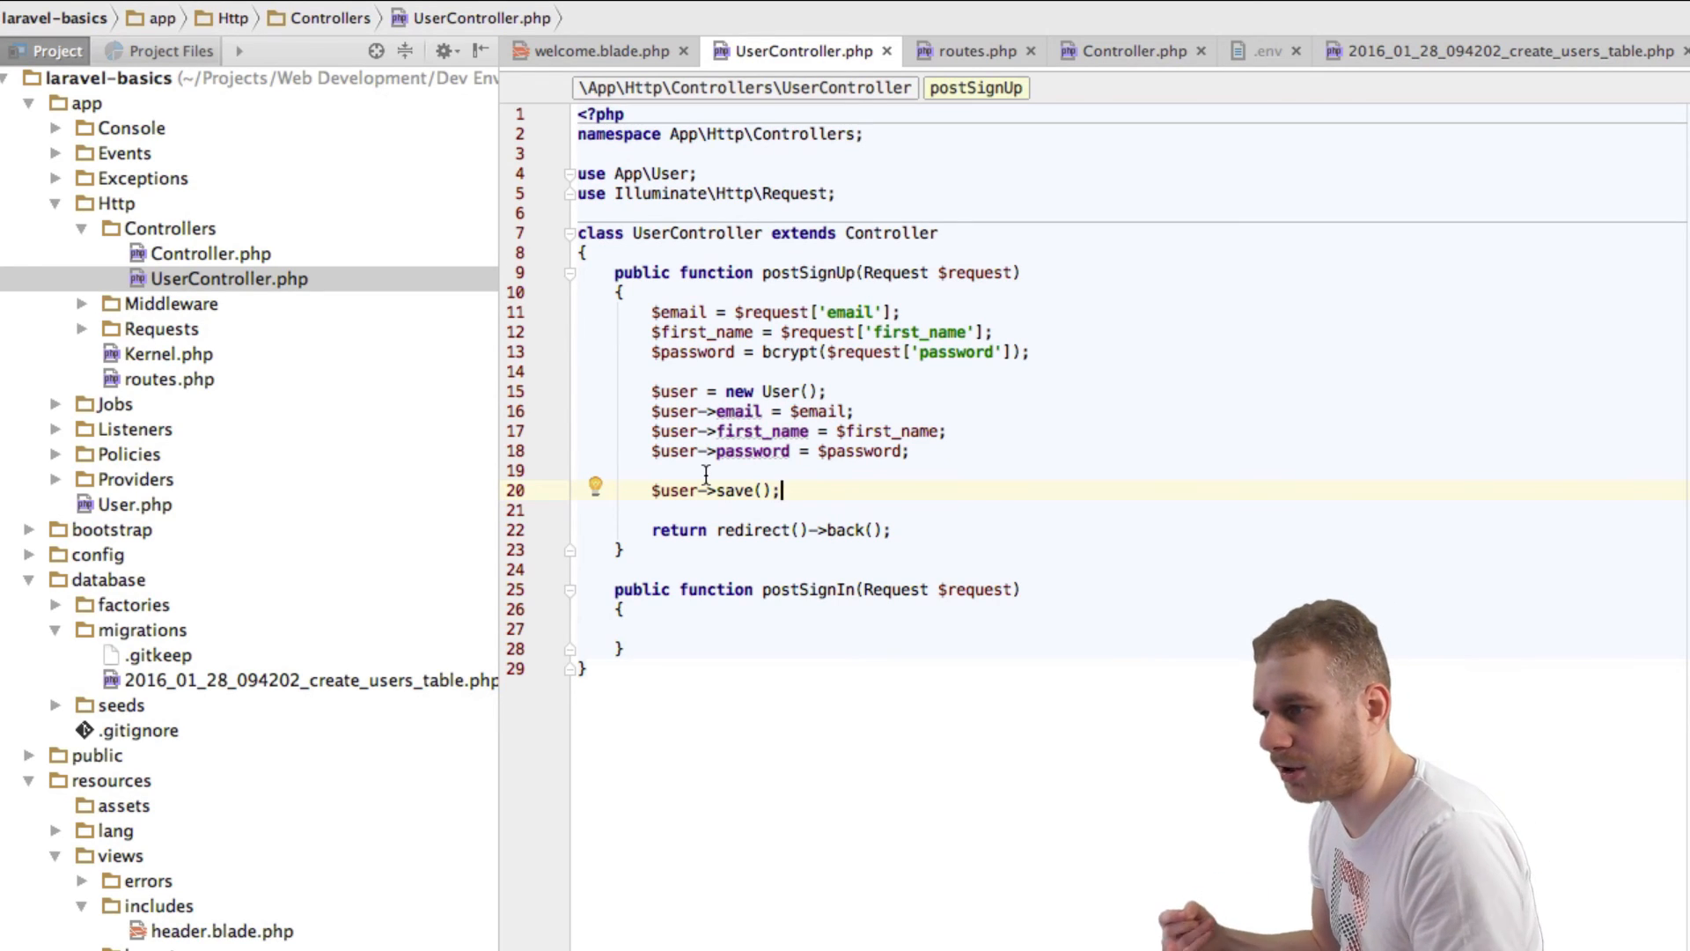
scroll("down", 3)
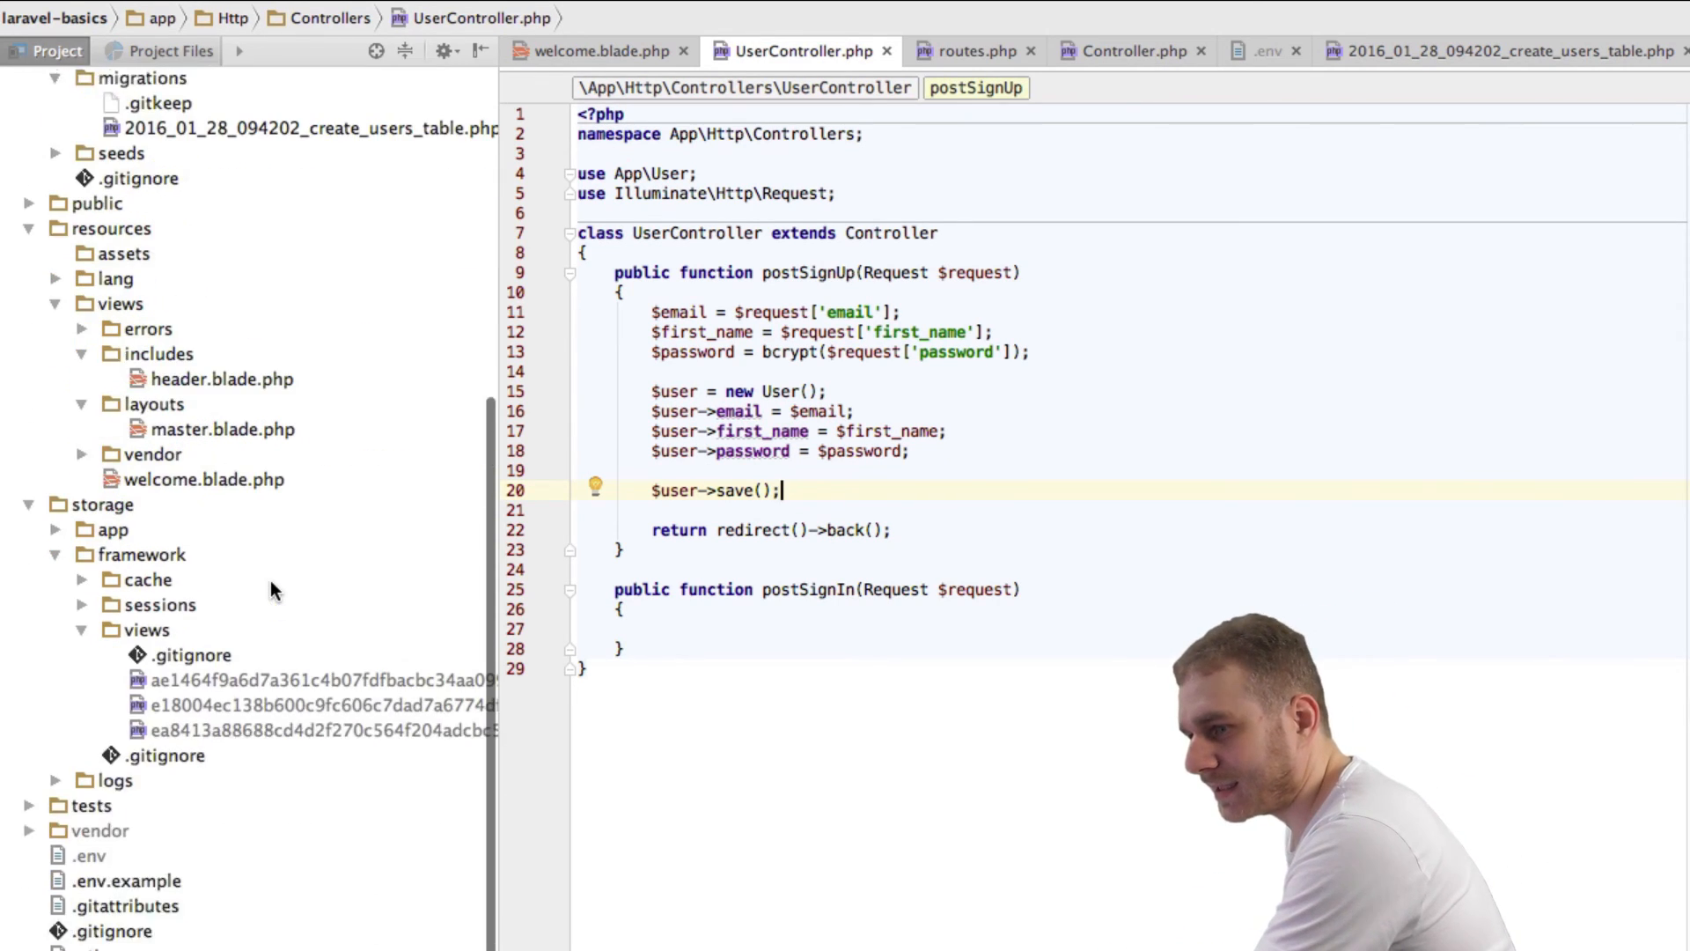
scroll("up", 3)
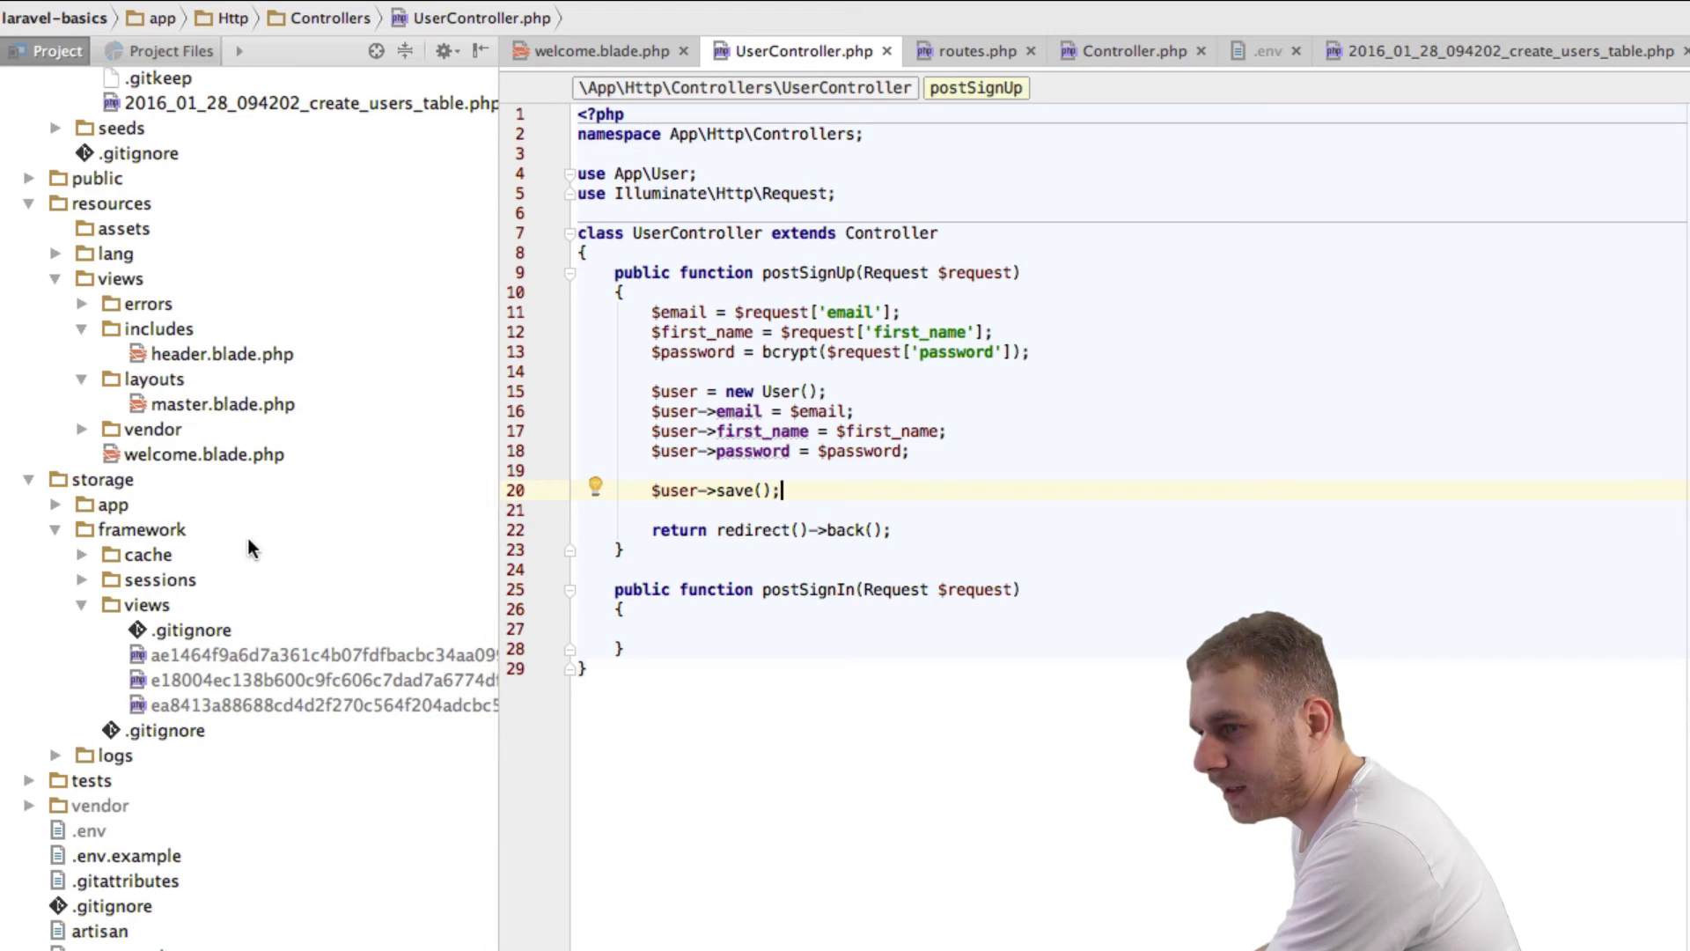
left_click(122, 279)
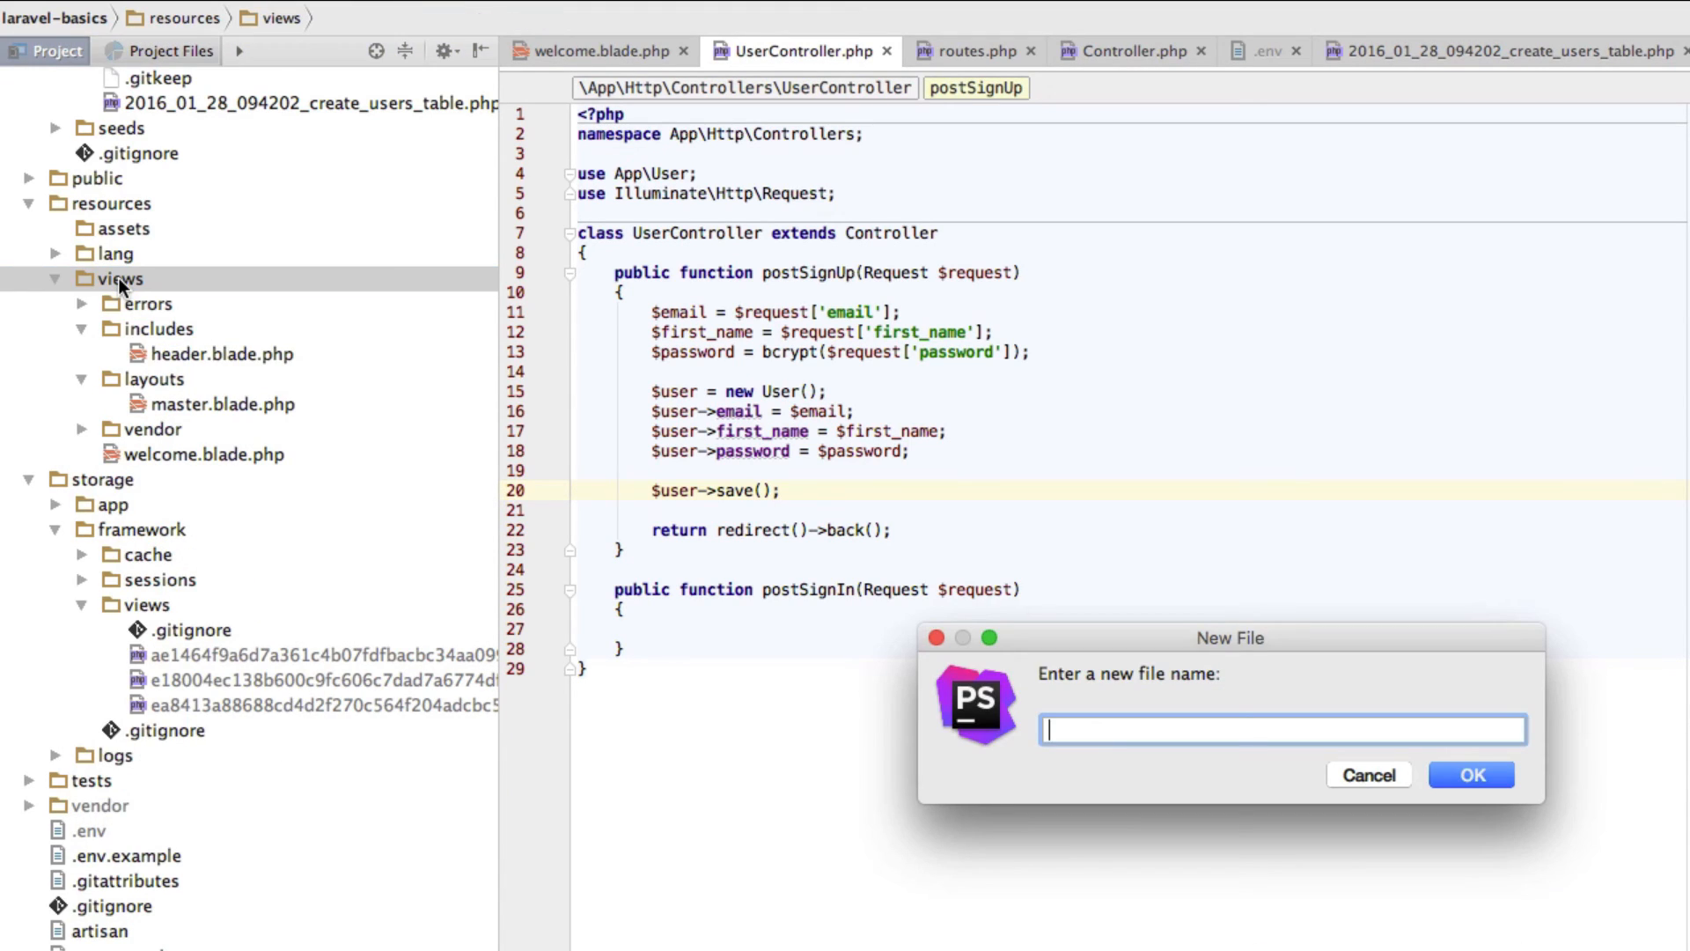
- Create dashboard.blade.php containing <h1>The Dashboard</h1>, then return to UserController
type("dashbpard")
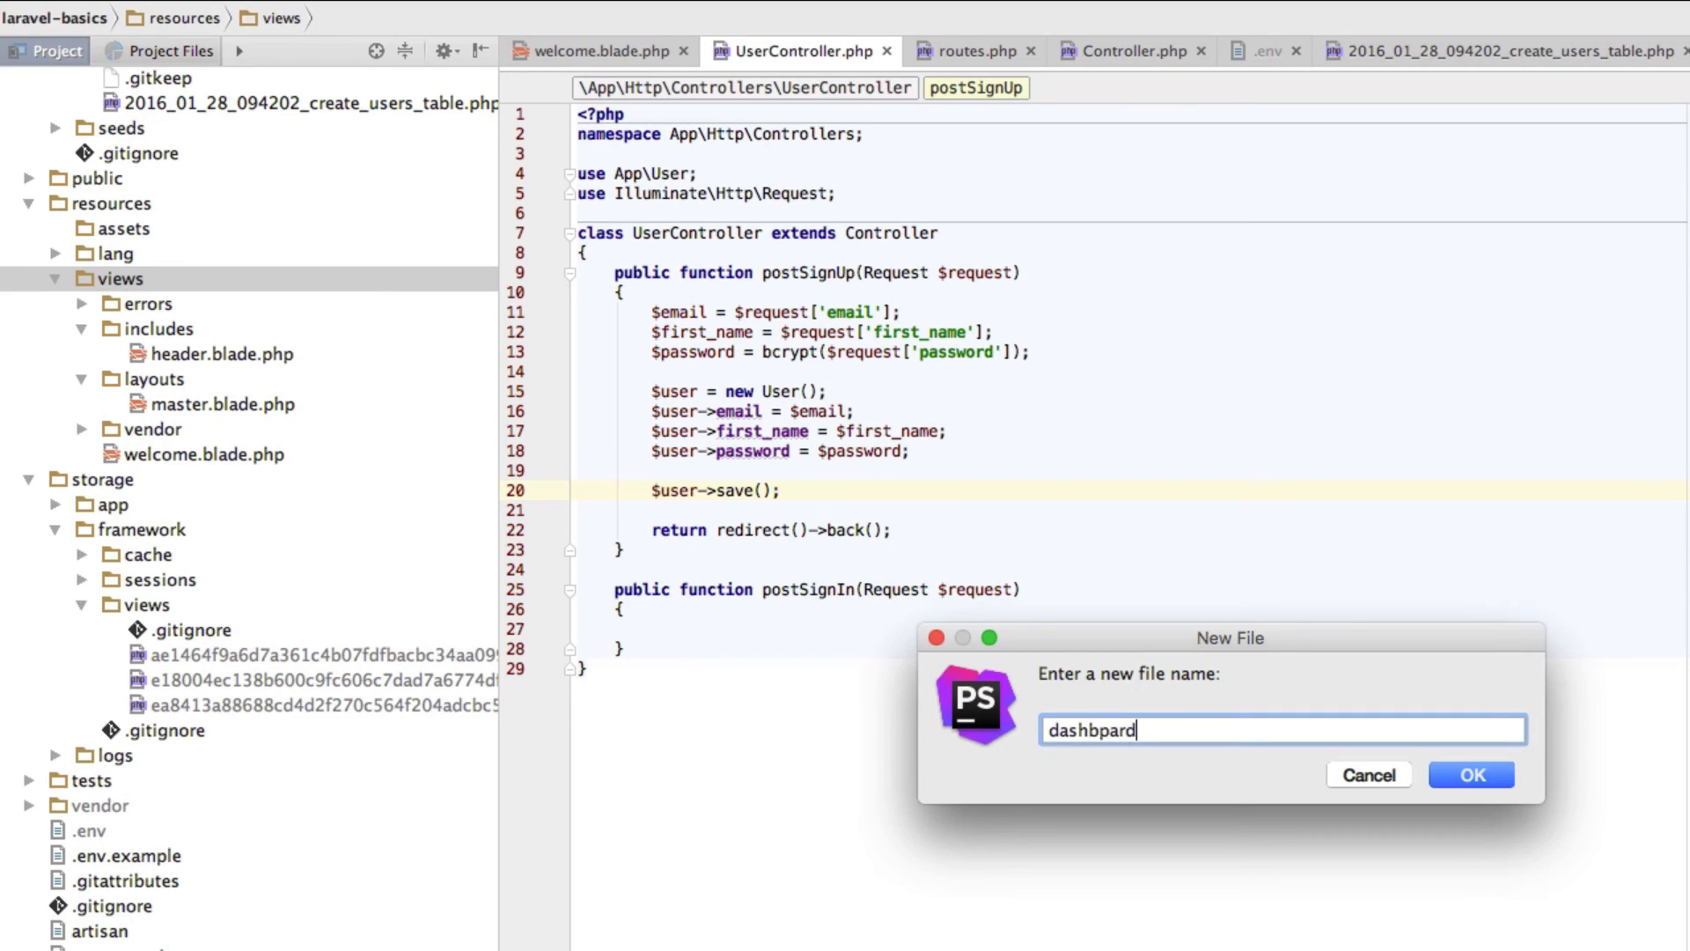
key("Backspace")
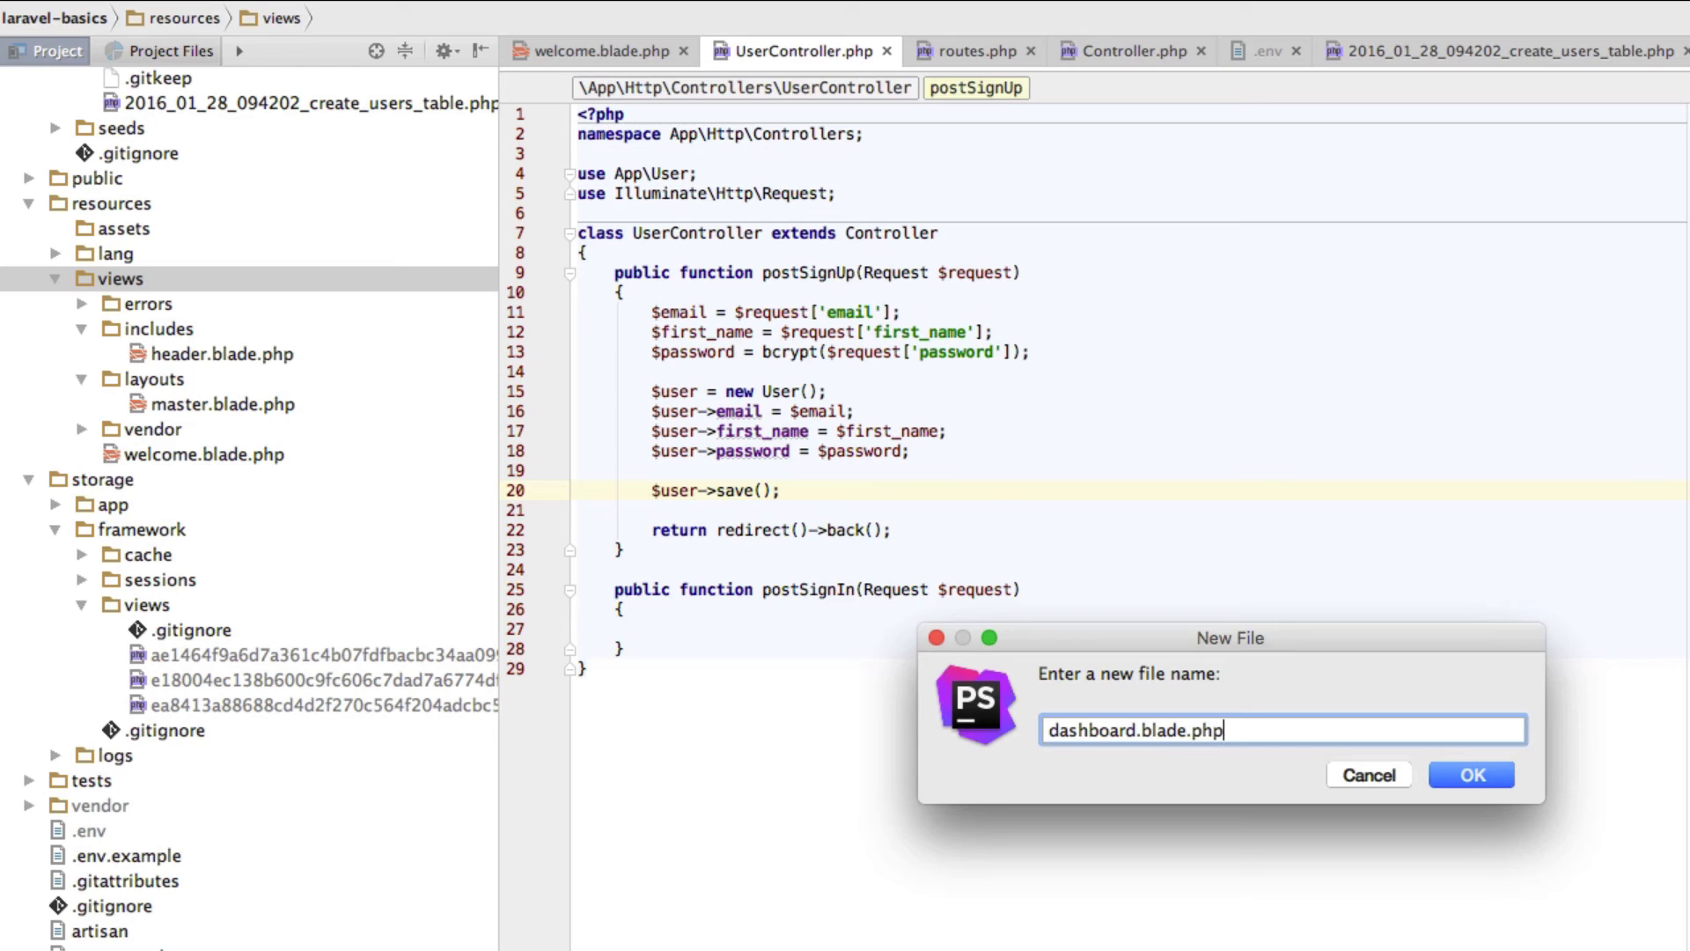
left_click(1472, 775)
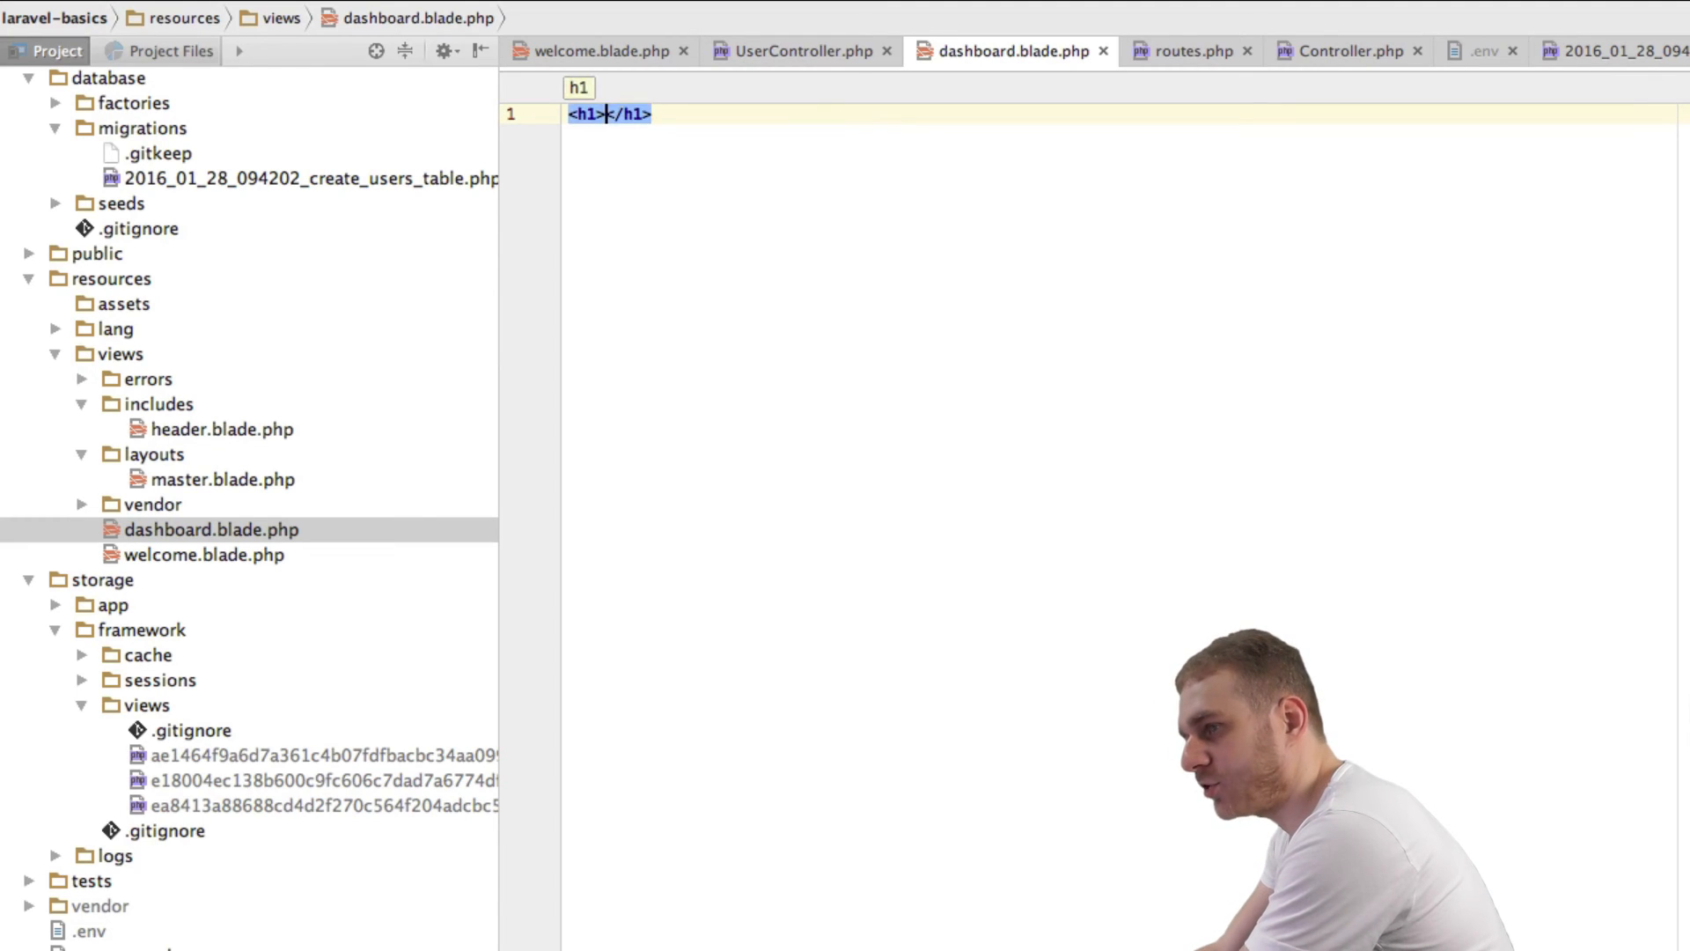
type("The Dashbo")
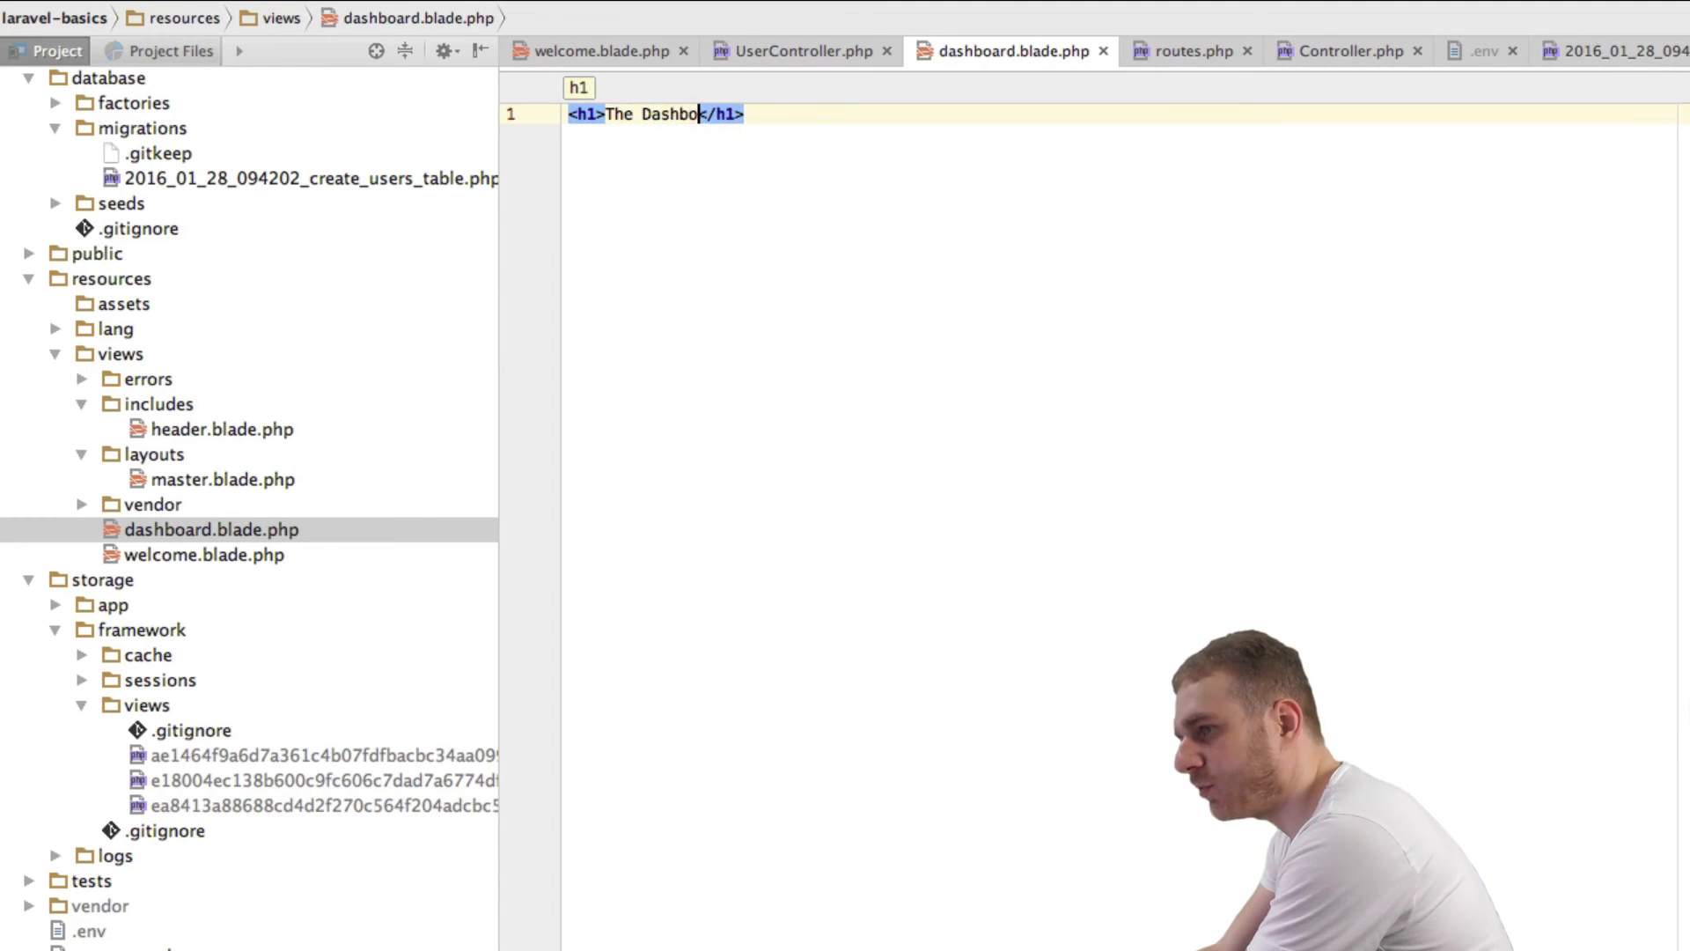
scroll("up", 3)
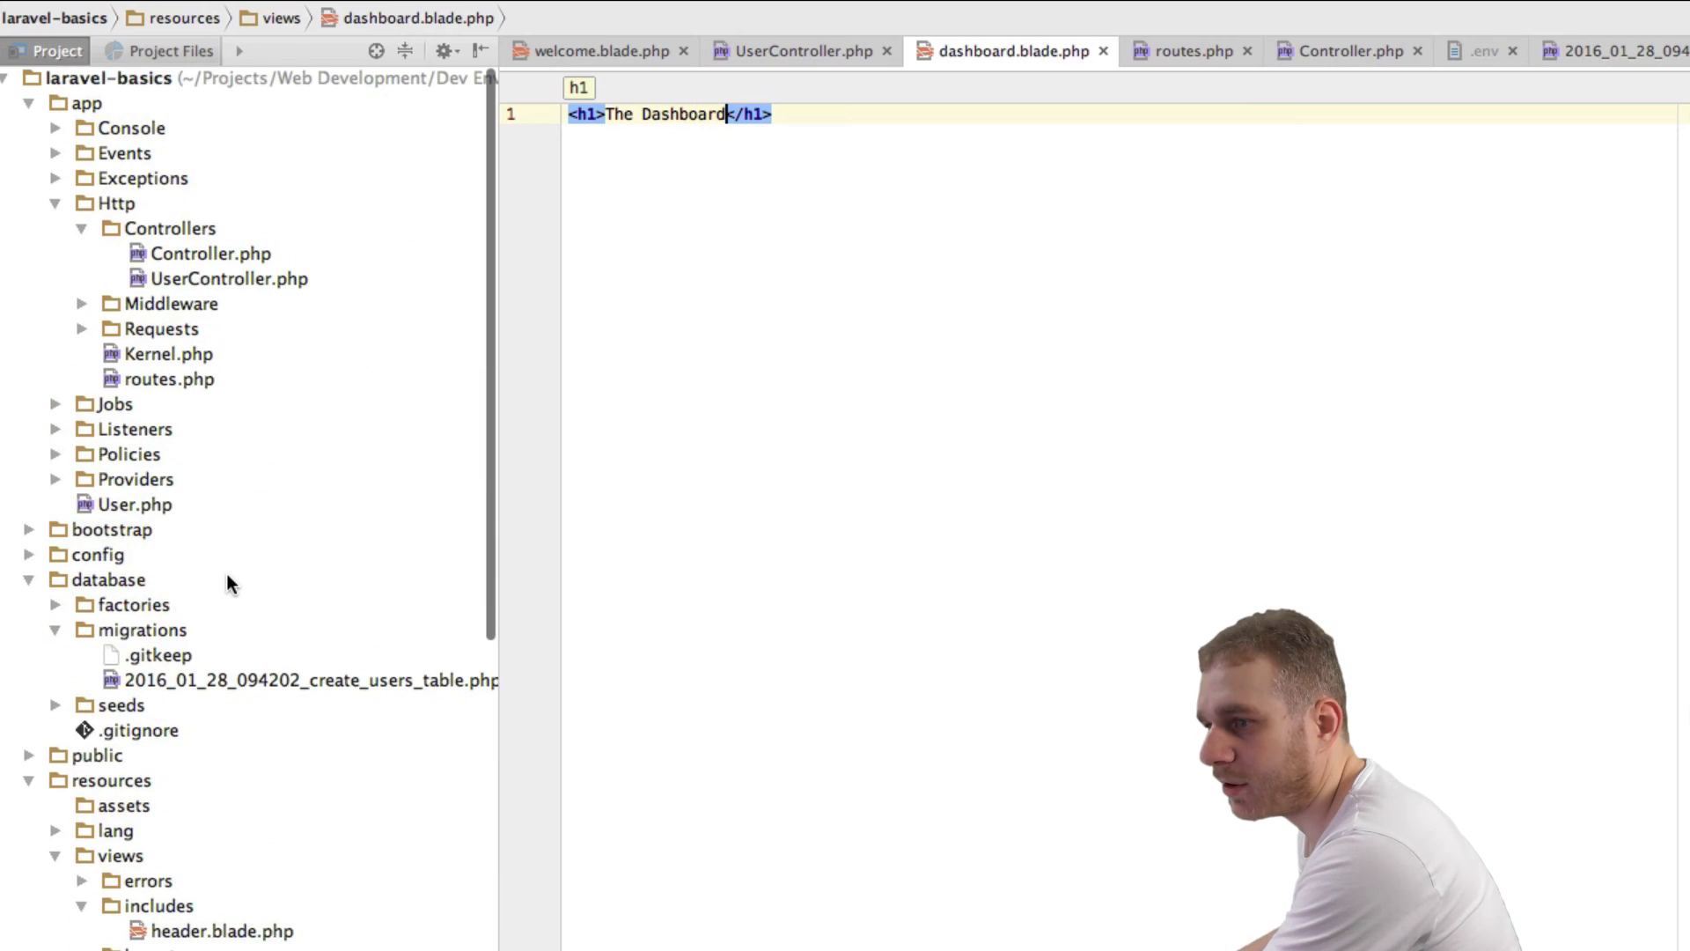
left_click(799, 52)
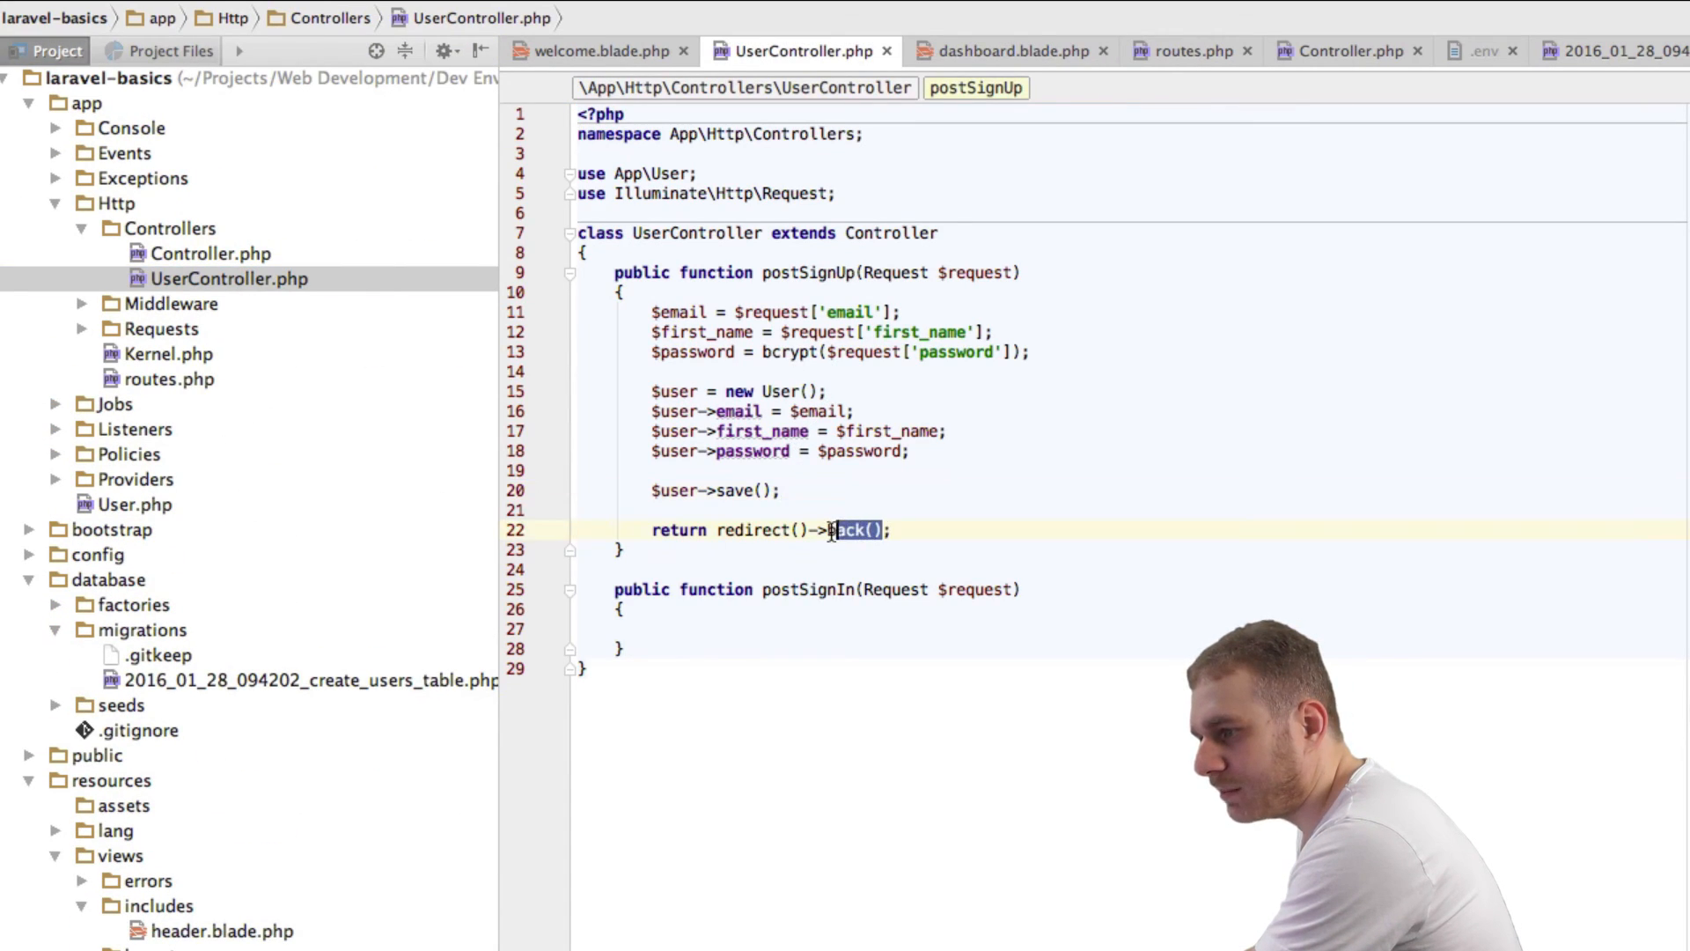
mouse_move(1000, 470)
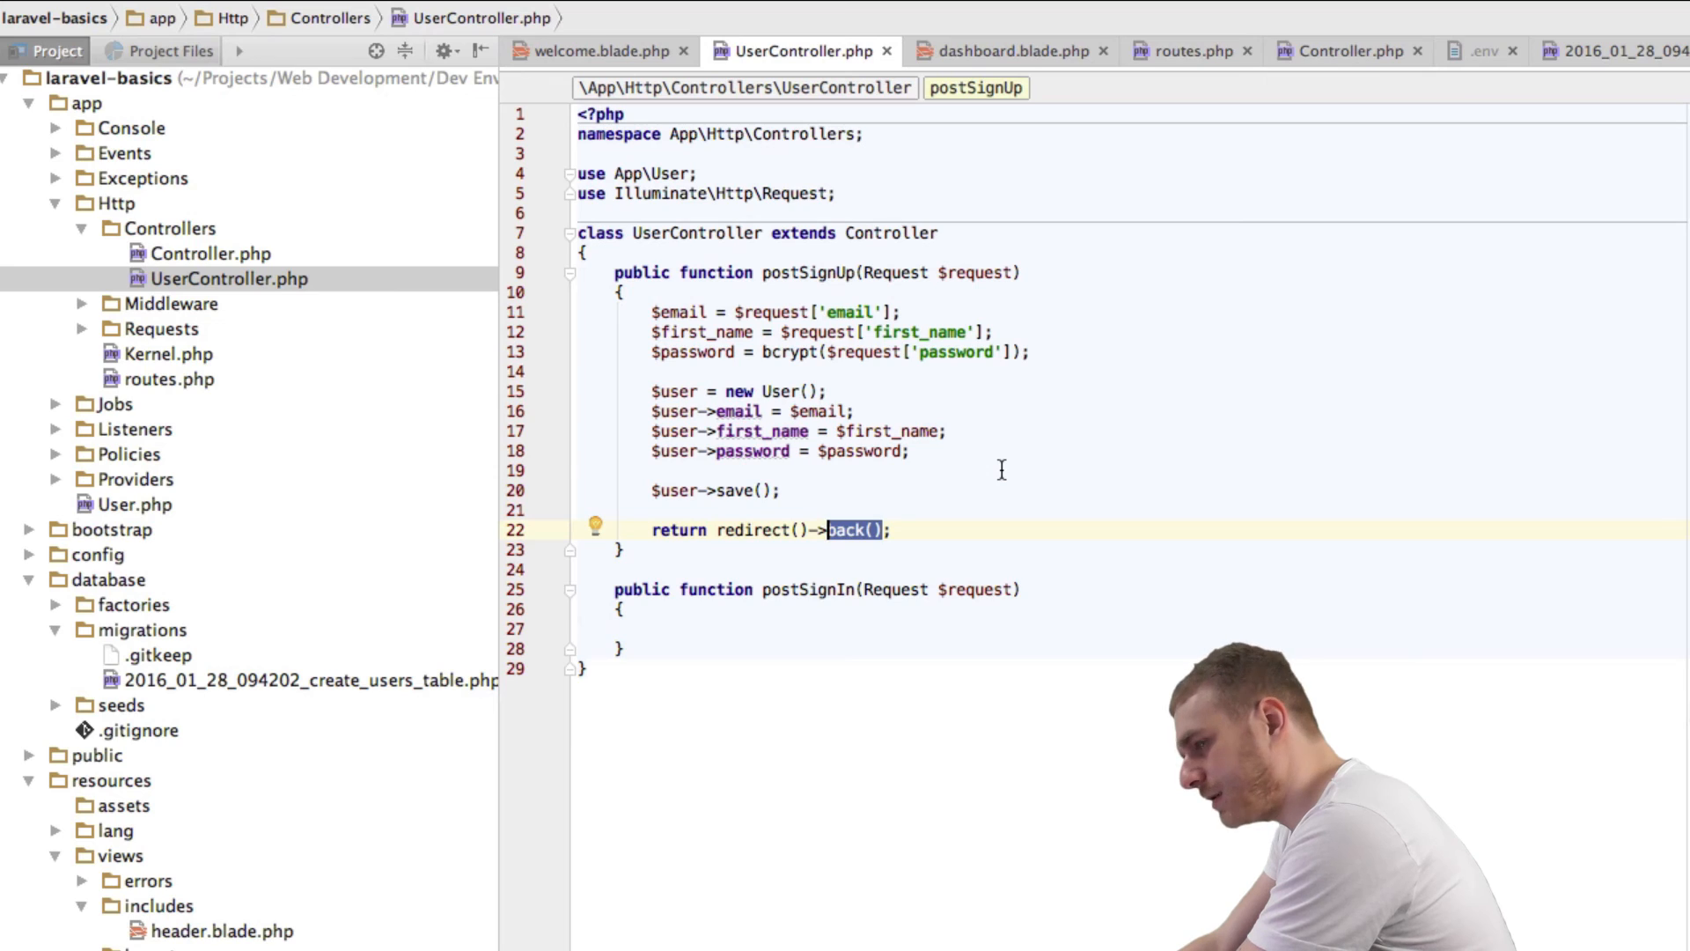
- Change postSignUp to redirect()->route('dashboard') instead of redirect()->back()
type("route(")
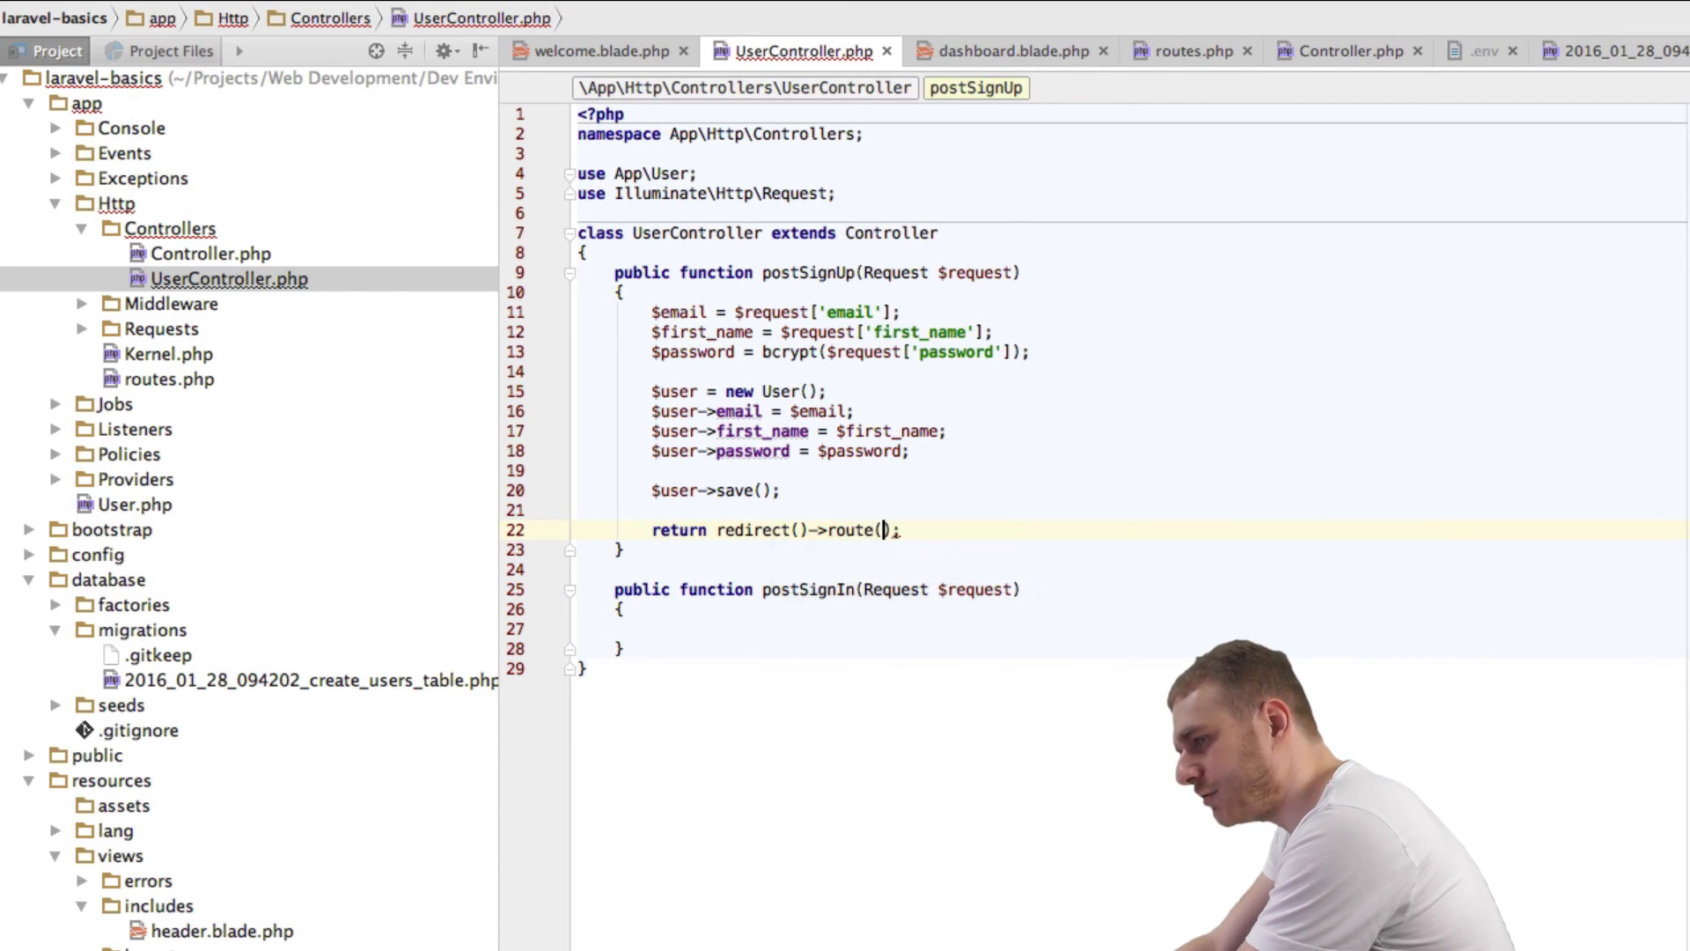
type("''")
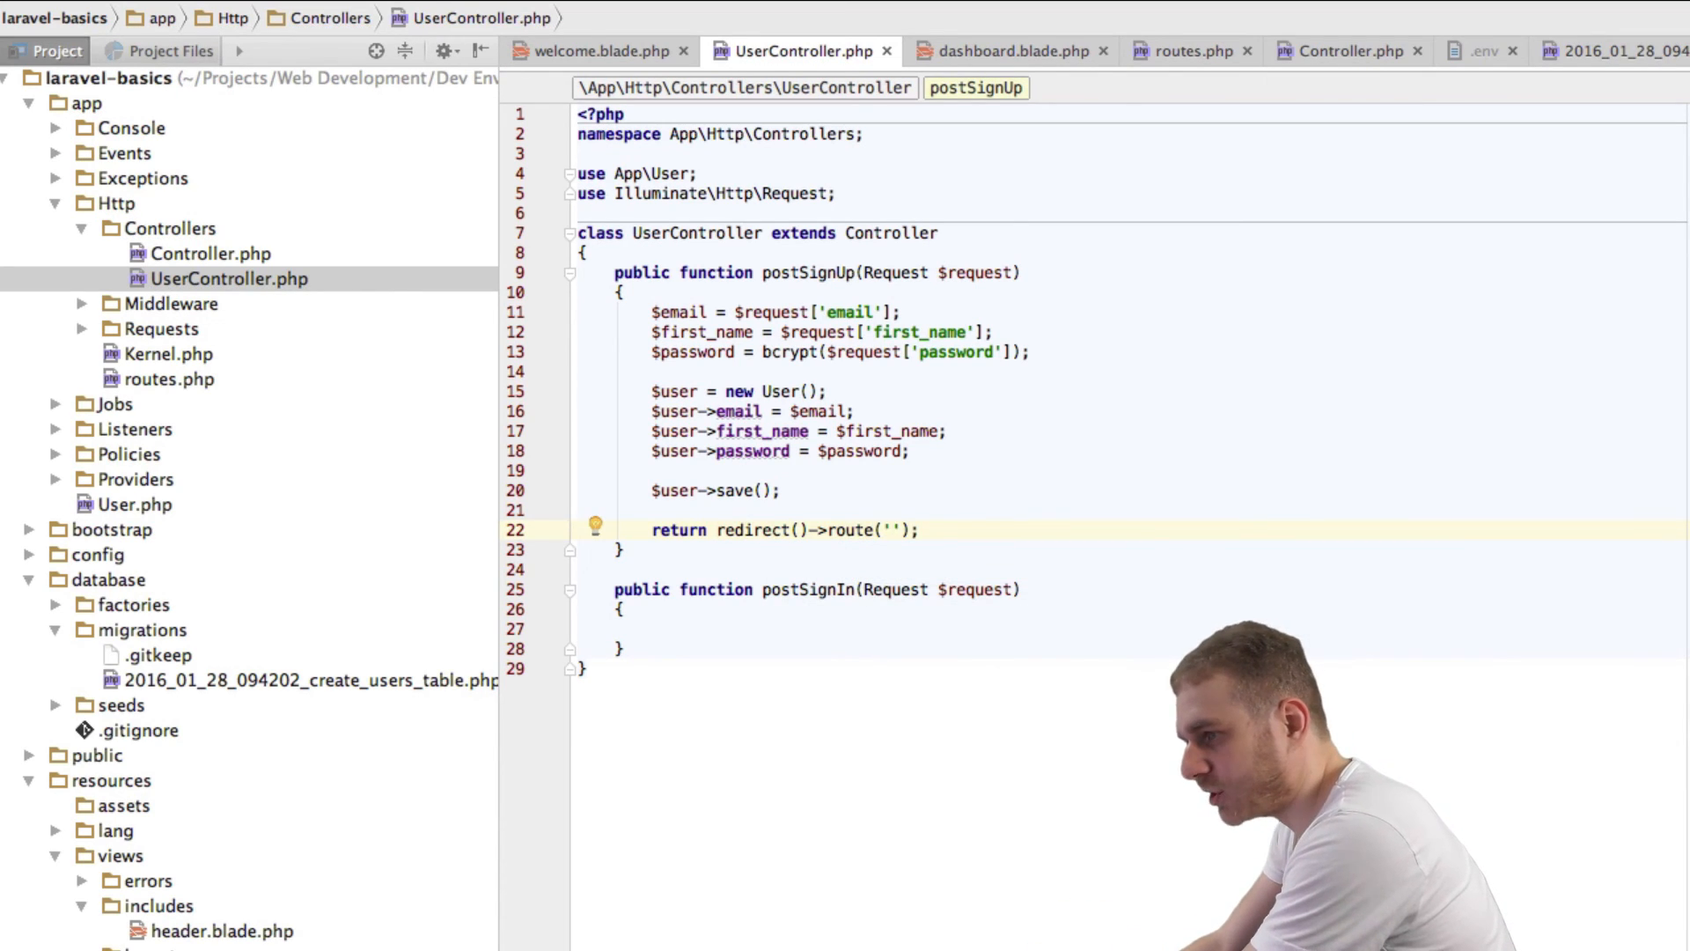
type("dashboard")
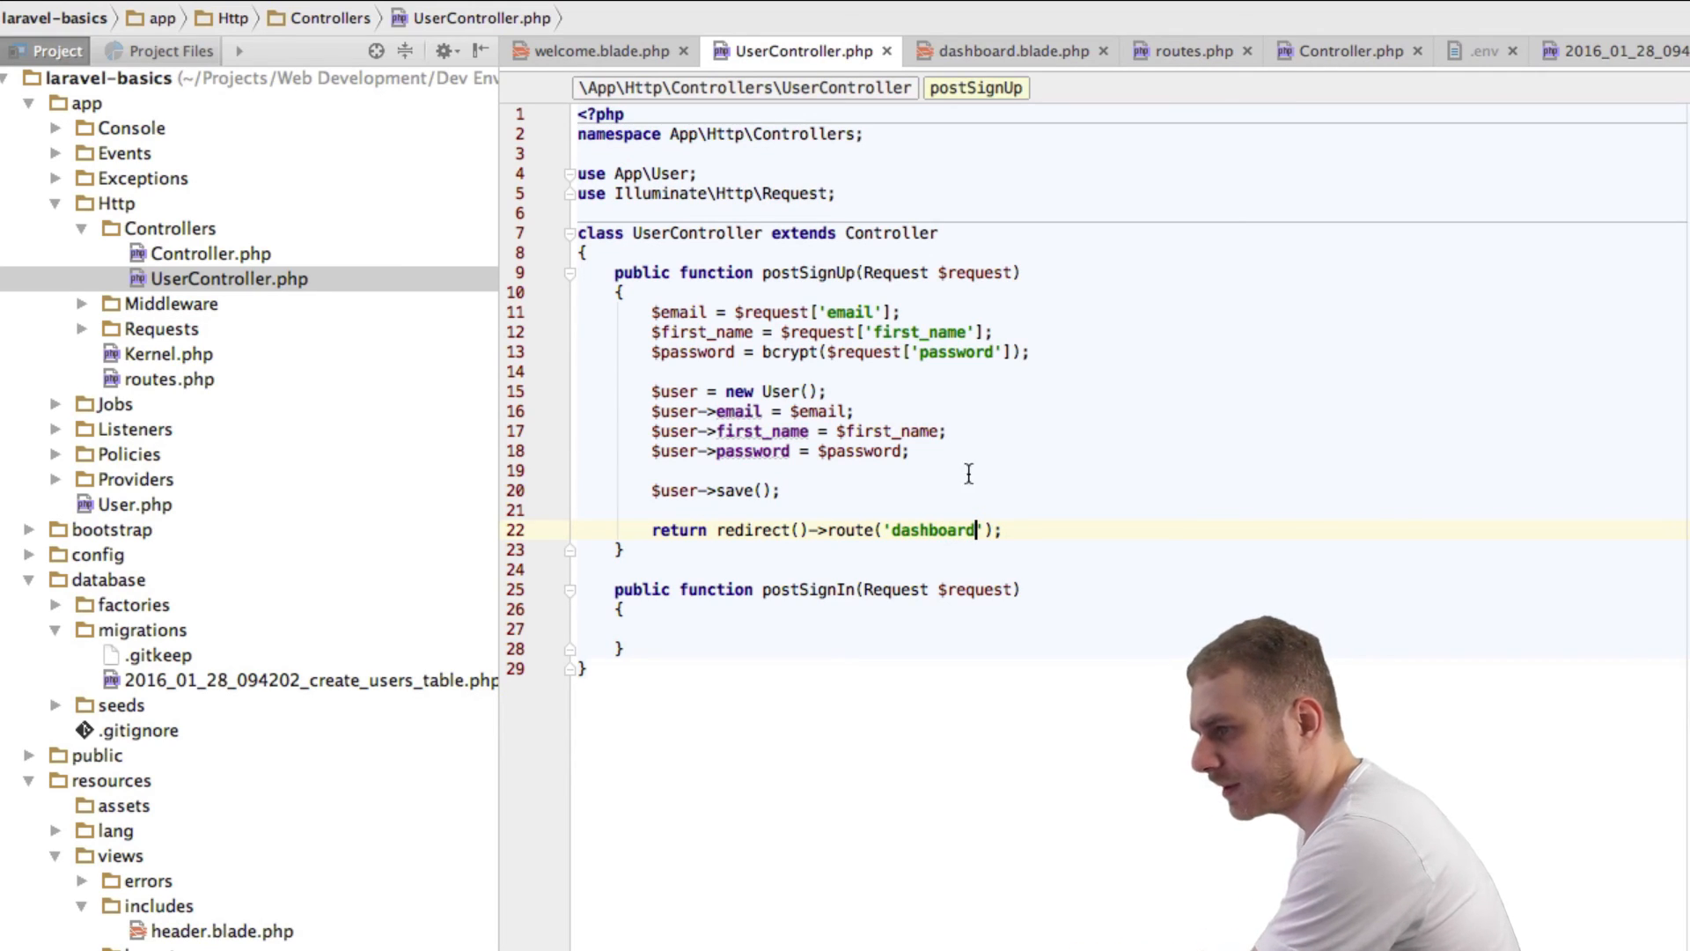
left_click(169, 354)
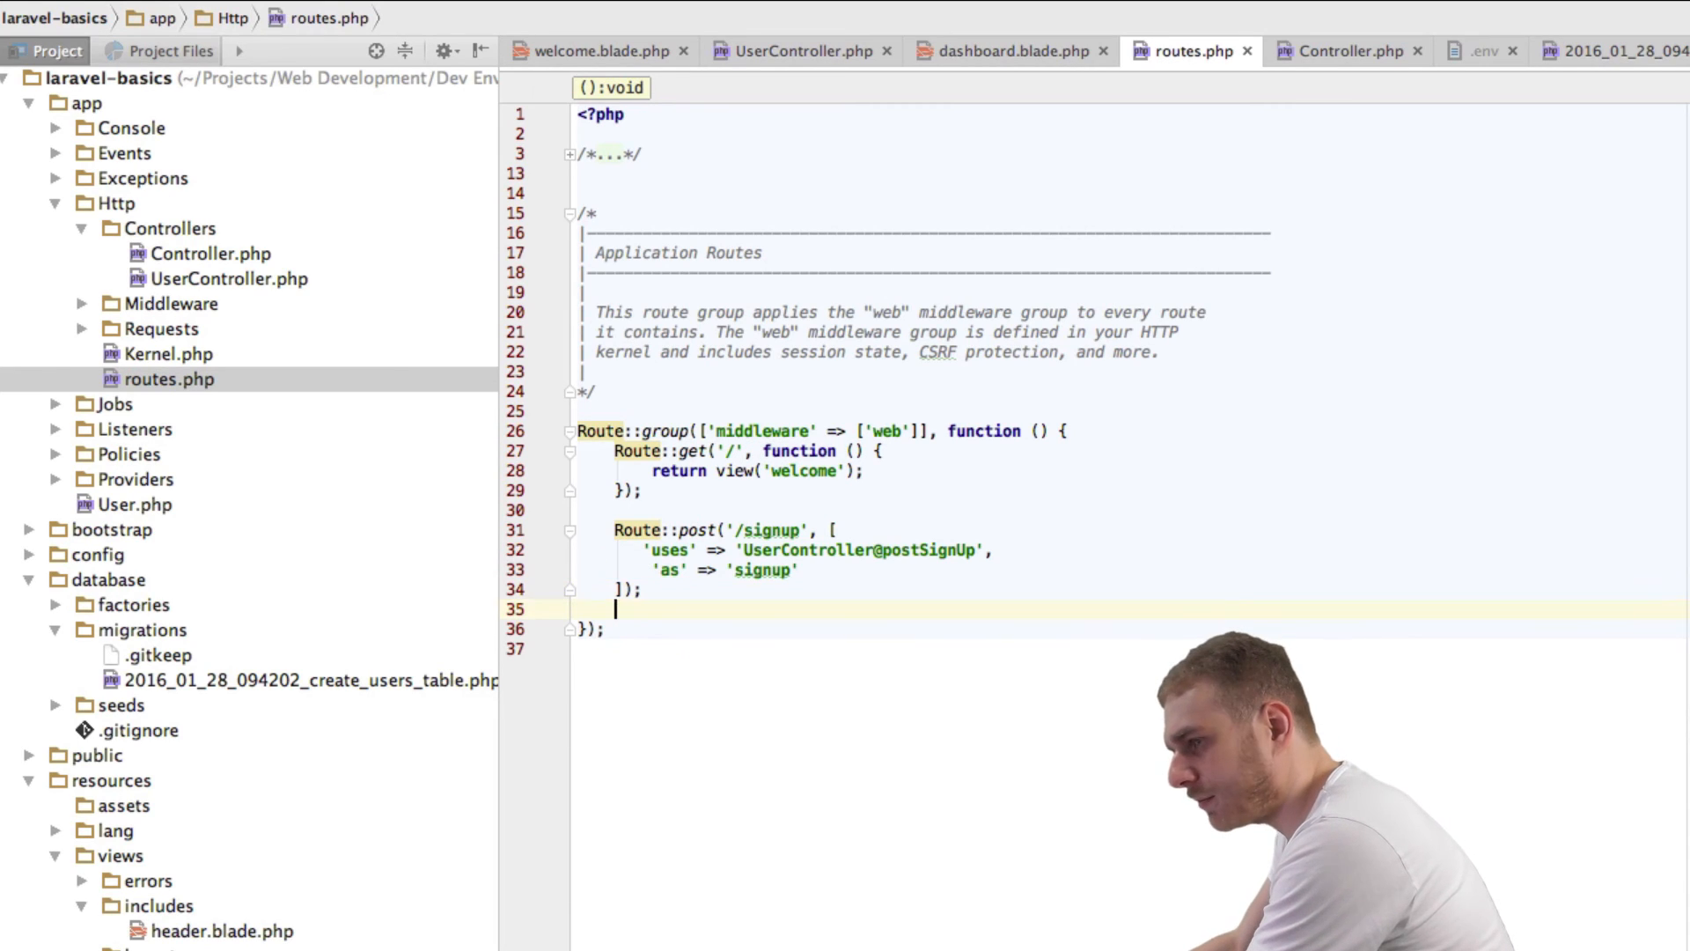
- Add Route::get('/dashboard') using UserController@getDashboard in routes.php
type("Route::get(")
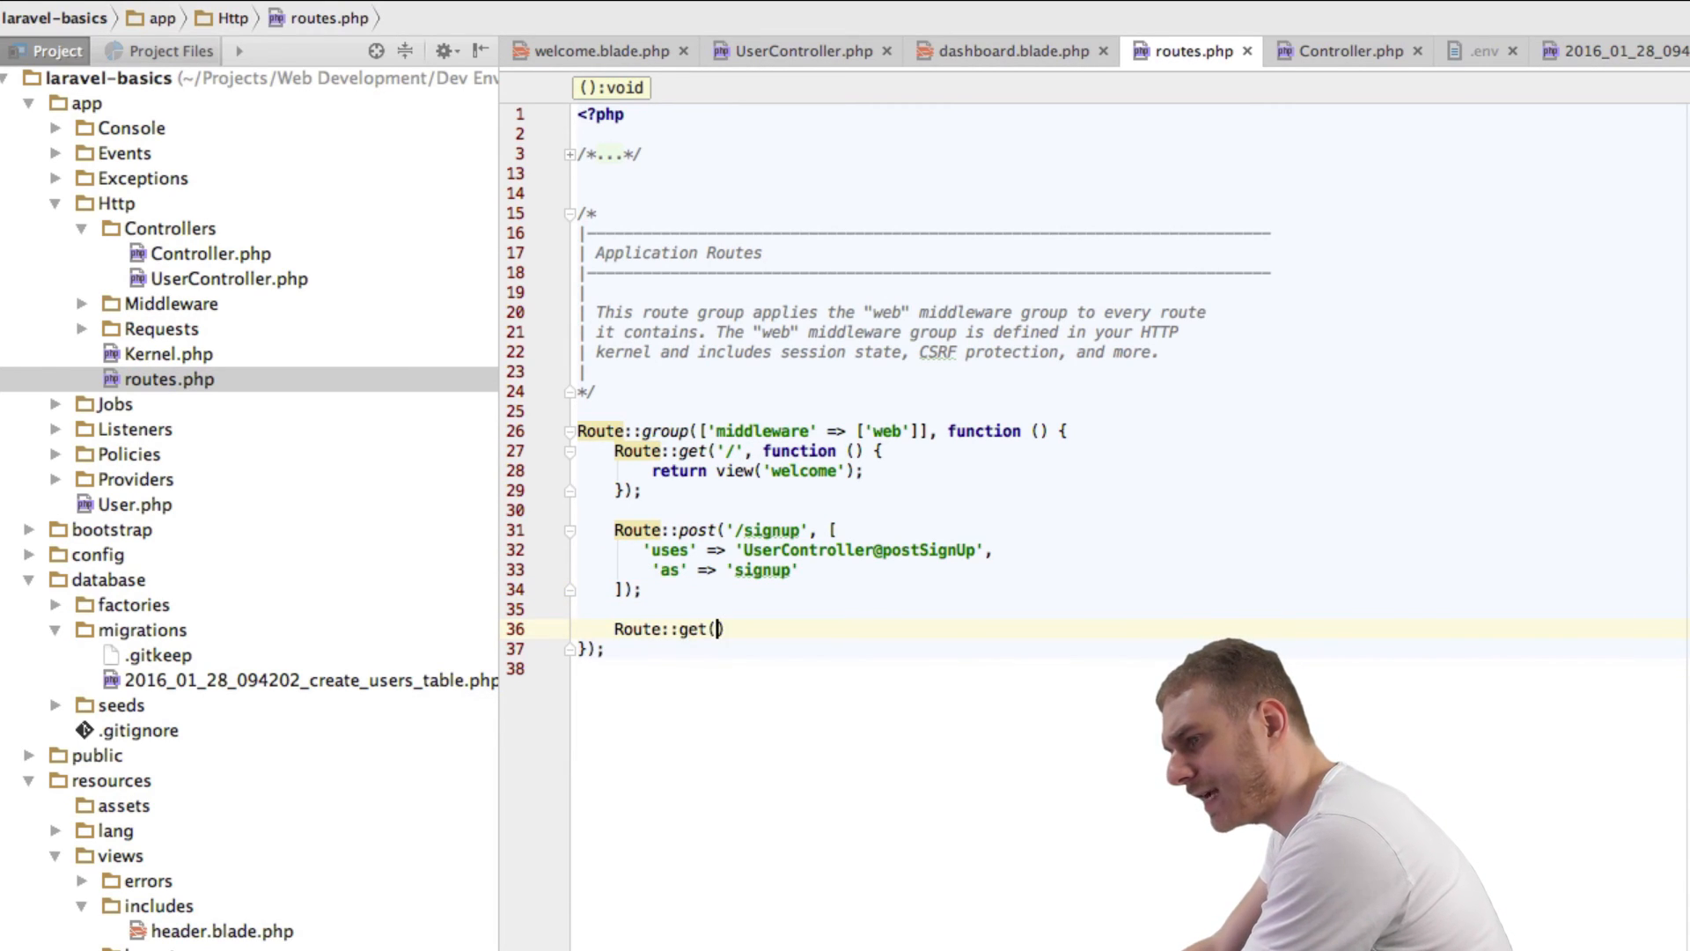
type("'/das'")
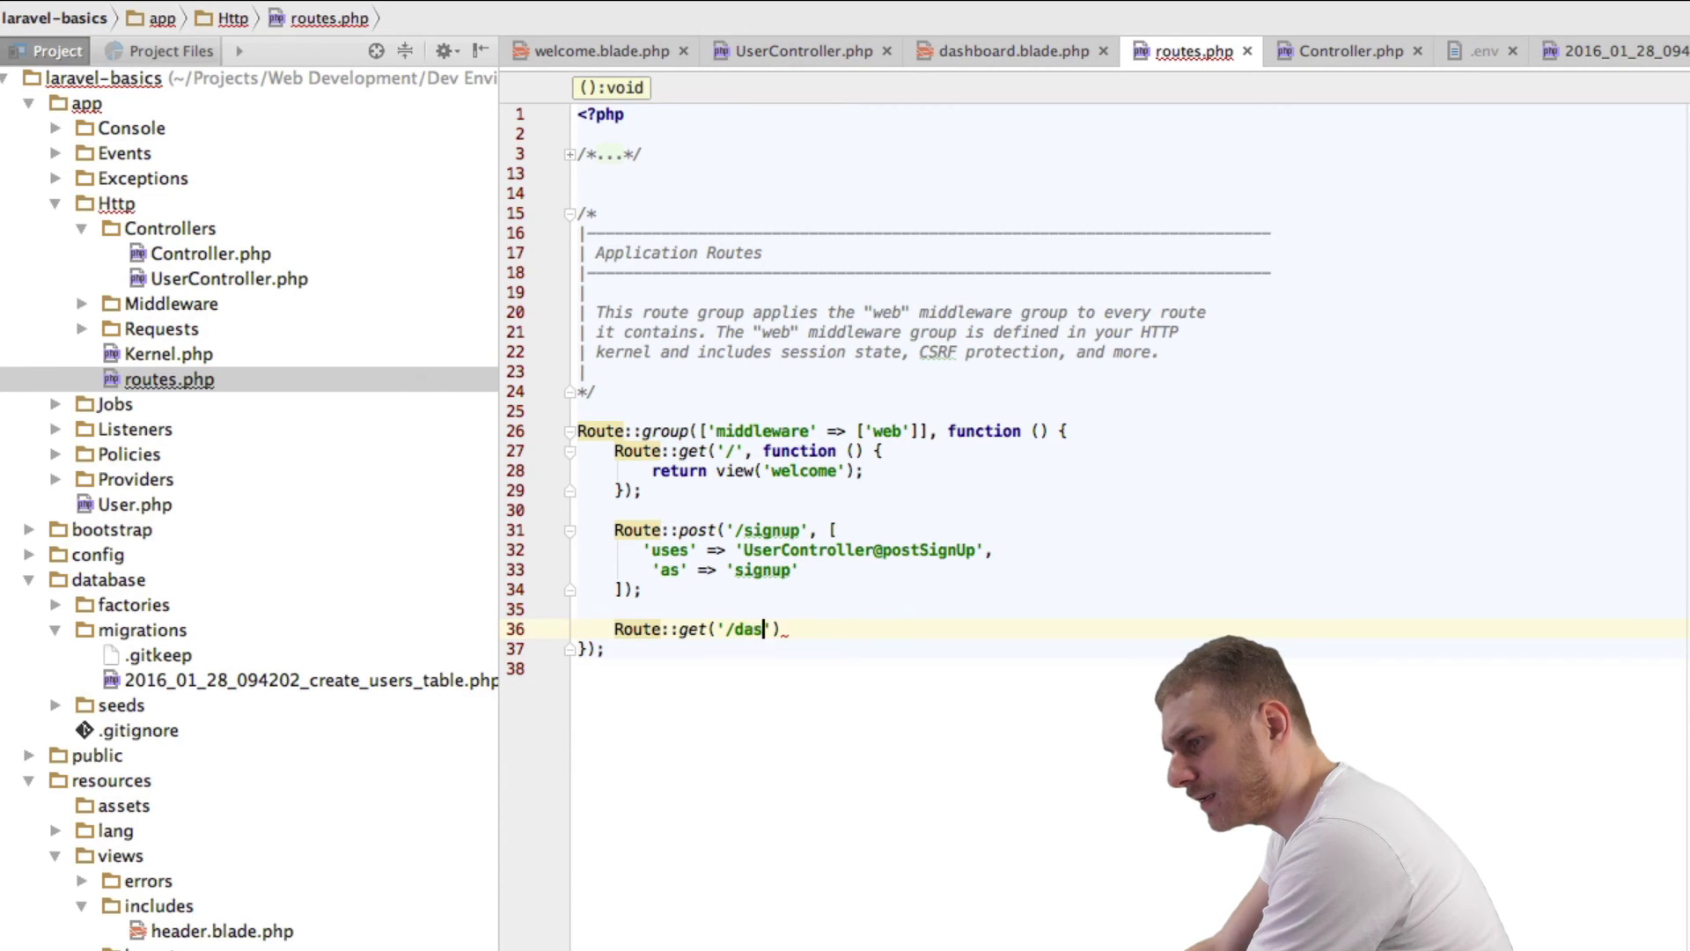
type("hboard")
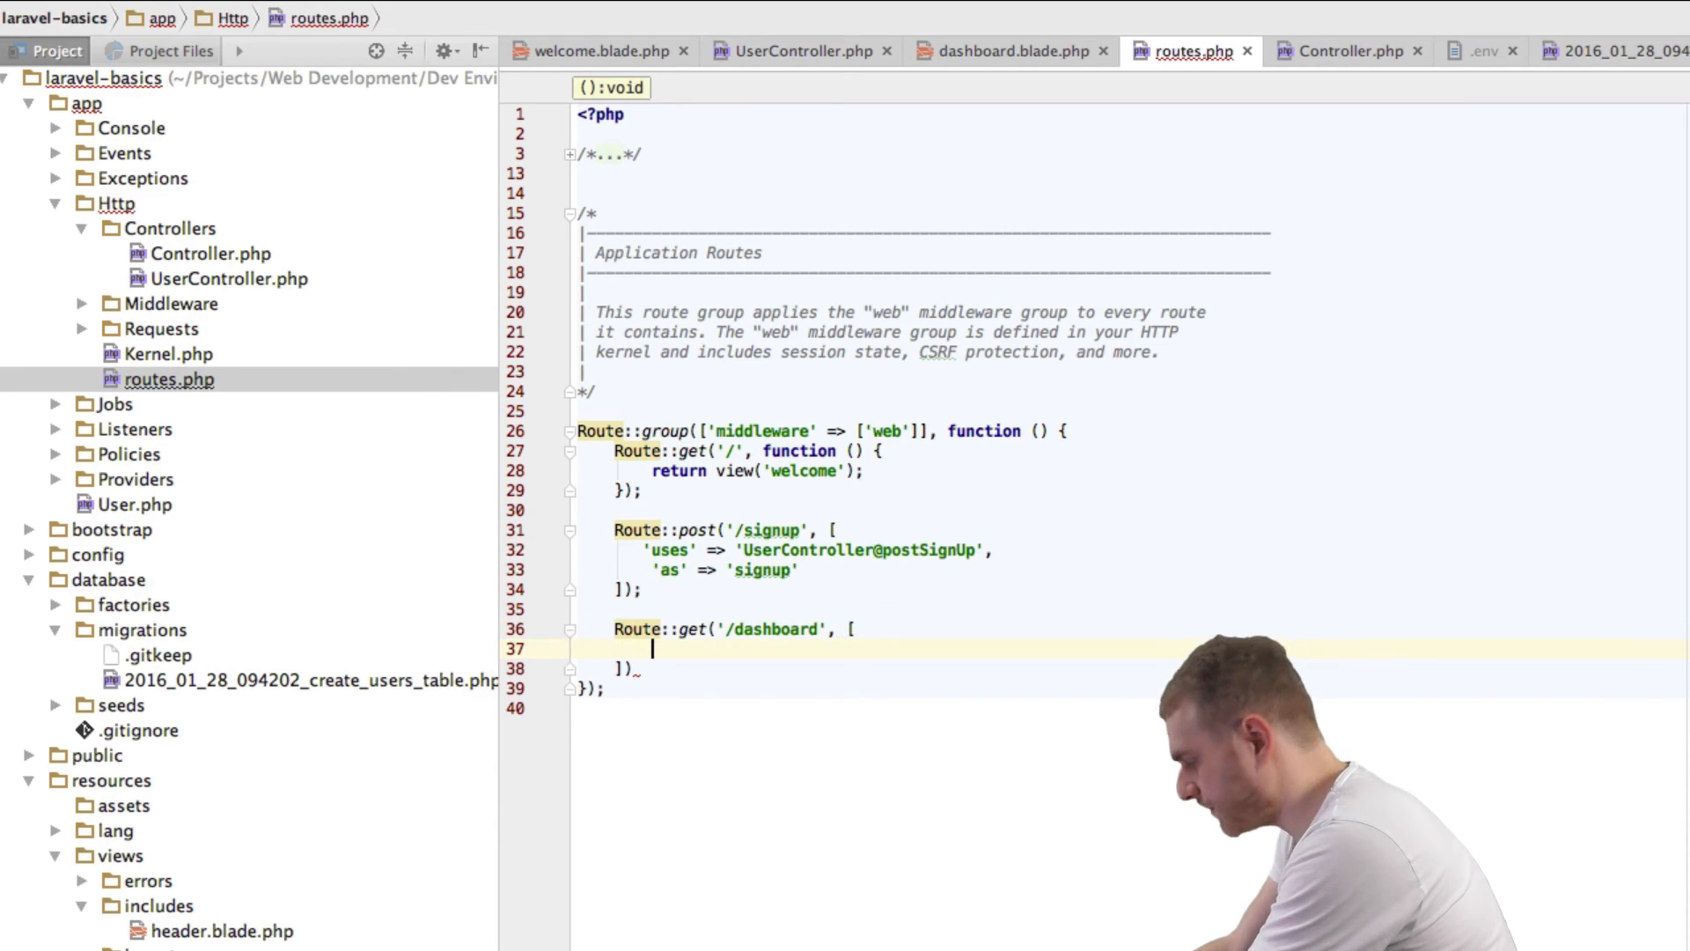
type("Au")
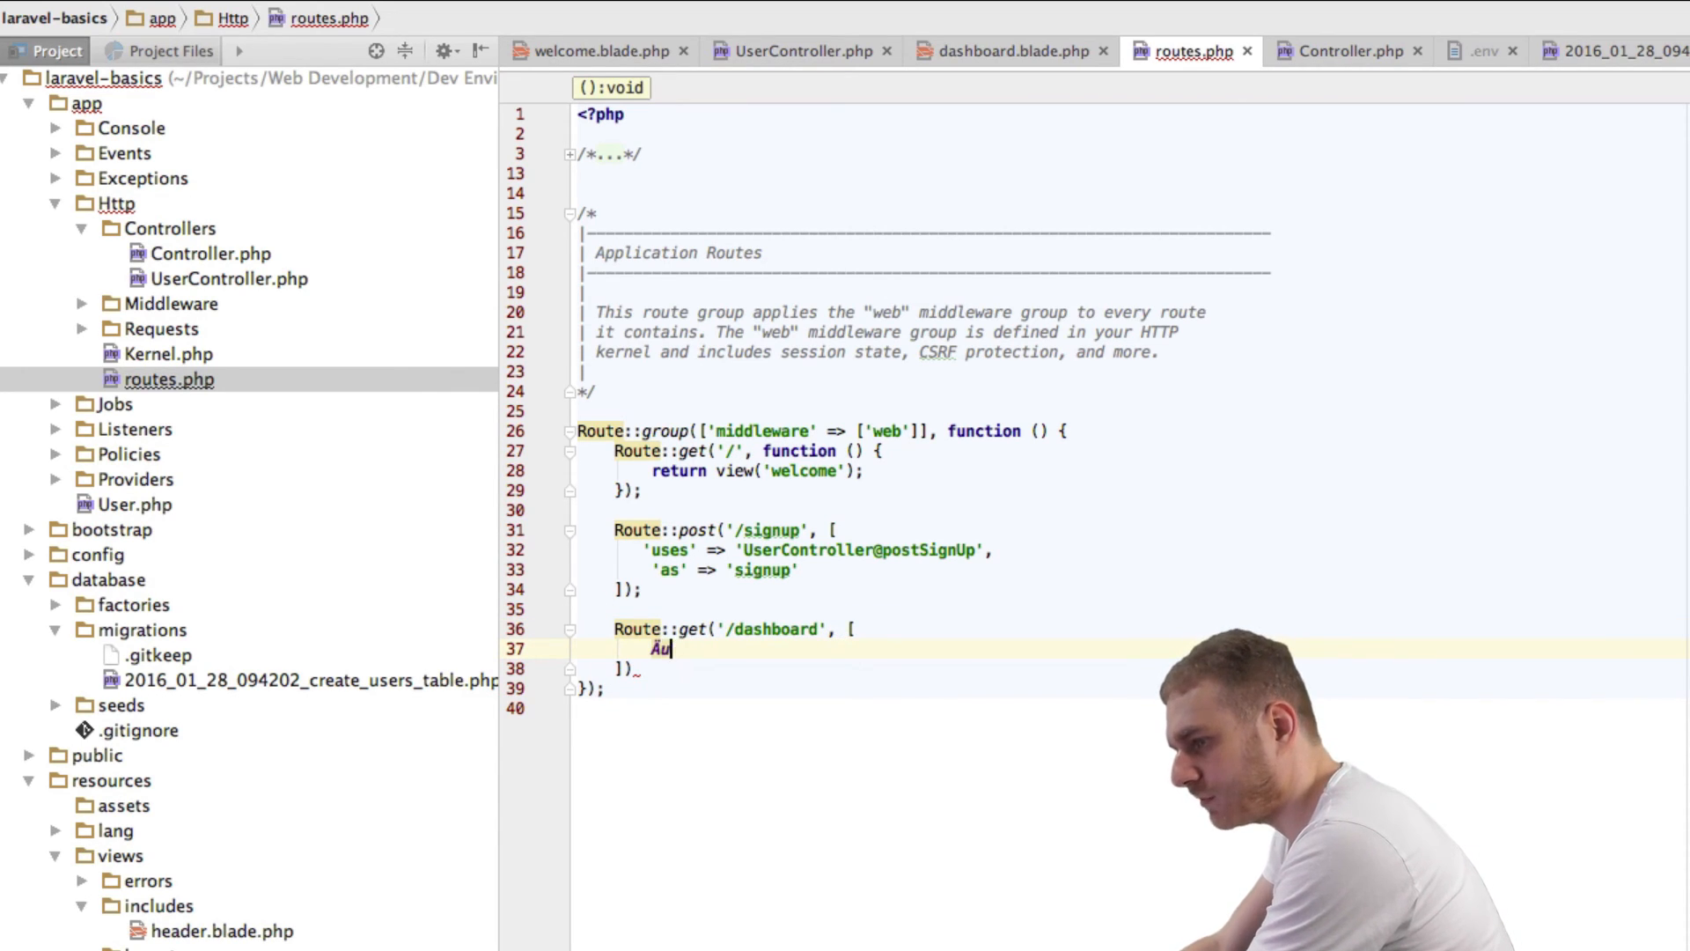
type("'uses' =>")
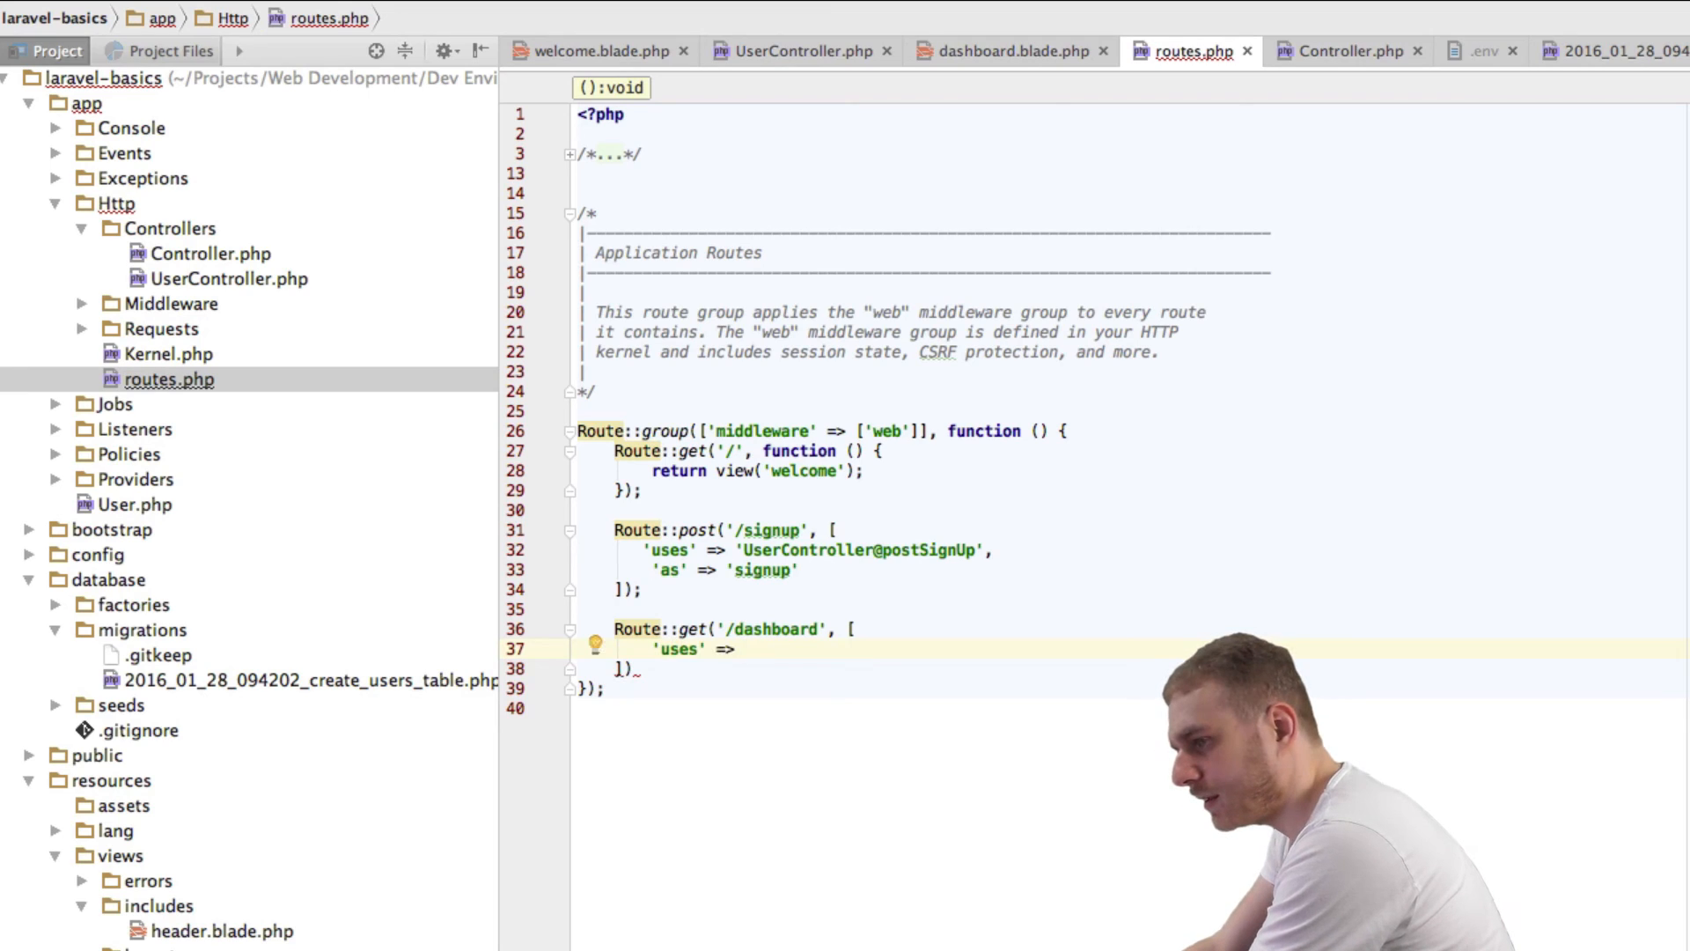
type("'")
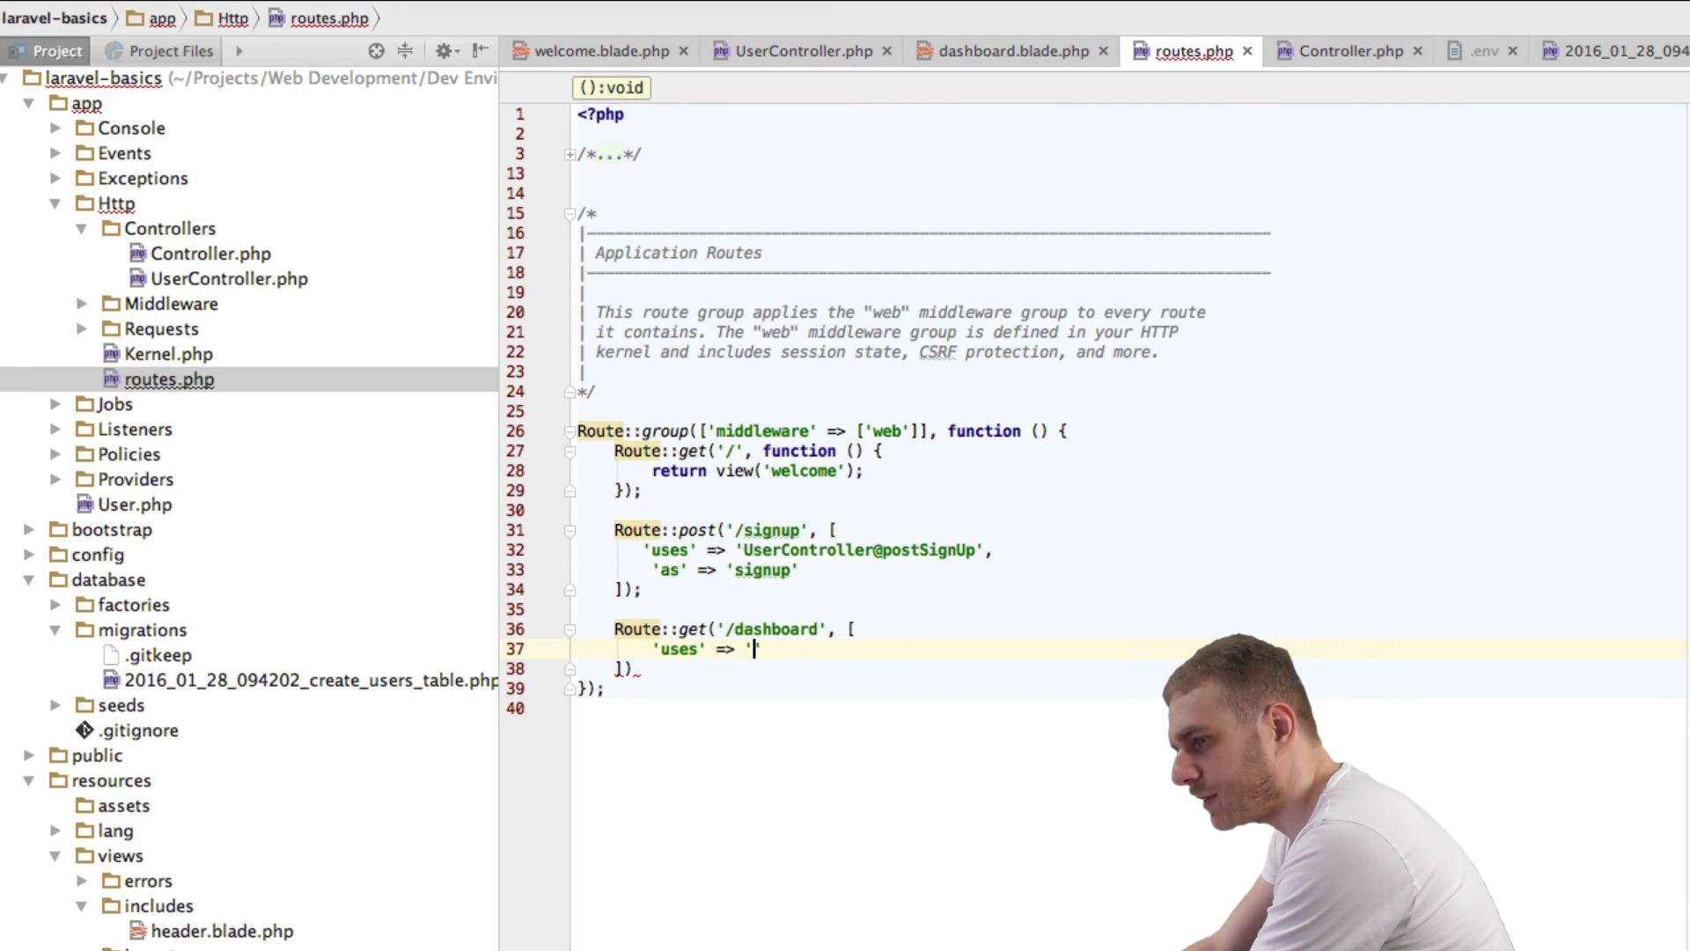
type("UserControlle")
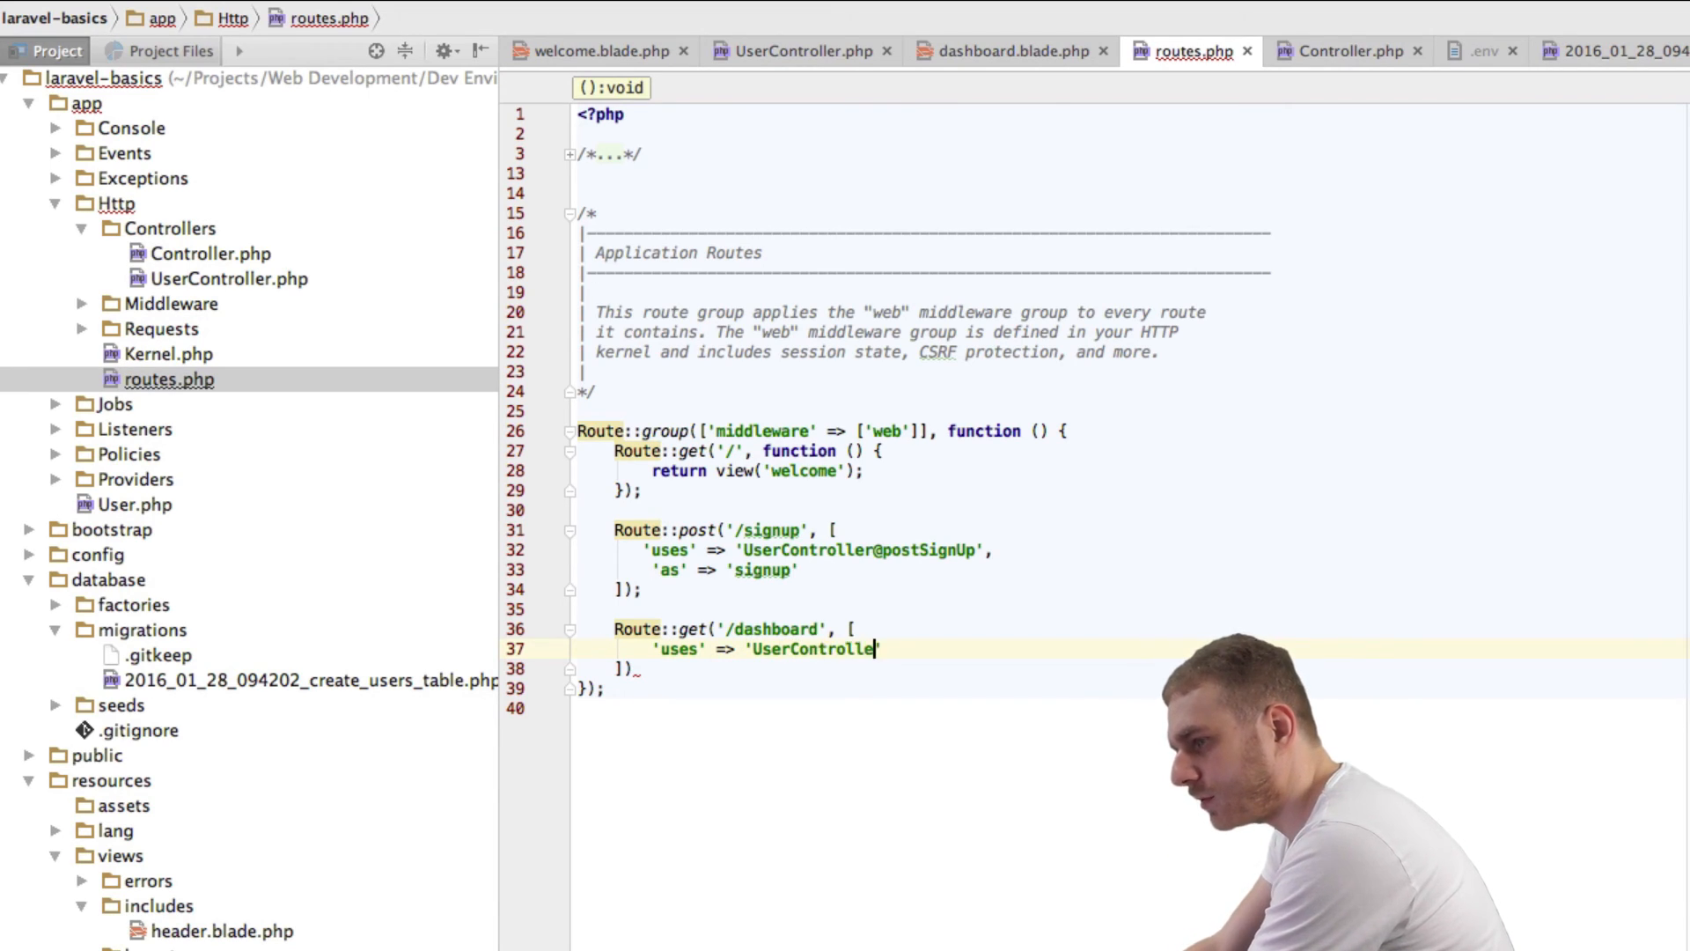
type("@getDash")
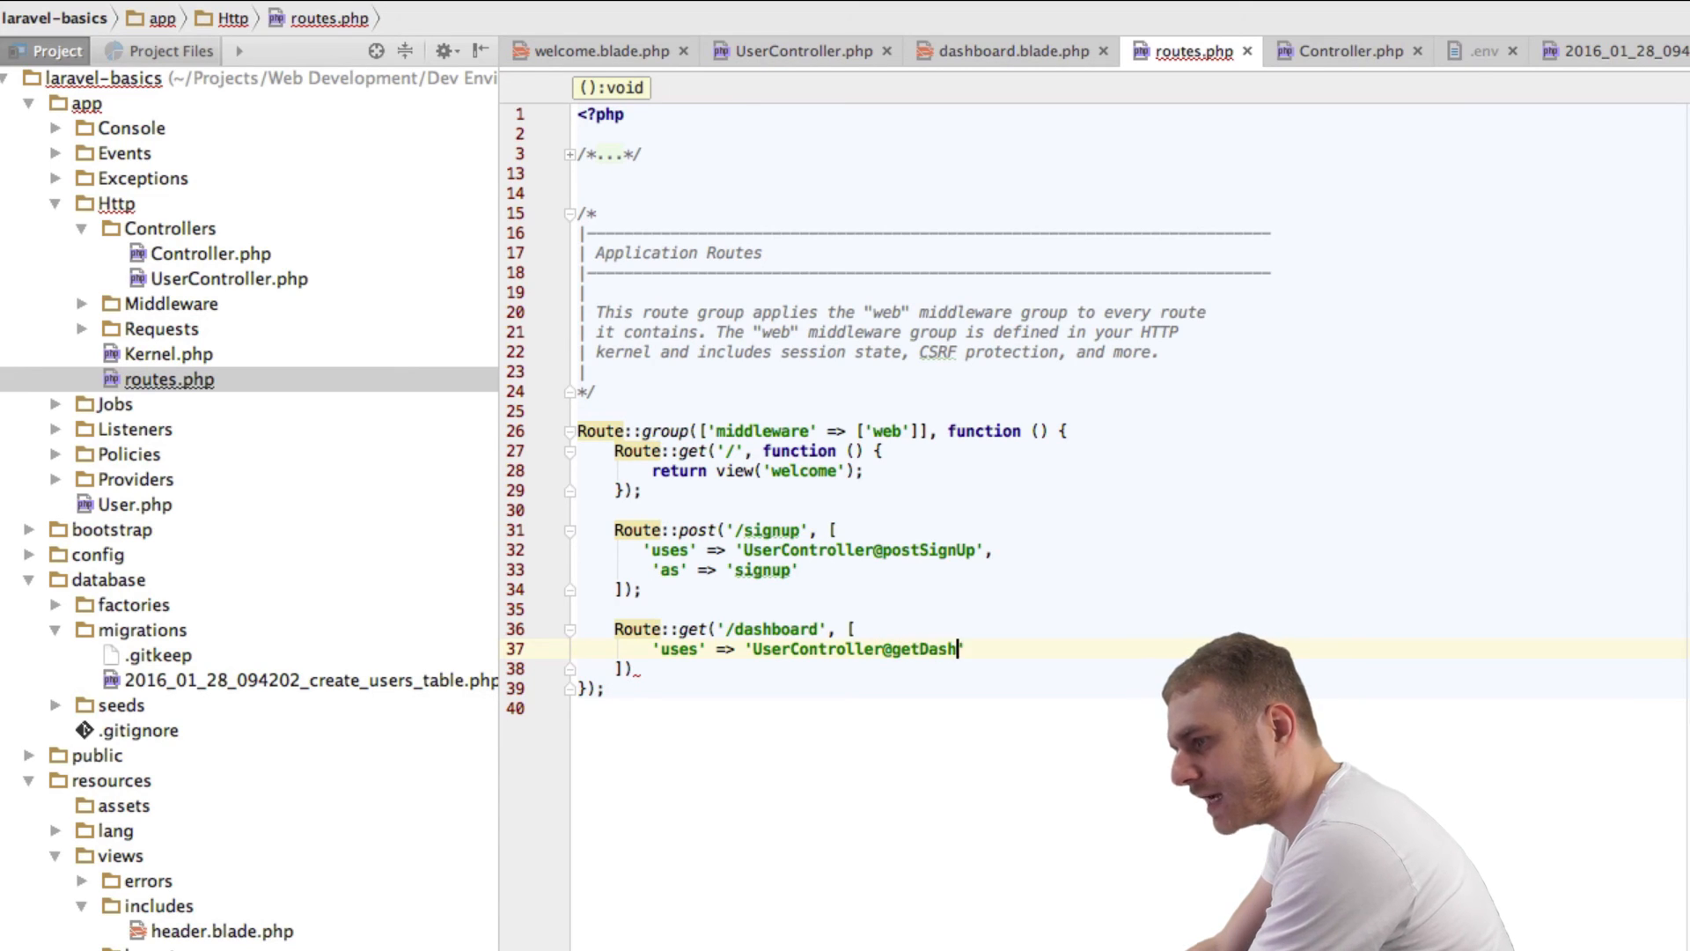
- Name the new route 'dashboard' via the 'as' key
key("enter")
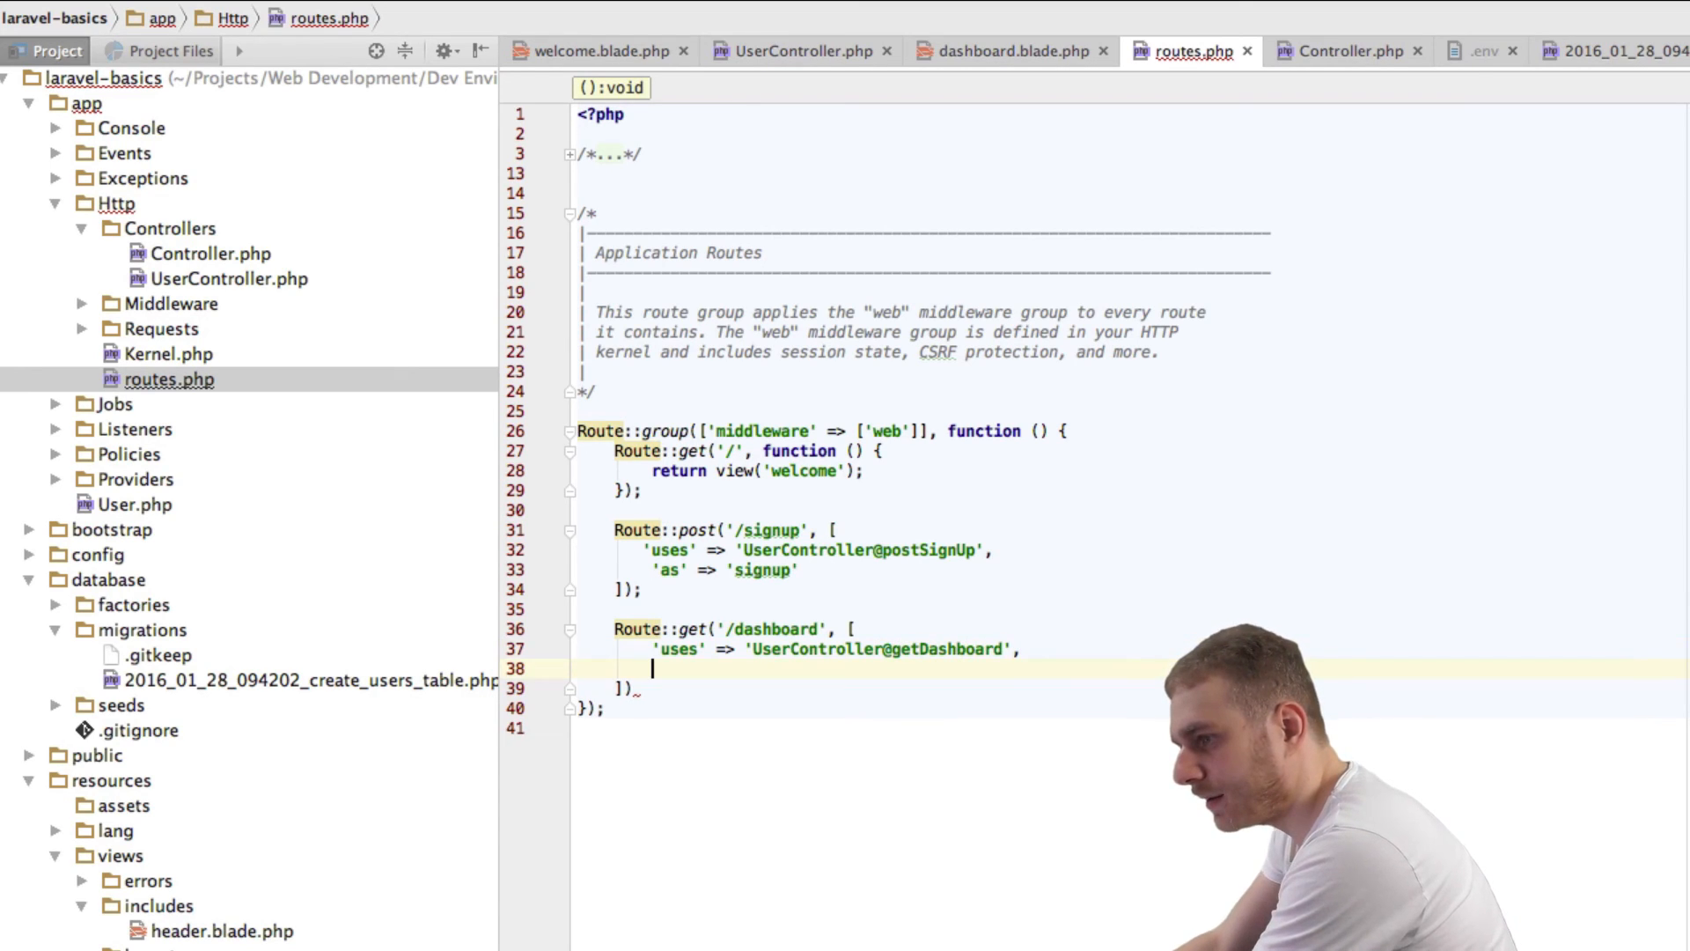
type("'as' => 'das")
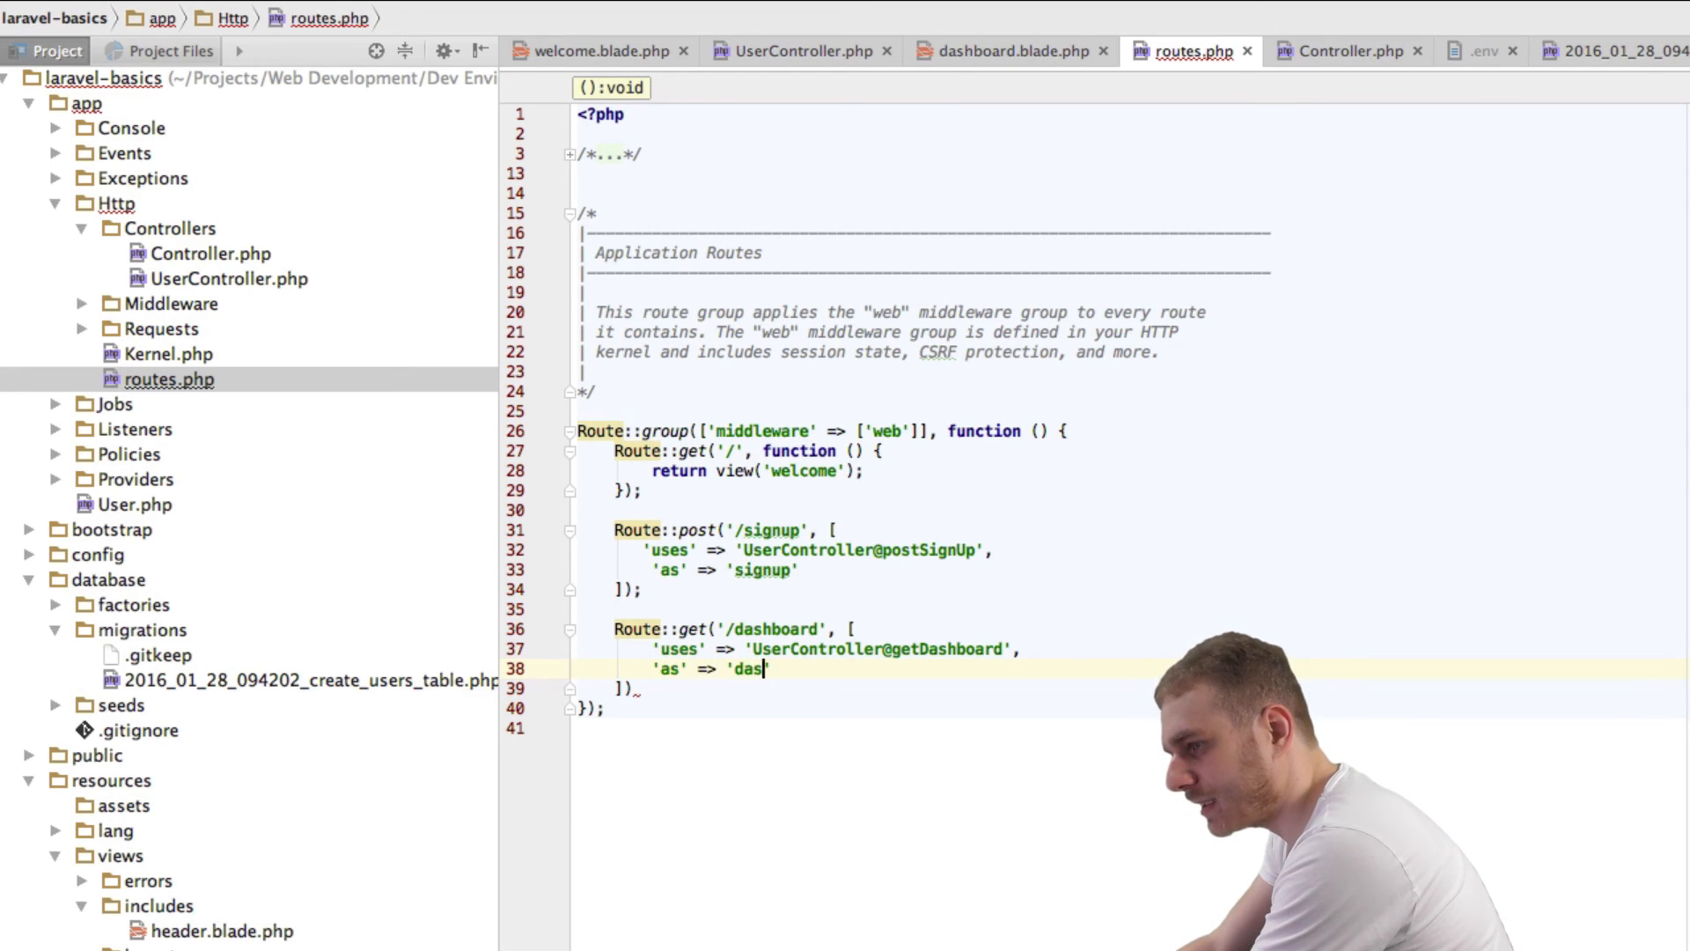
type("hboard'")
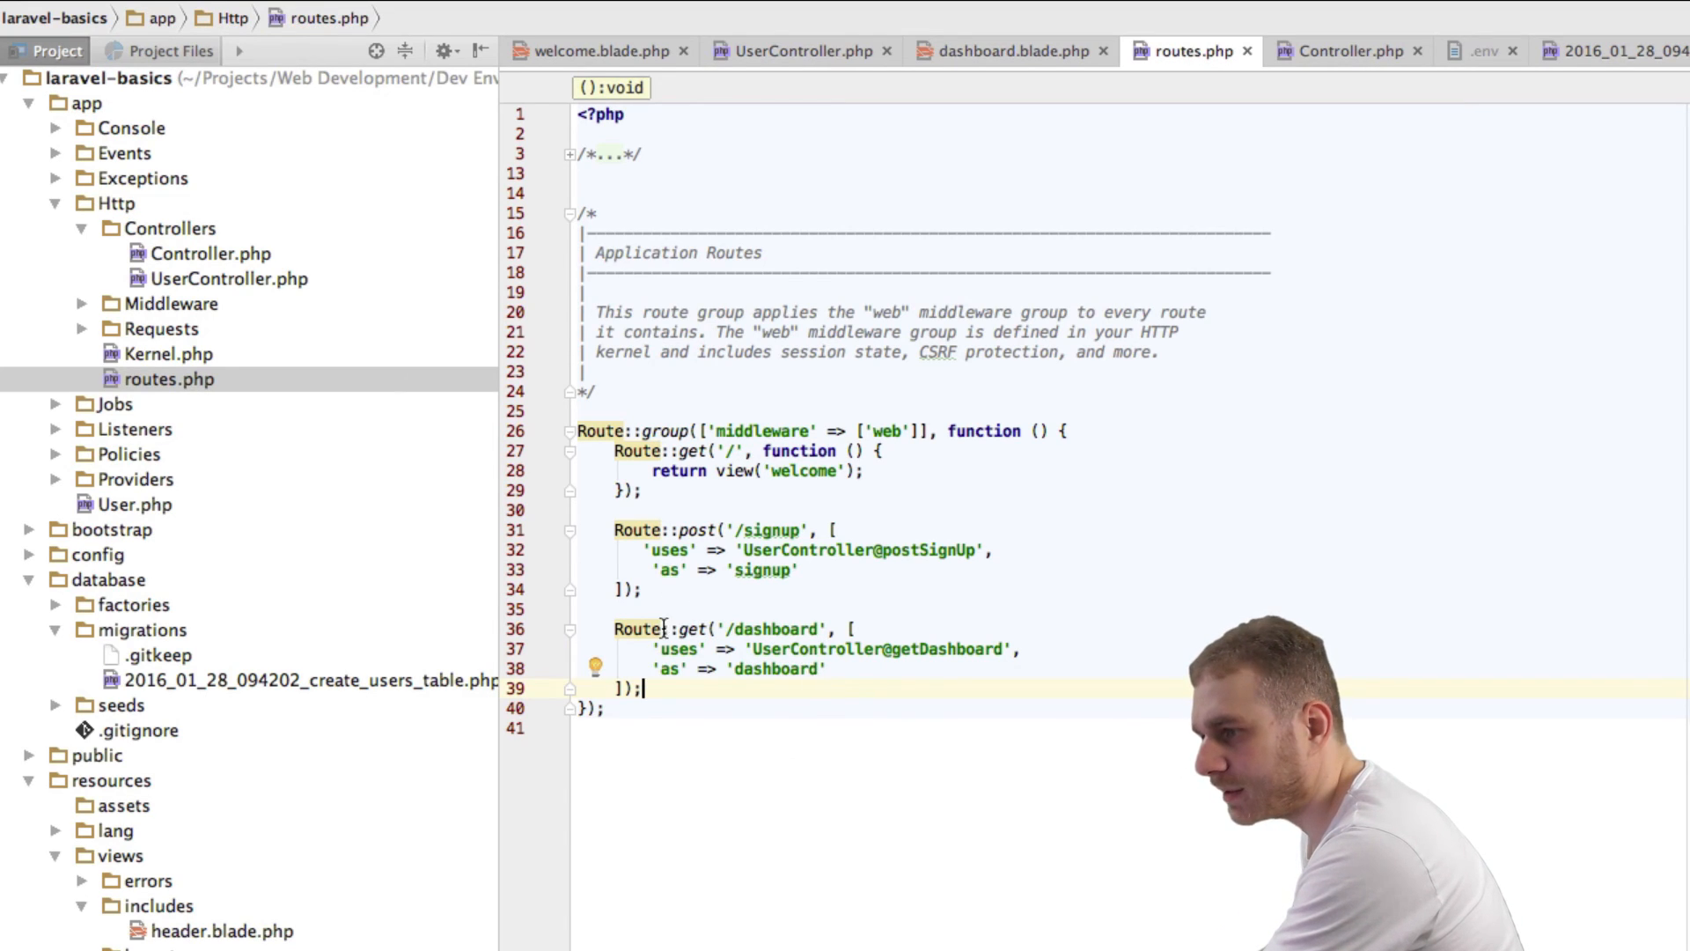
- Add public function getDashboard() returning view('dashboard') to UserController
left_click(796, 51)
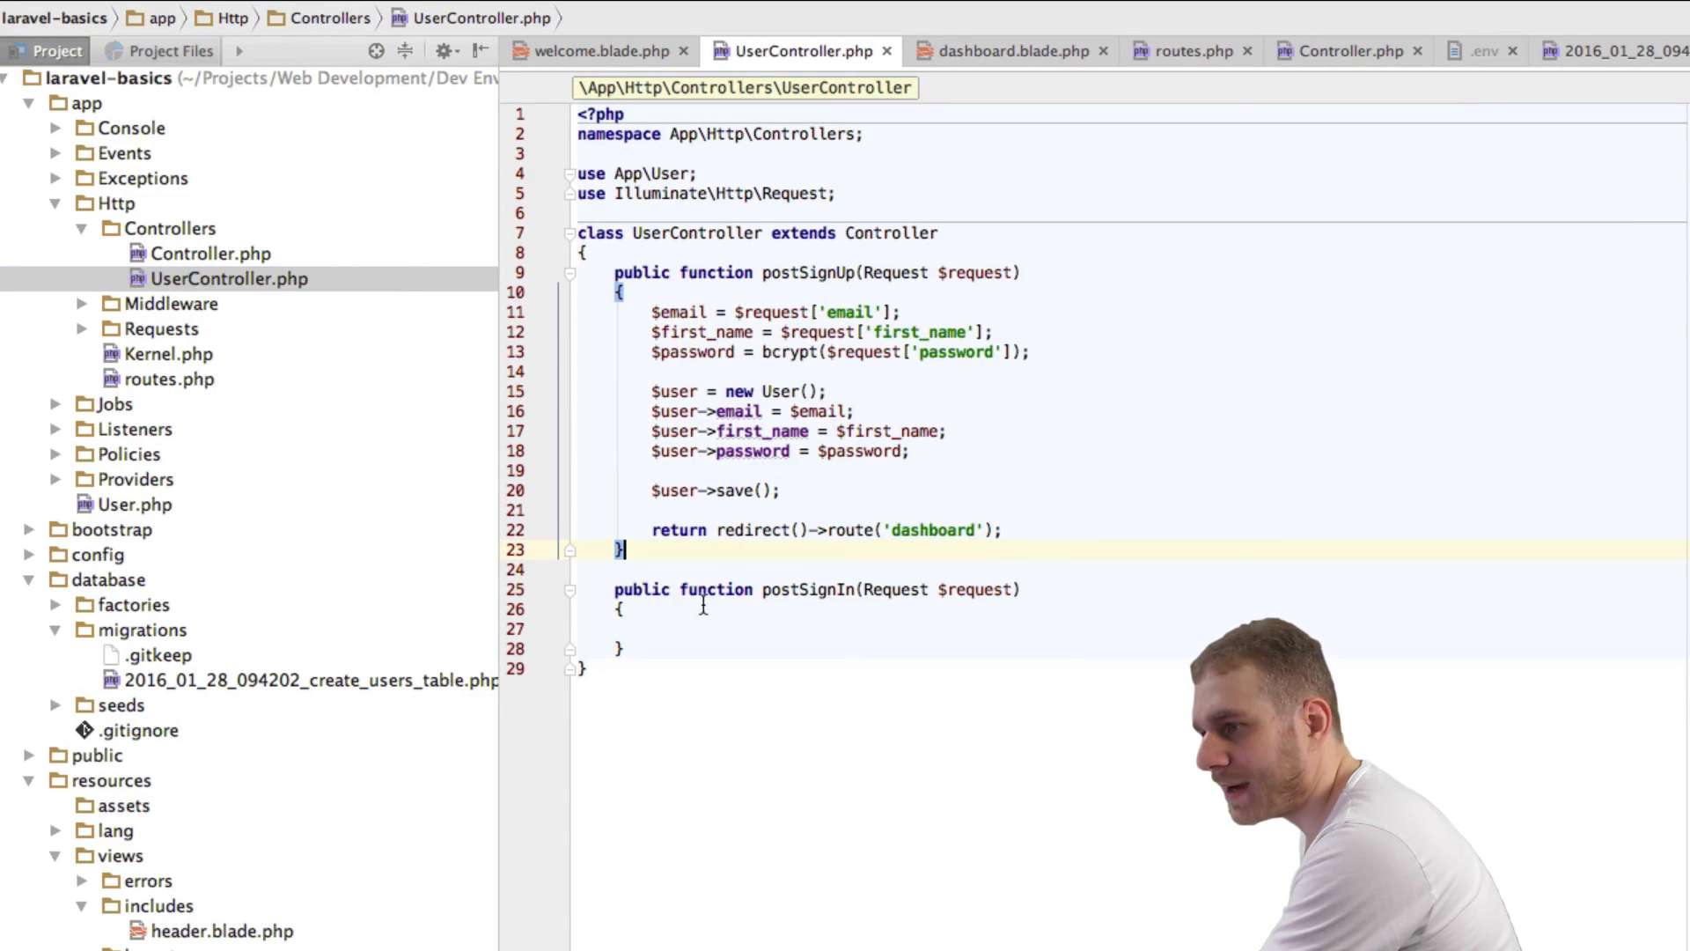
key("enter")
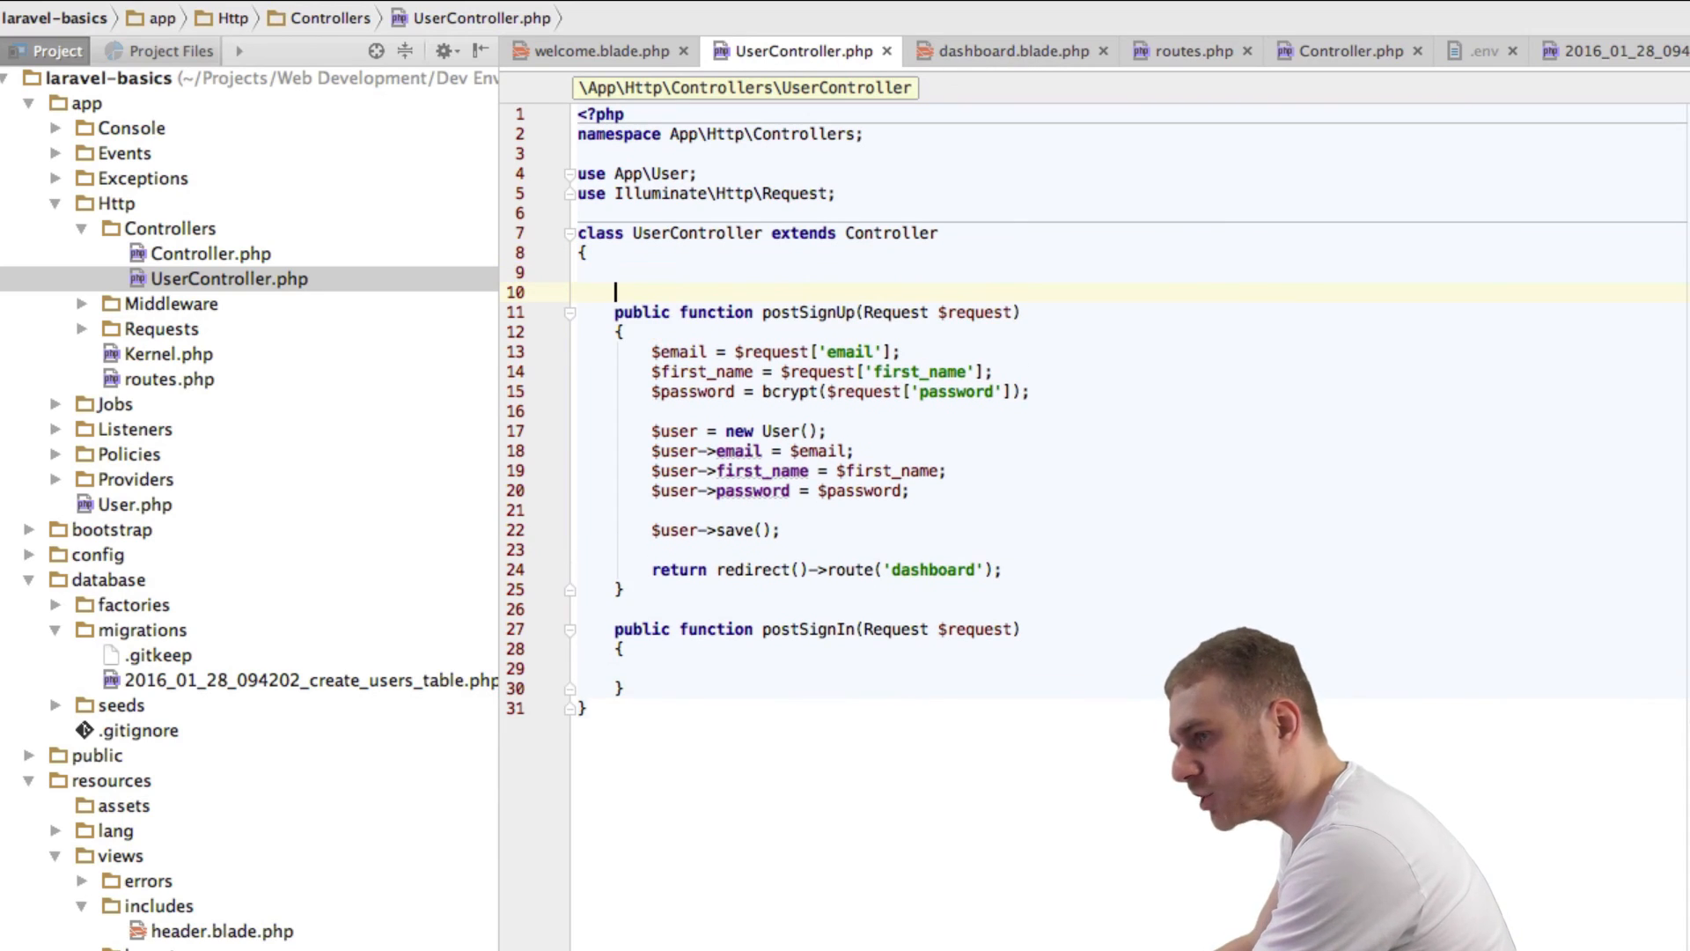
type("public")
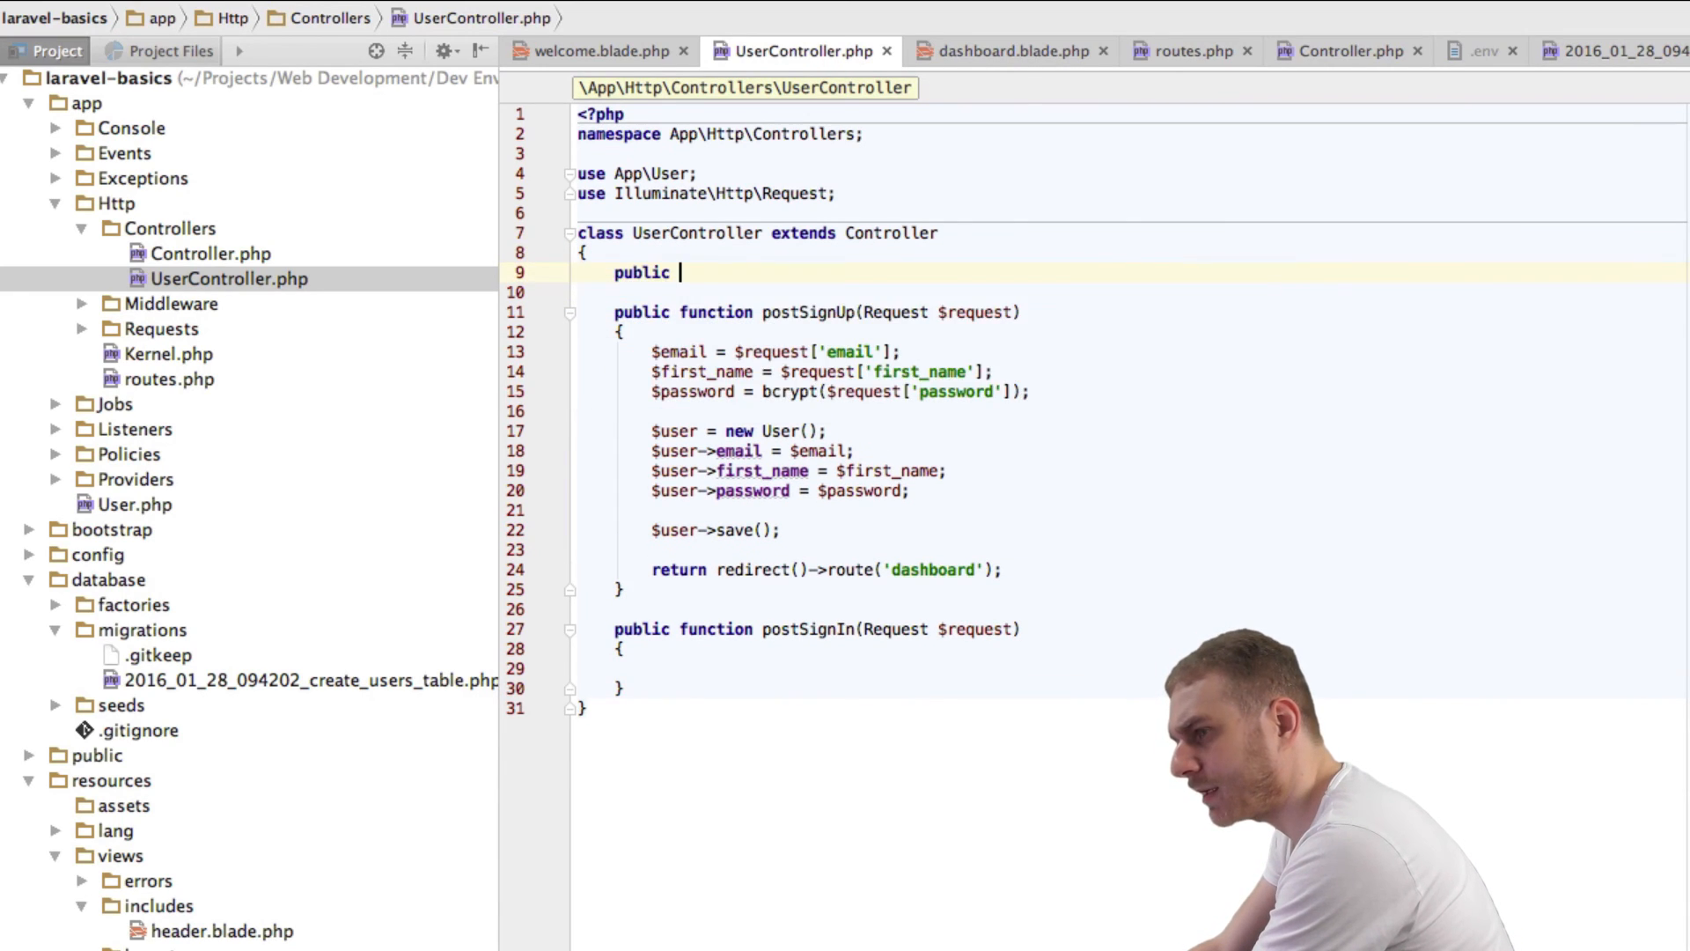
type("function getDashboard(")
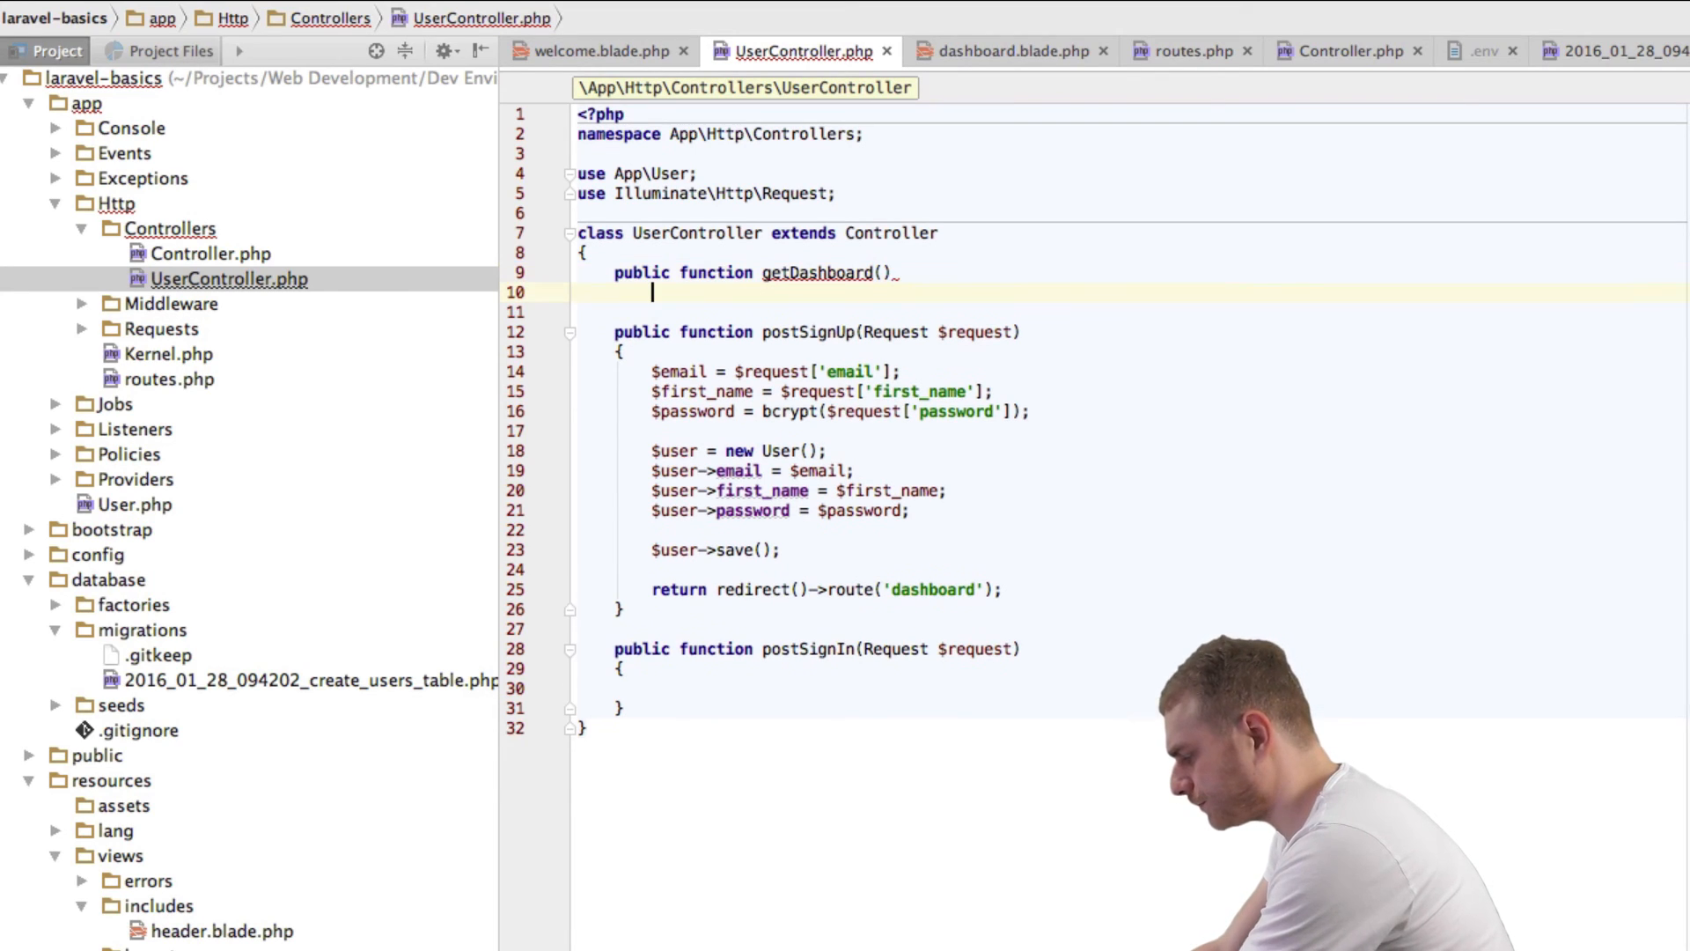
type("return")
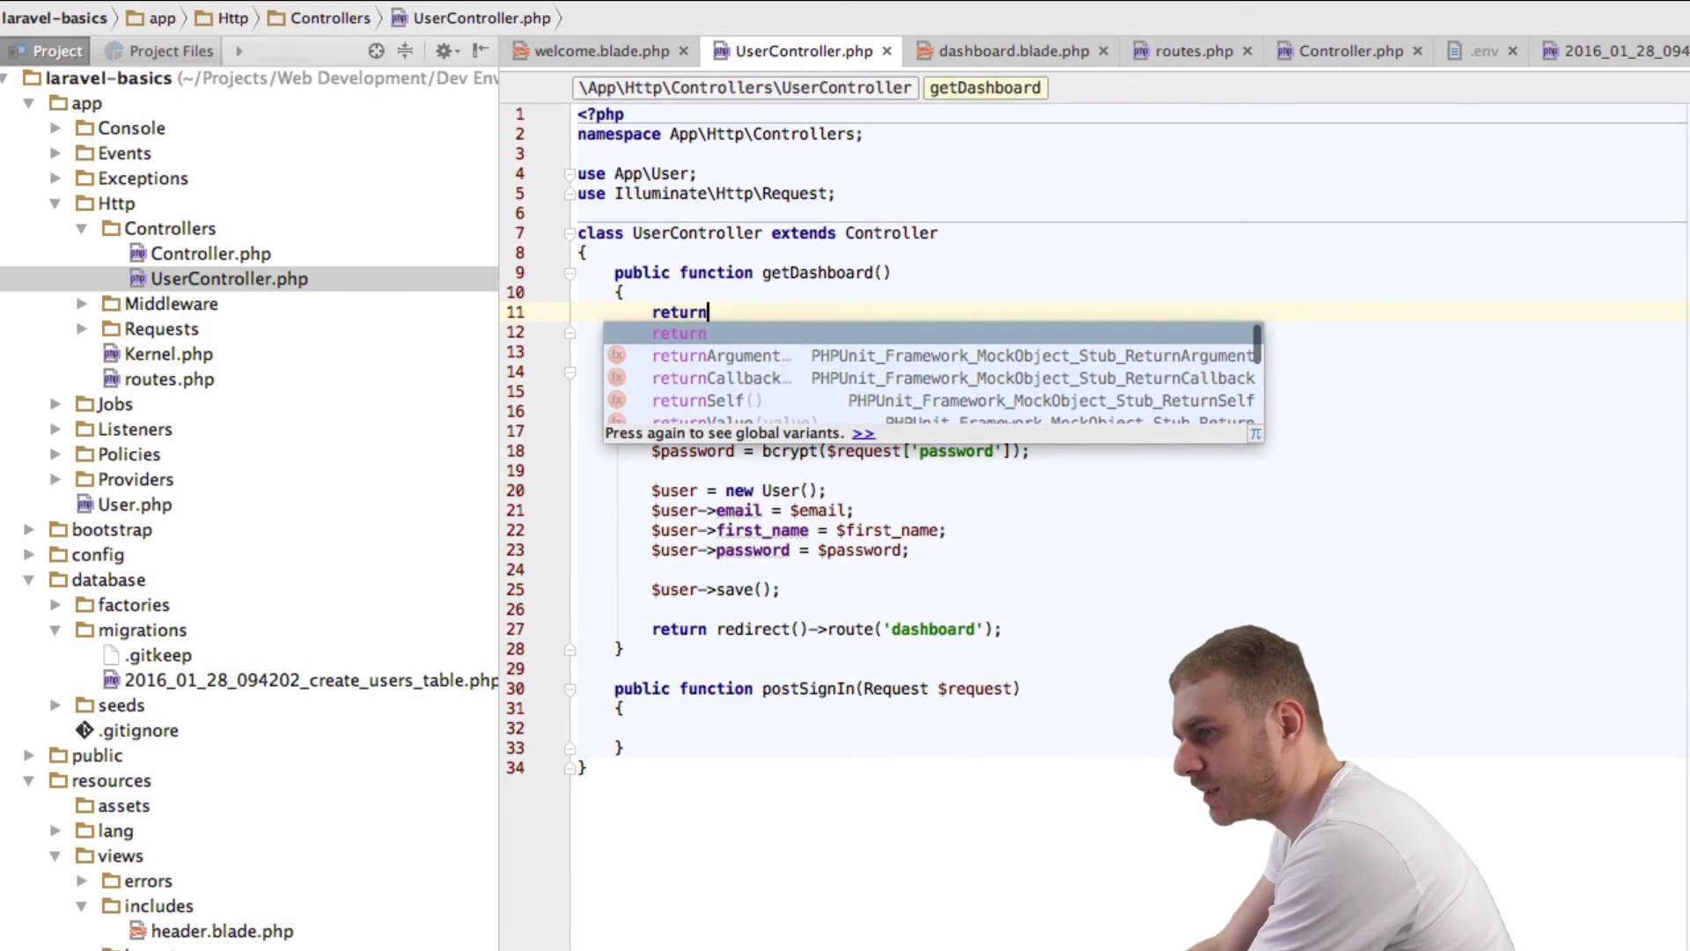
type("view('dash')")
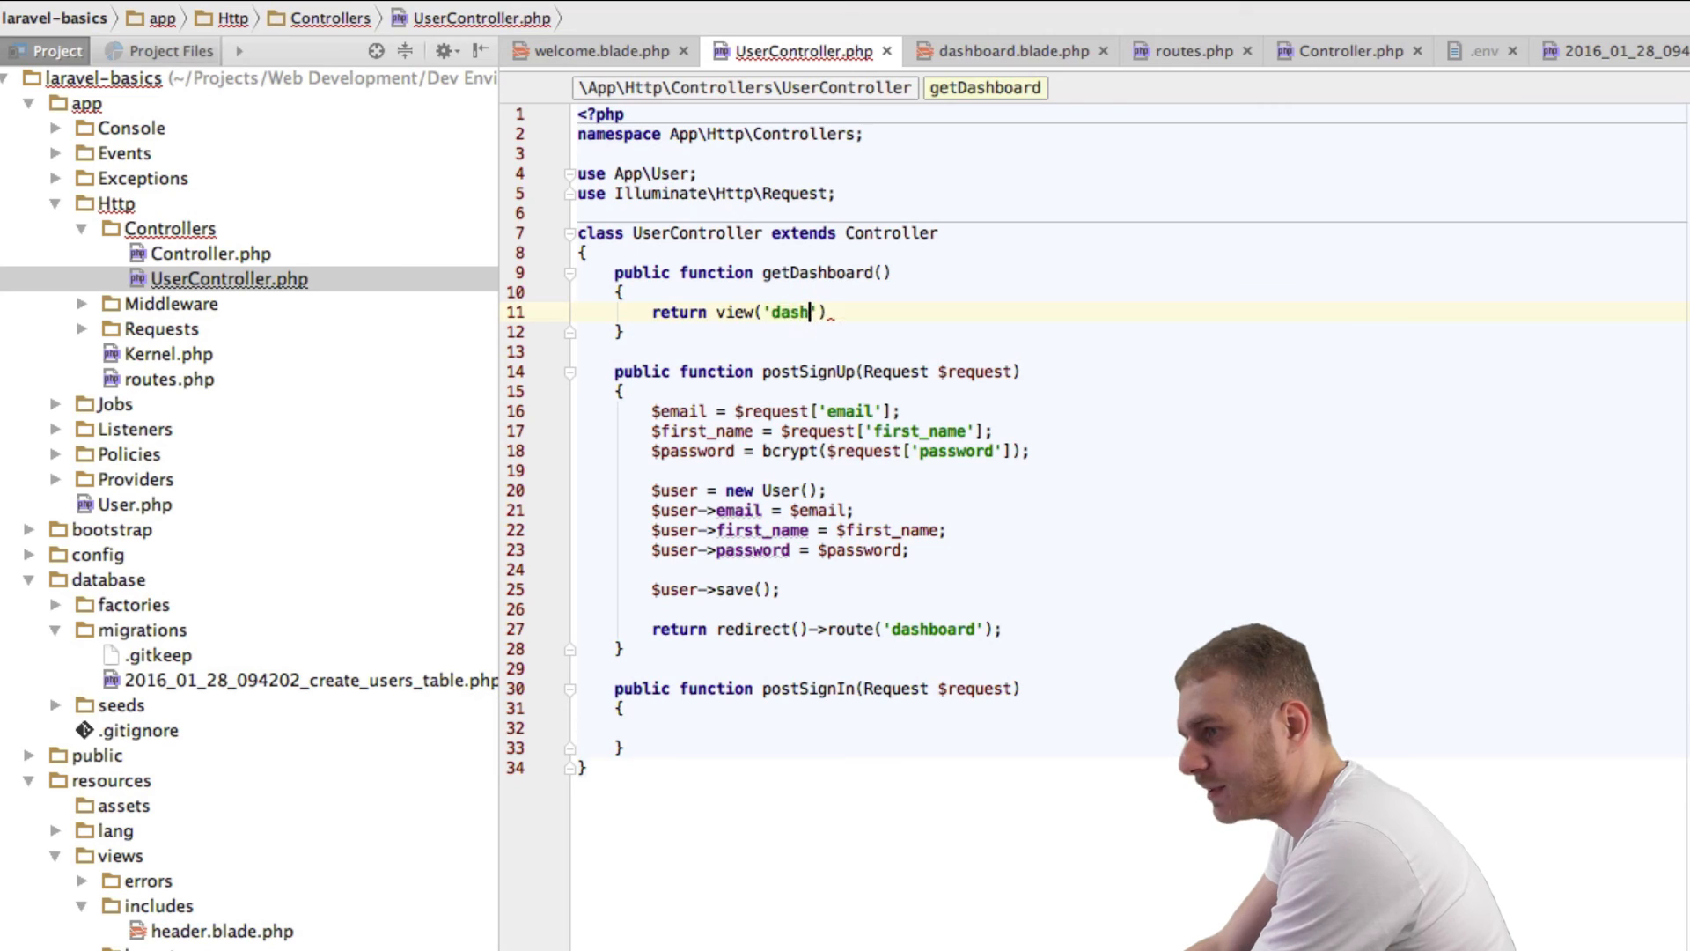
type("board")
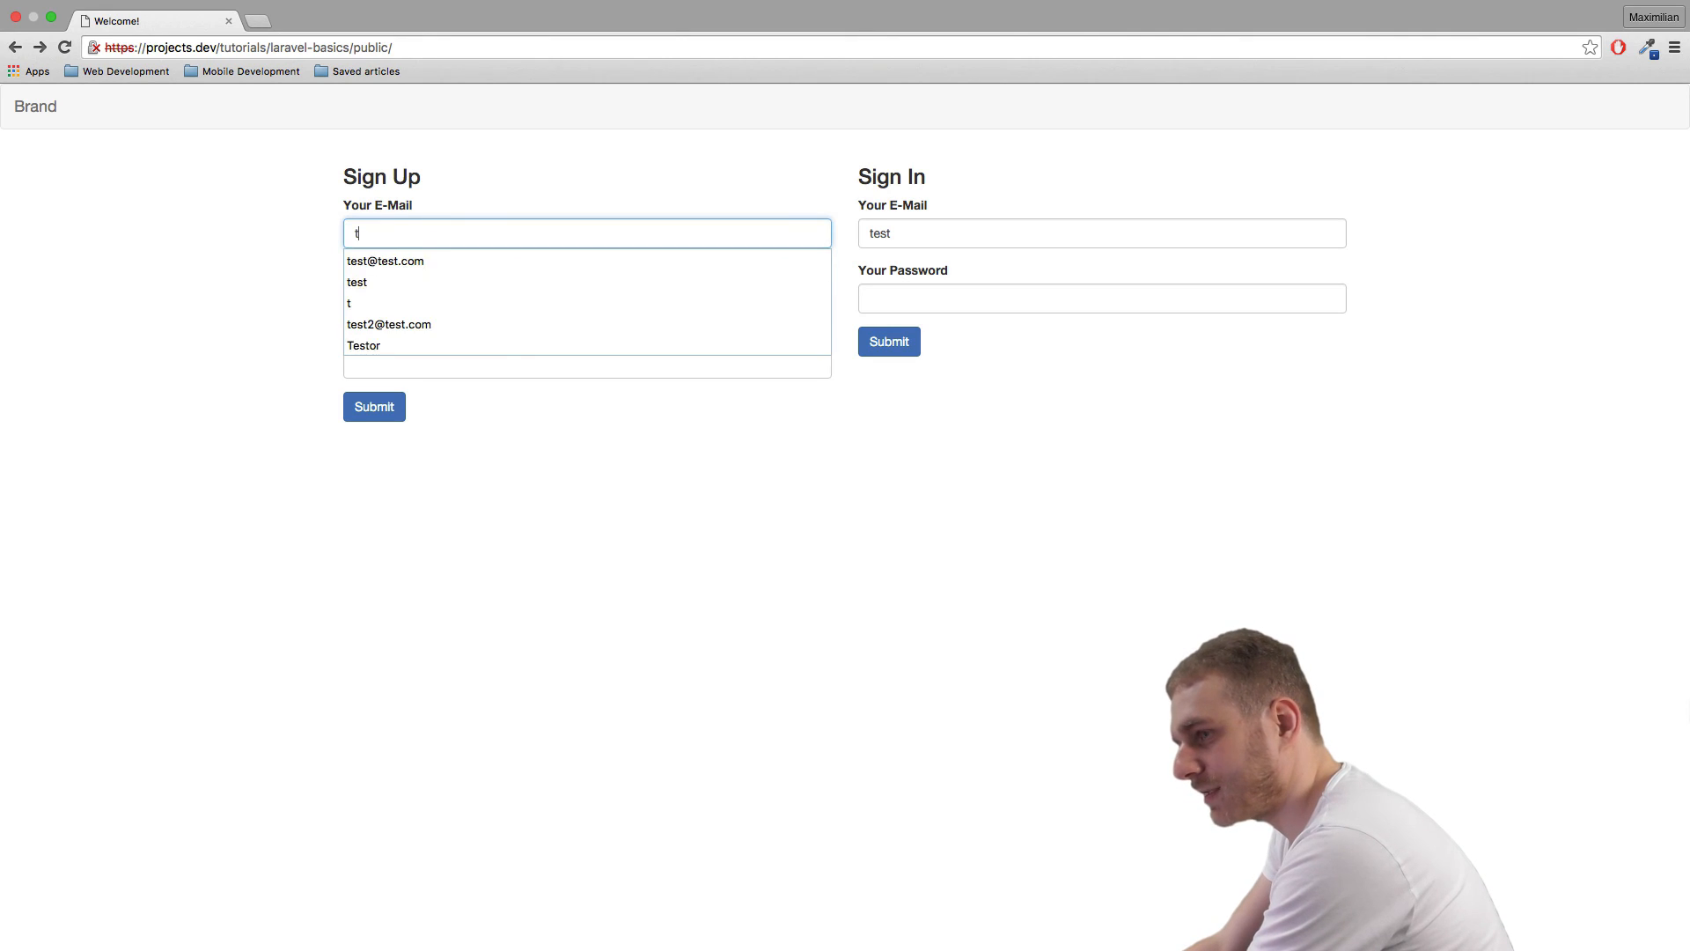
type("est@gmail.com")
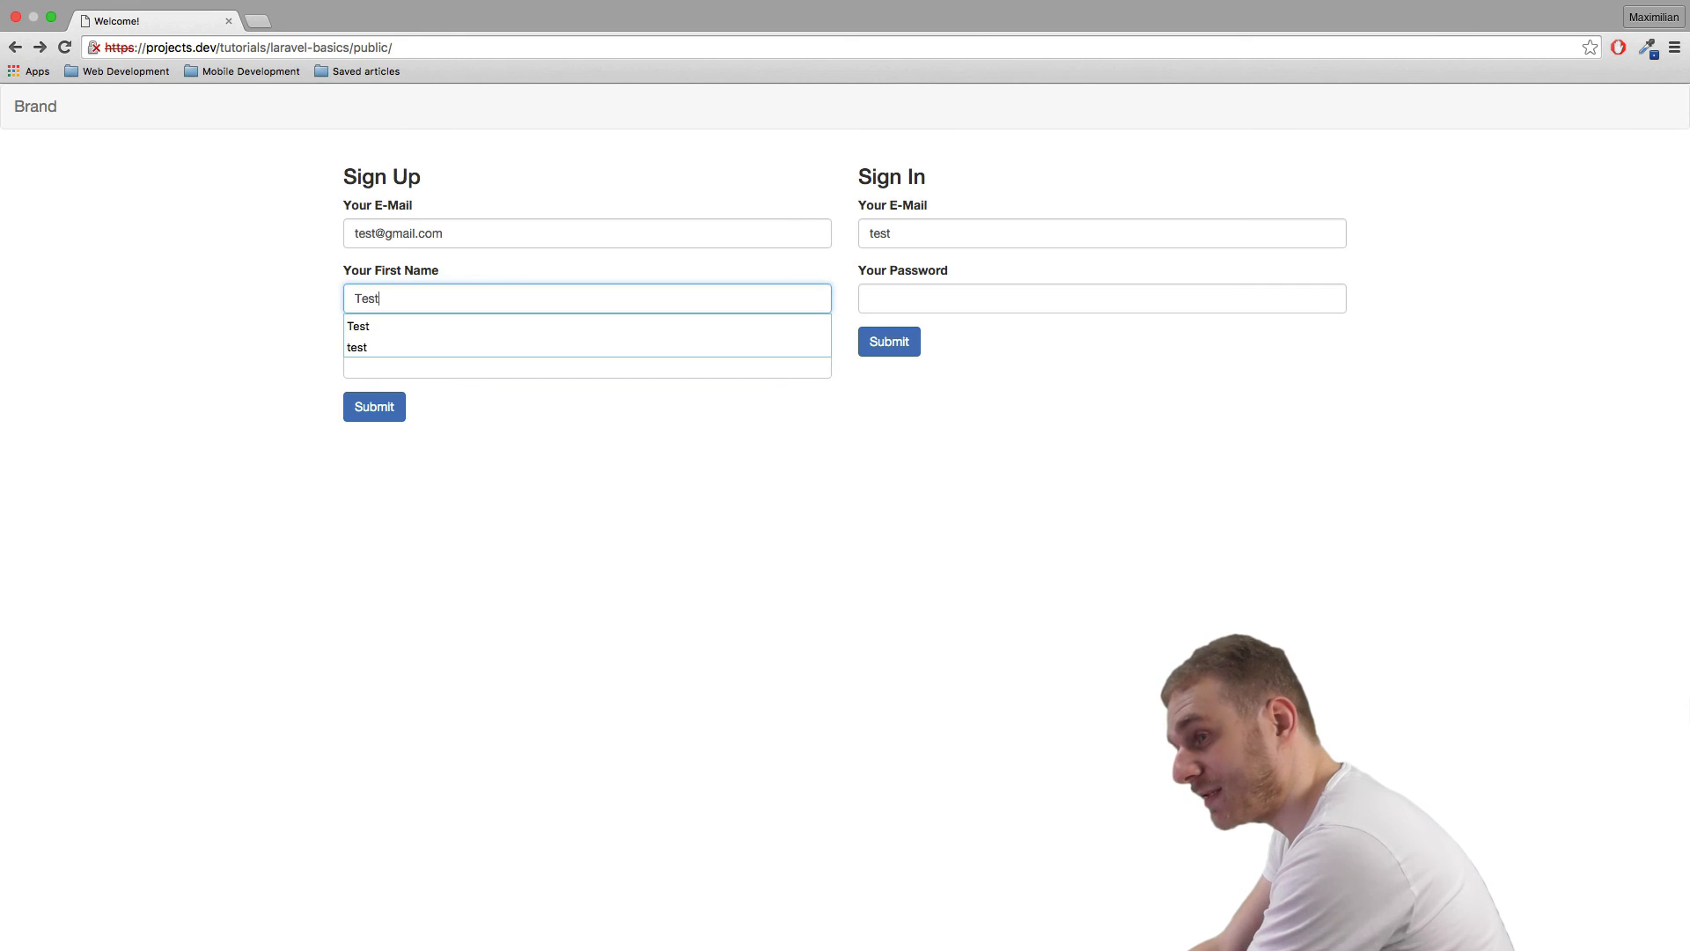
left_click(373, 406)
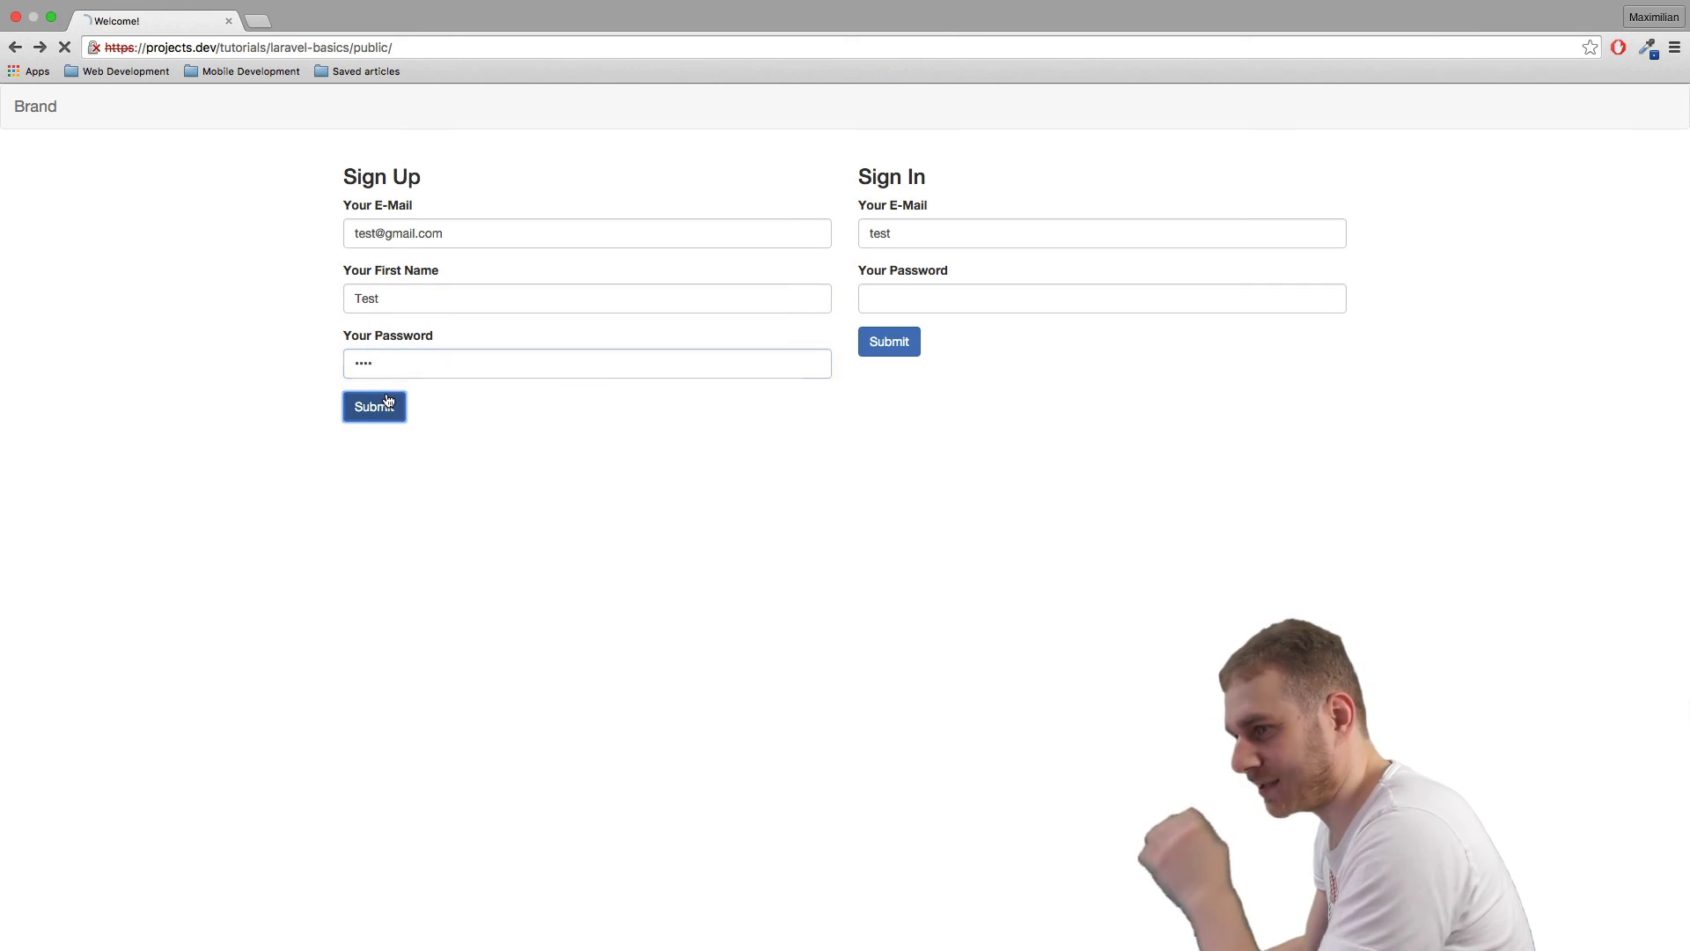
left_click(373, 407)
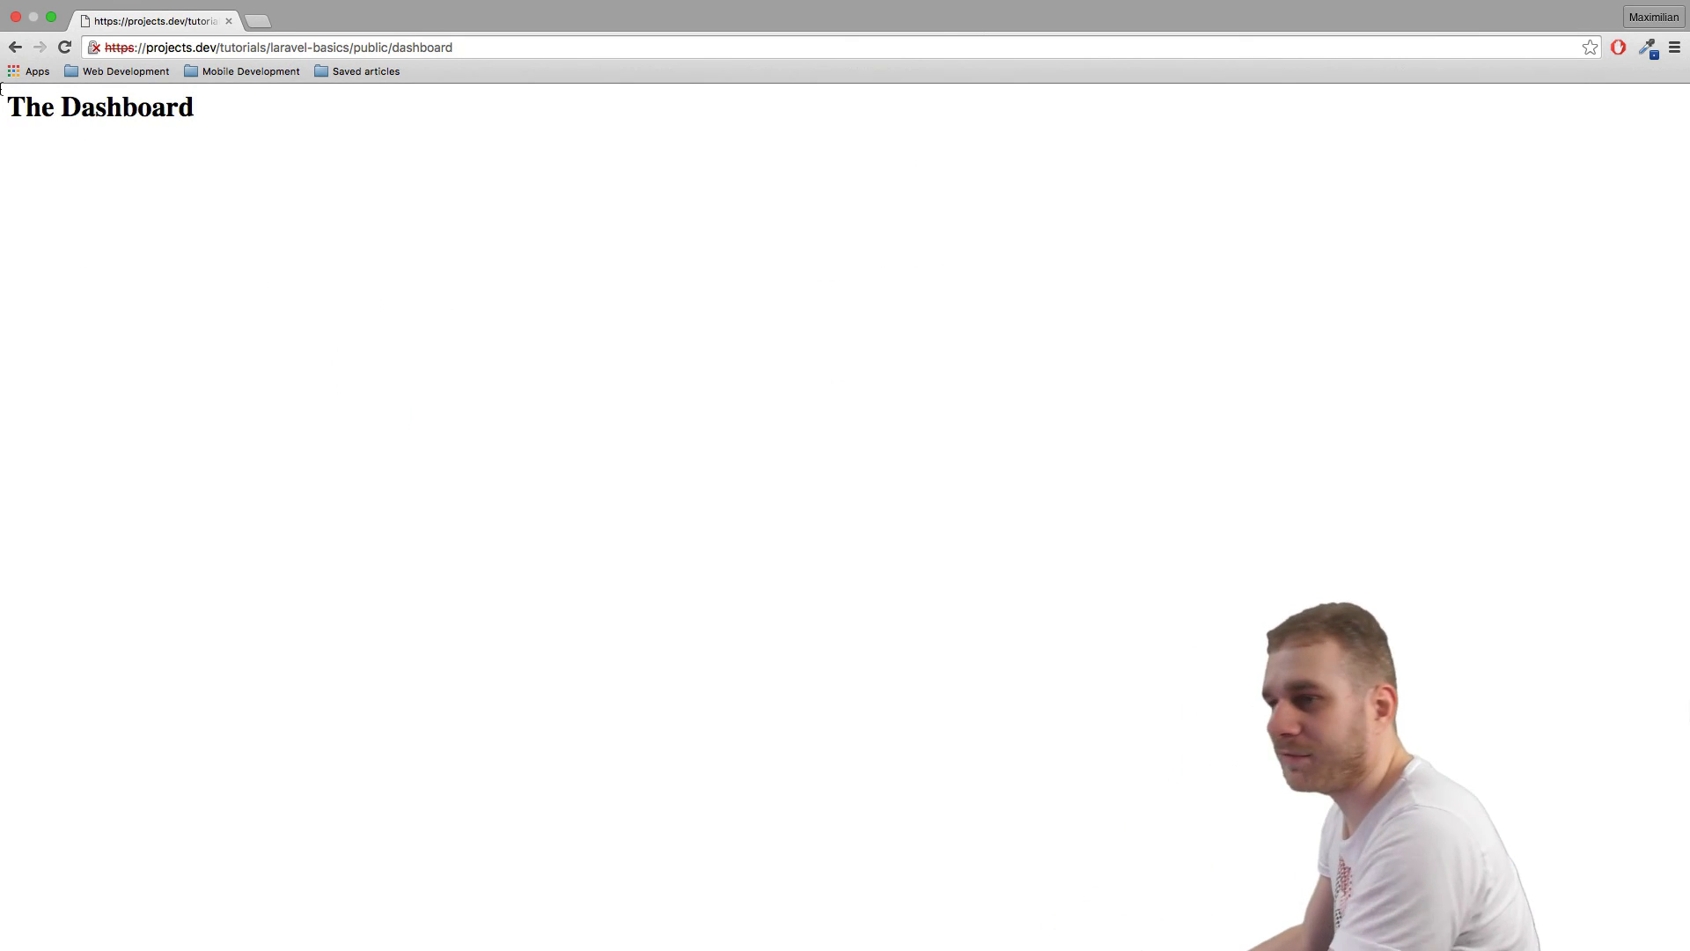
left_click(63, 46)
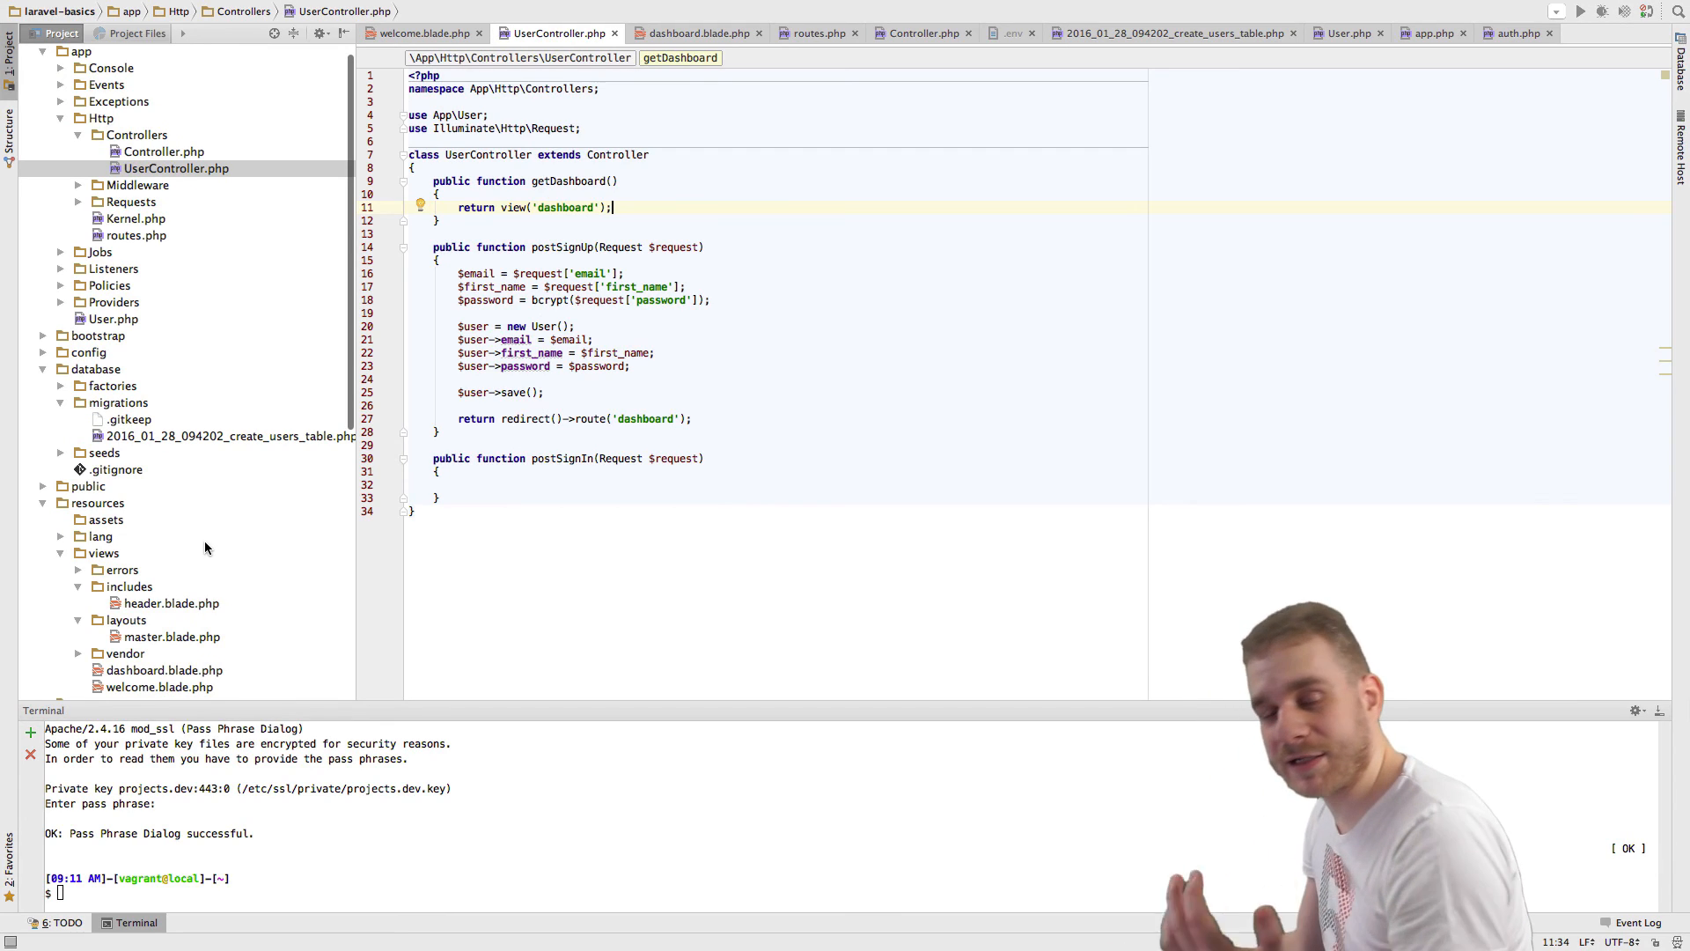
- Set the Sign In form's action to {{ route('signin') }} in welcome.blade.php
scroll("down", 3)
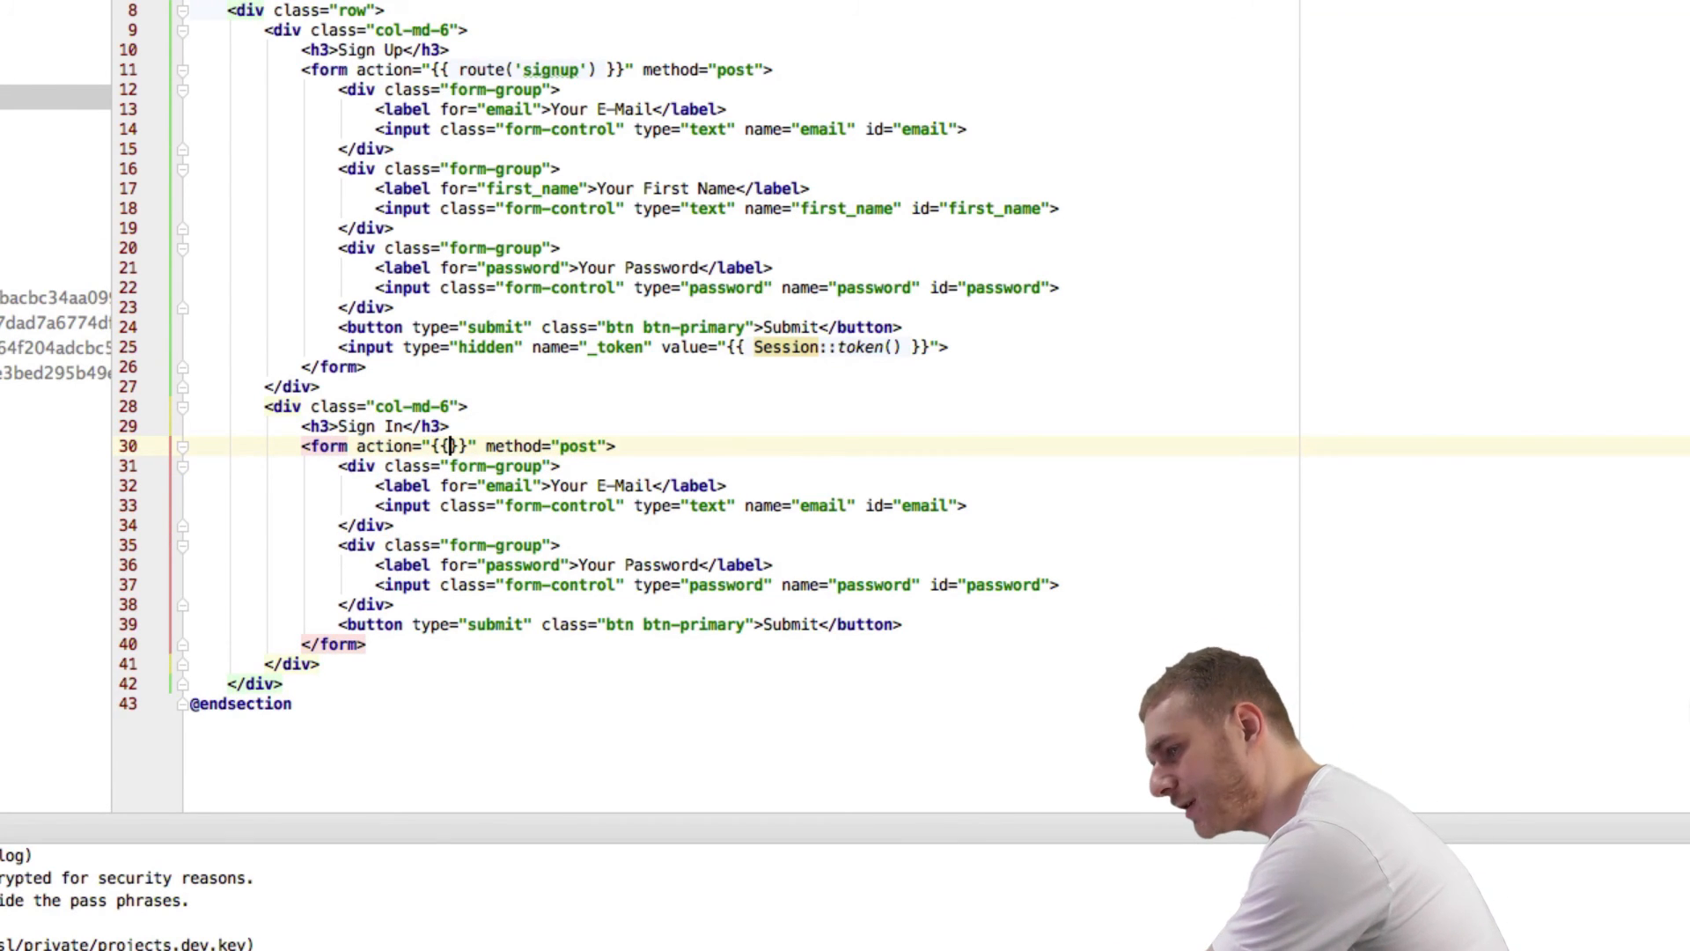
type("route()")
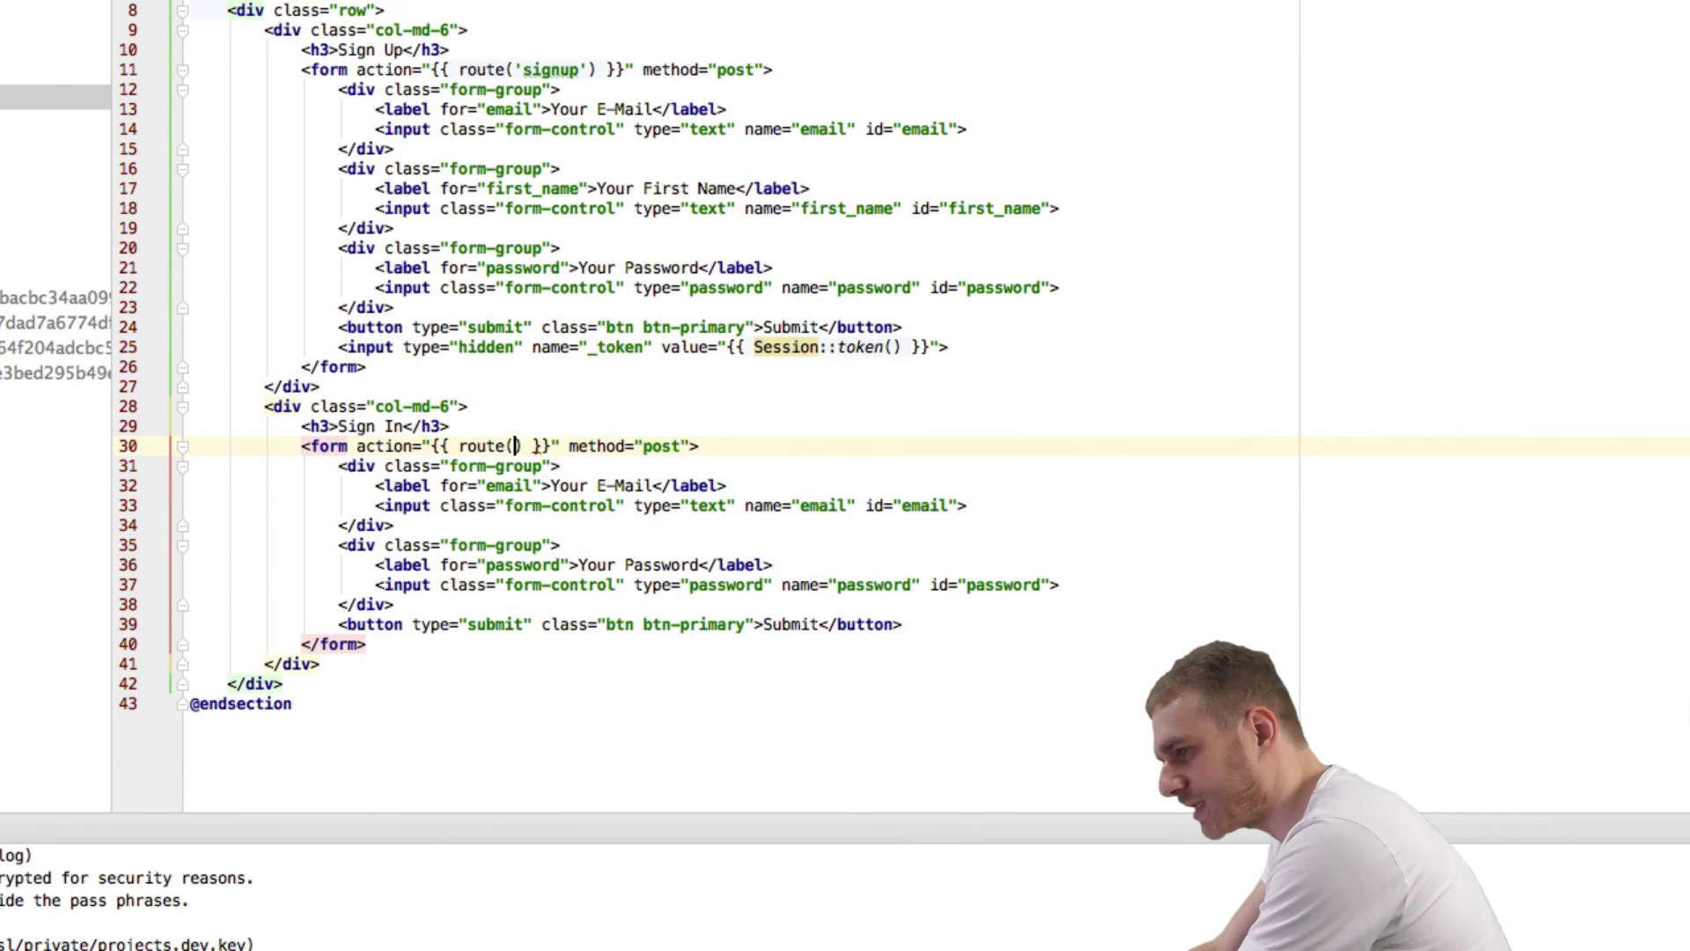
type("signin'")
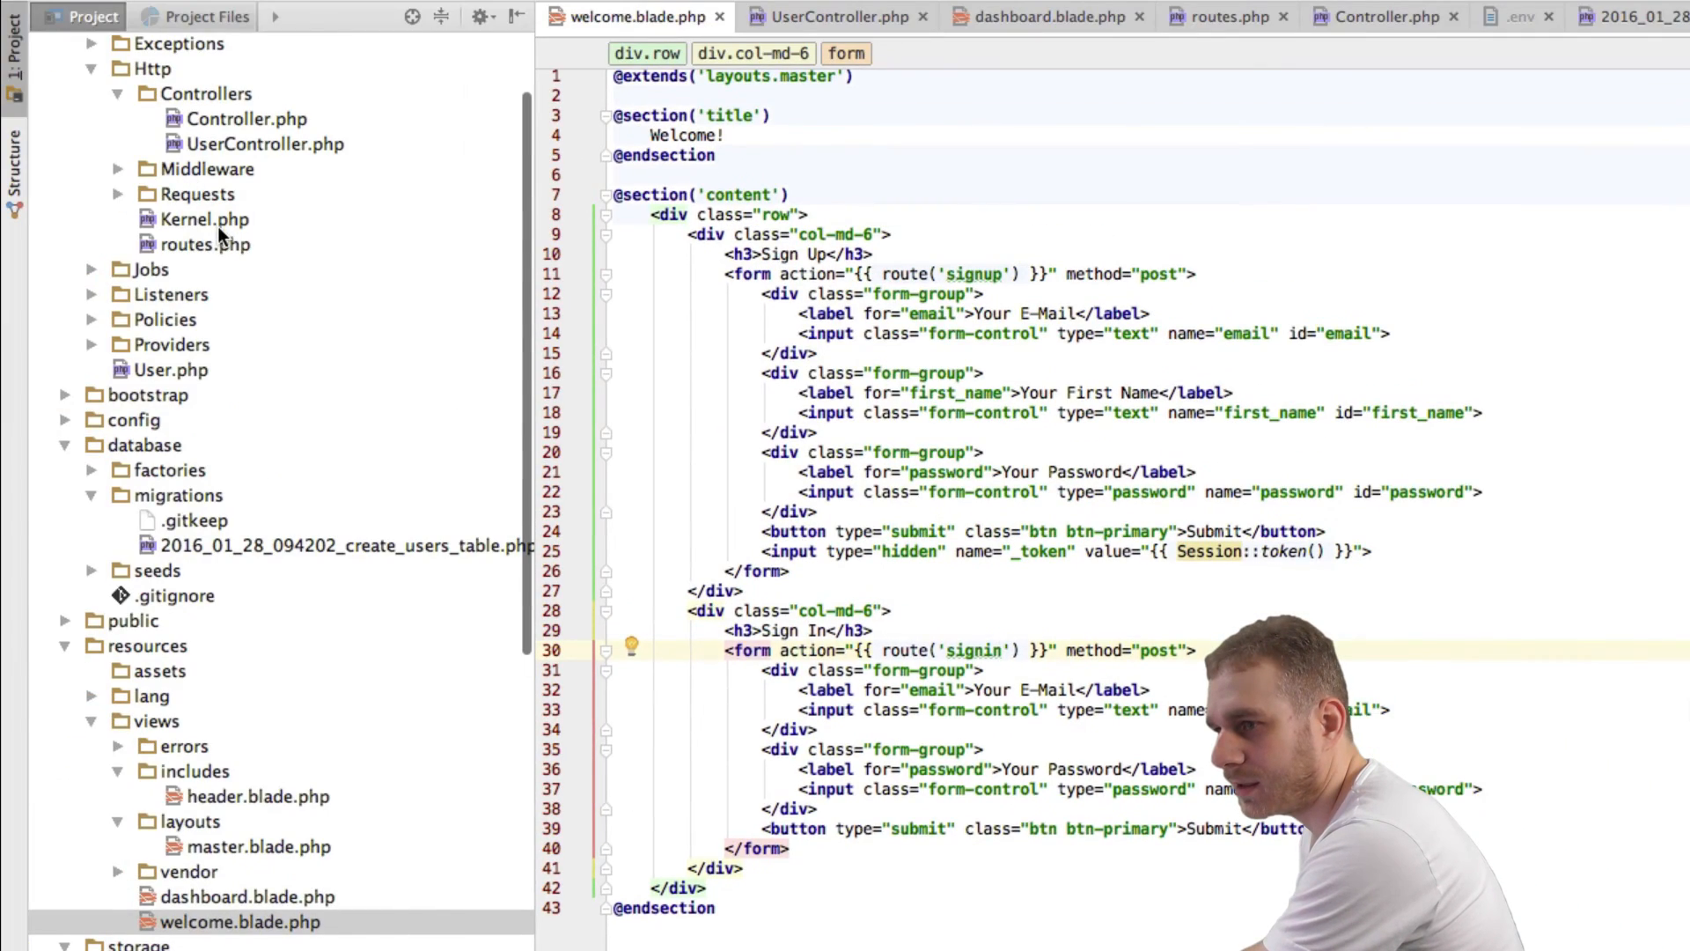
- In routes.php, define post '/signin' using UserController@postSignIn, named 'signin'
left_click(1227, 15)
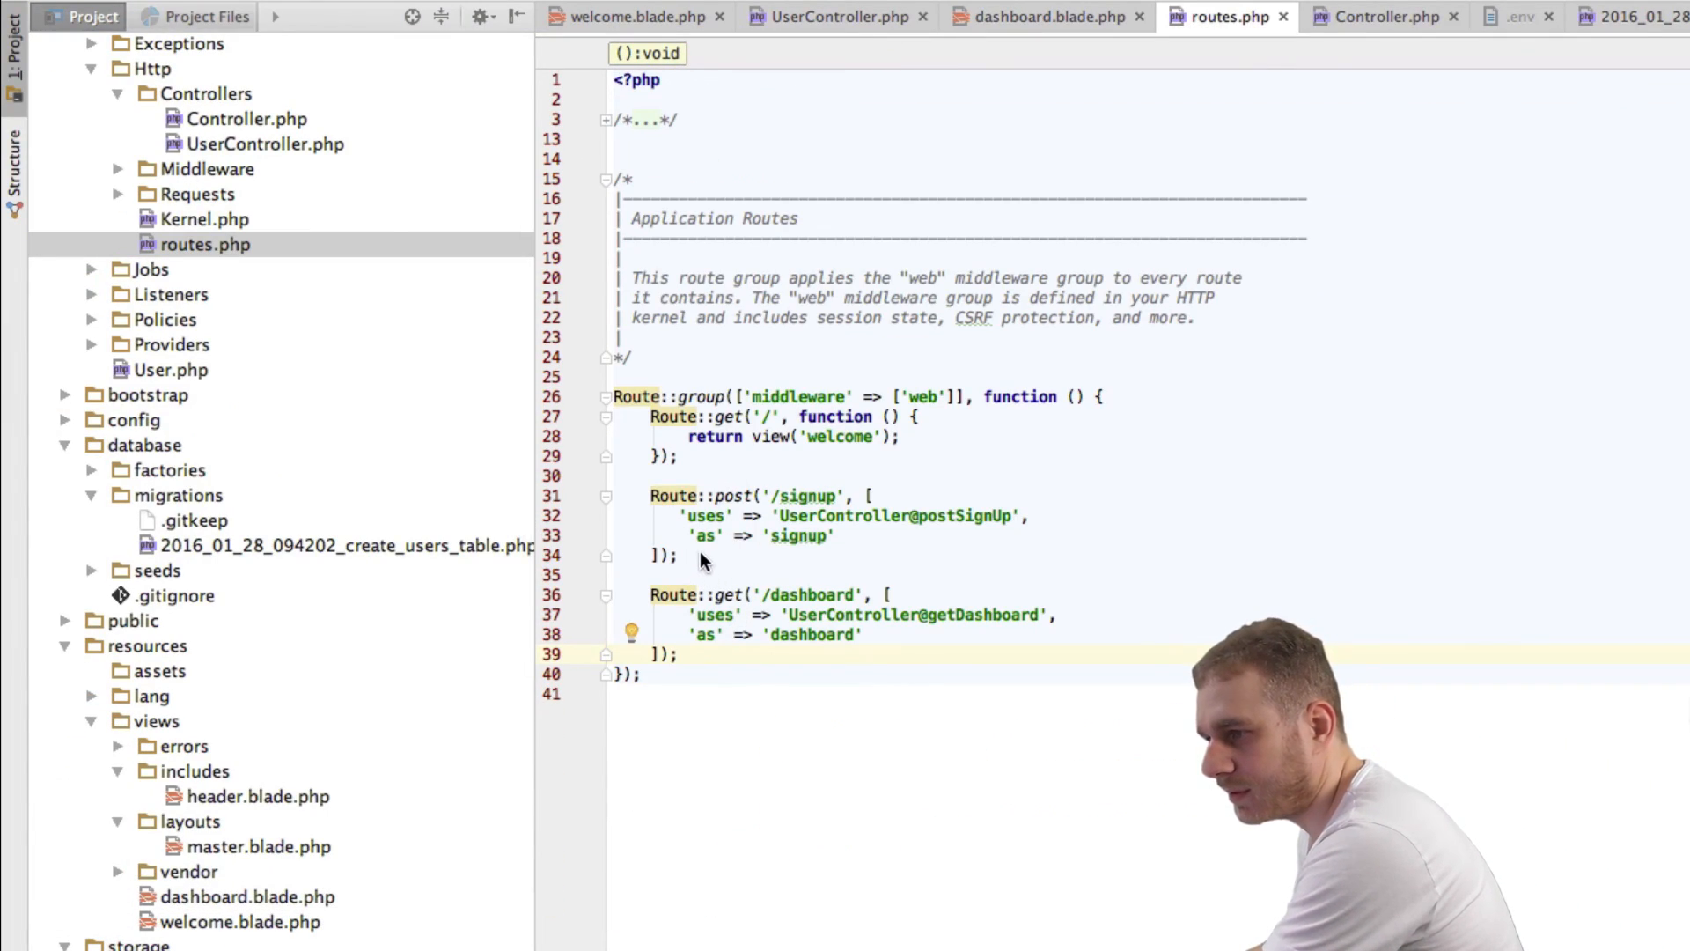
left_click(681, 554)
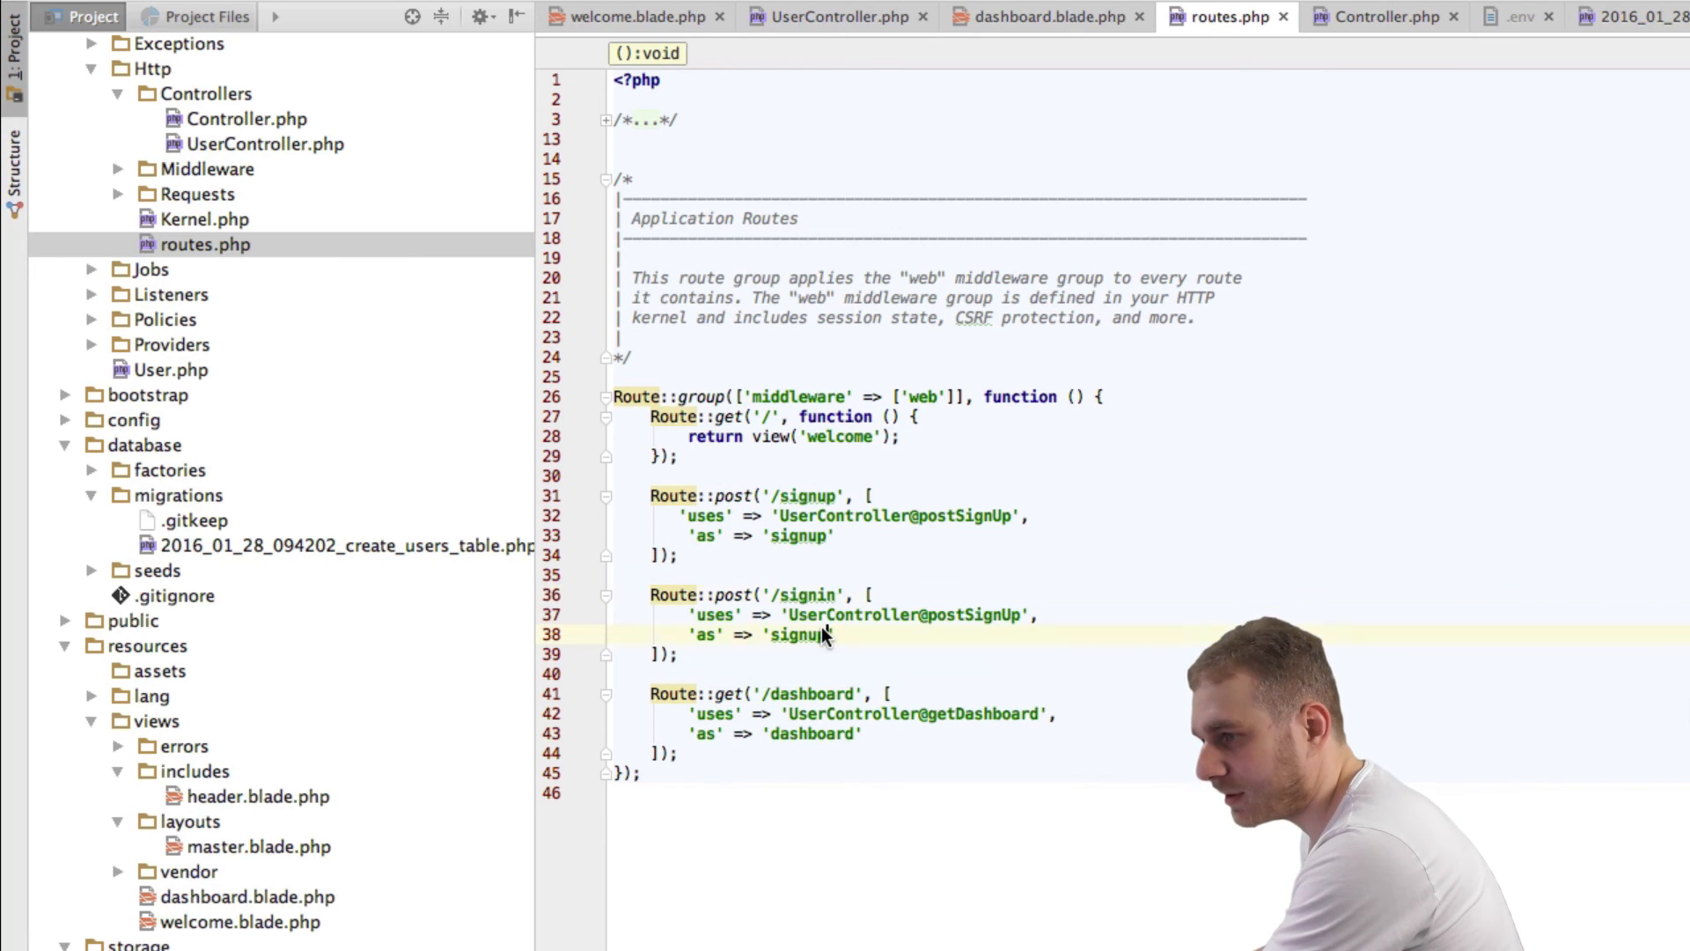
type("signin")
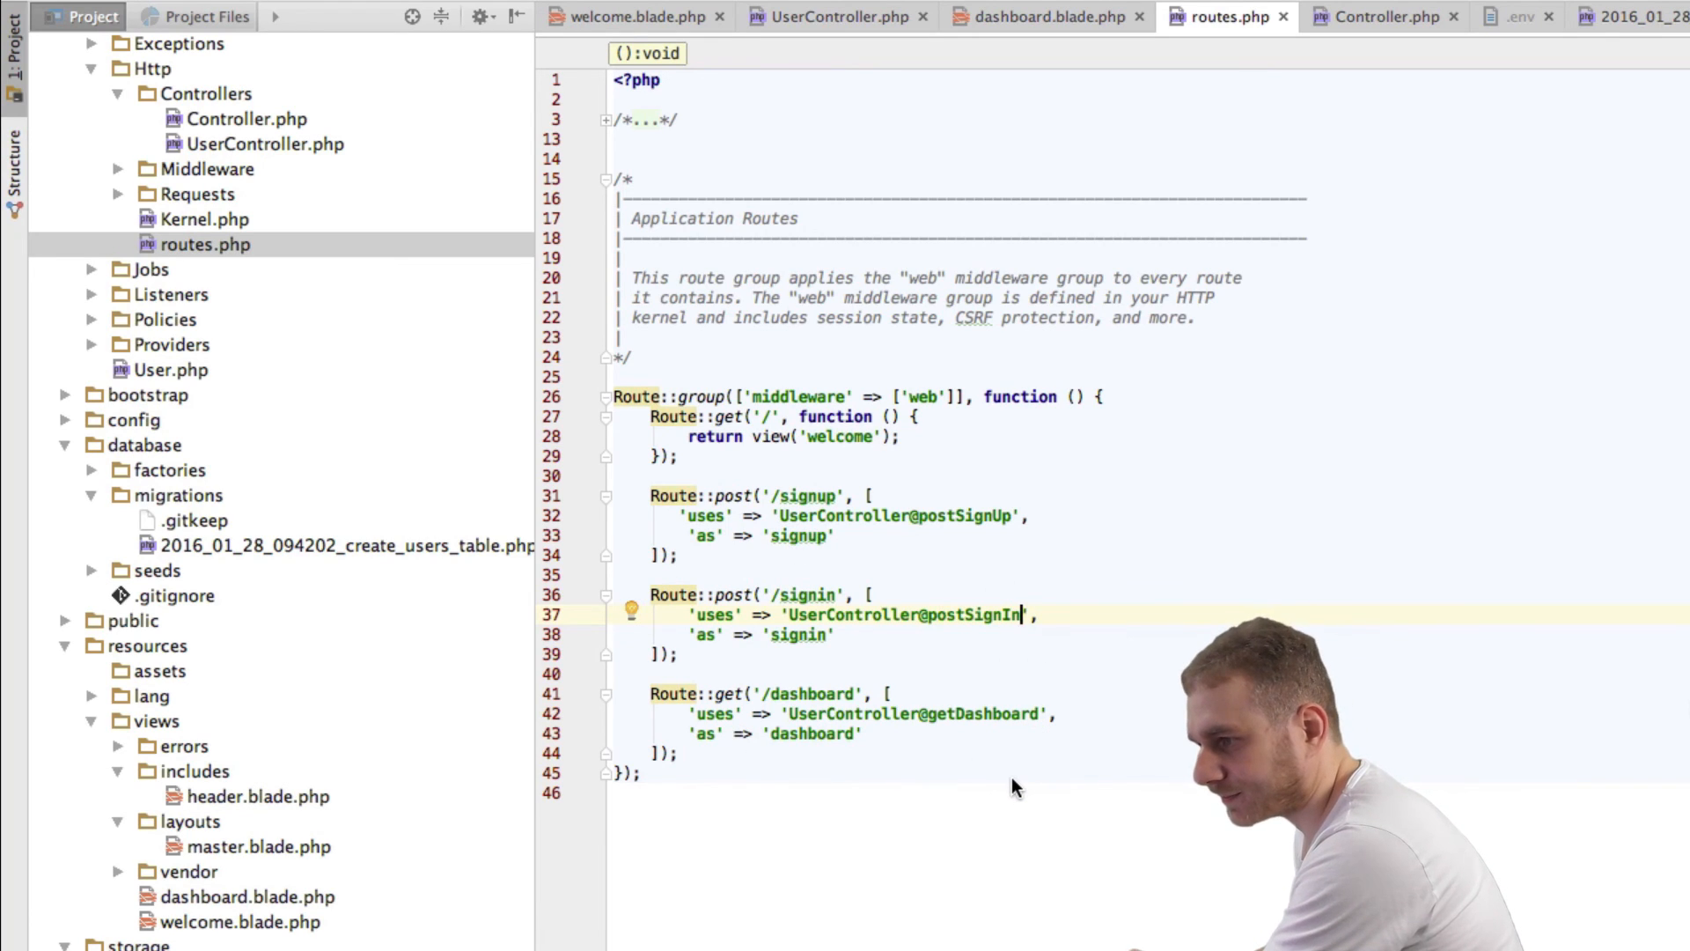
mouse_move(452, 366)
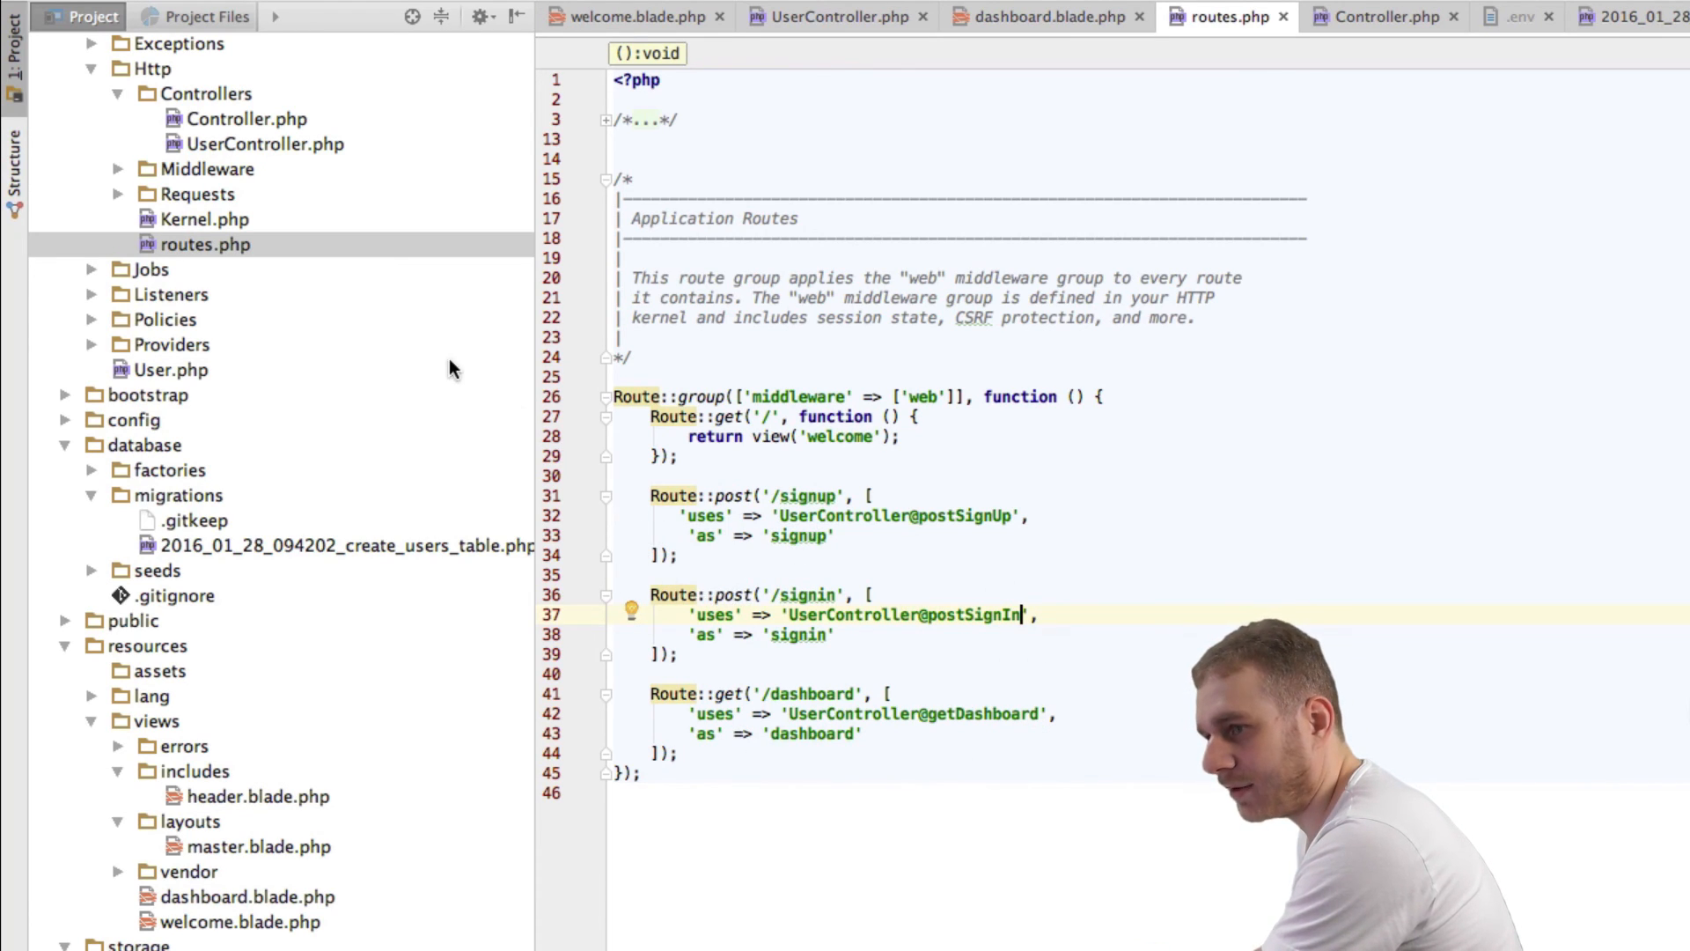
- In UserController's postSignIn, write Auth::attempt() with the Auth facade auto-imported
left_click(266, 143)
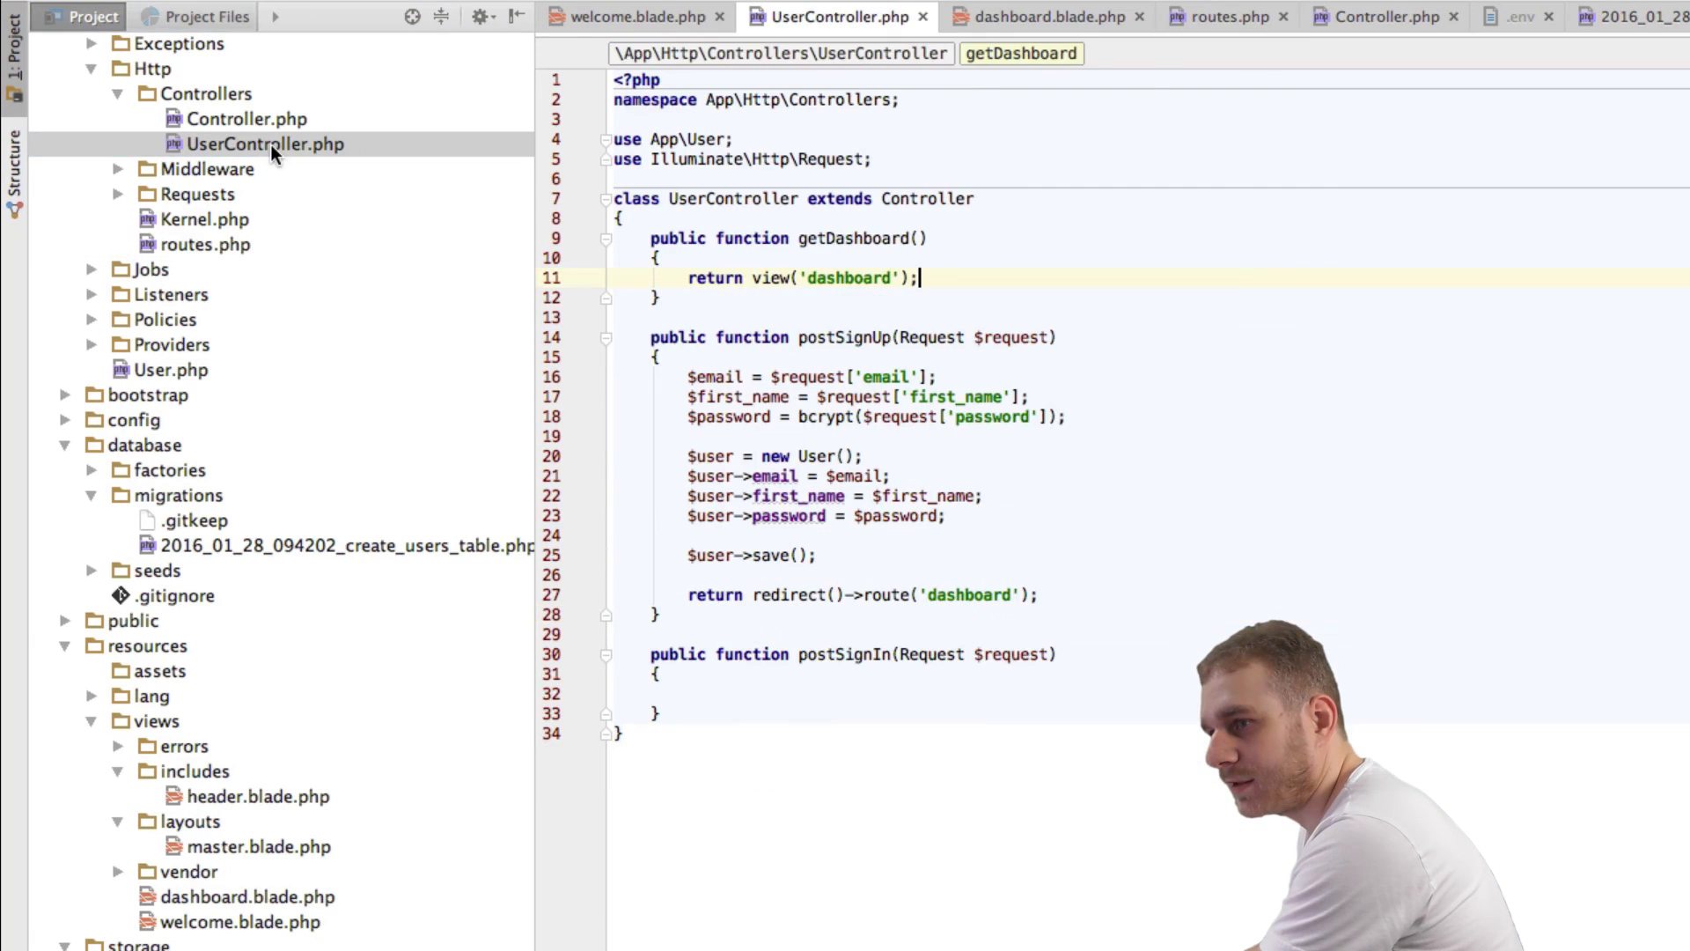
left_click(658, 674)
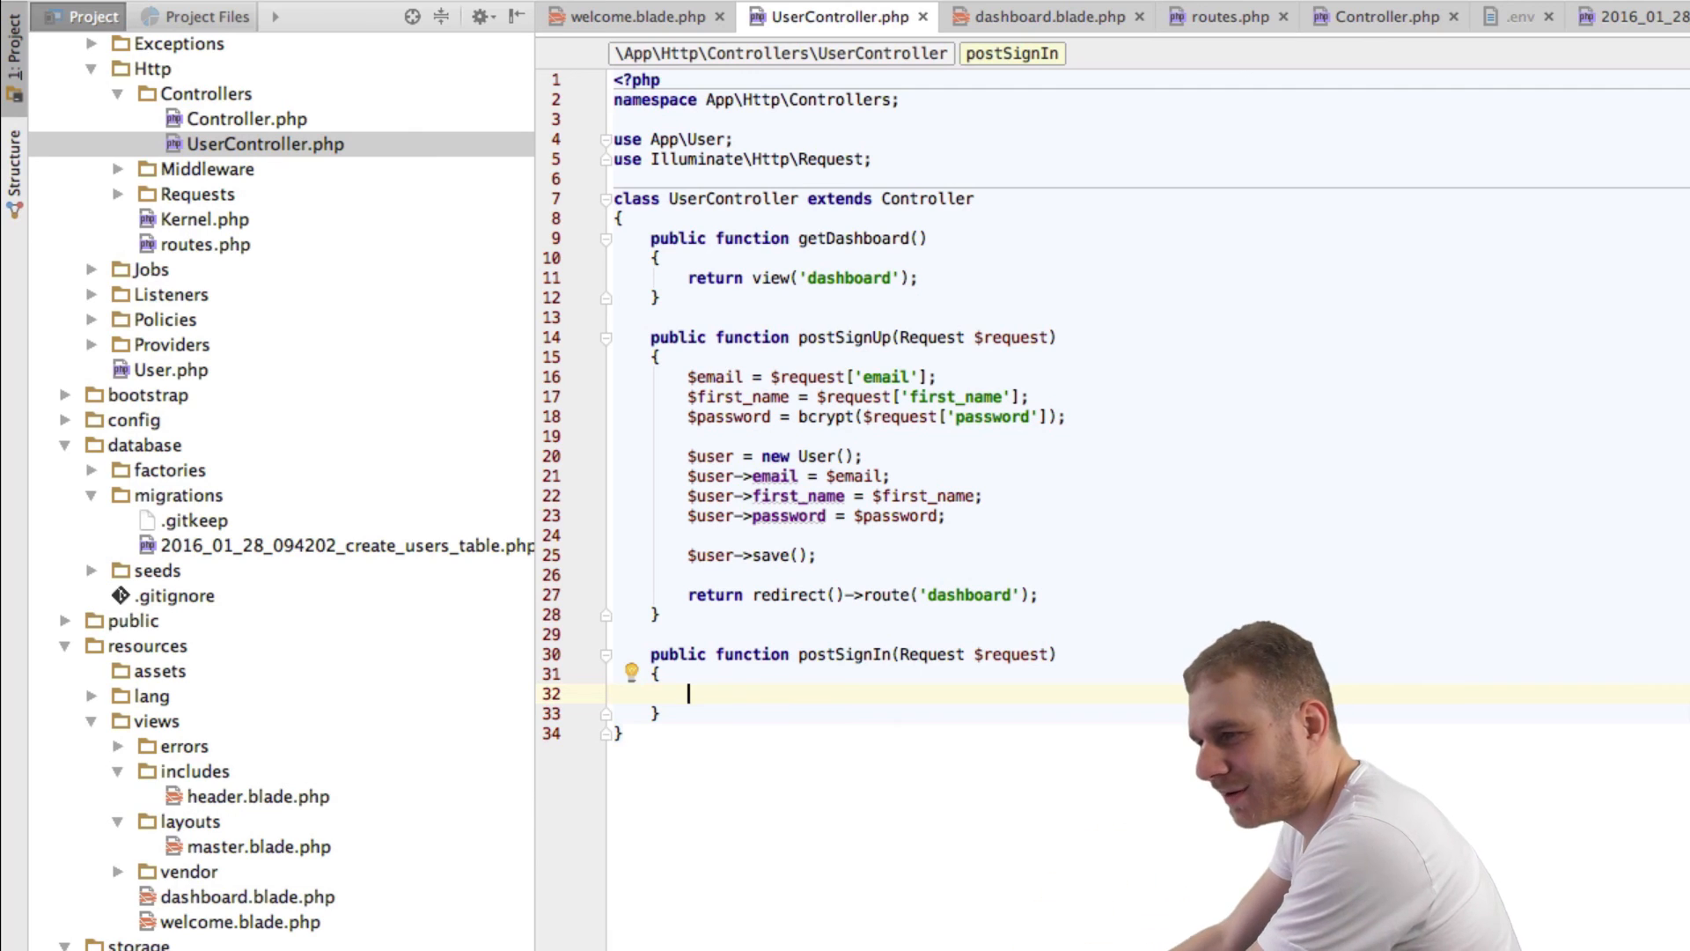
type("A")
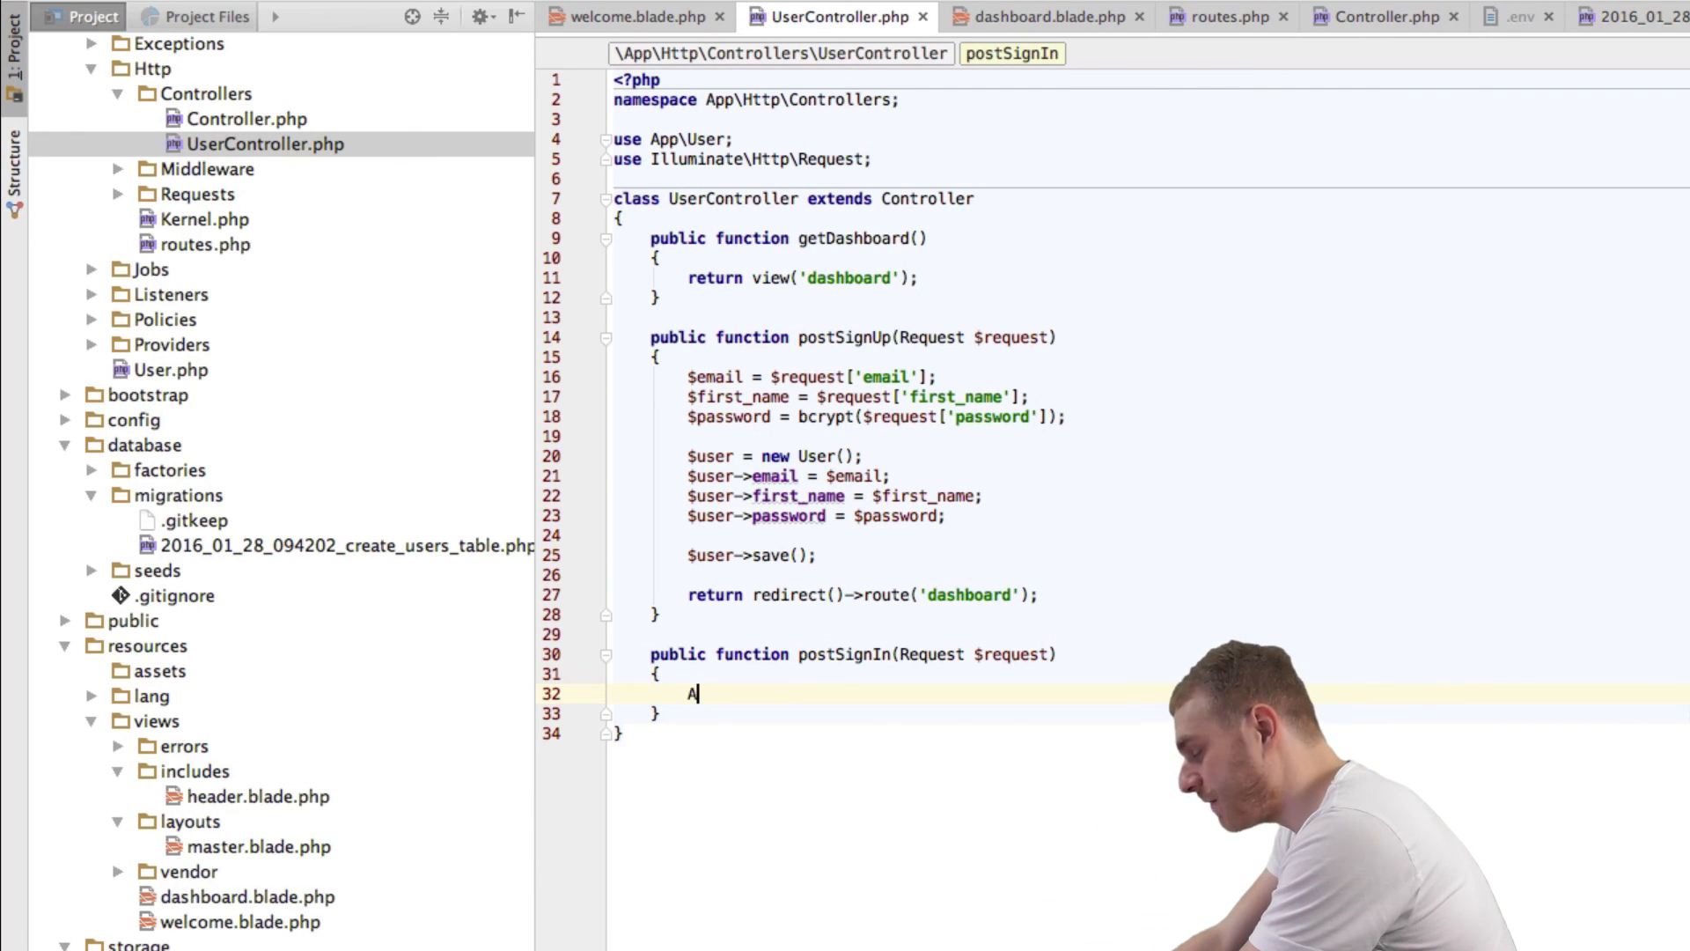
type("uth::")
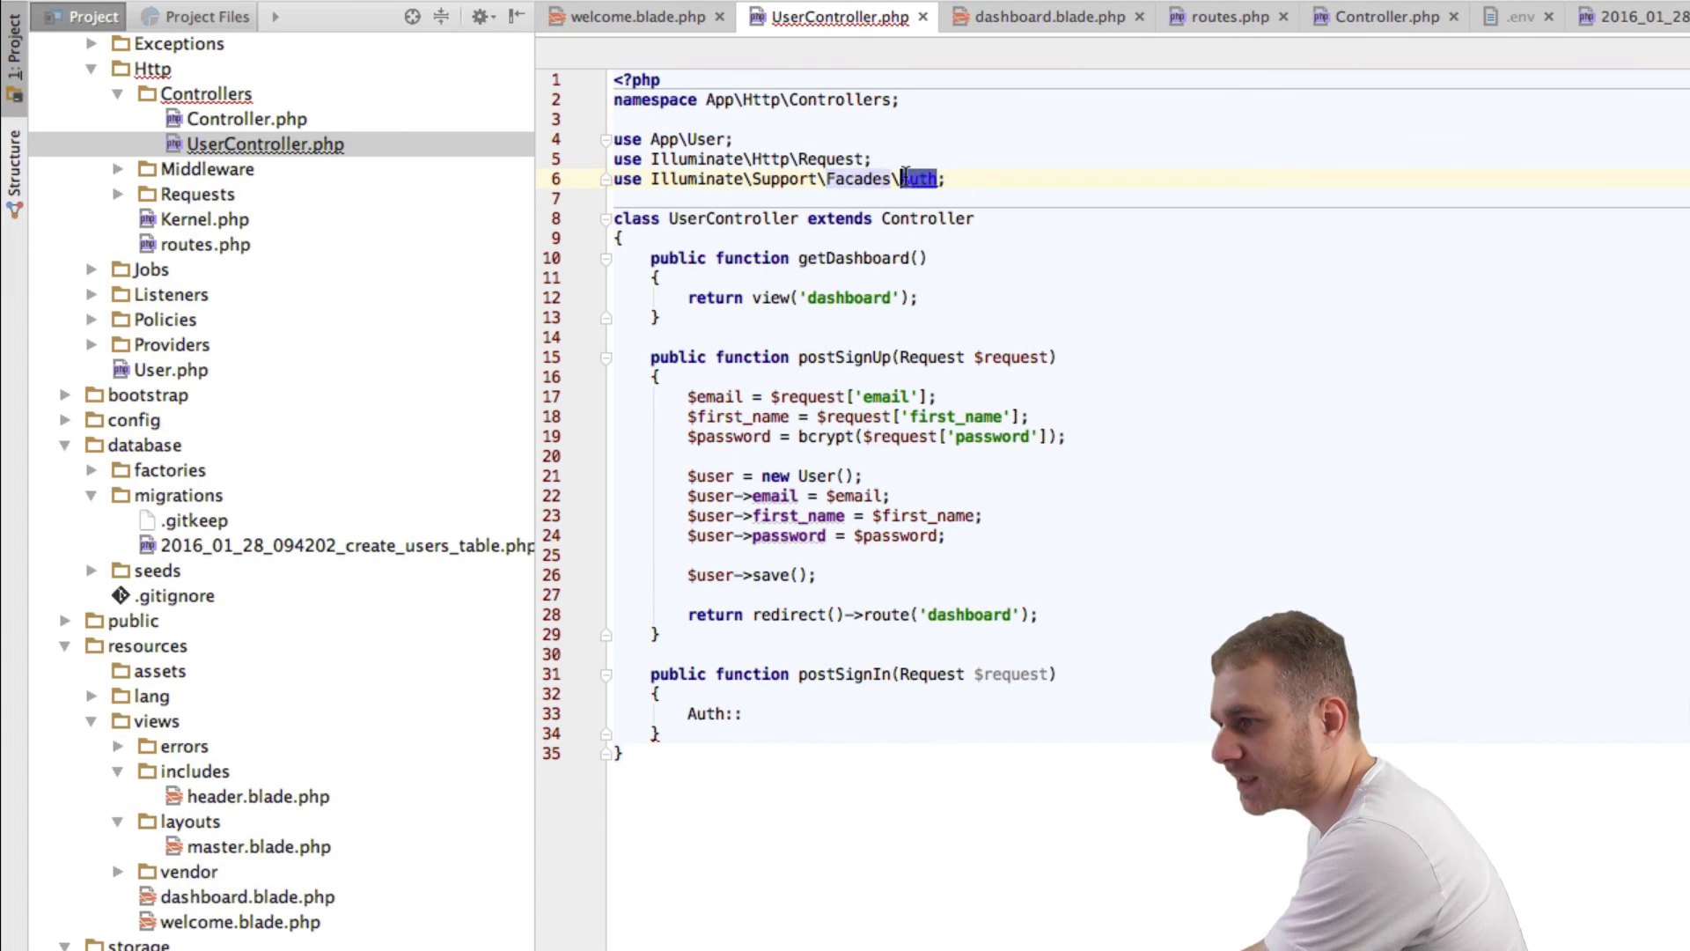
left_click(743, 713)
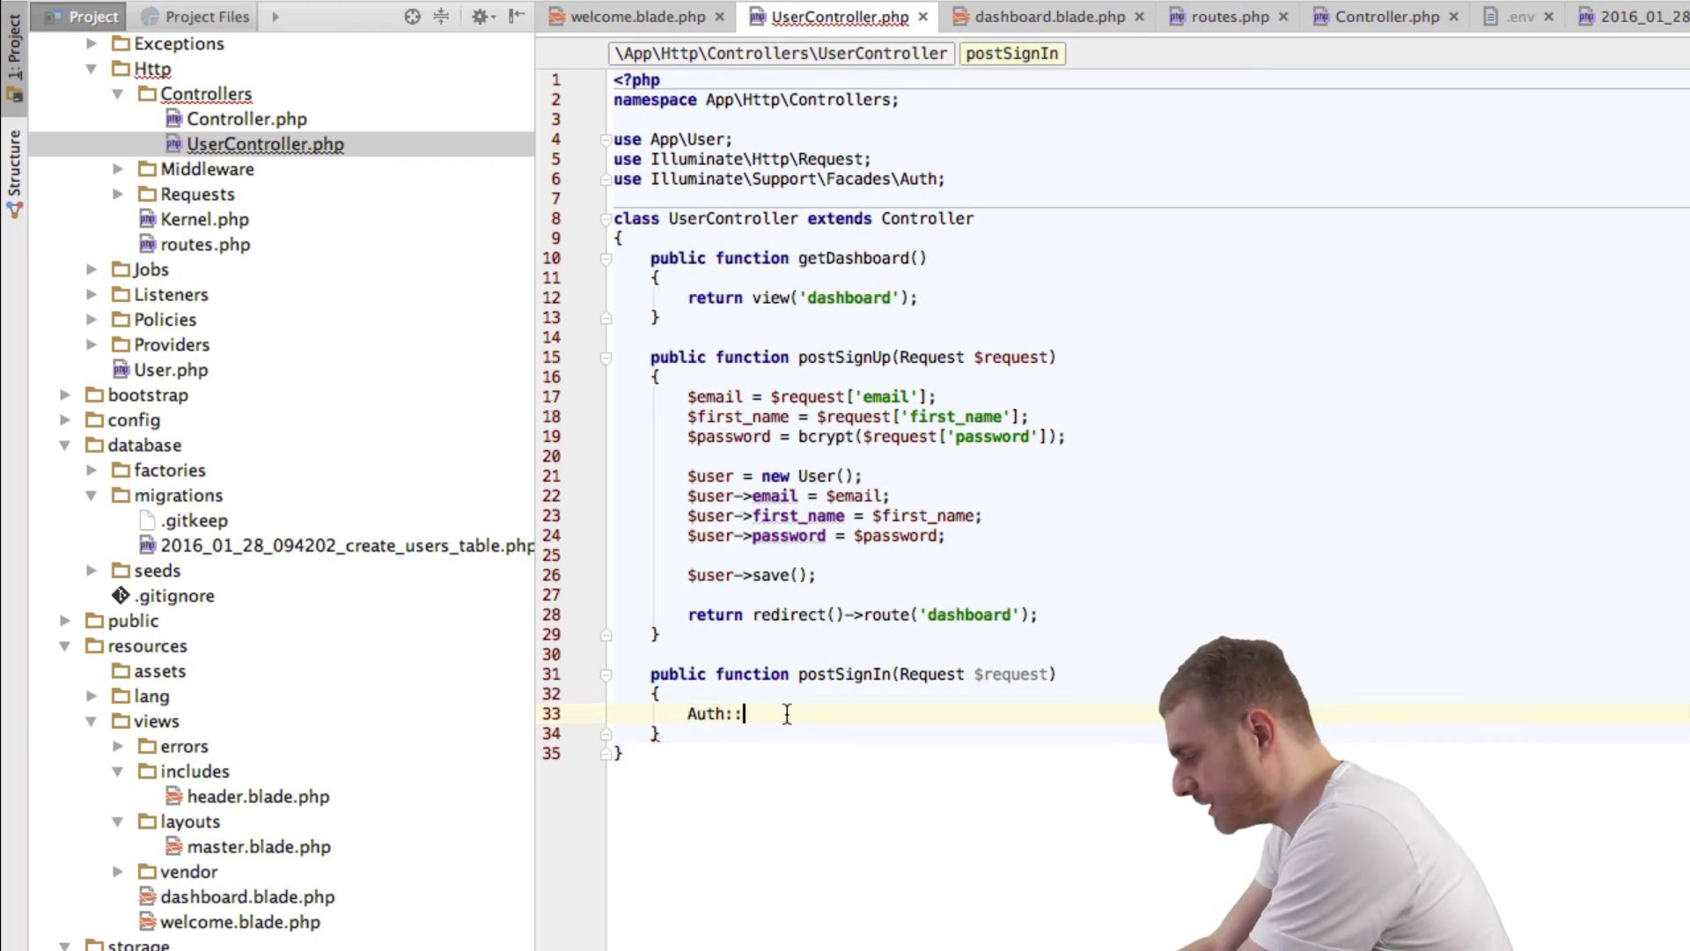
type("attempt();")
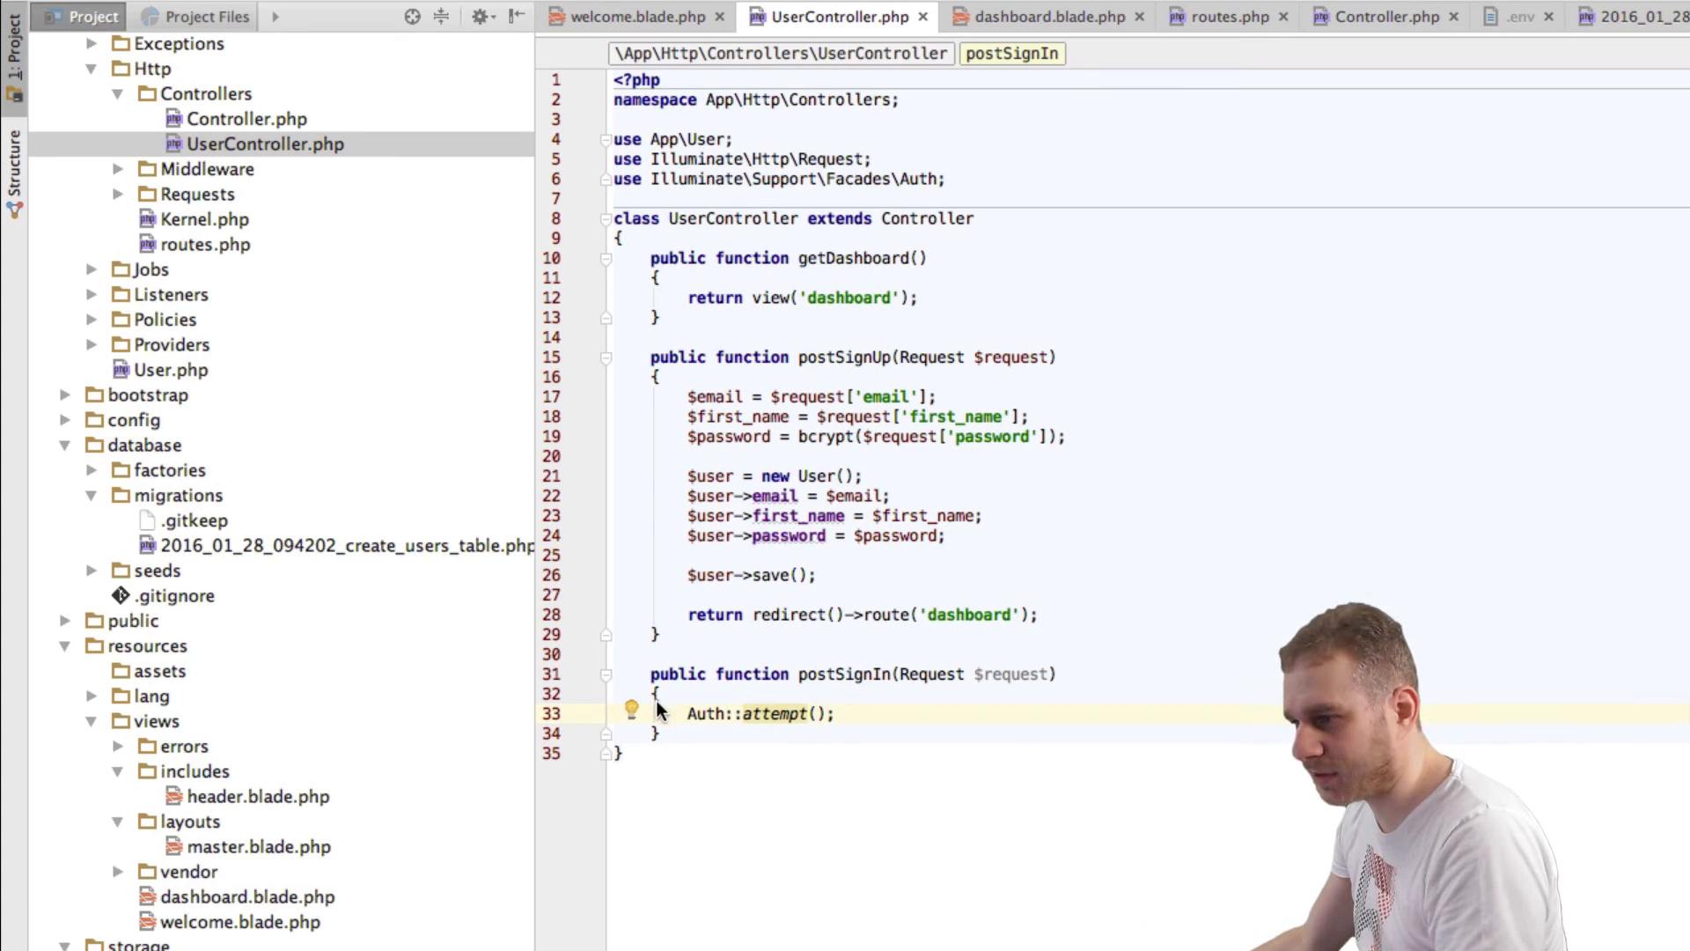
- Wrap Auth::attempt in an if returning redirect()->route('dashboard'), else return redirect()->back();
double_click(757, 713)
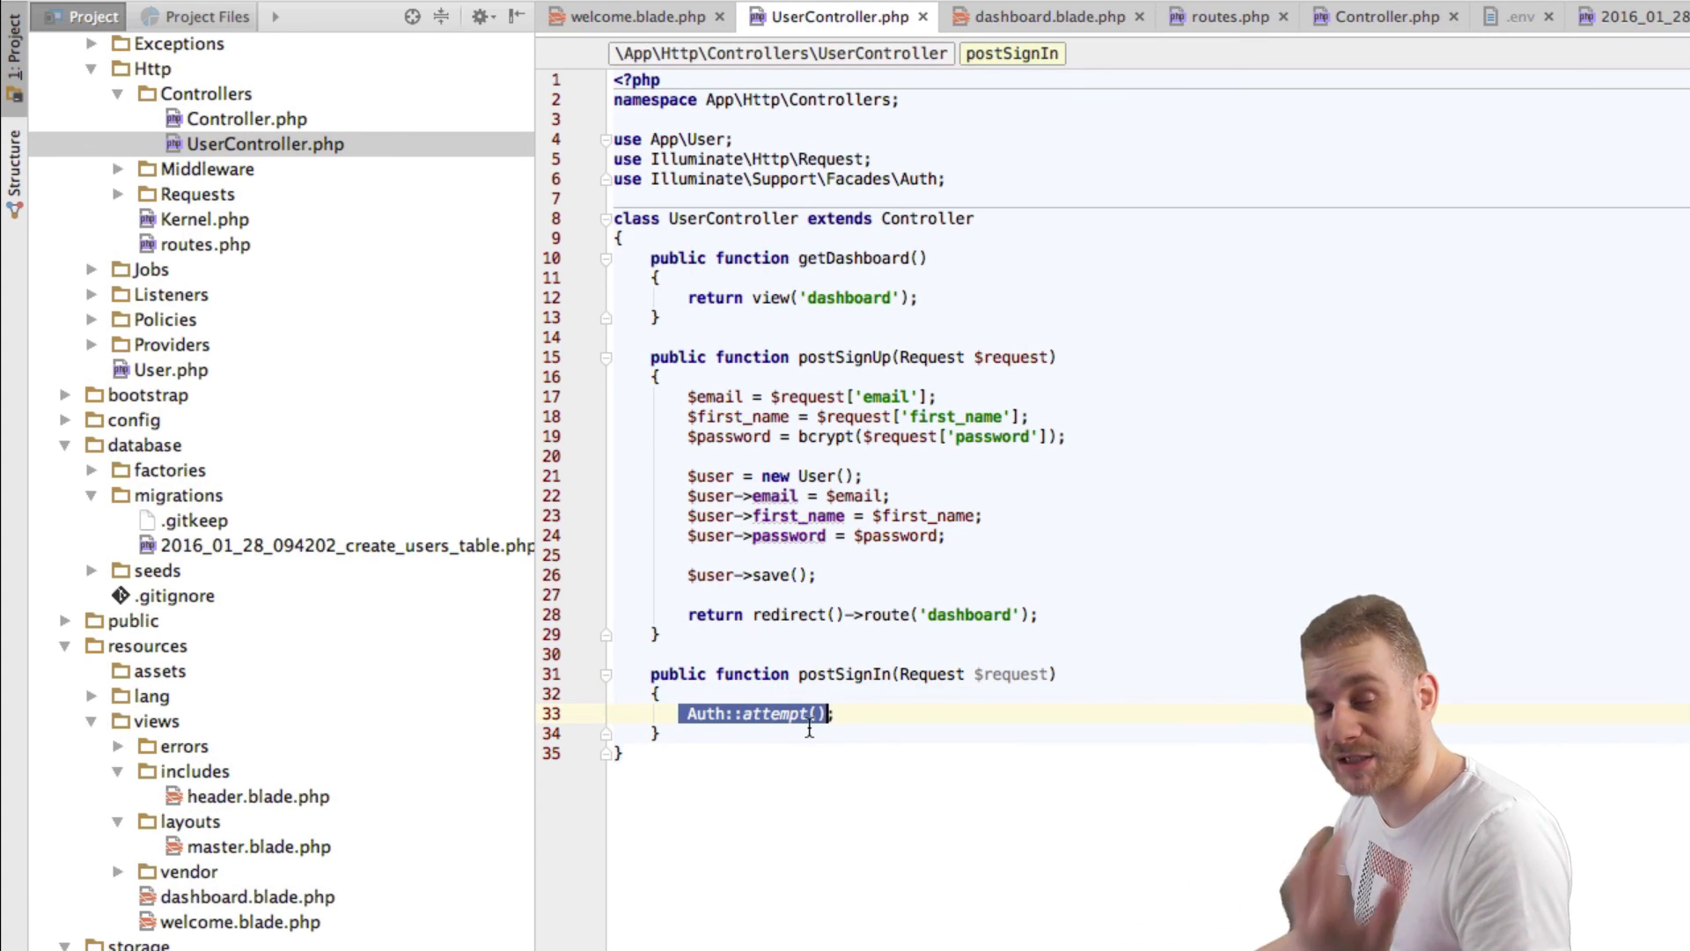
left_click(682, 713)
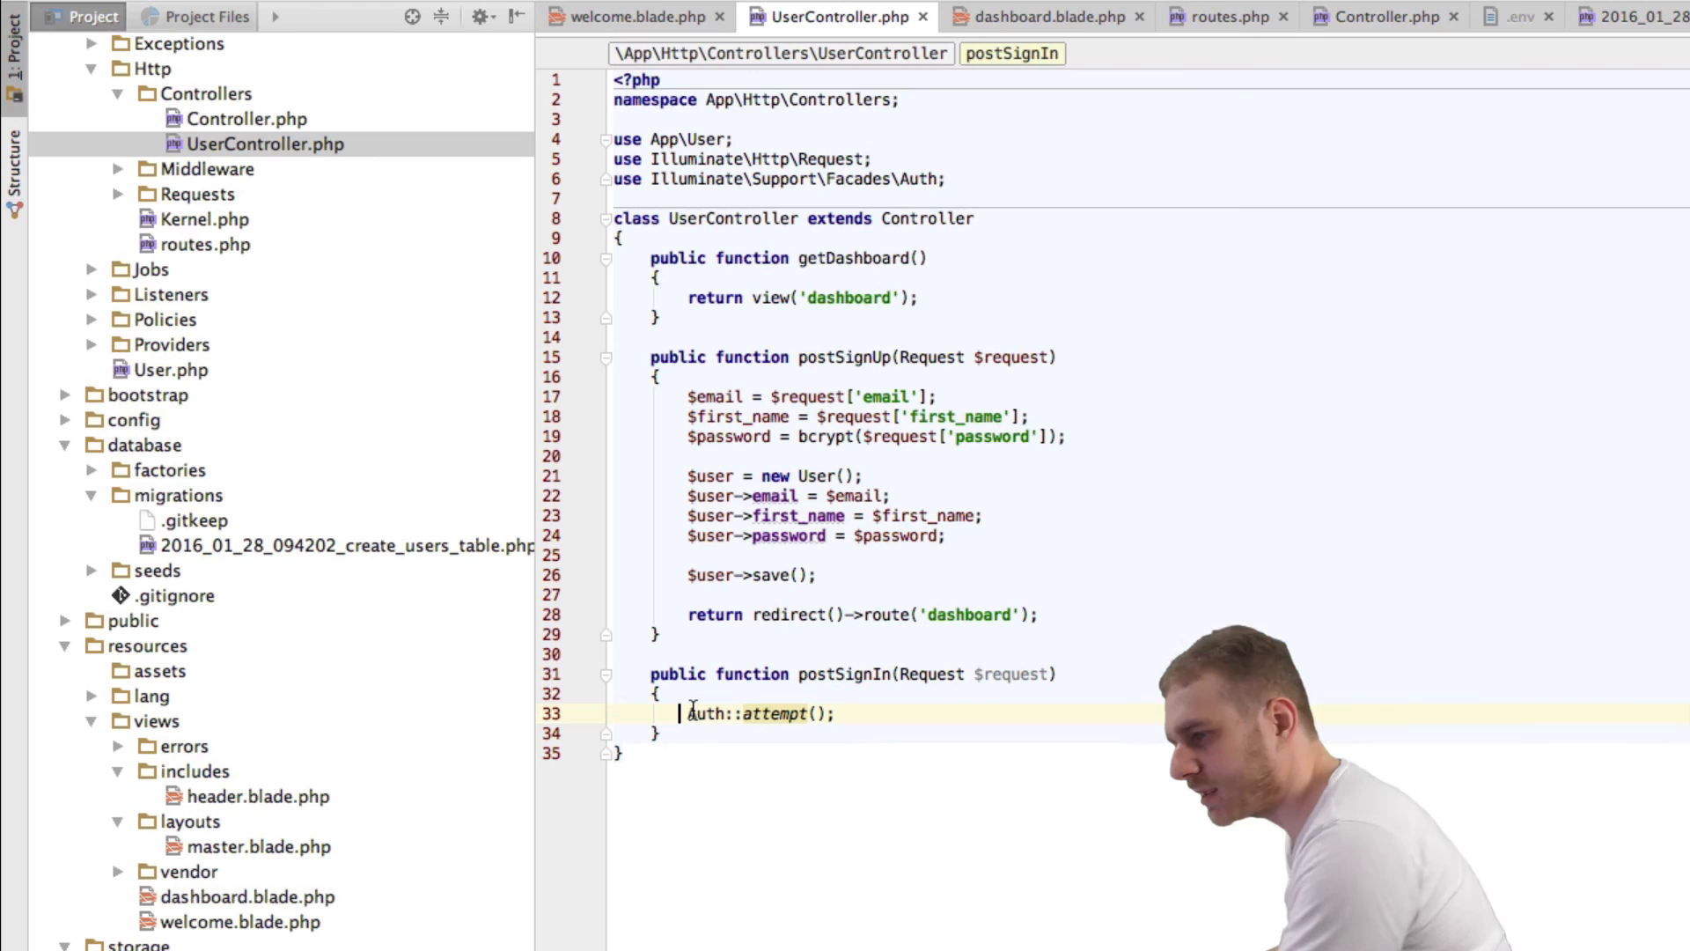
type("if (")
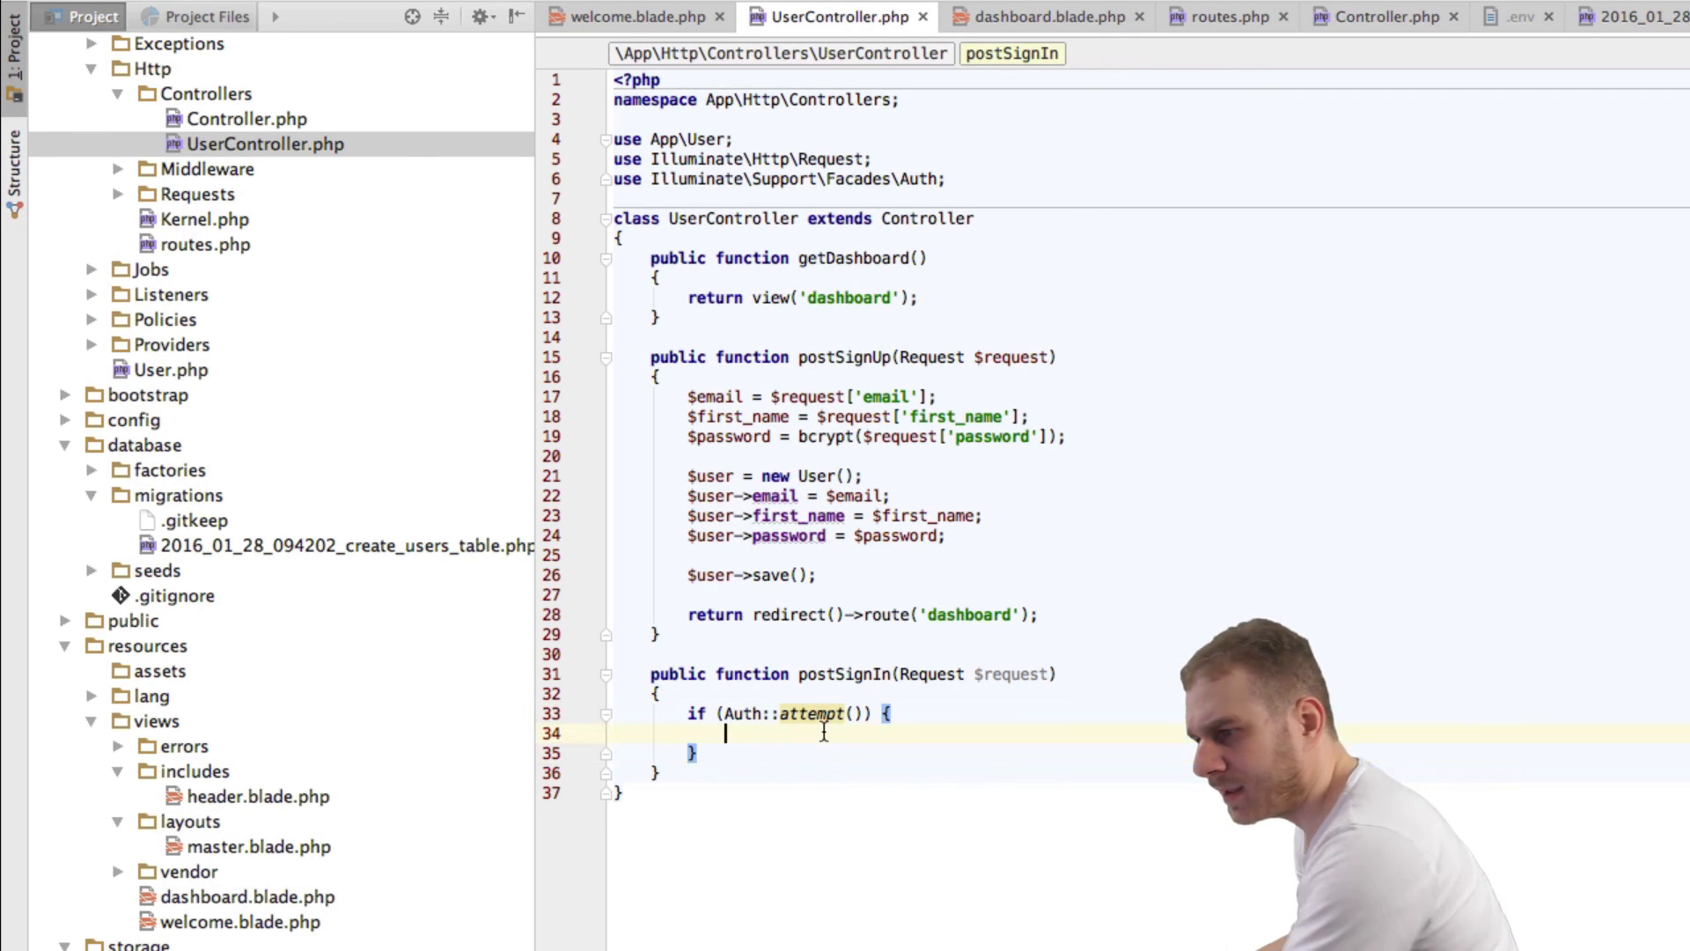
type("return redirect(")
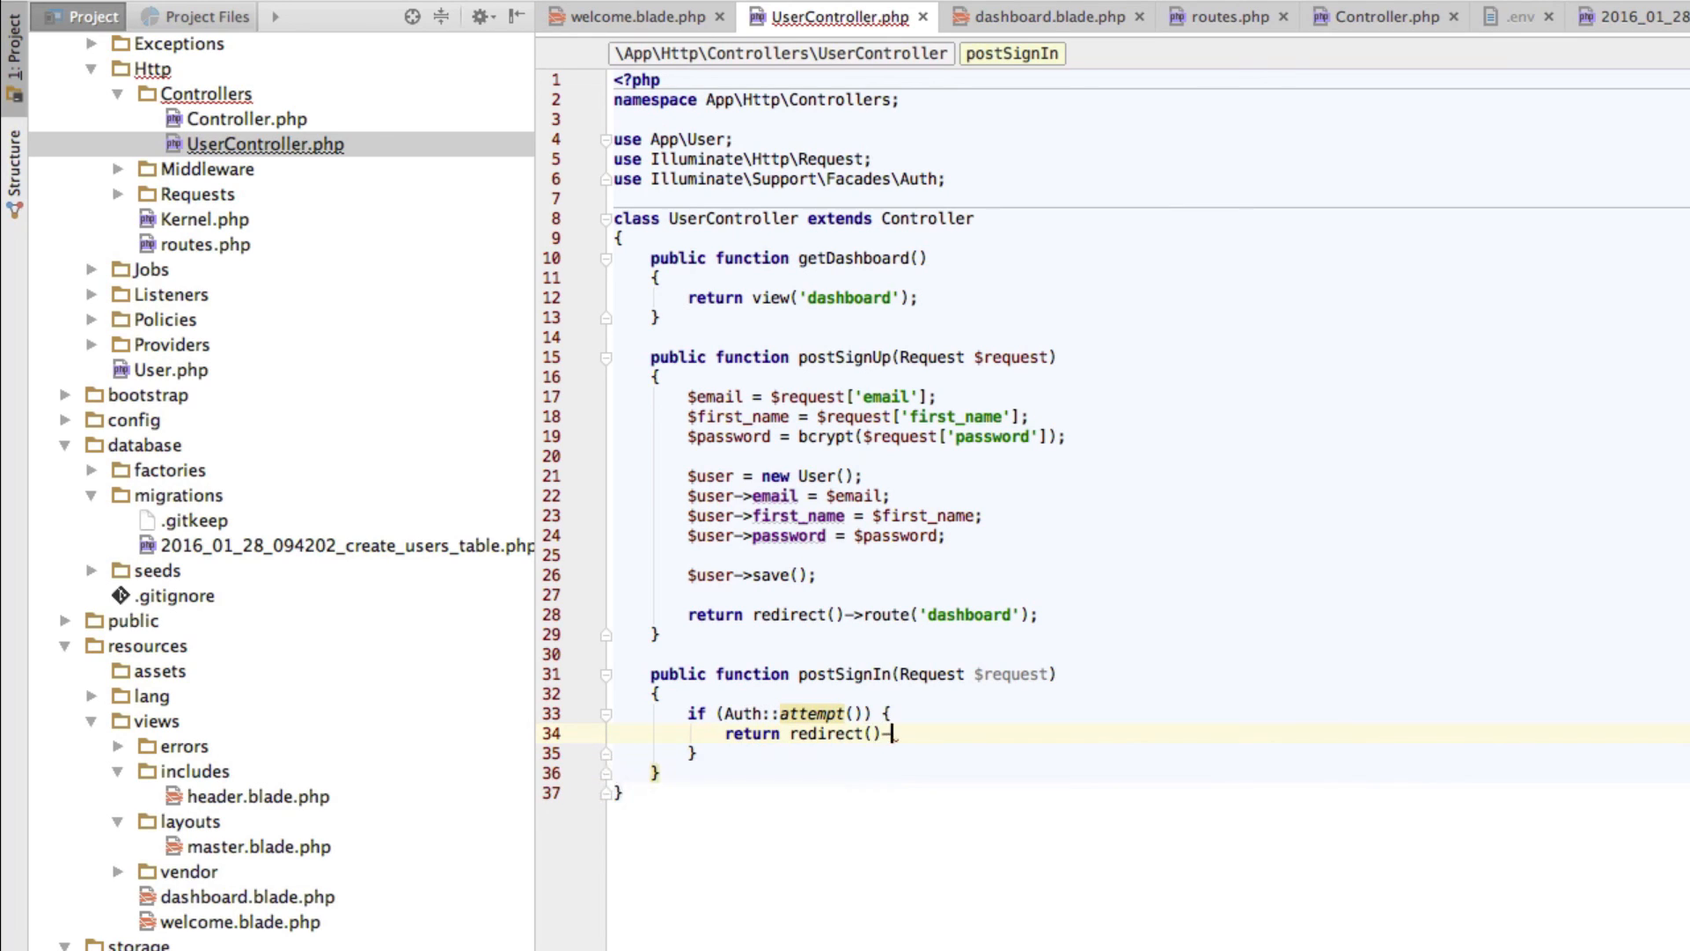
type("->route('dashb')")
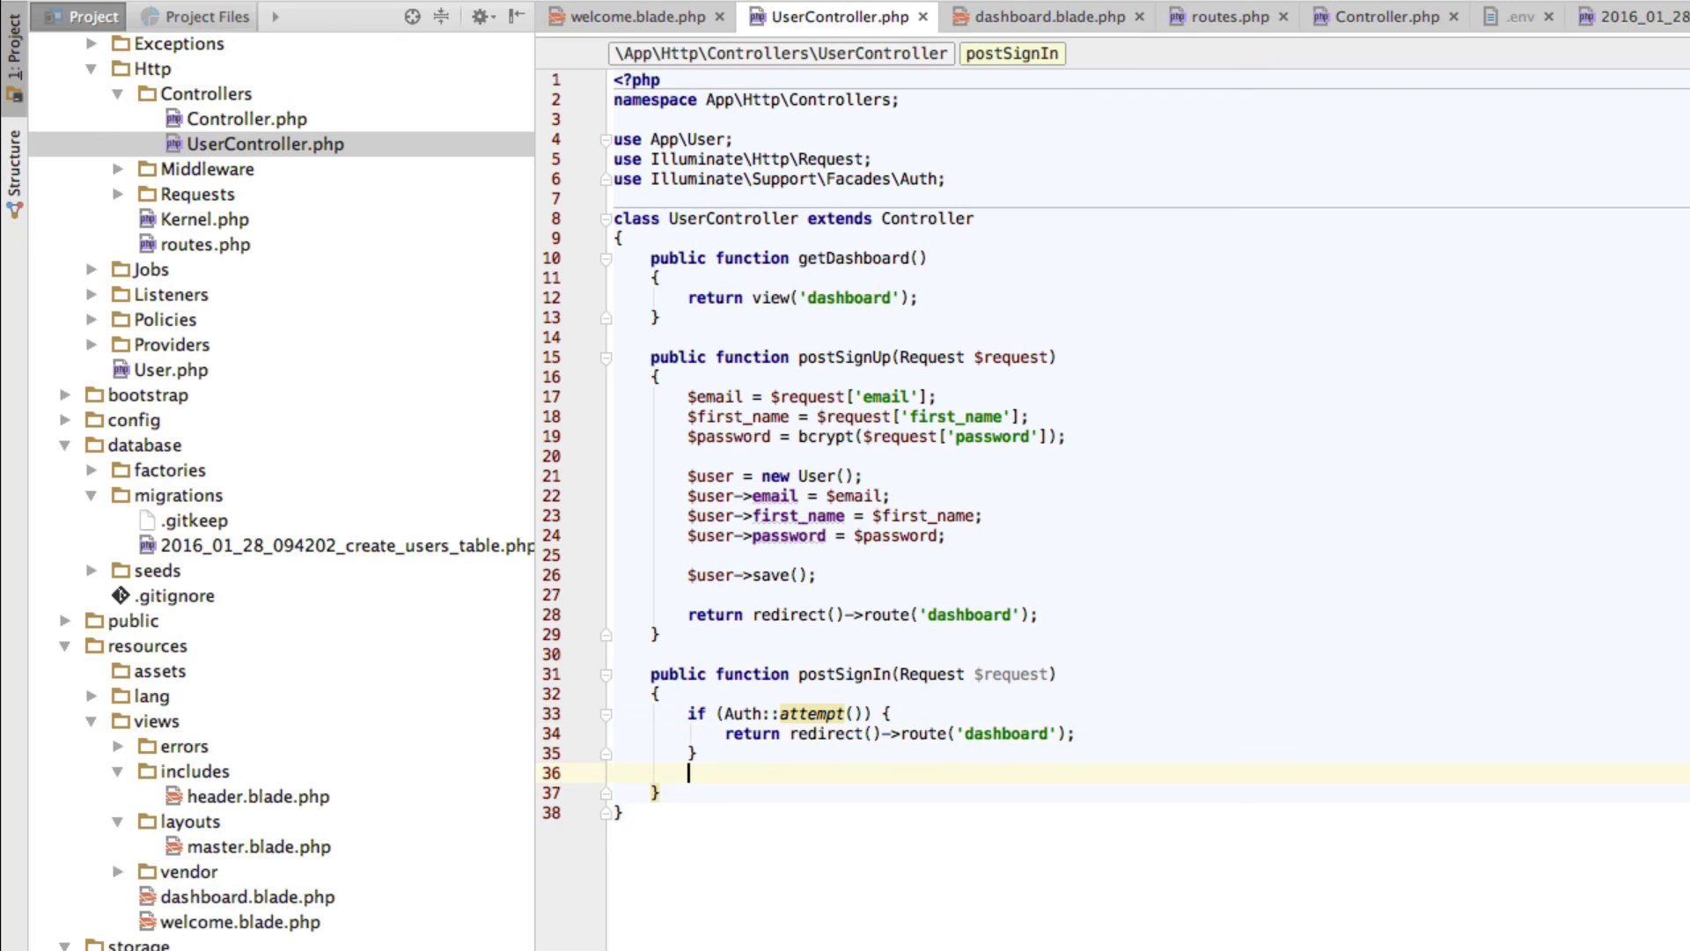
type("return")
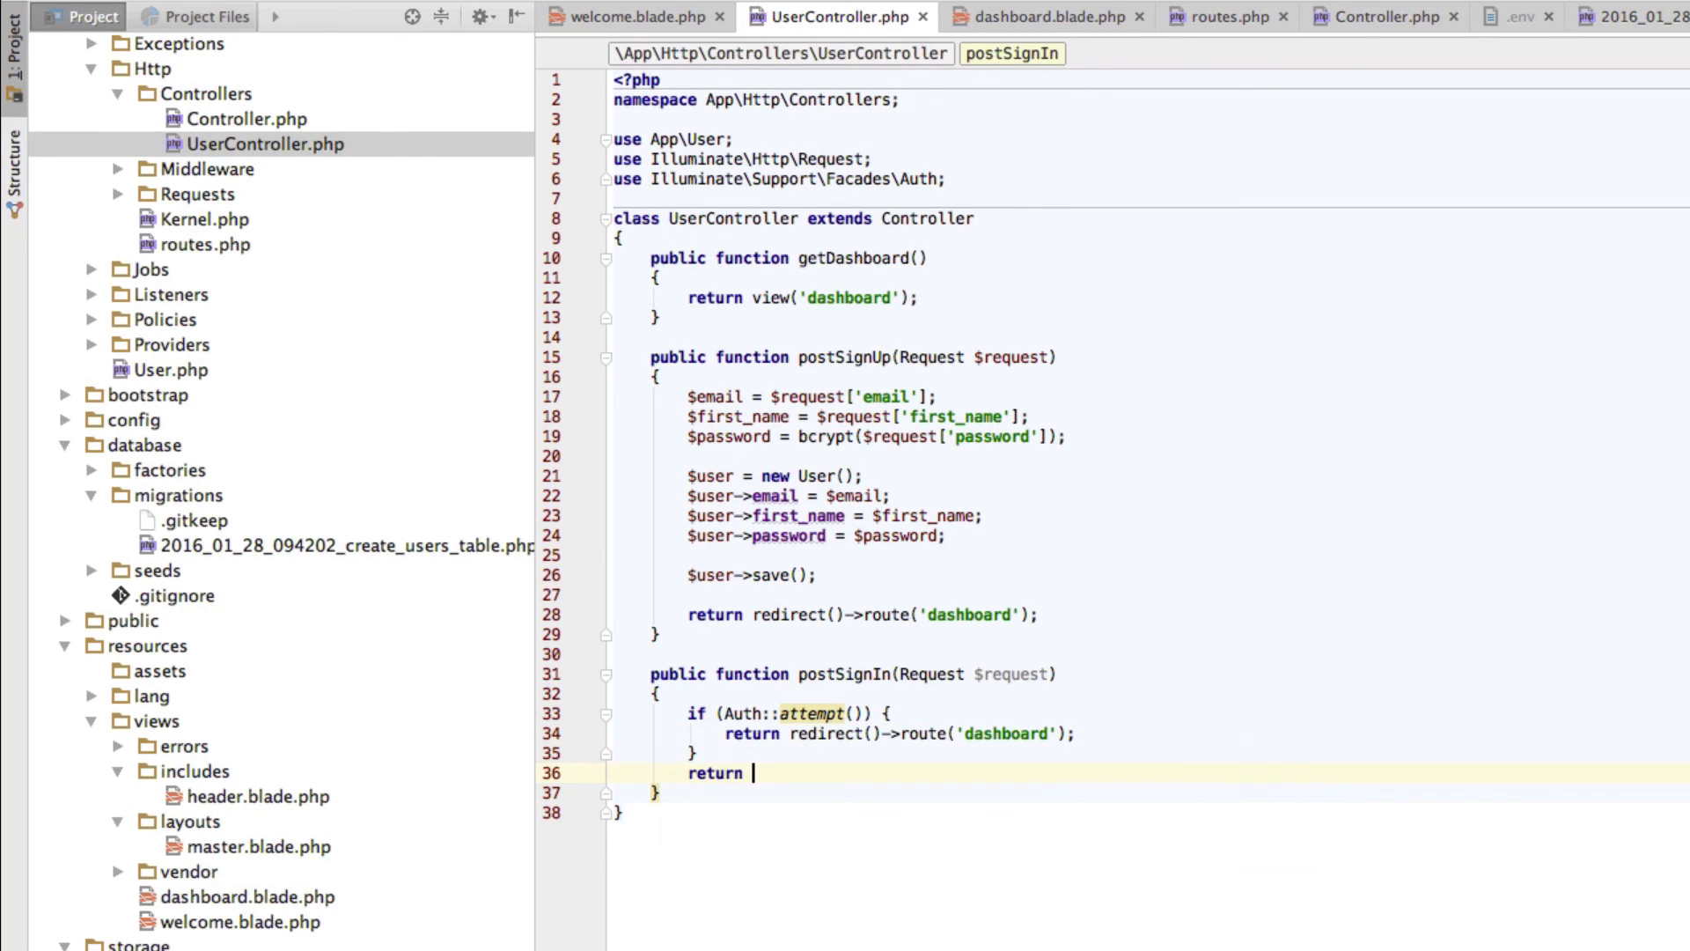
type("redirect()")
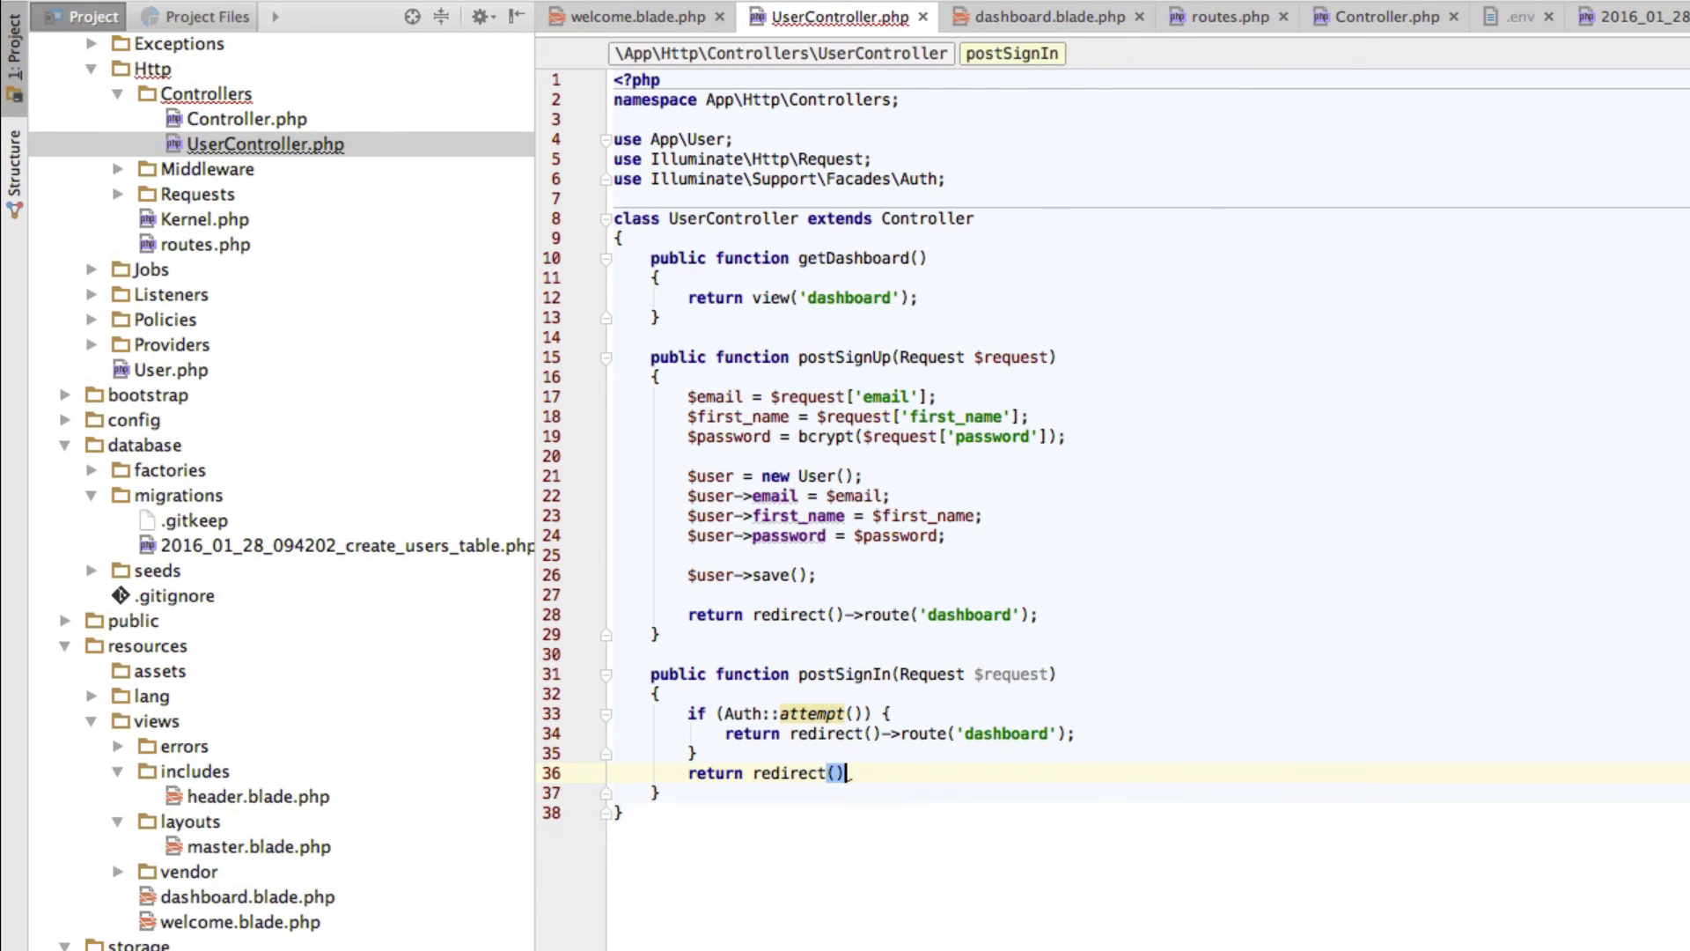
type("->back();")
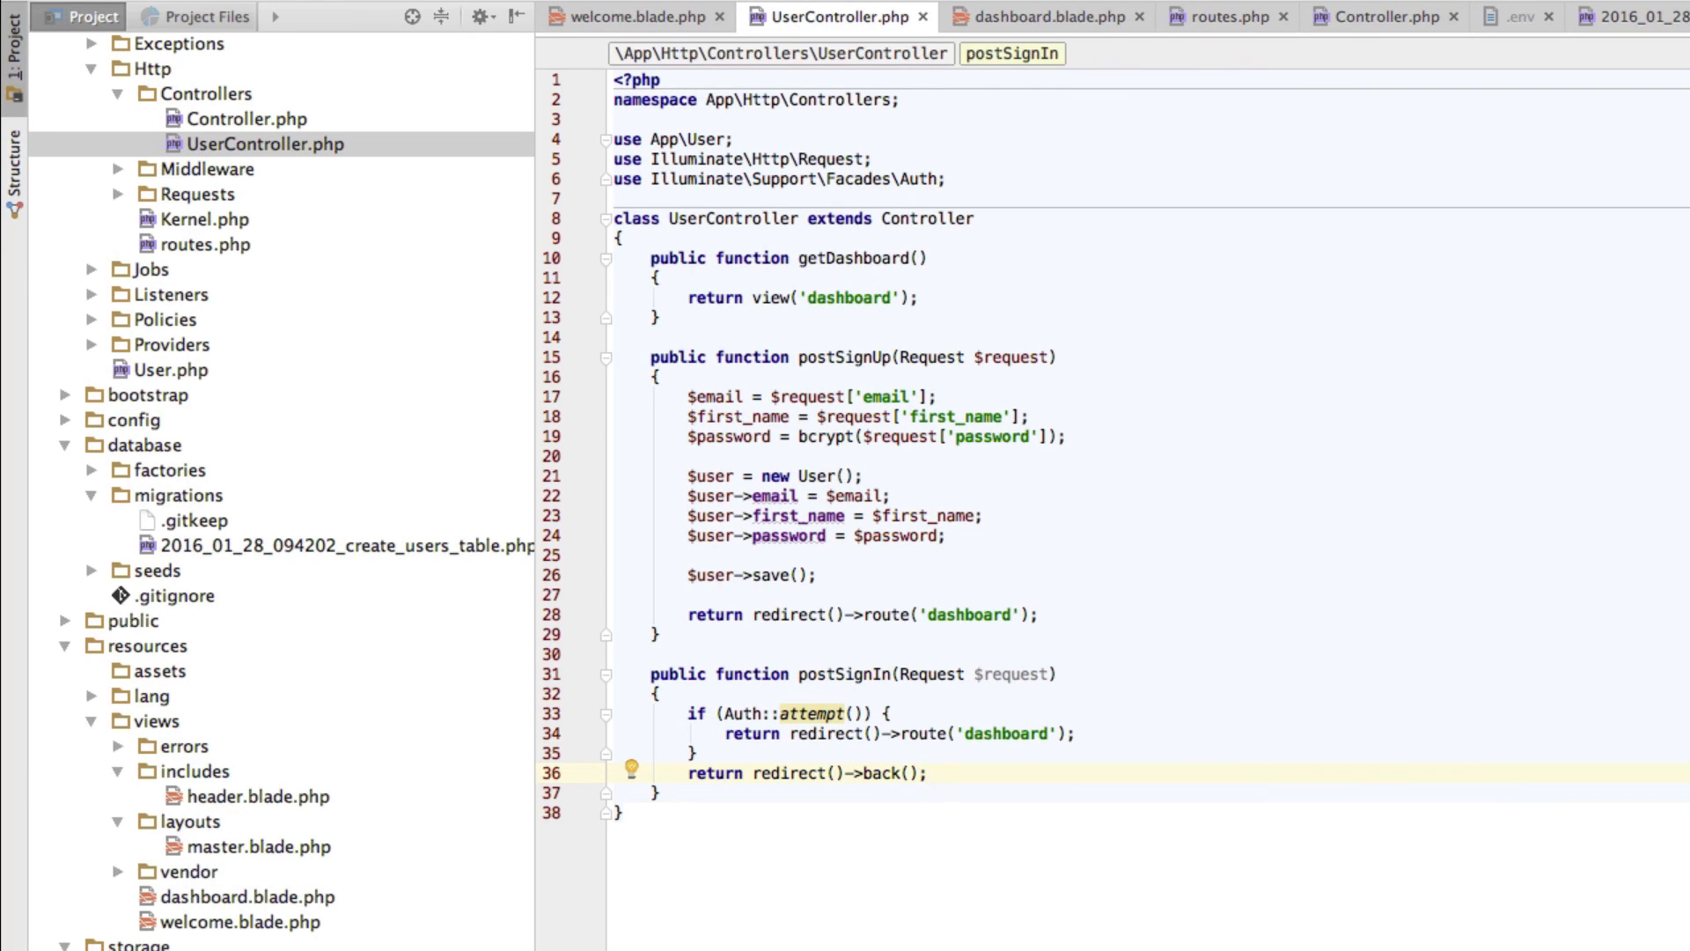
mouse_move(772, 703)
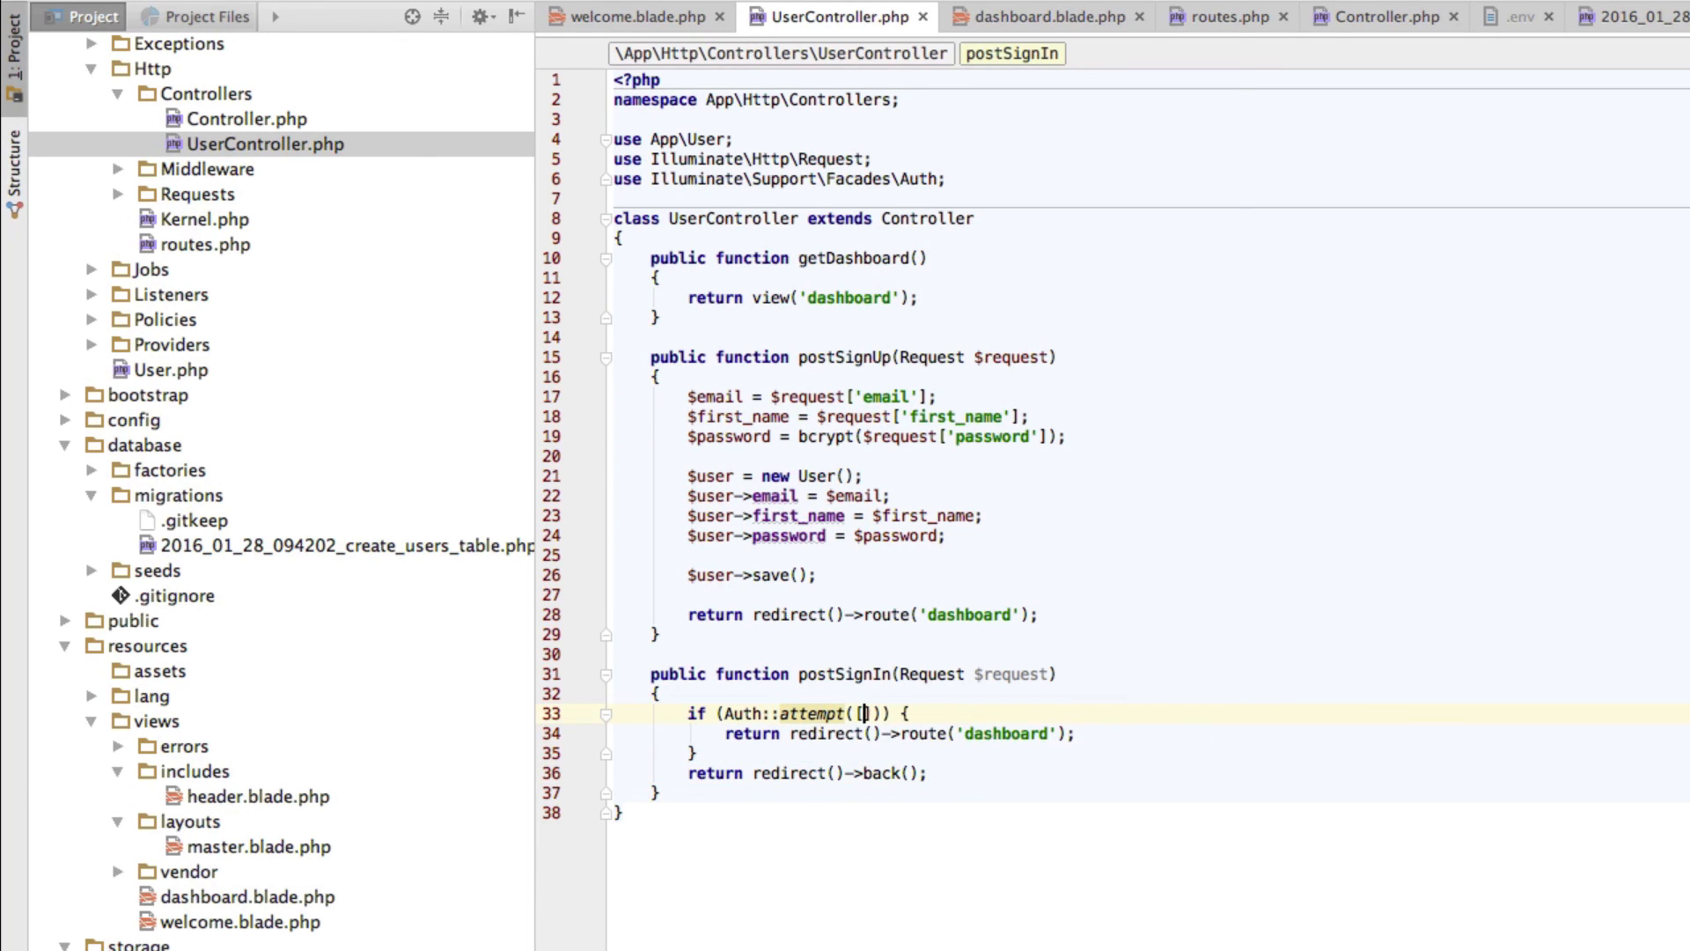
- Pass ['email' => $request['email']] as the credentials array to Auth::attempt
type("''")
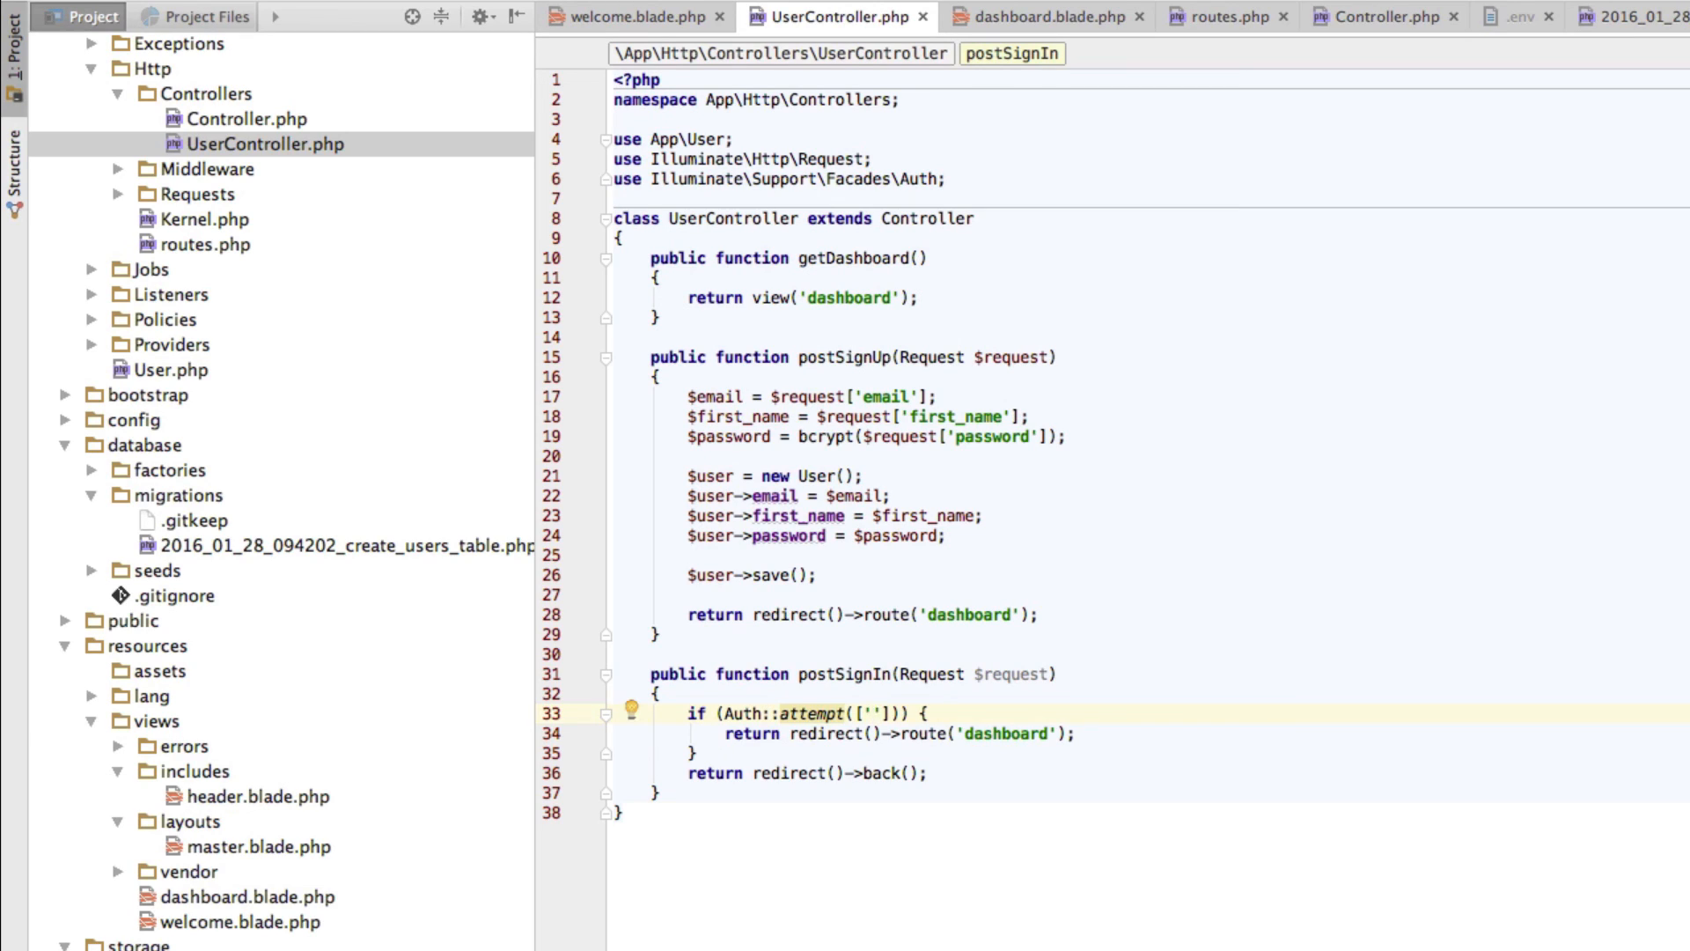
type("'email' =")
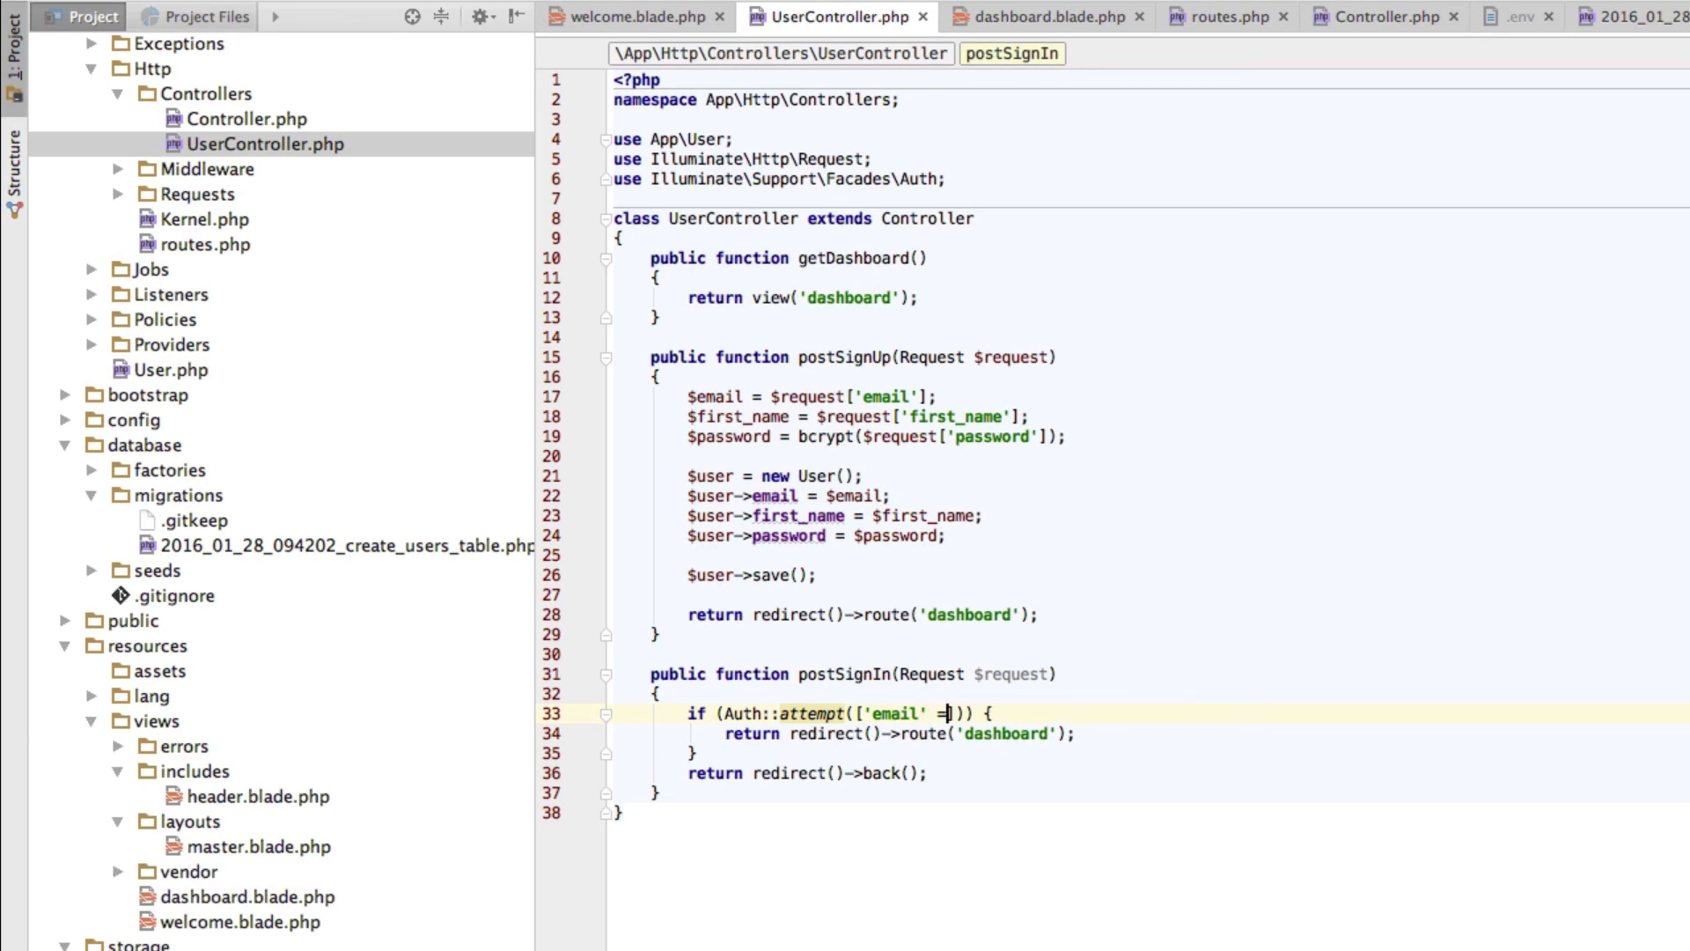
type("> $request")
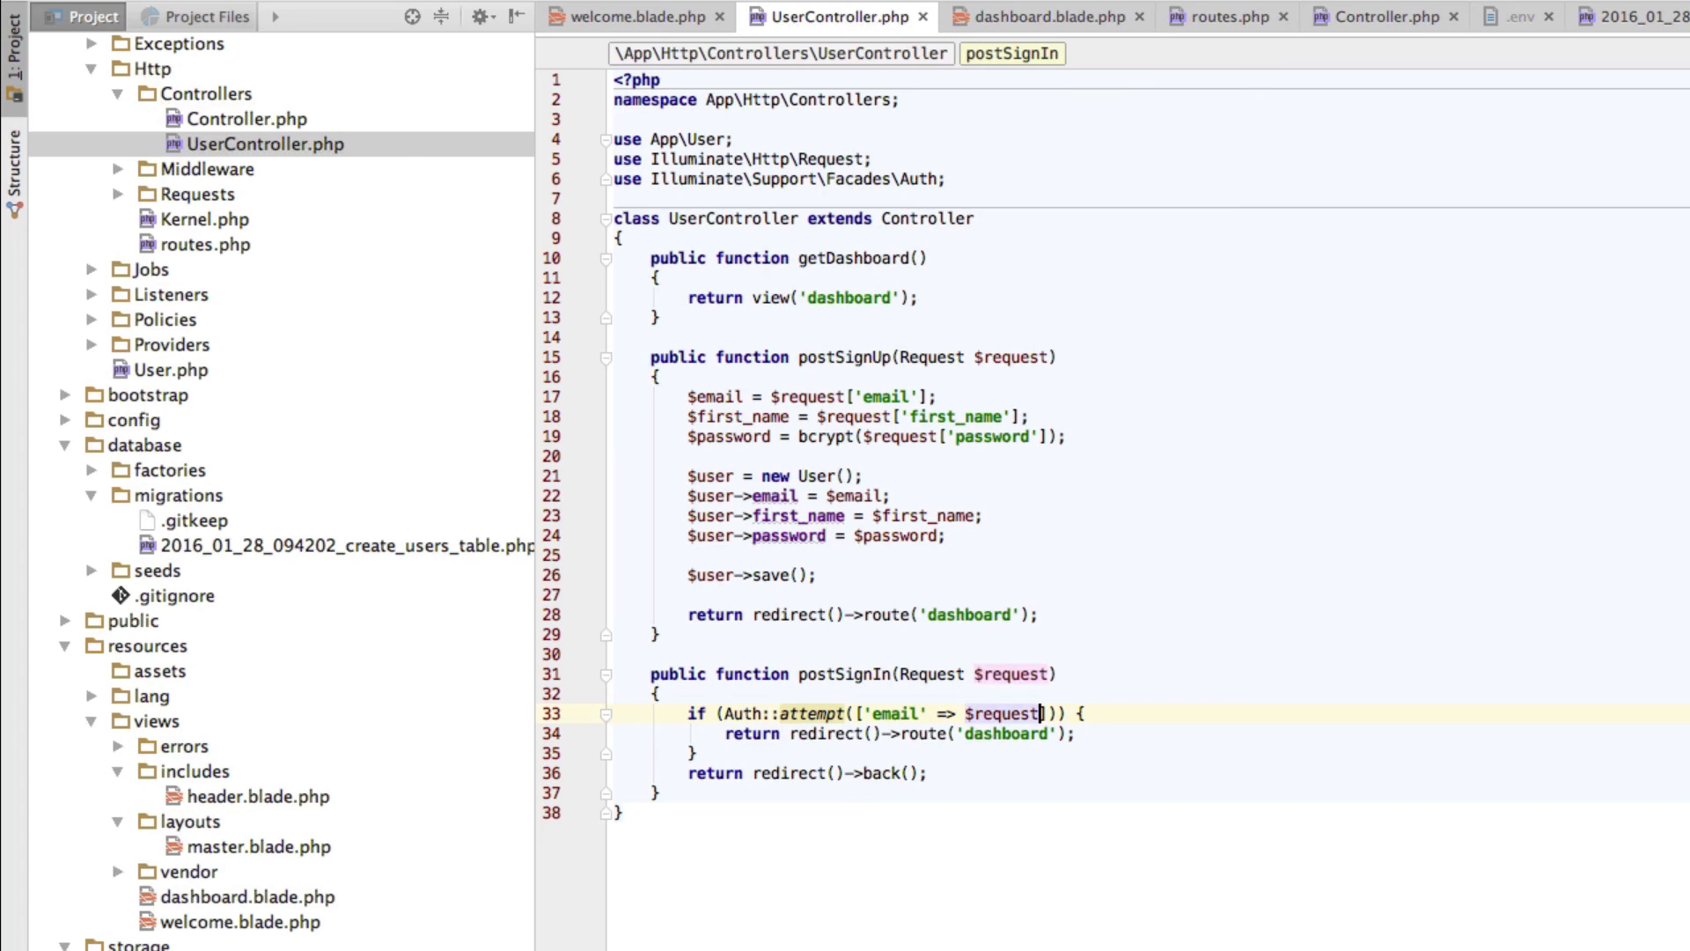
type("['e'")
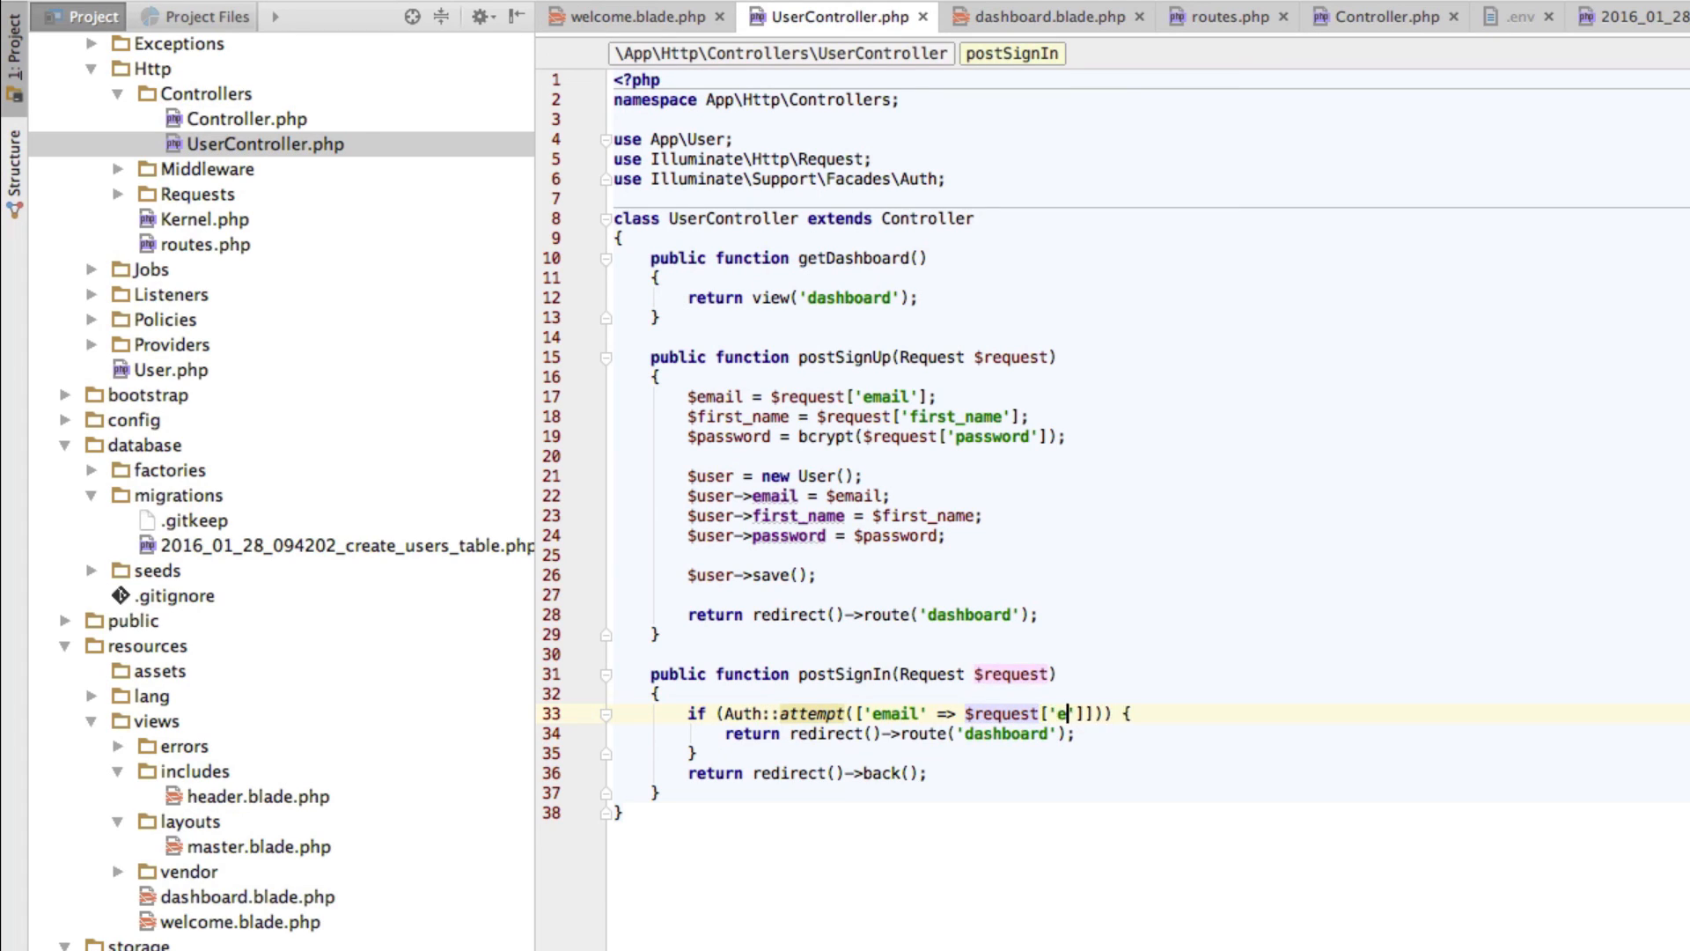
type("mail")
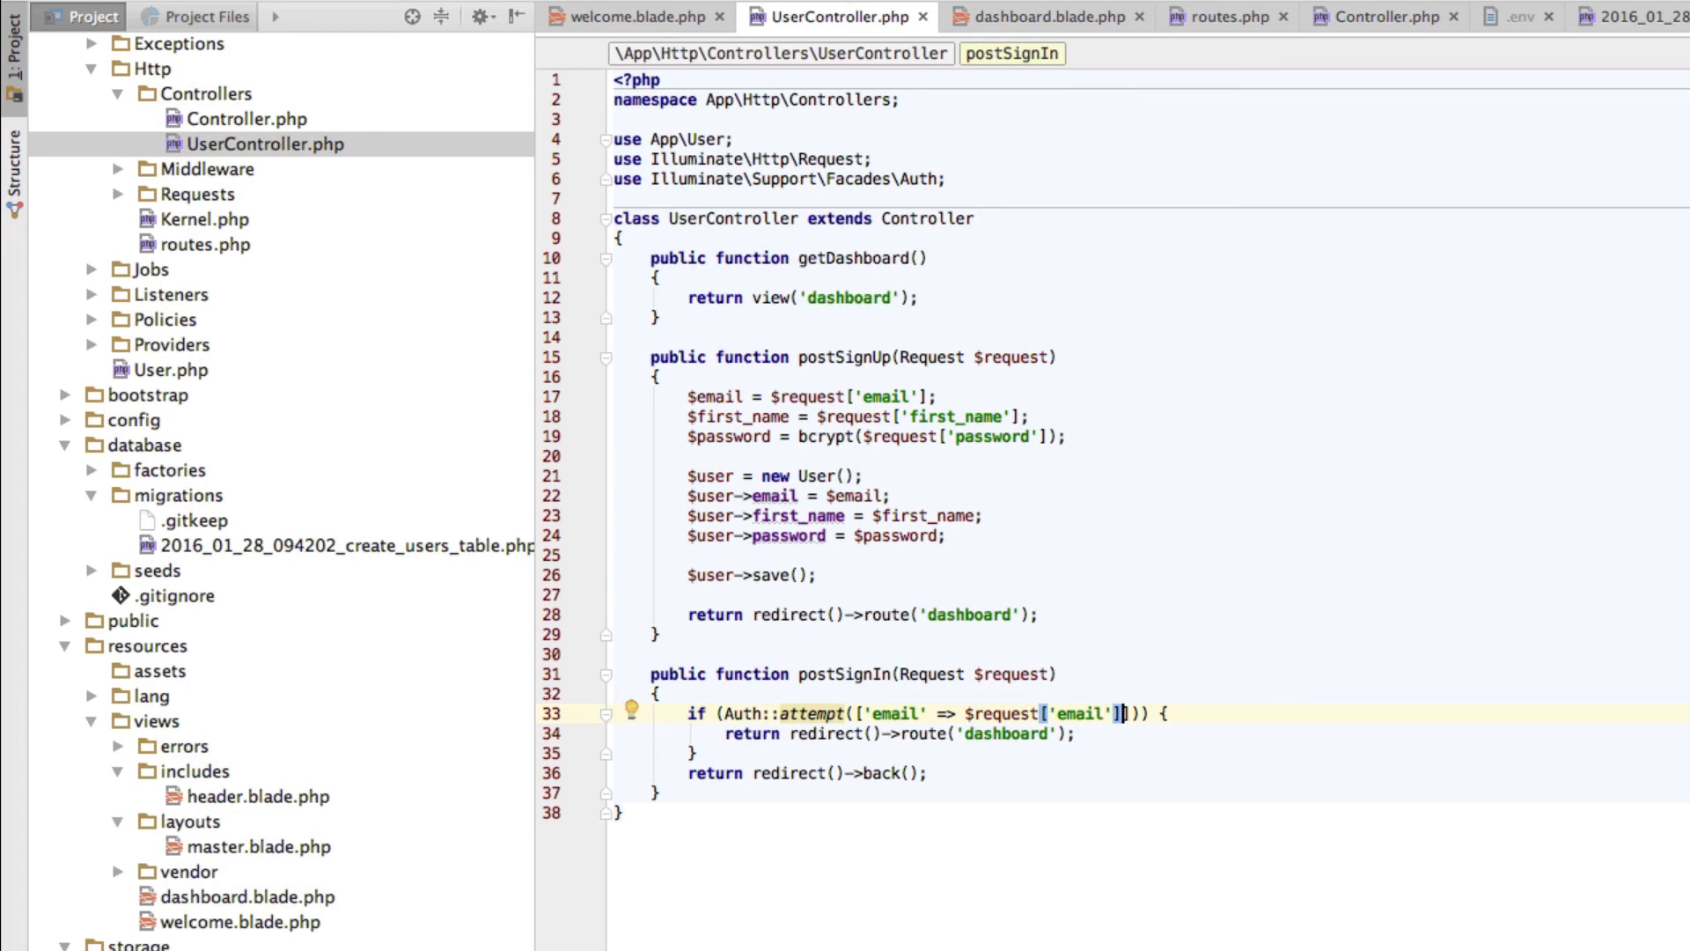
left_click(634, 18)
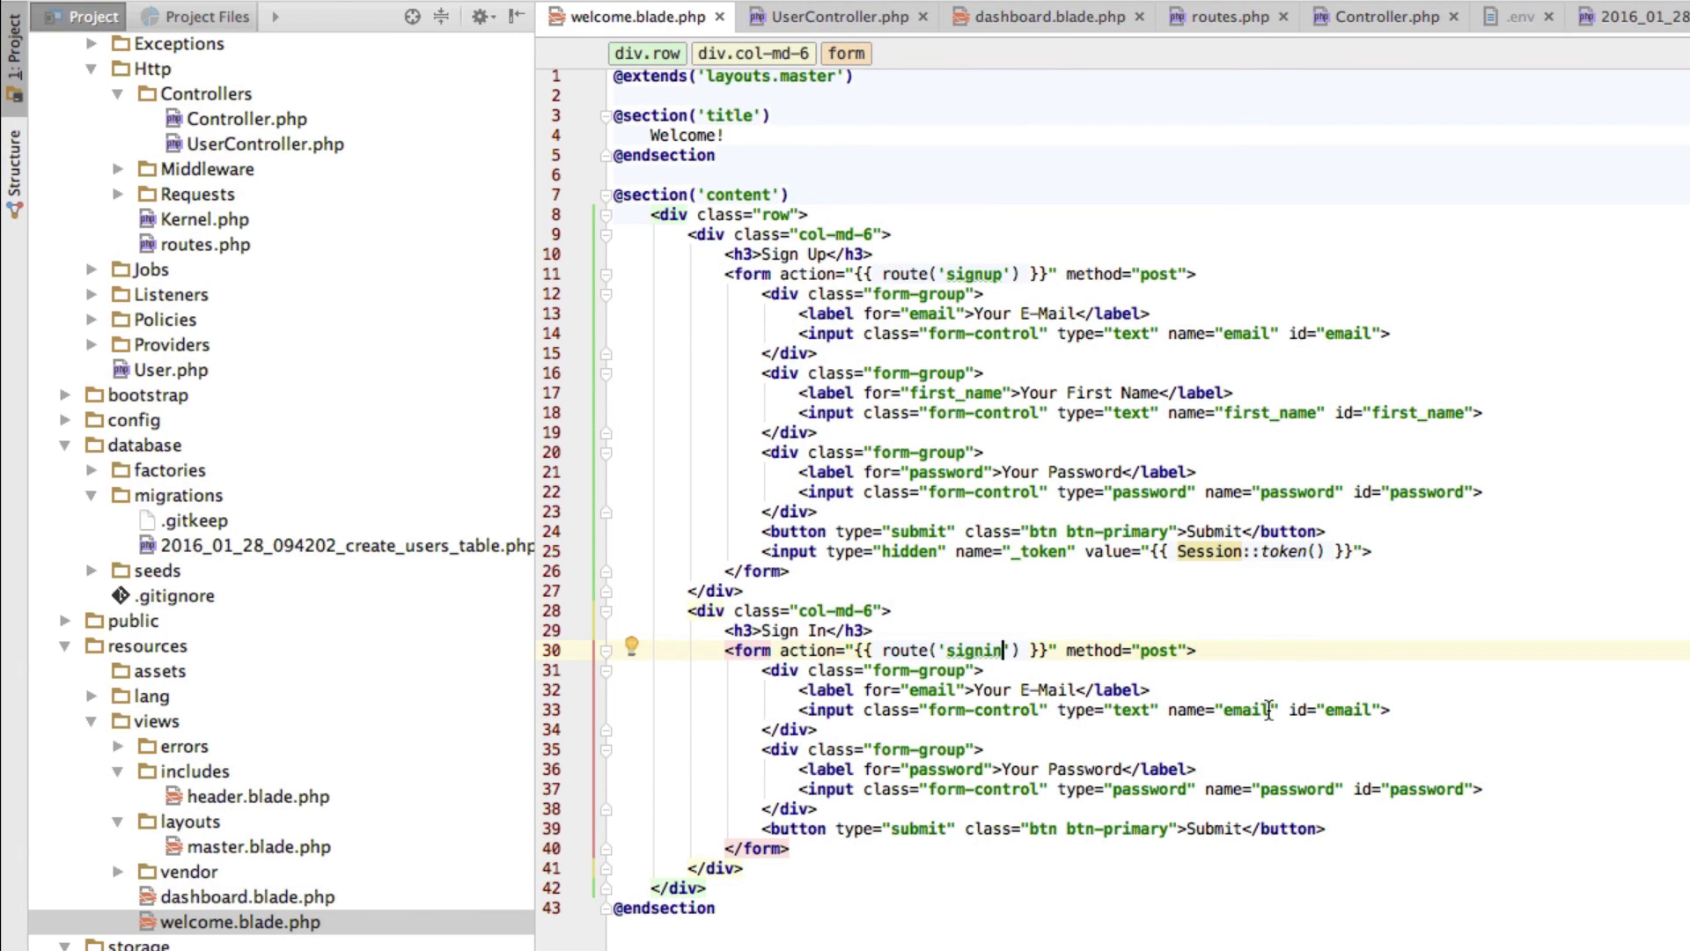
- Check the sign-in form's email field name in welcome.blade.php and return to UserController
double_click(1246, 710)
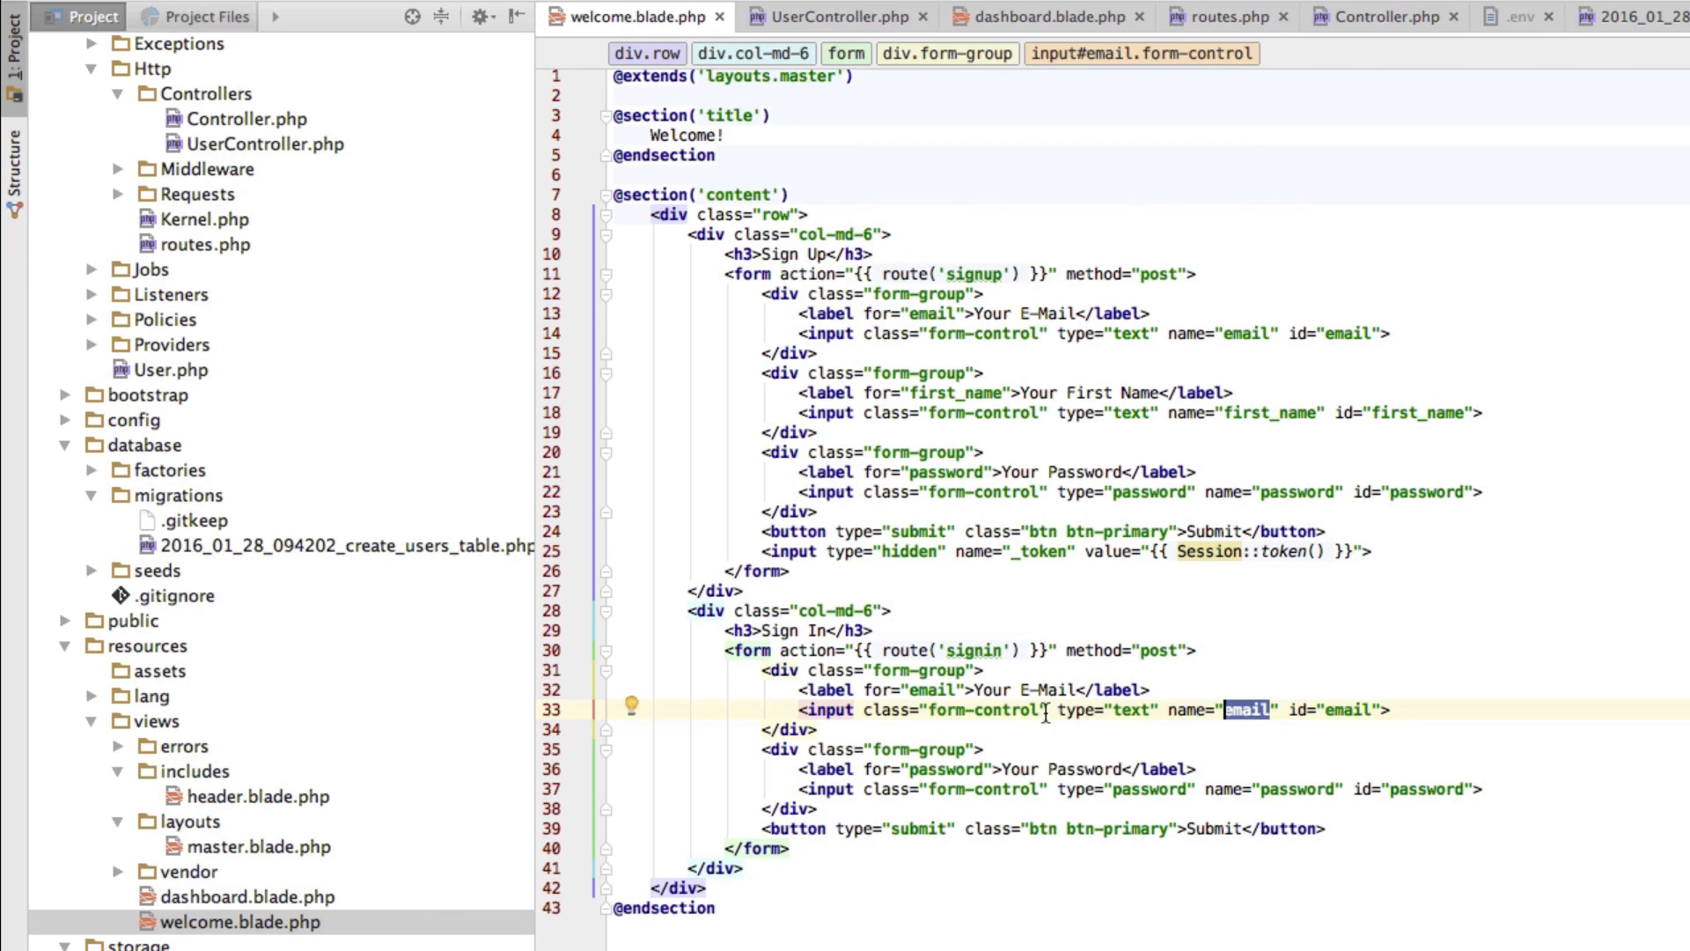
mouse_move(1245, 715)
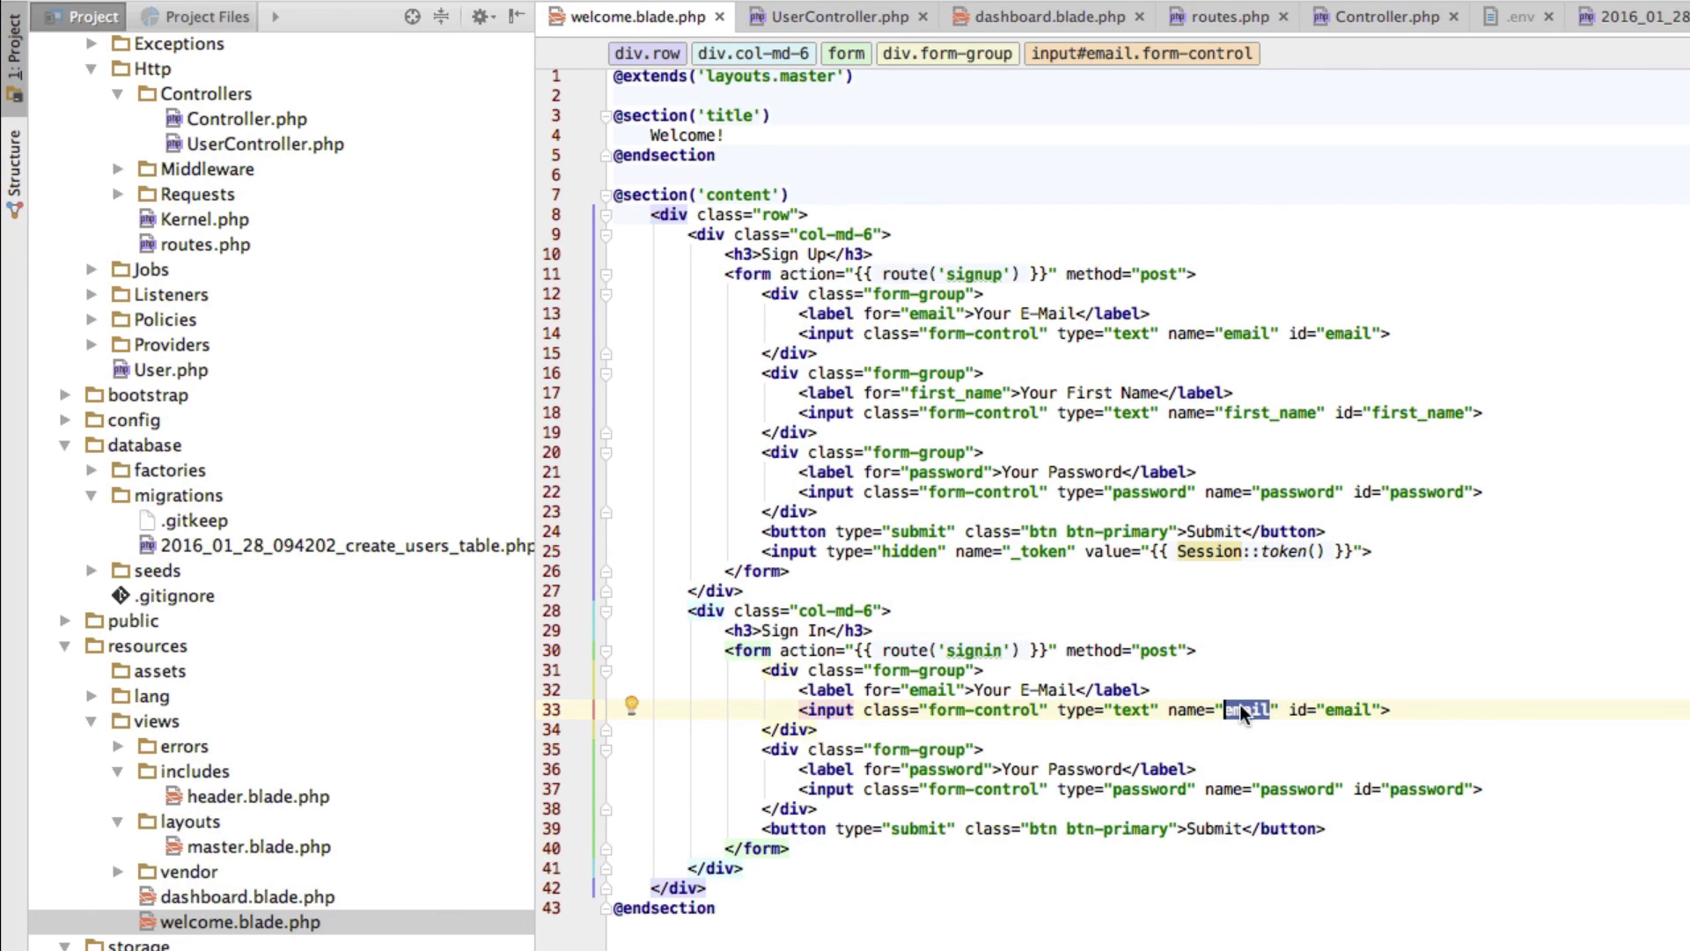
mouse_move(1289, 790)
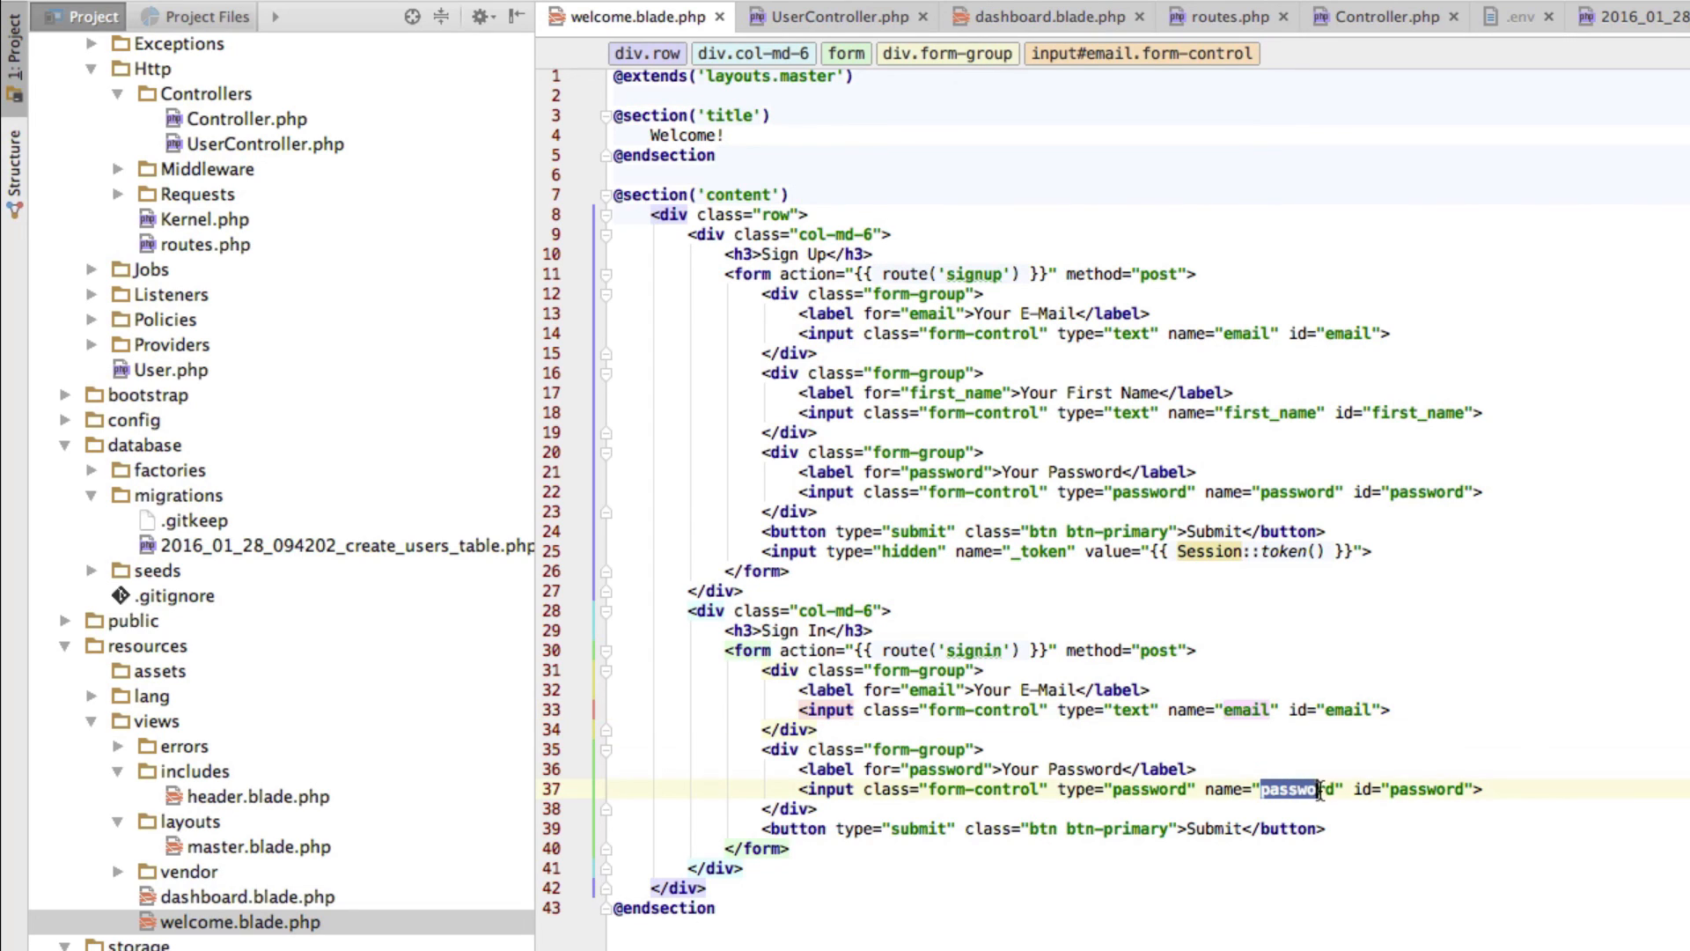
left_click(215, 169)
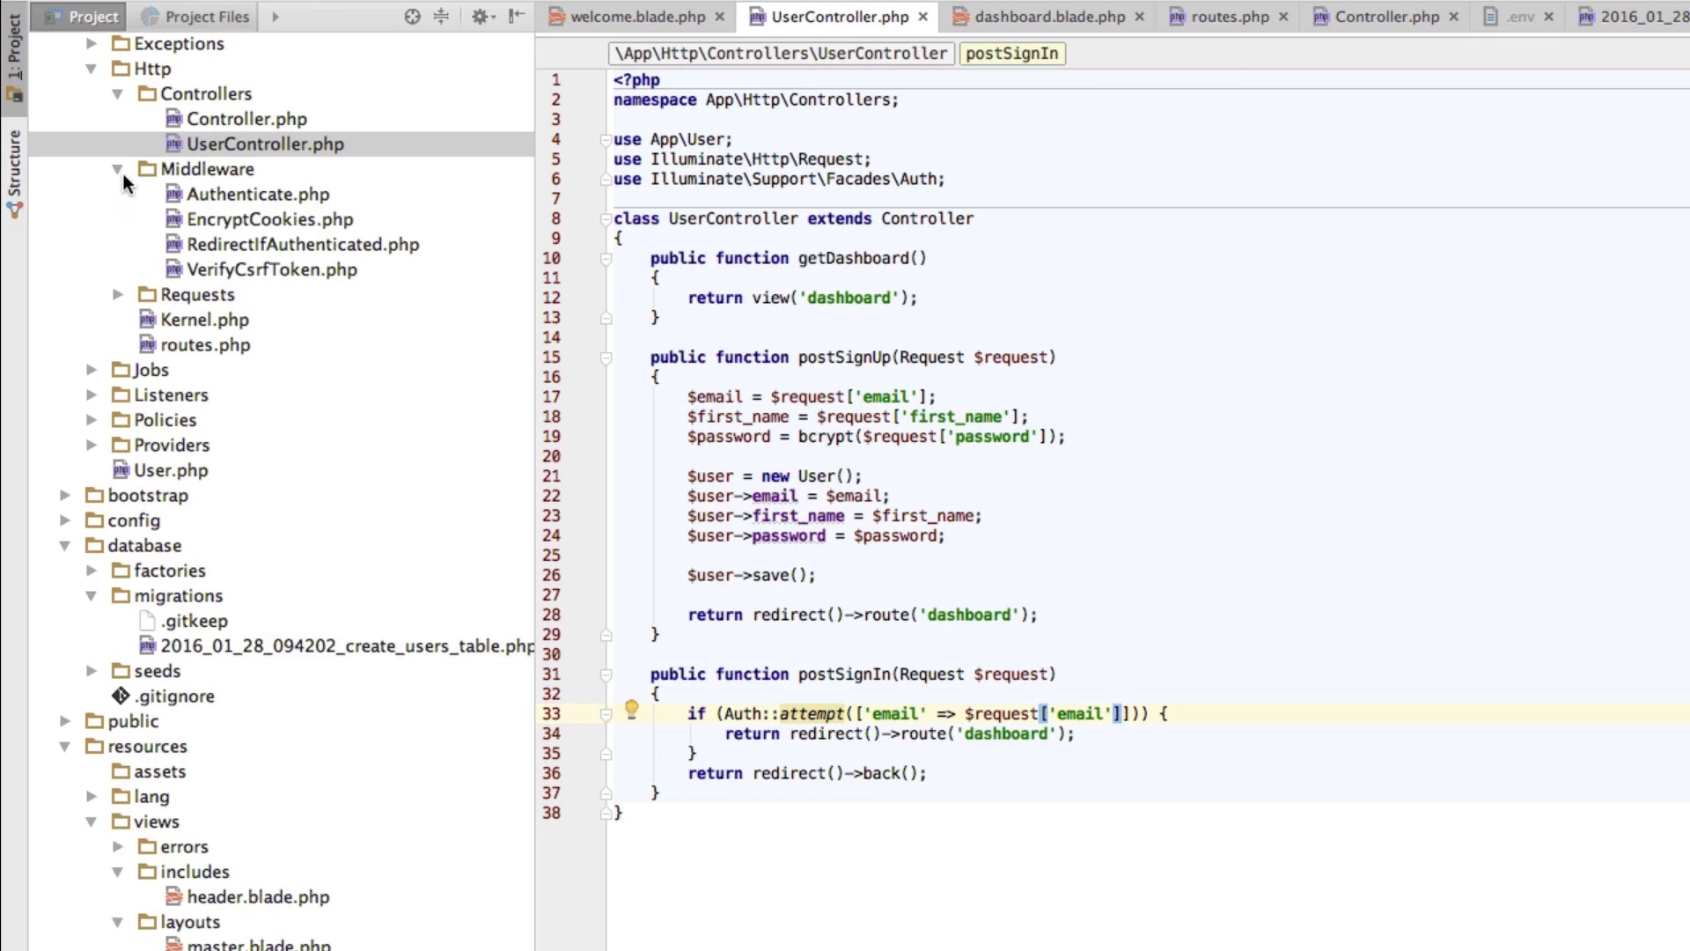
- Add 'password' => $request['password'] to the Auth::attempt credentials
left_click(117, 169)
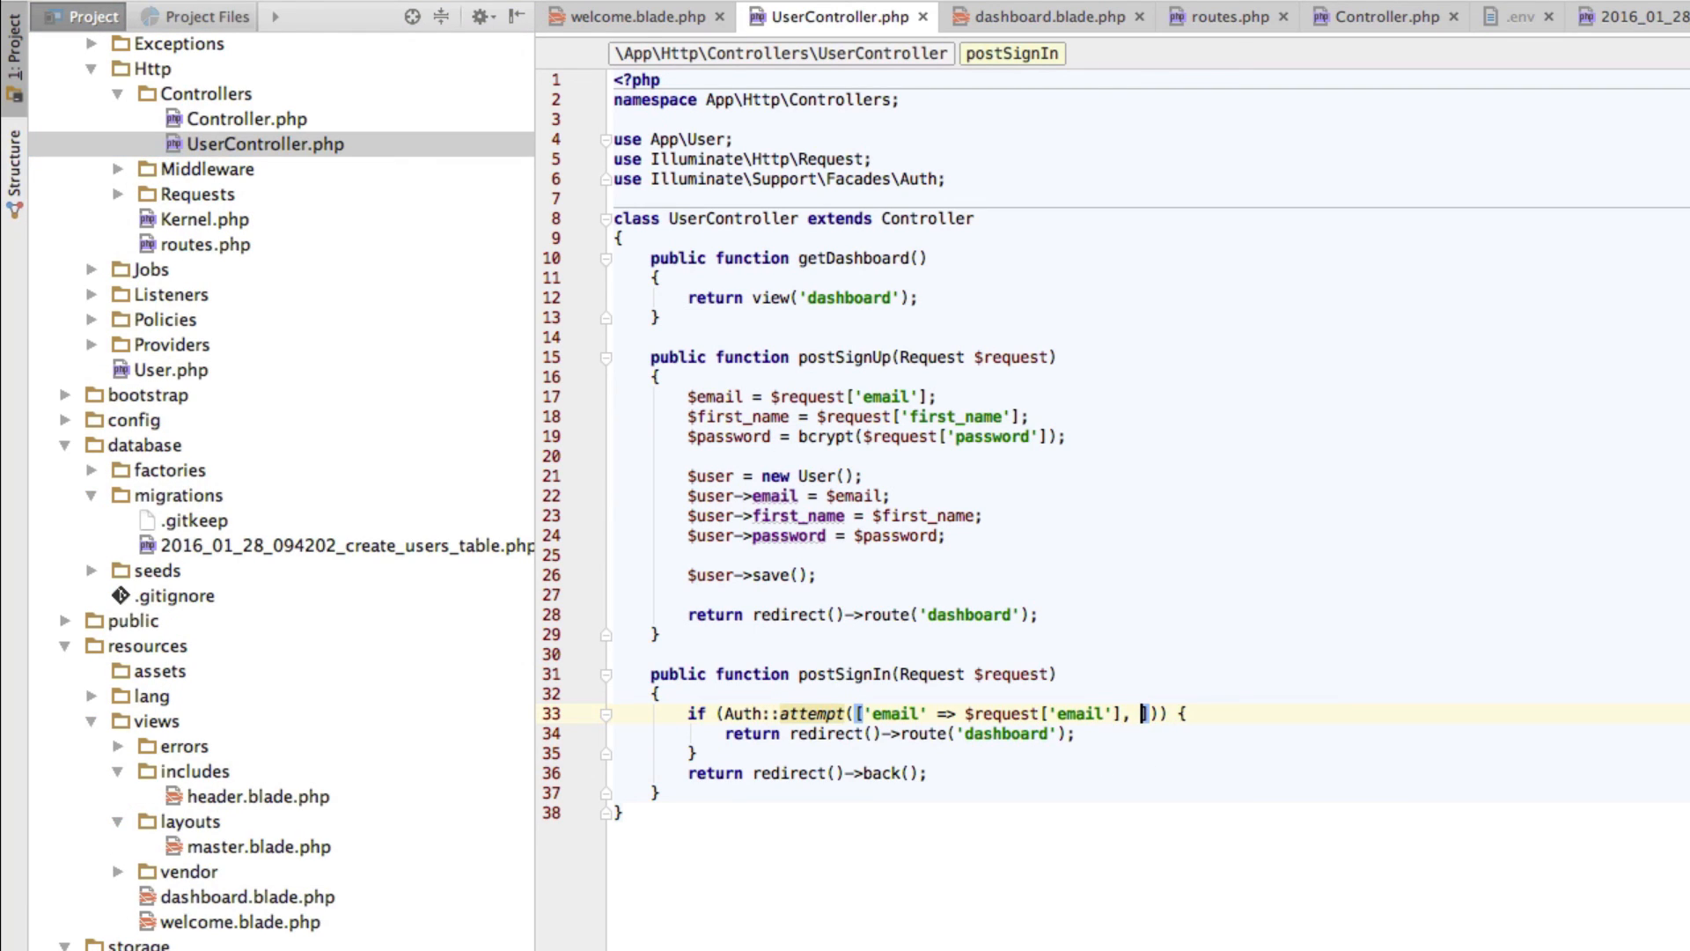
type("password' =>")
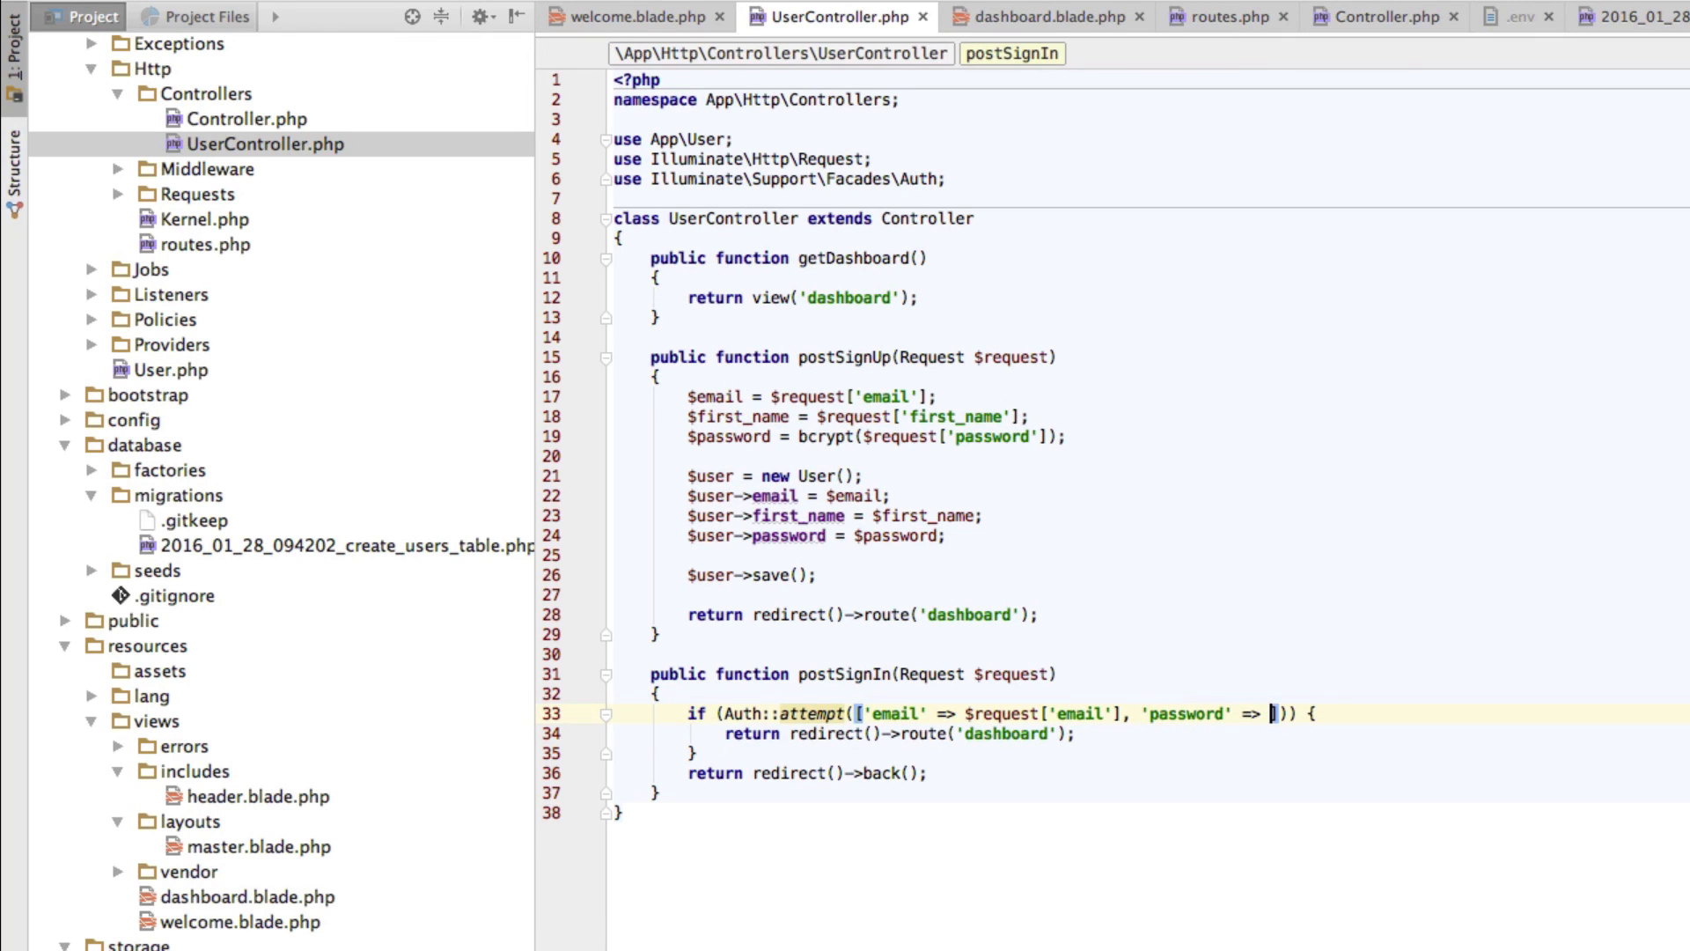
type("$request['password")
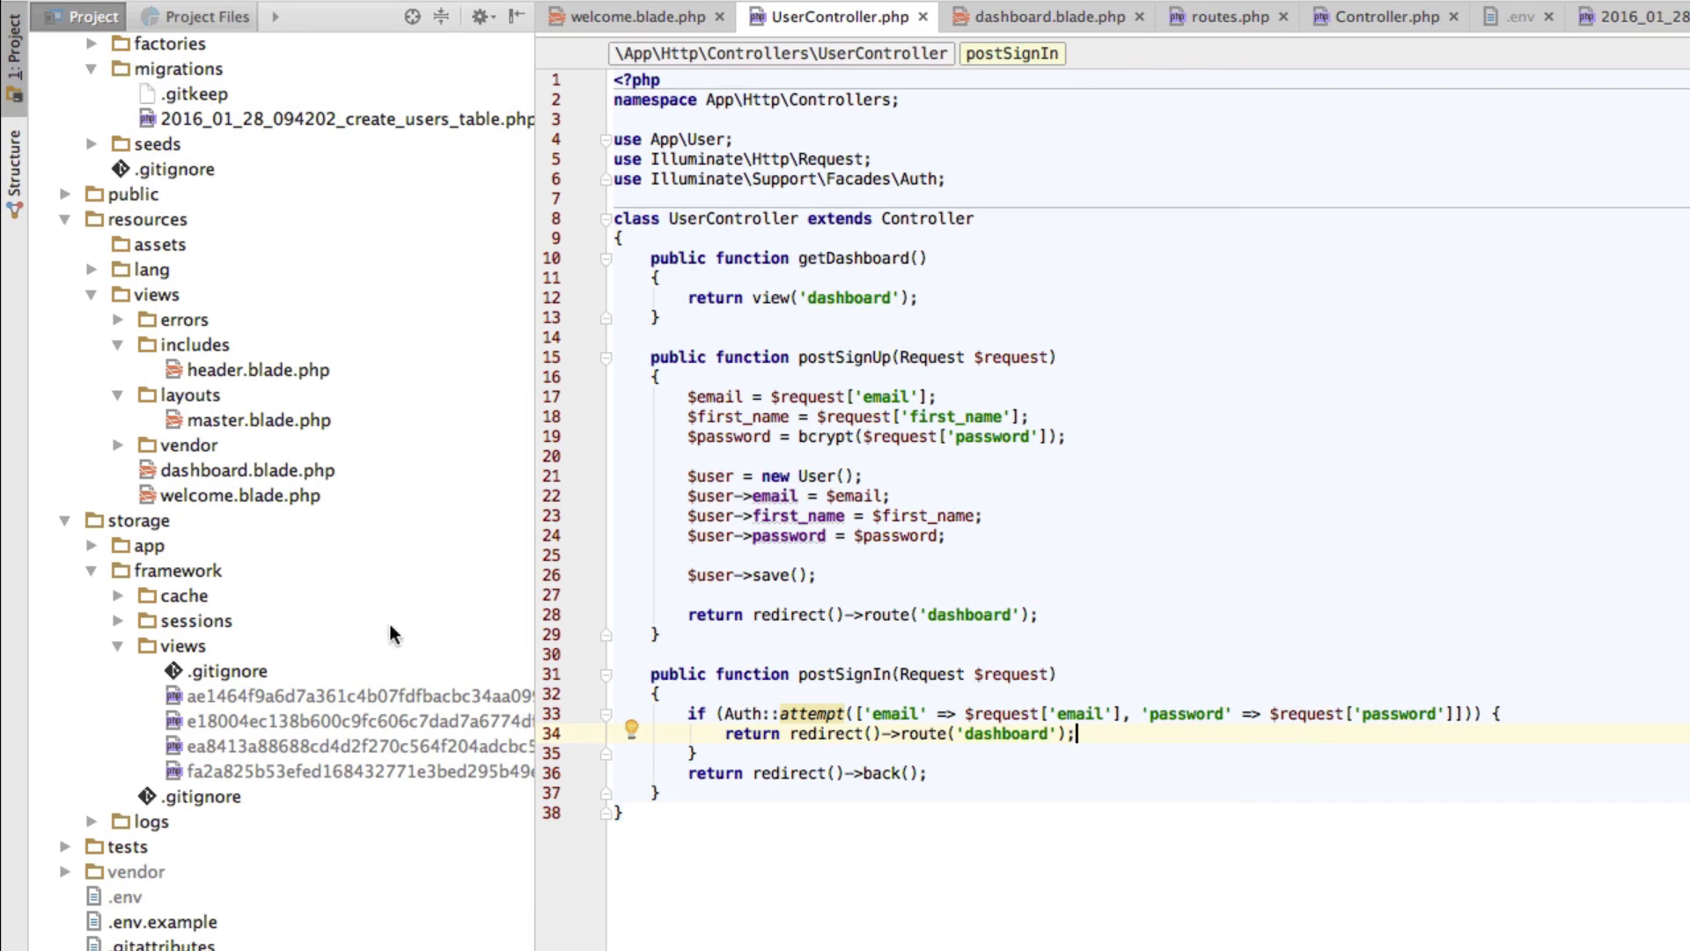
mouse_move(347, 516)
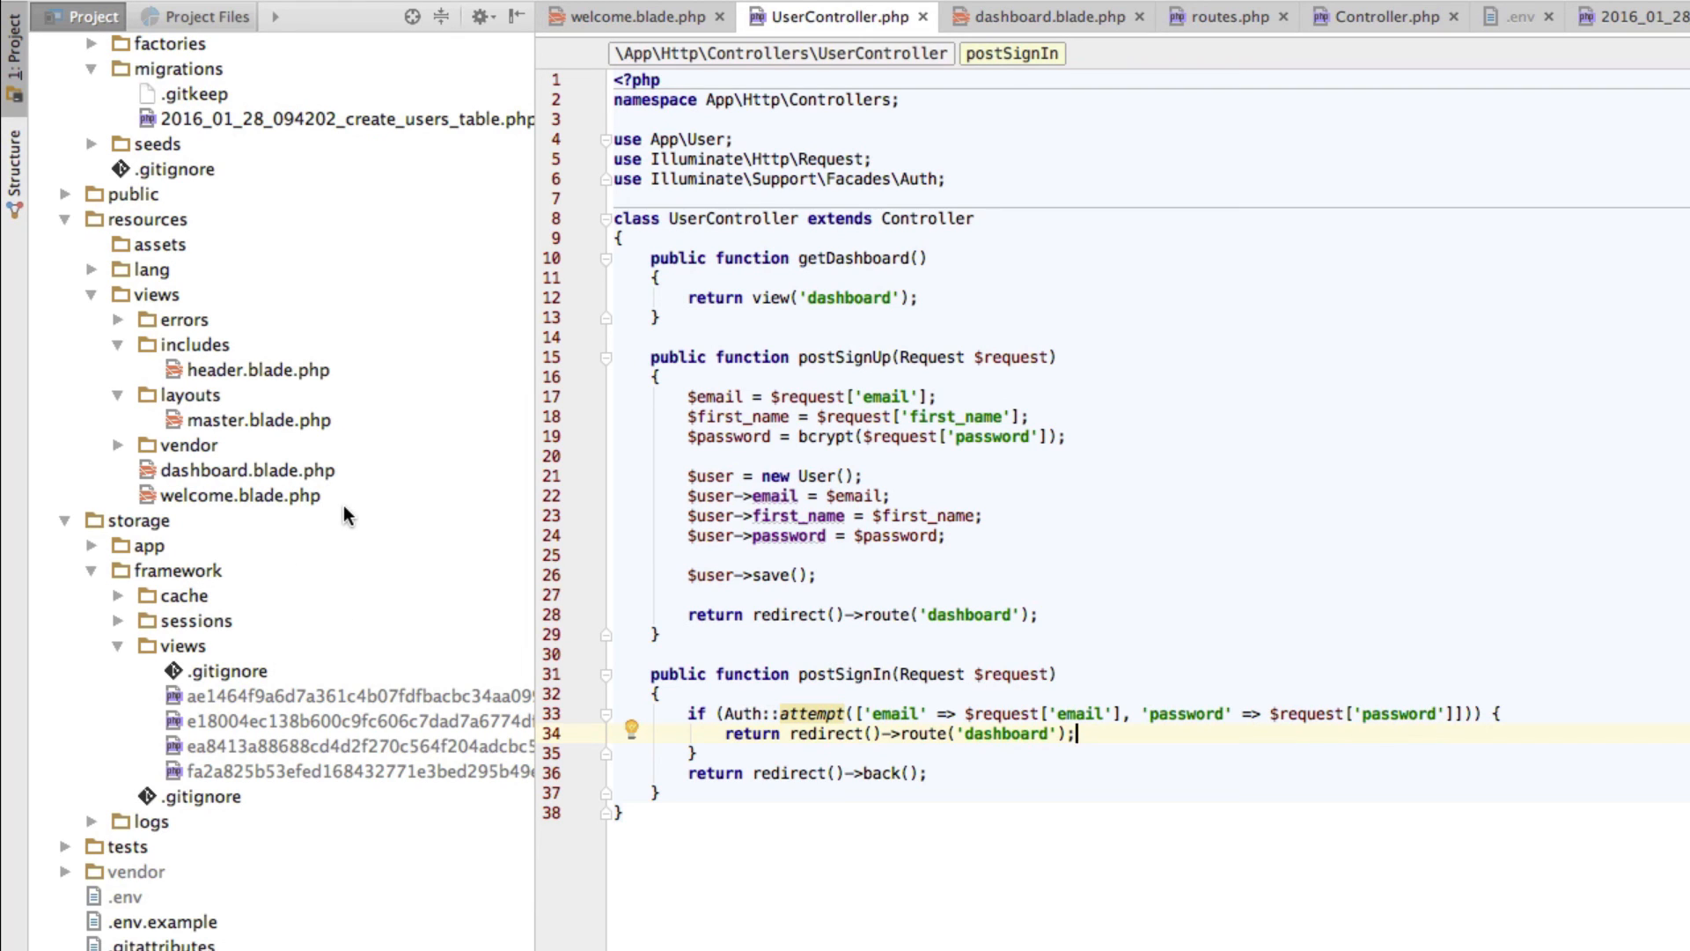
left_click(631, 19)
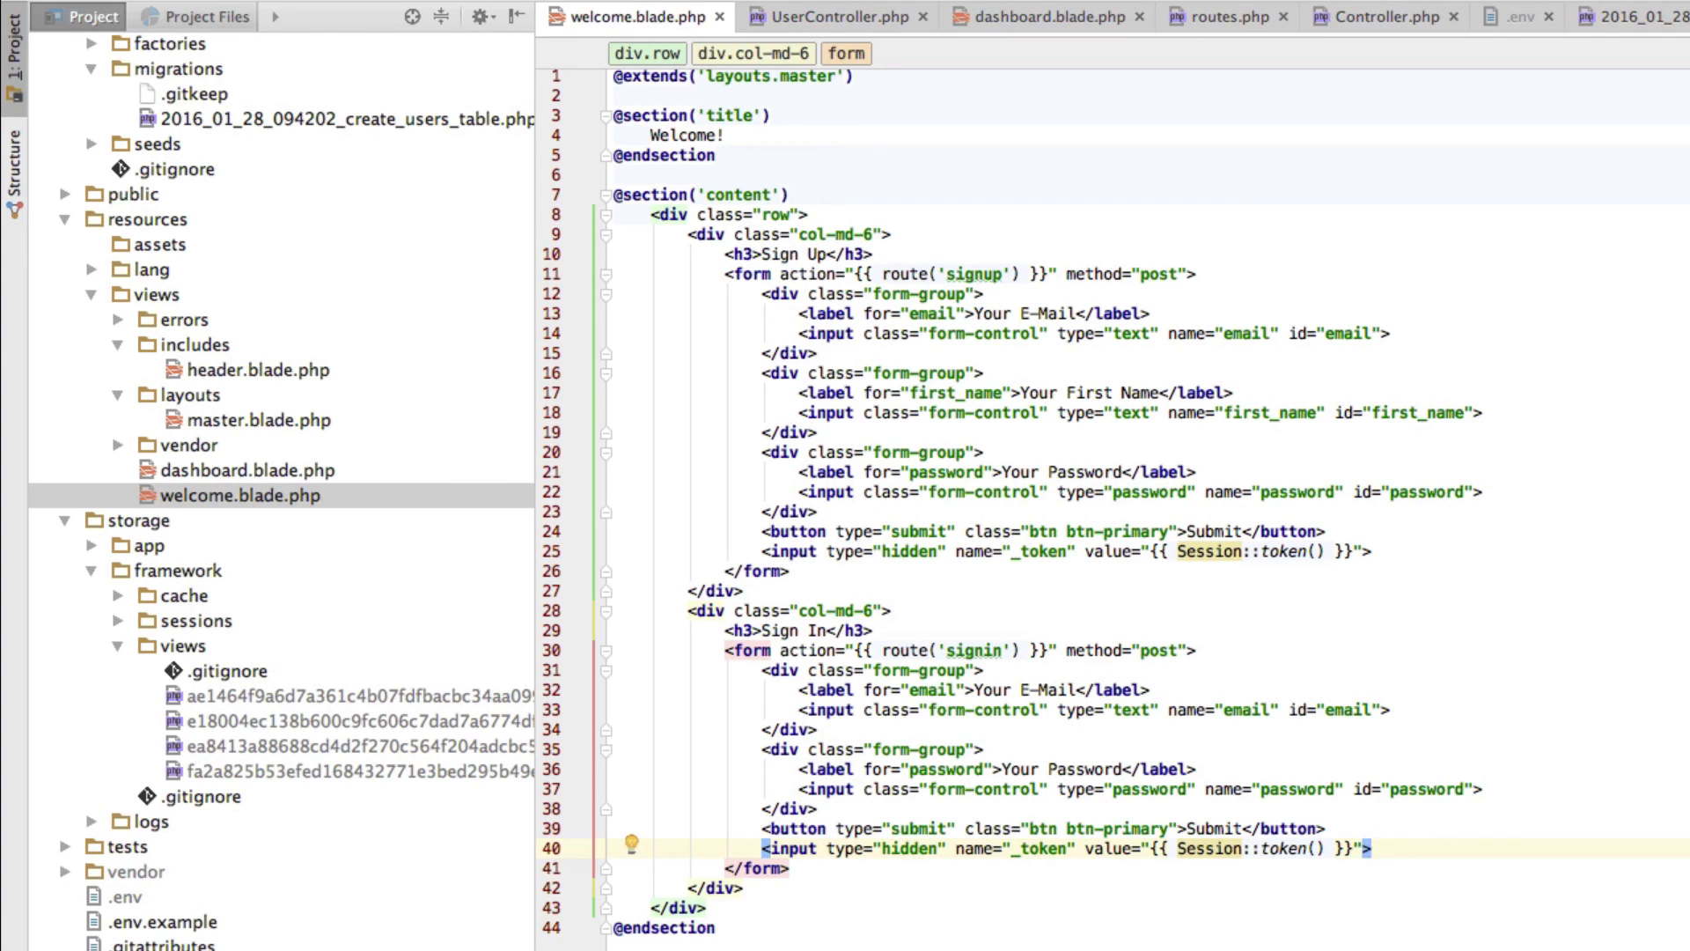
mouse_move(1515, 824)
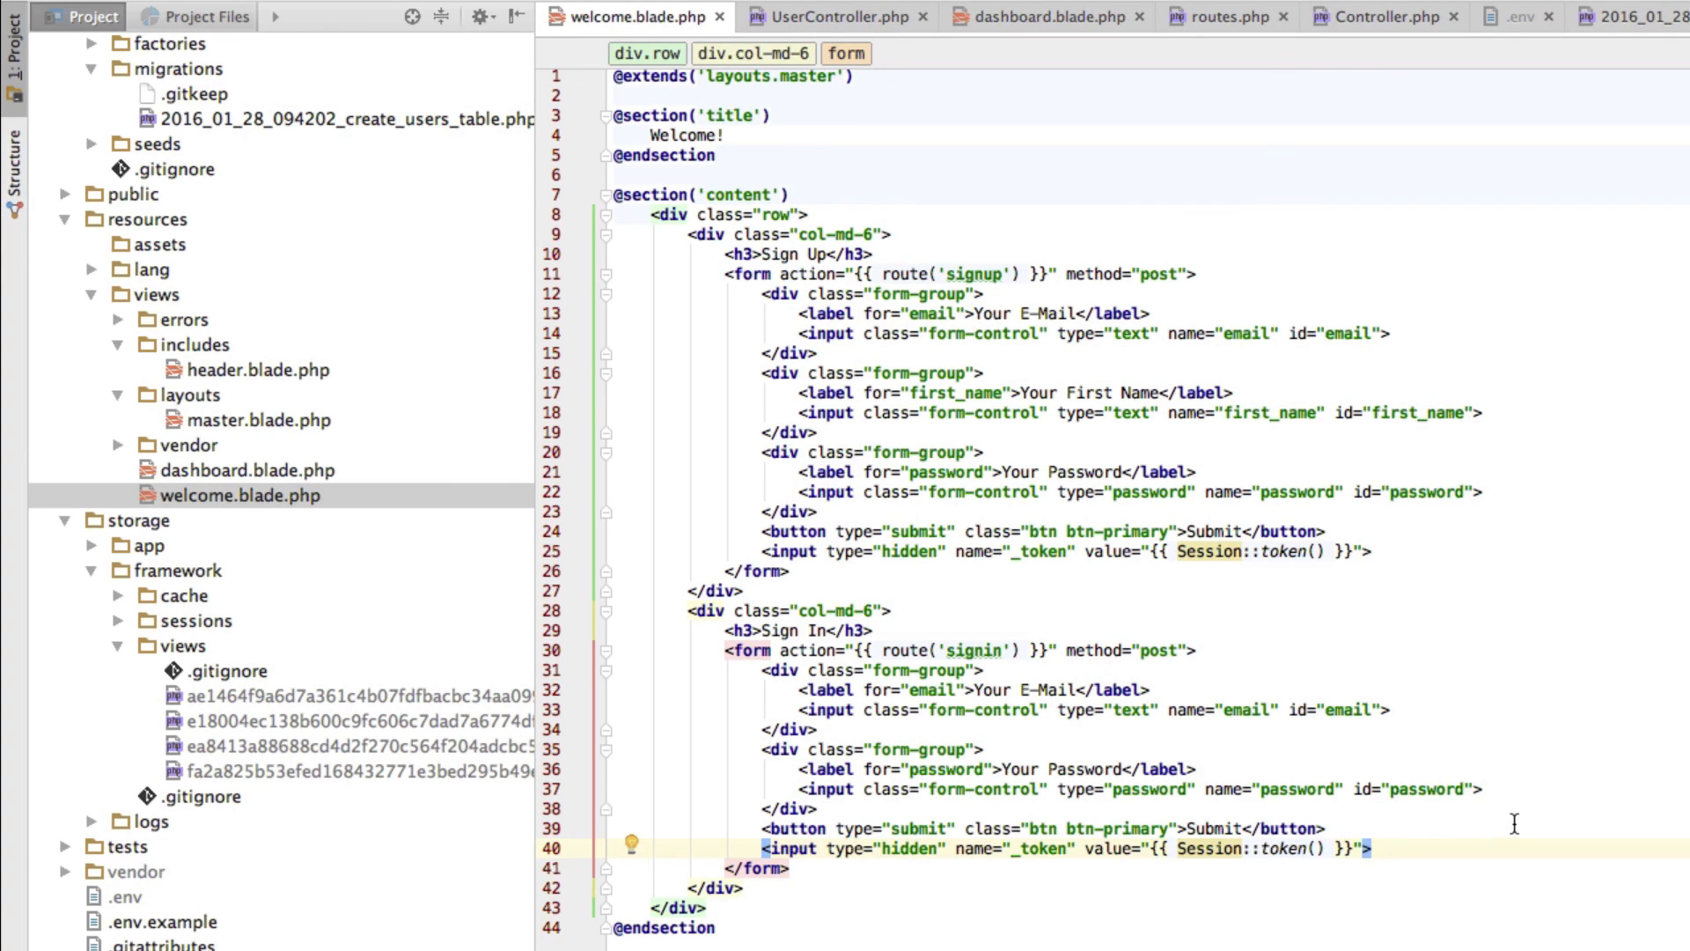
mouse_move(1476, 796)
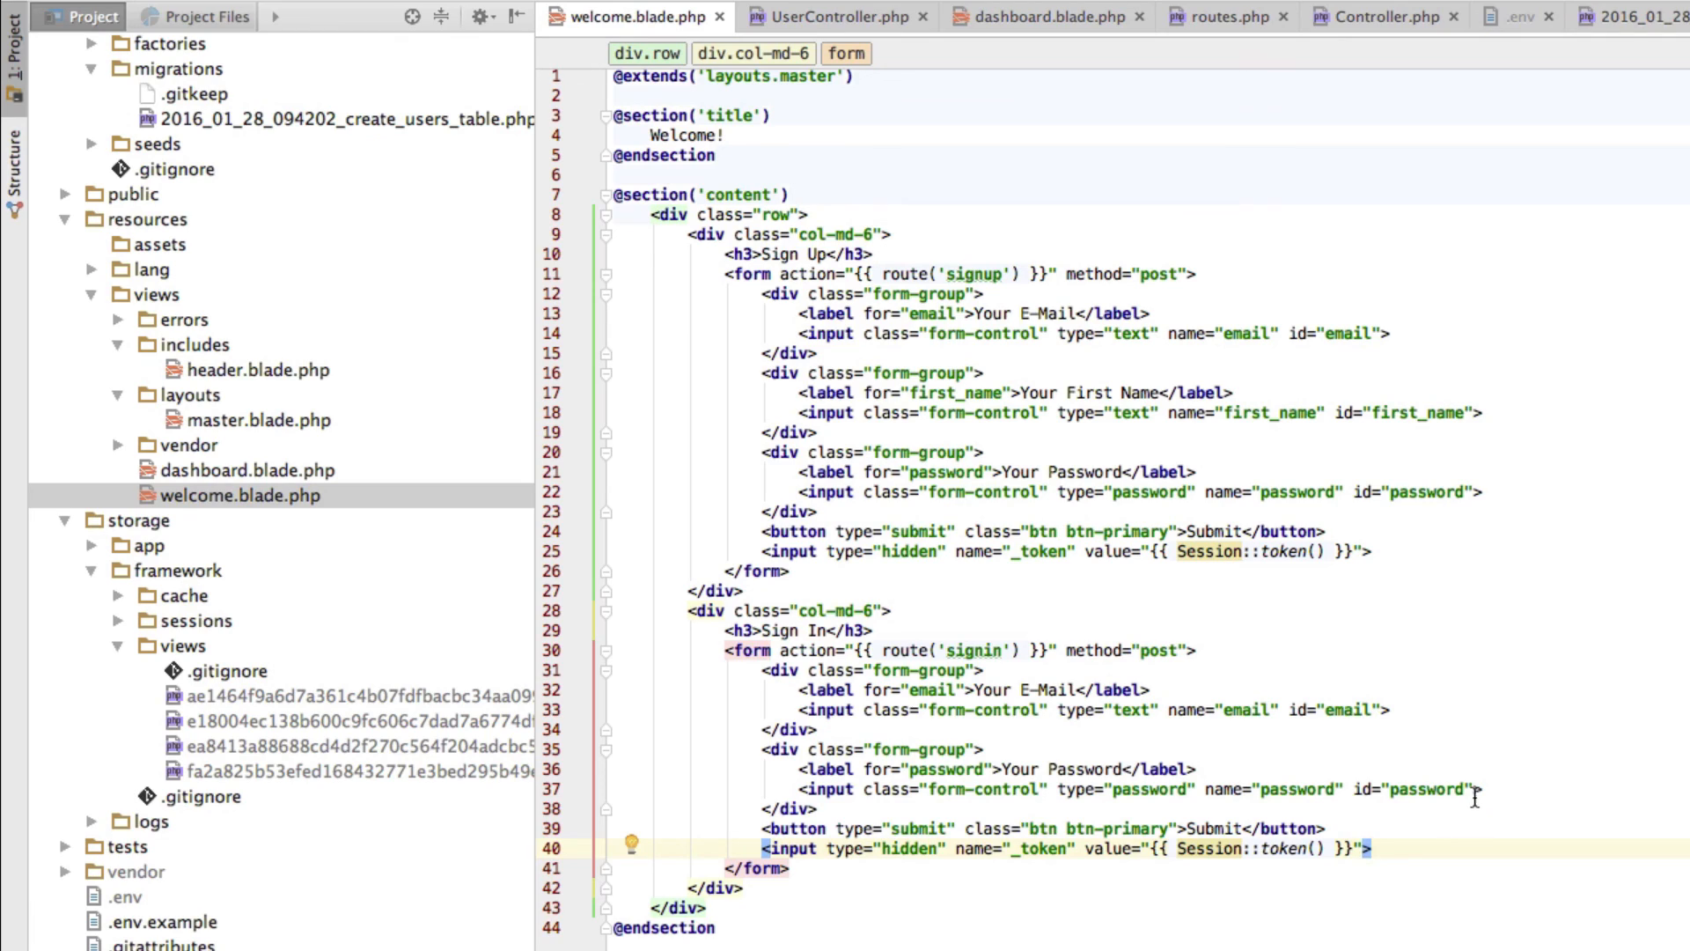
mouse_move(1425, 780)
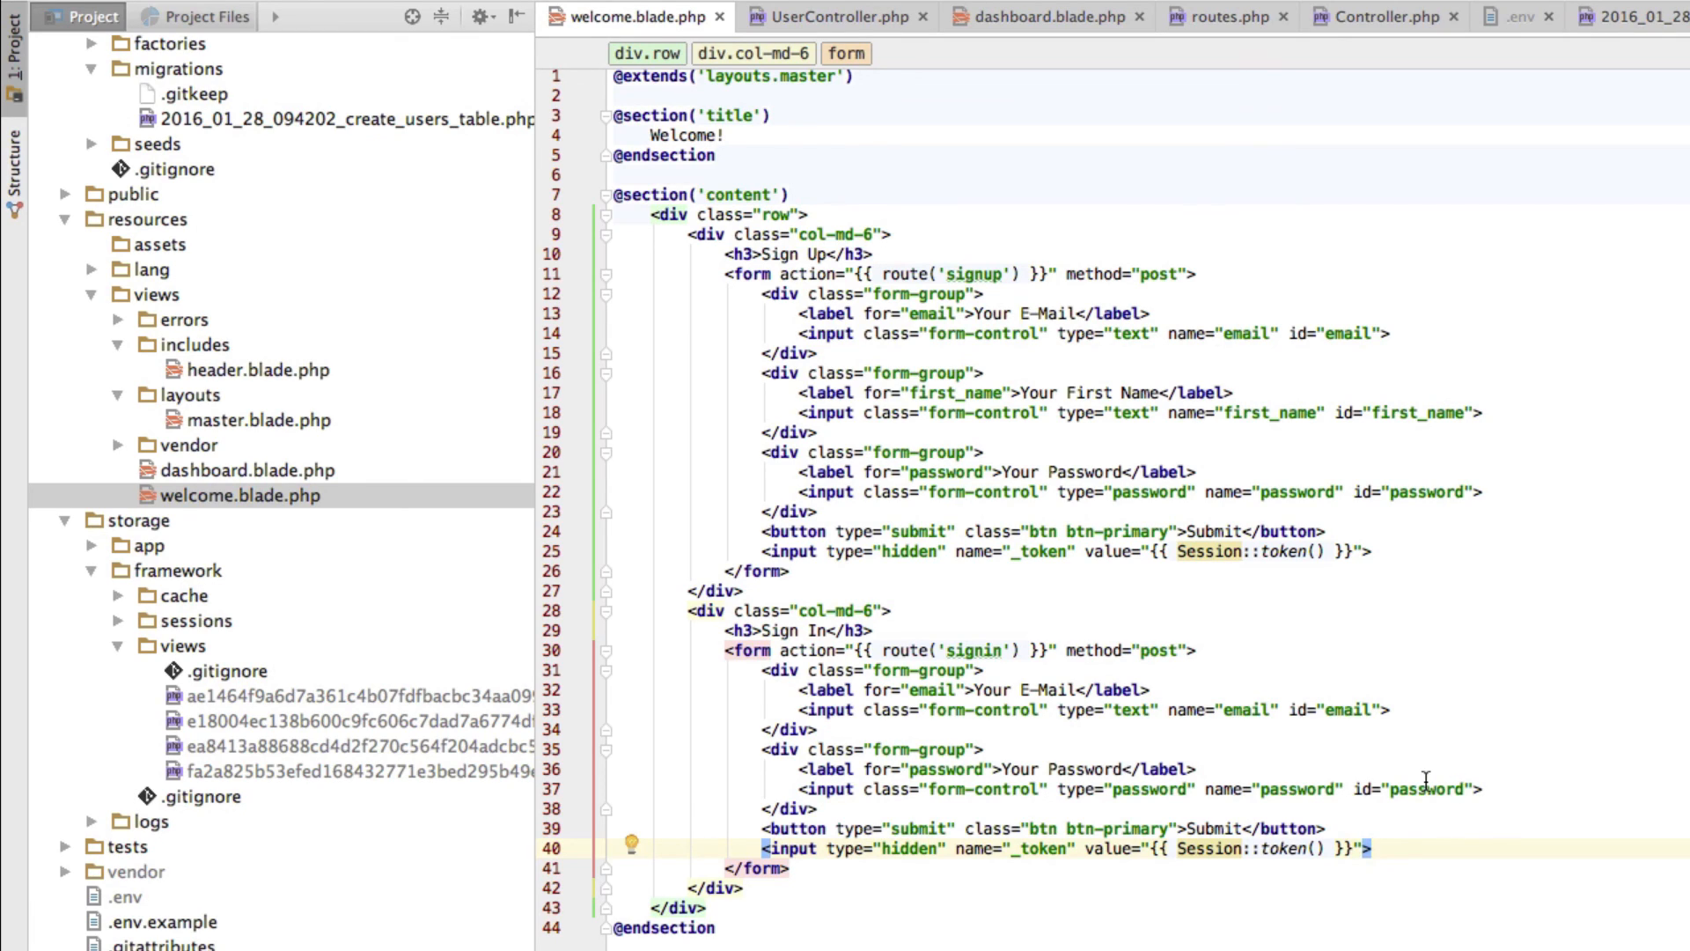
- Inspect the Sign In form inputs in welcome.blade.php
left_click(1278, 788)
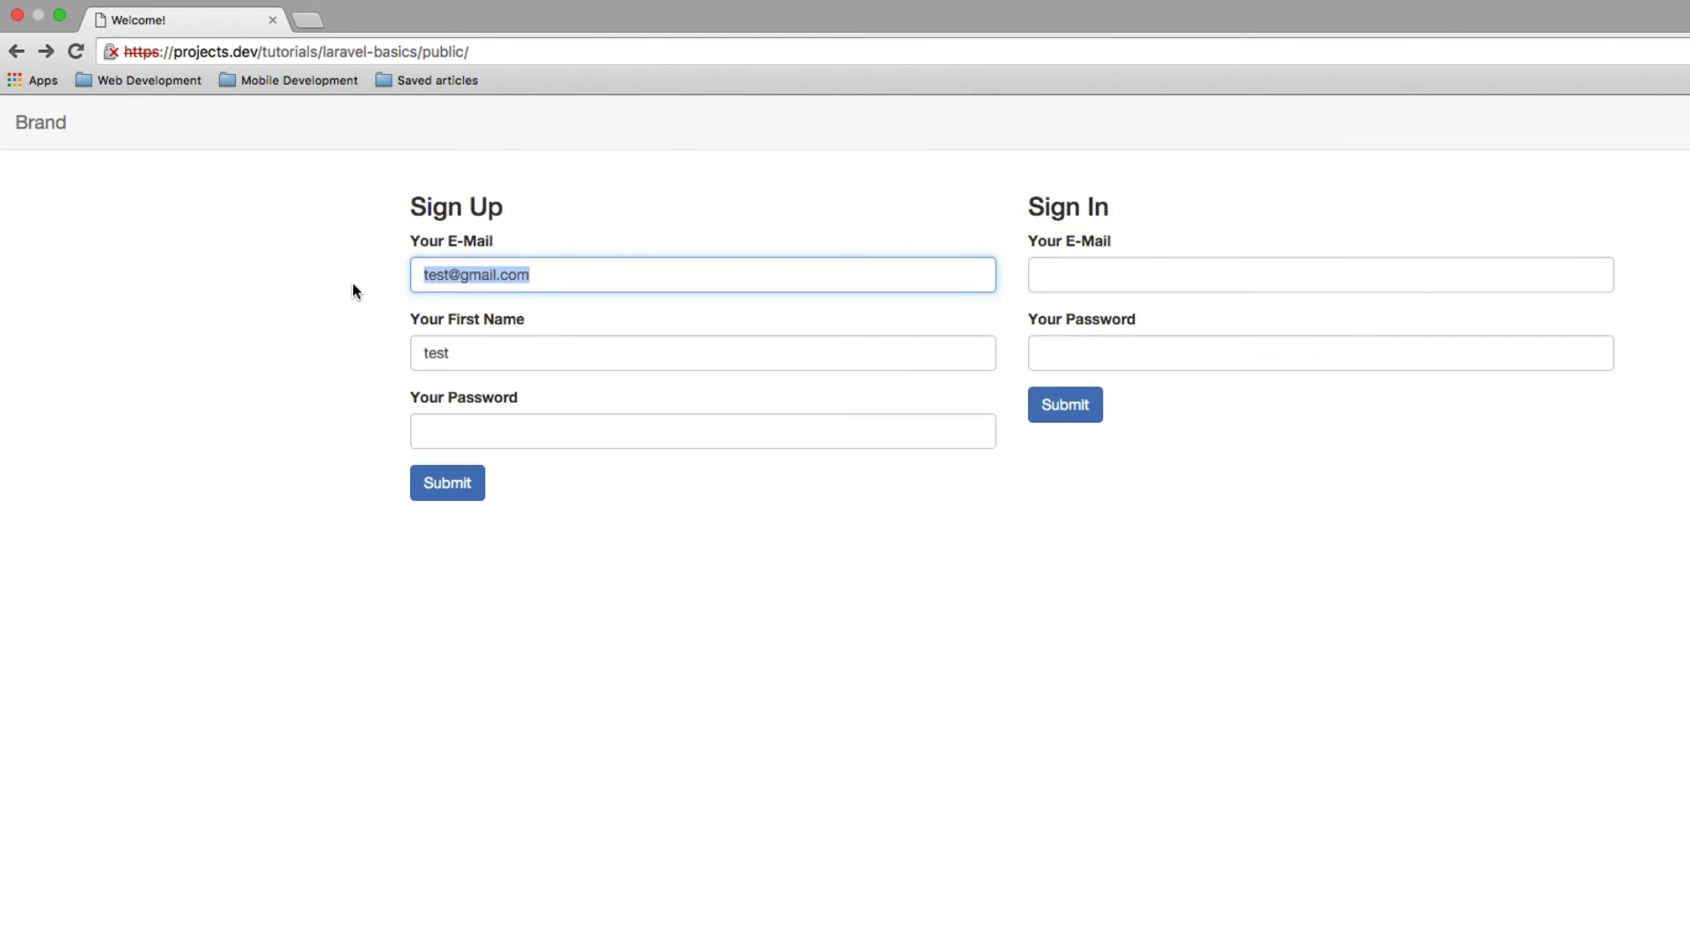
- Register a test user via the Sign Up form, then enter the same email in Sign In
type("test@a")
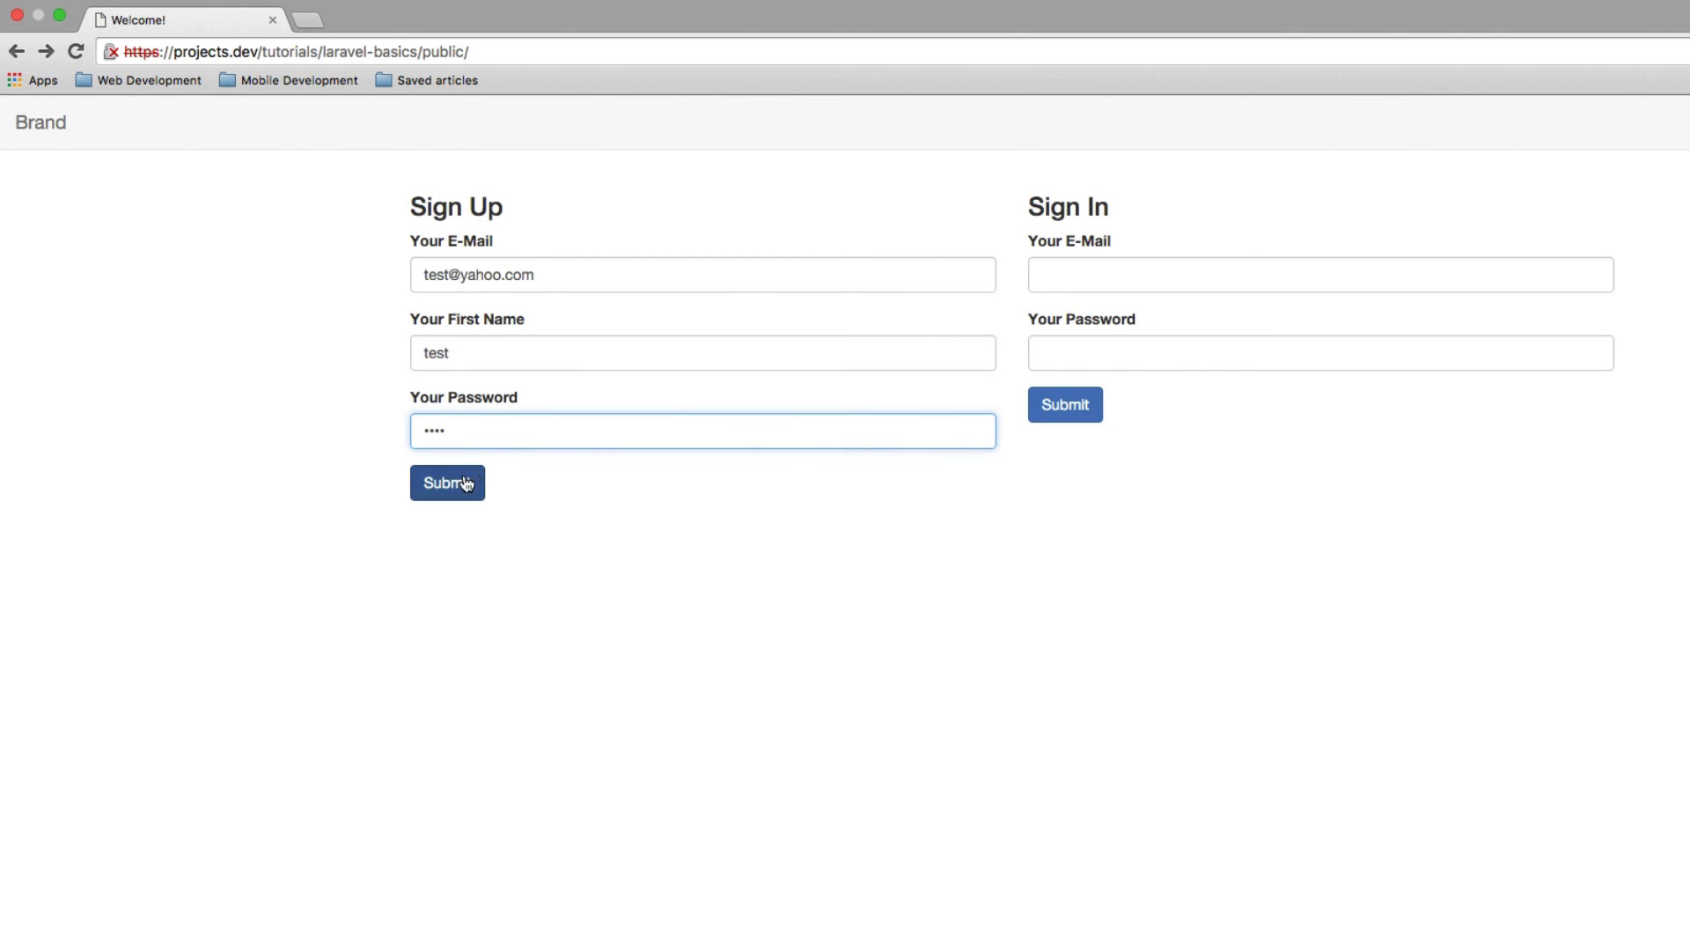
type("t")
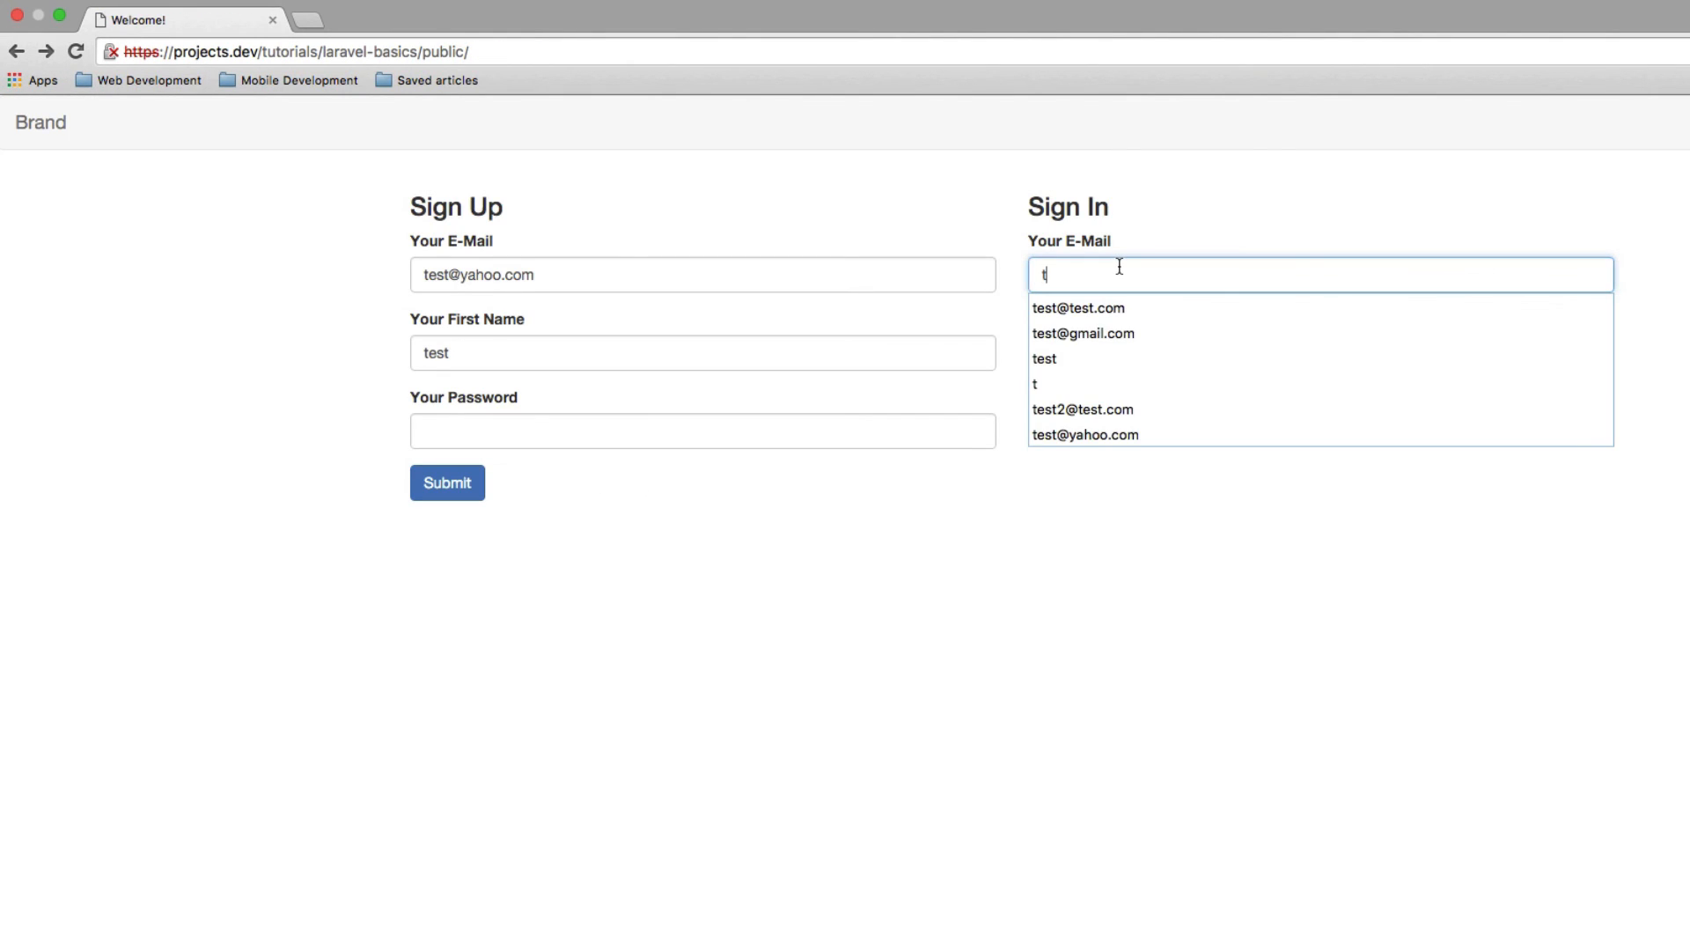
left_click(1084, 435)
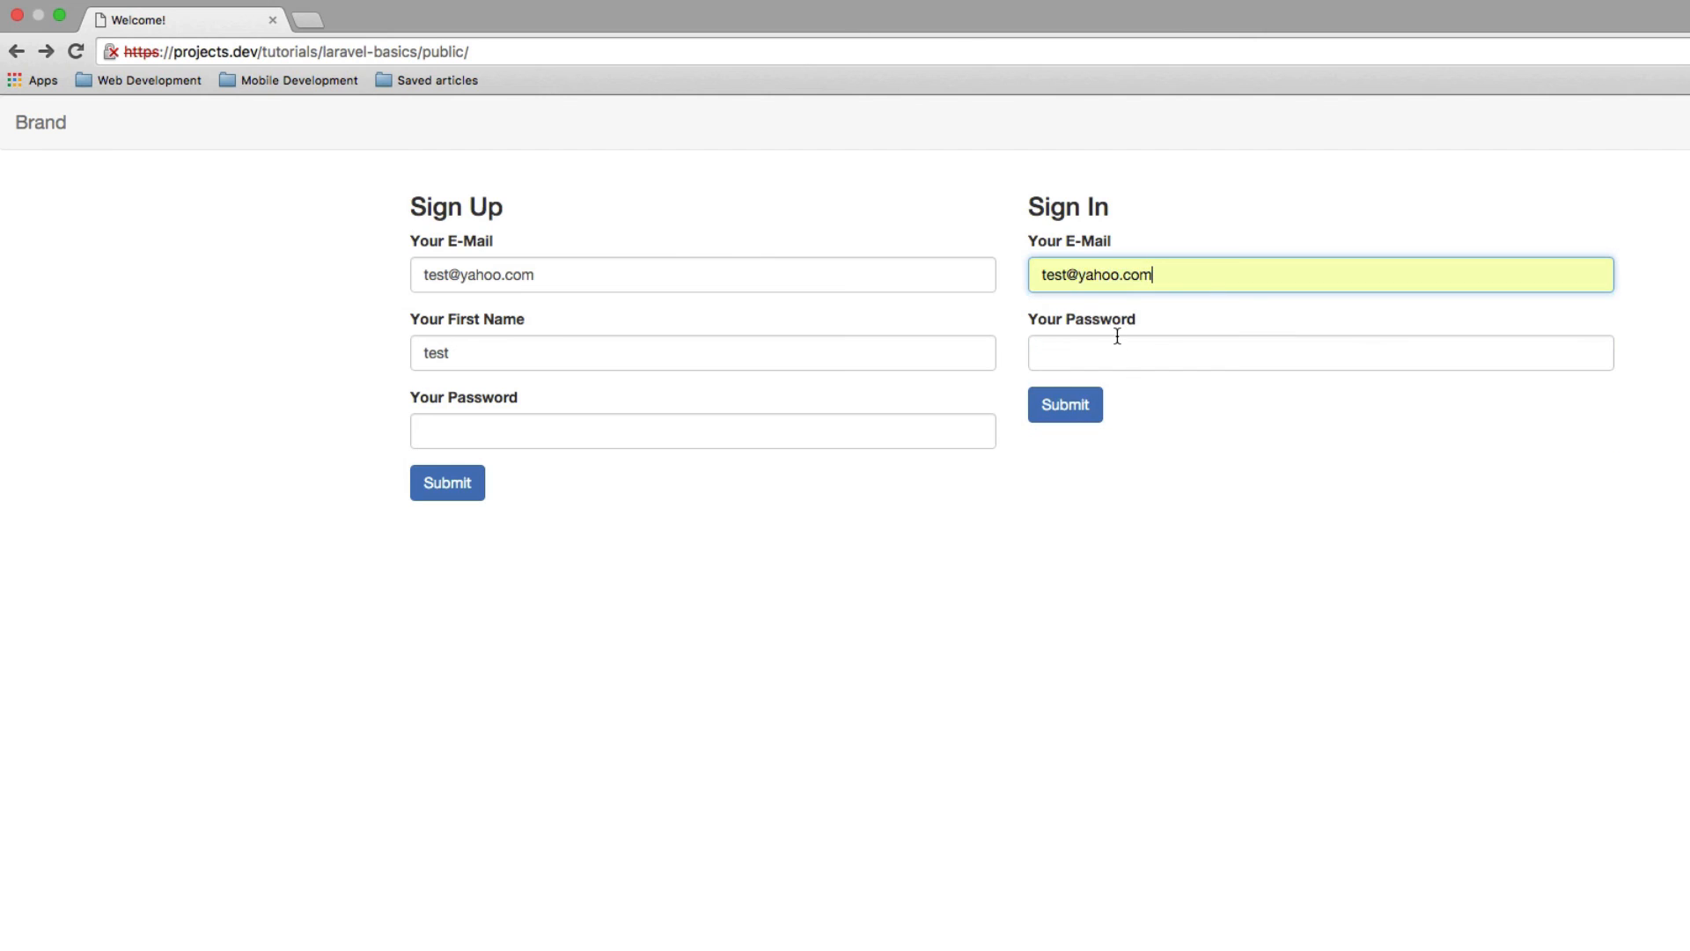
left_click(1063, 404)
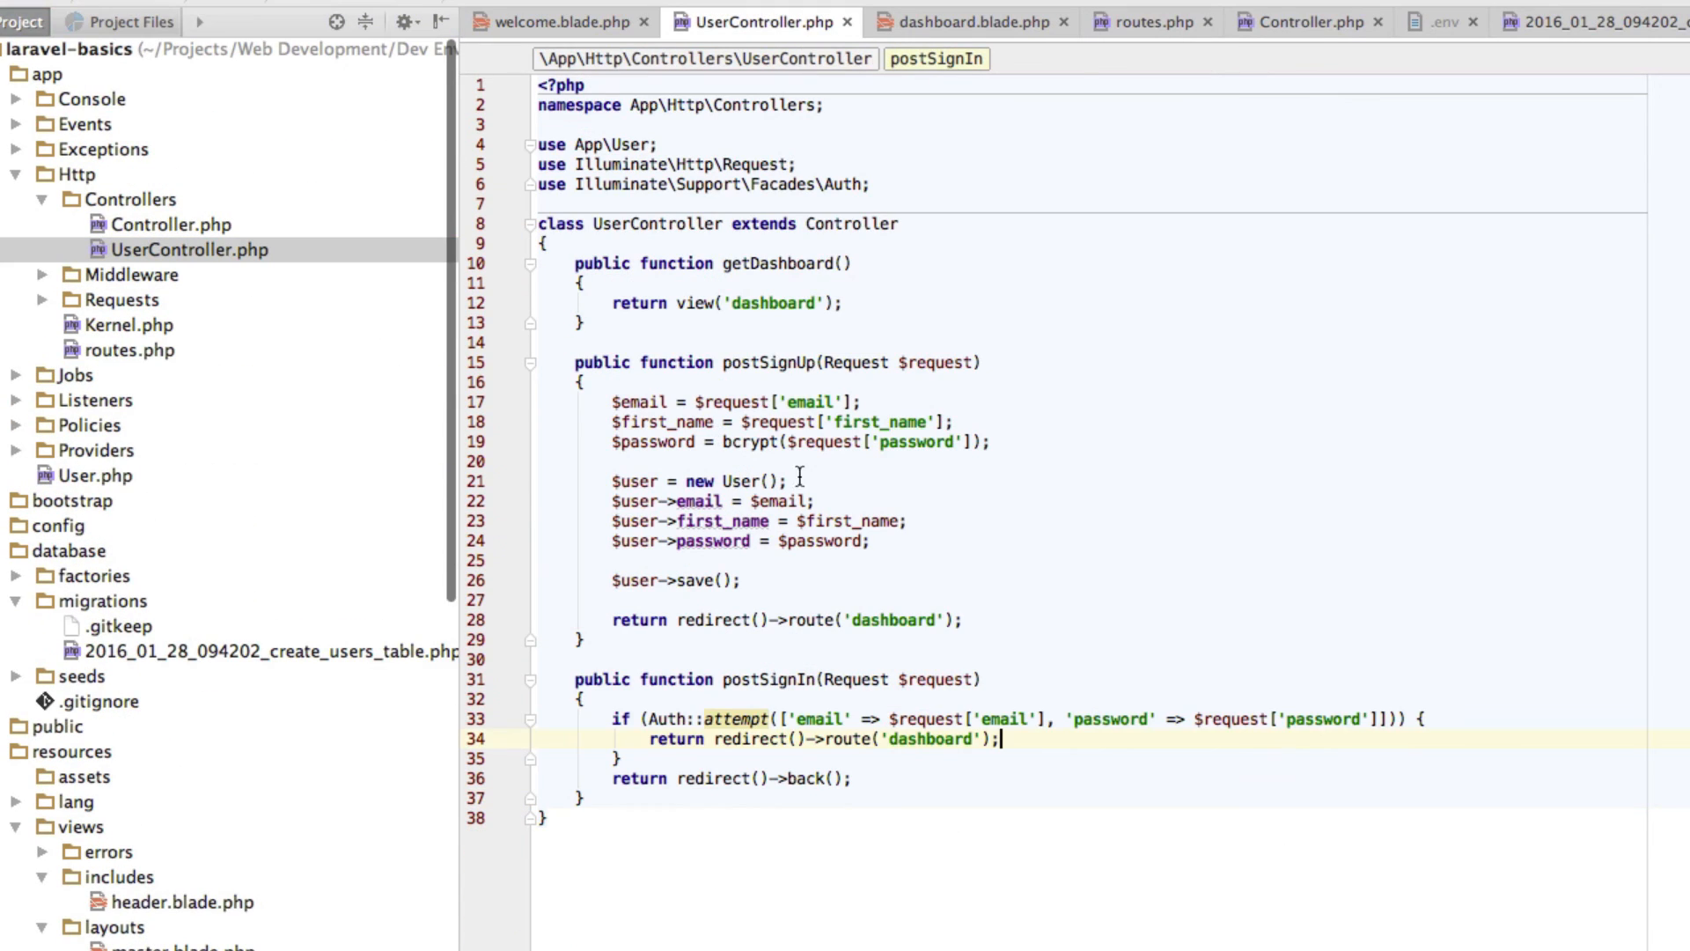
mouse_move(738, 719)
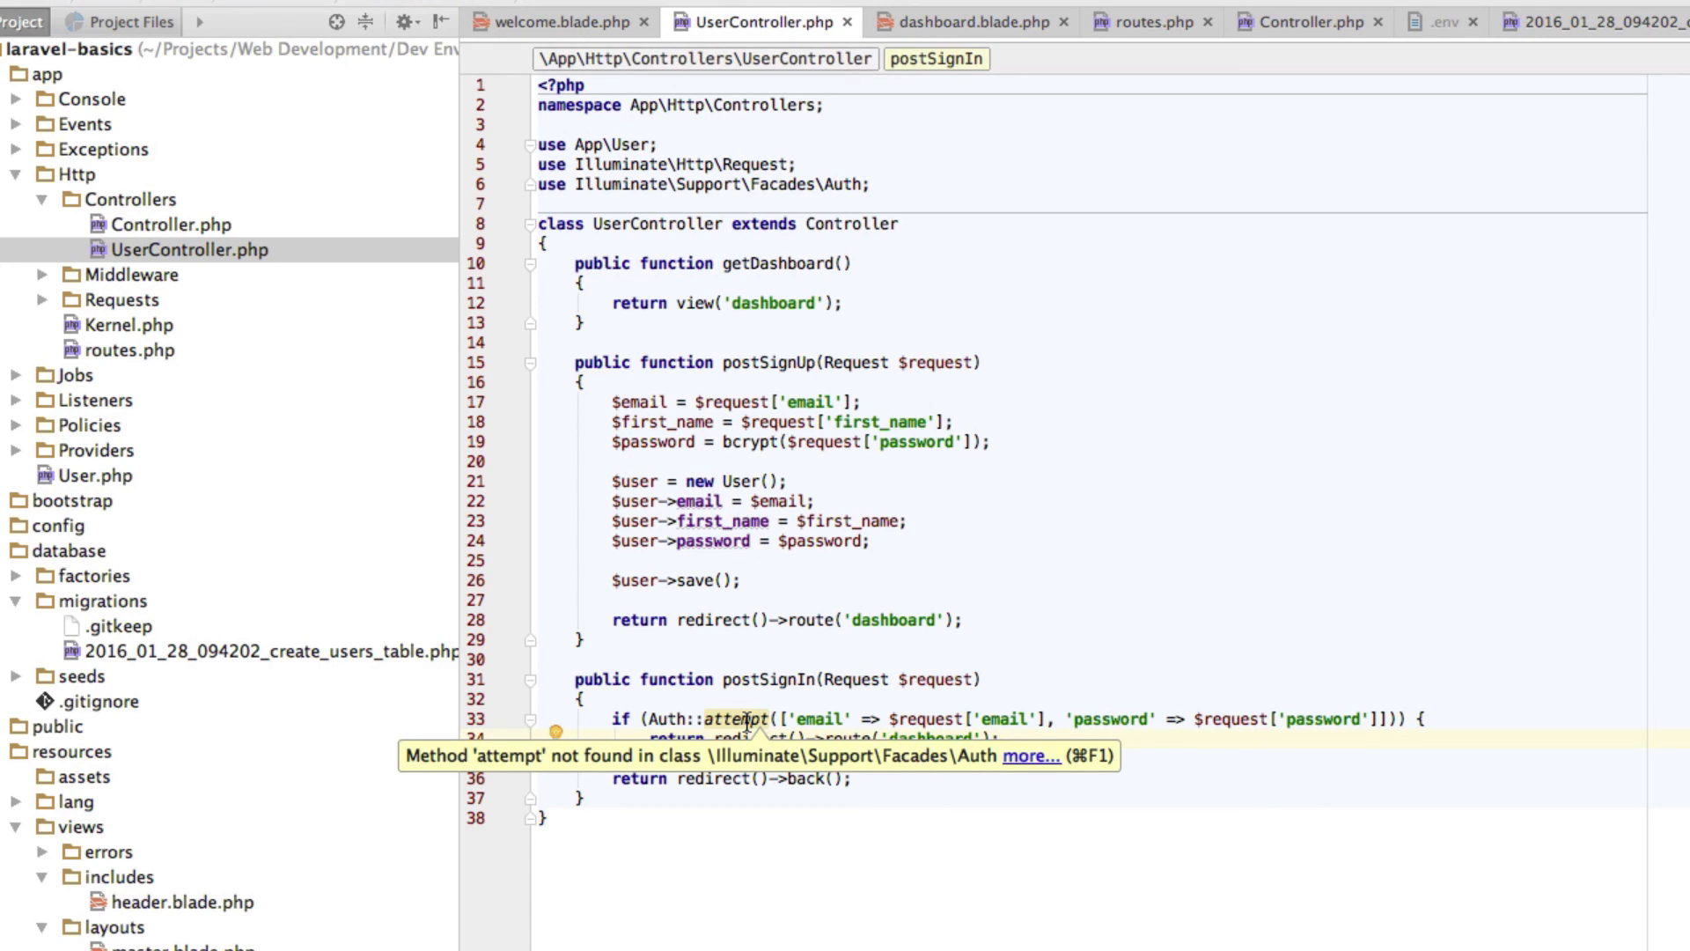
- Insert an empty line after $user->save(); in postSignUp
double_click(736, 718)
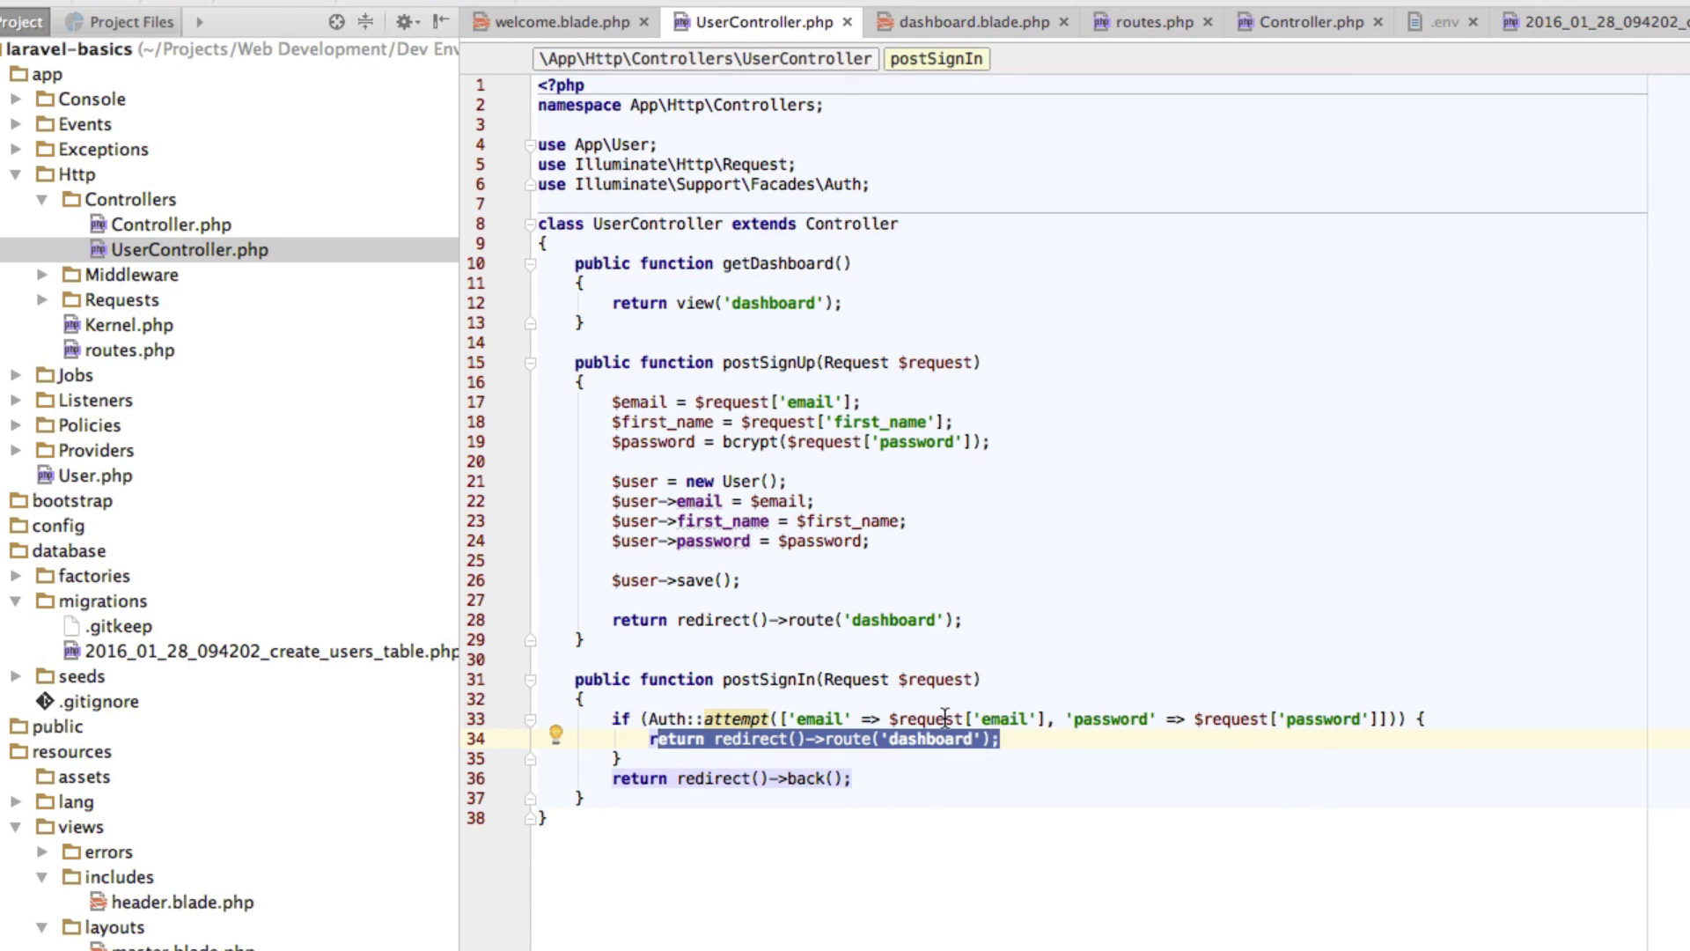
mouse_move(927, 676)
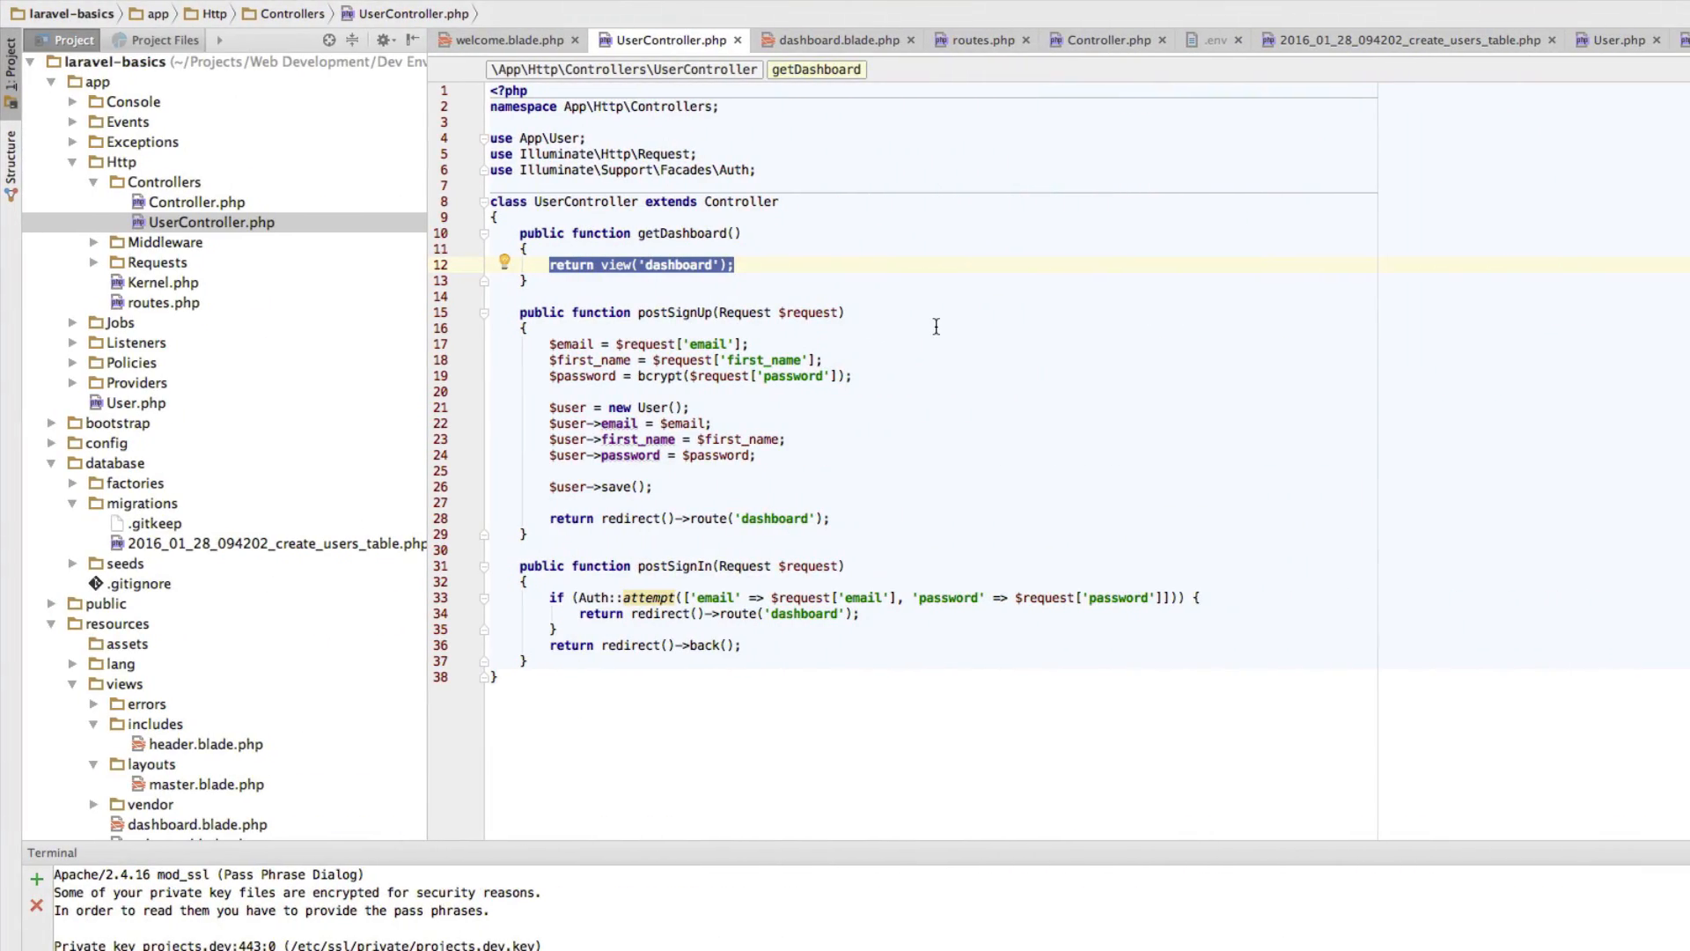
mouse_move(845, 326)
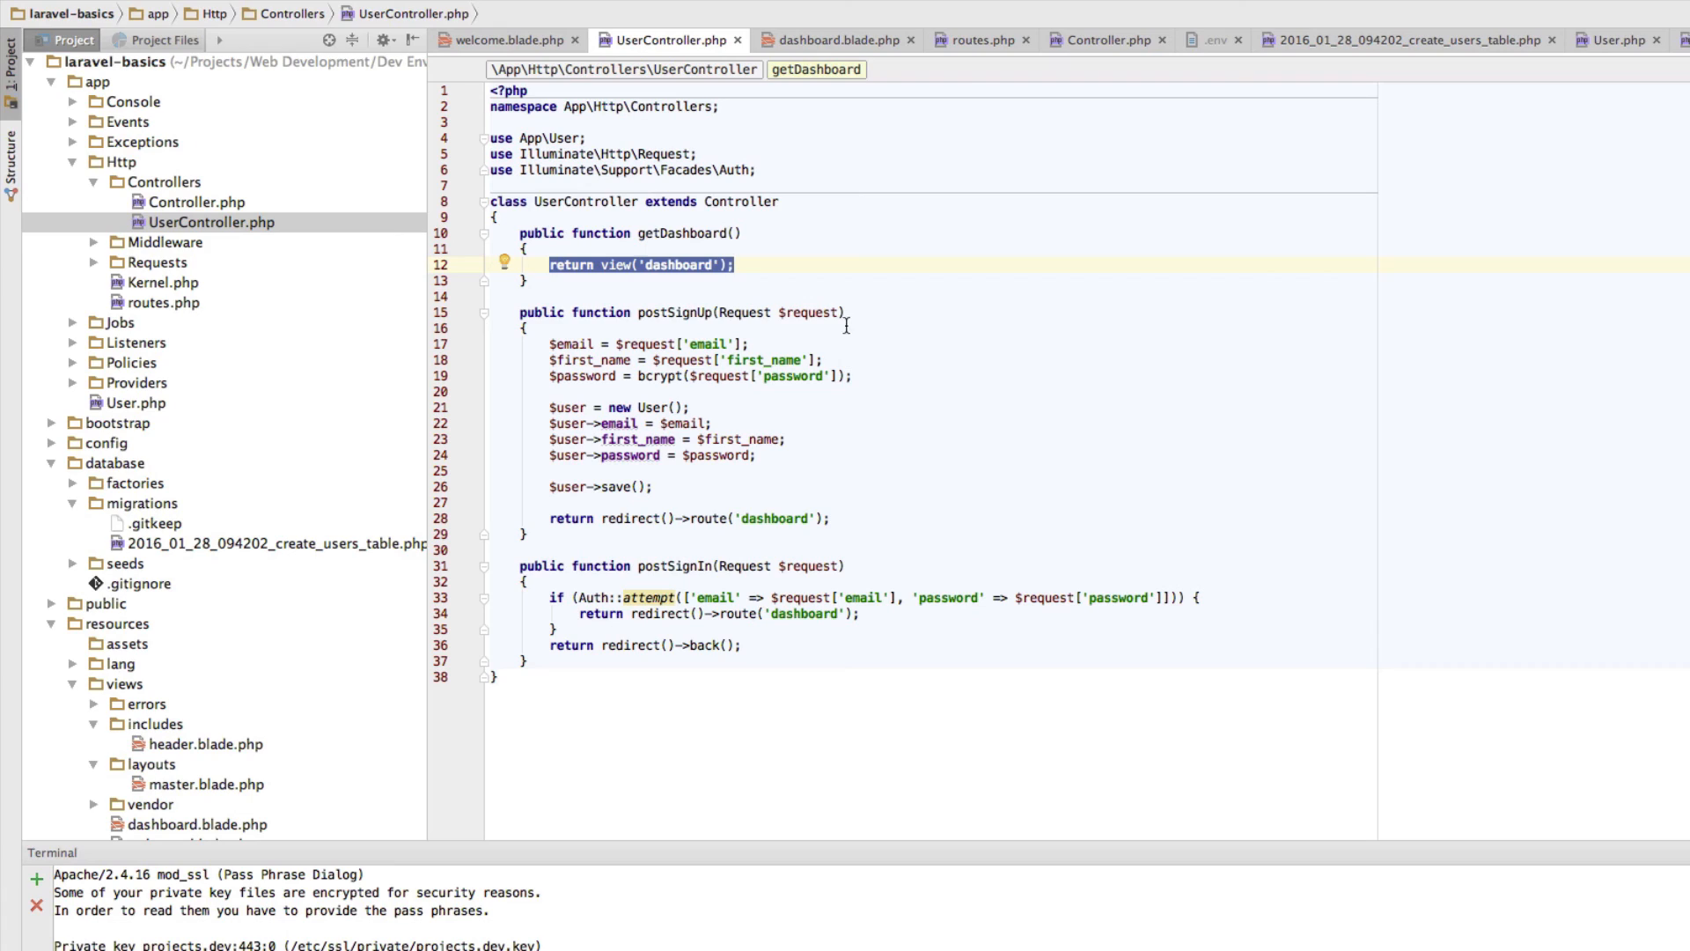
left_click(655, 486)
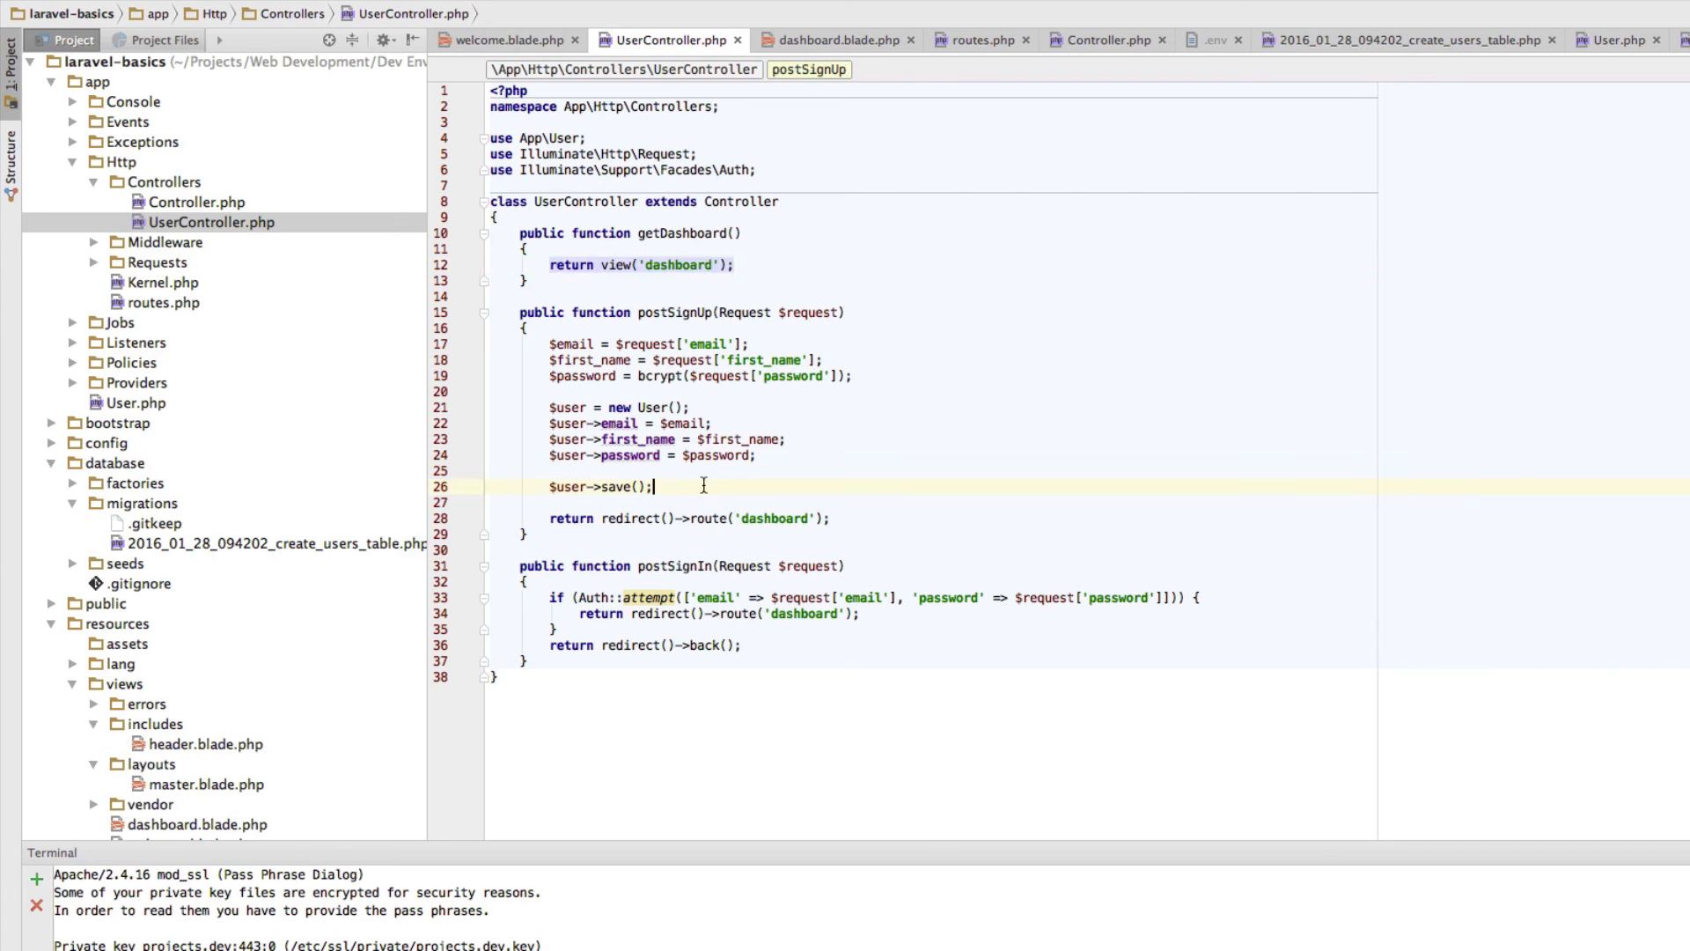
key("Return")
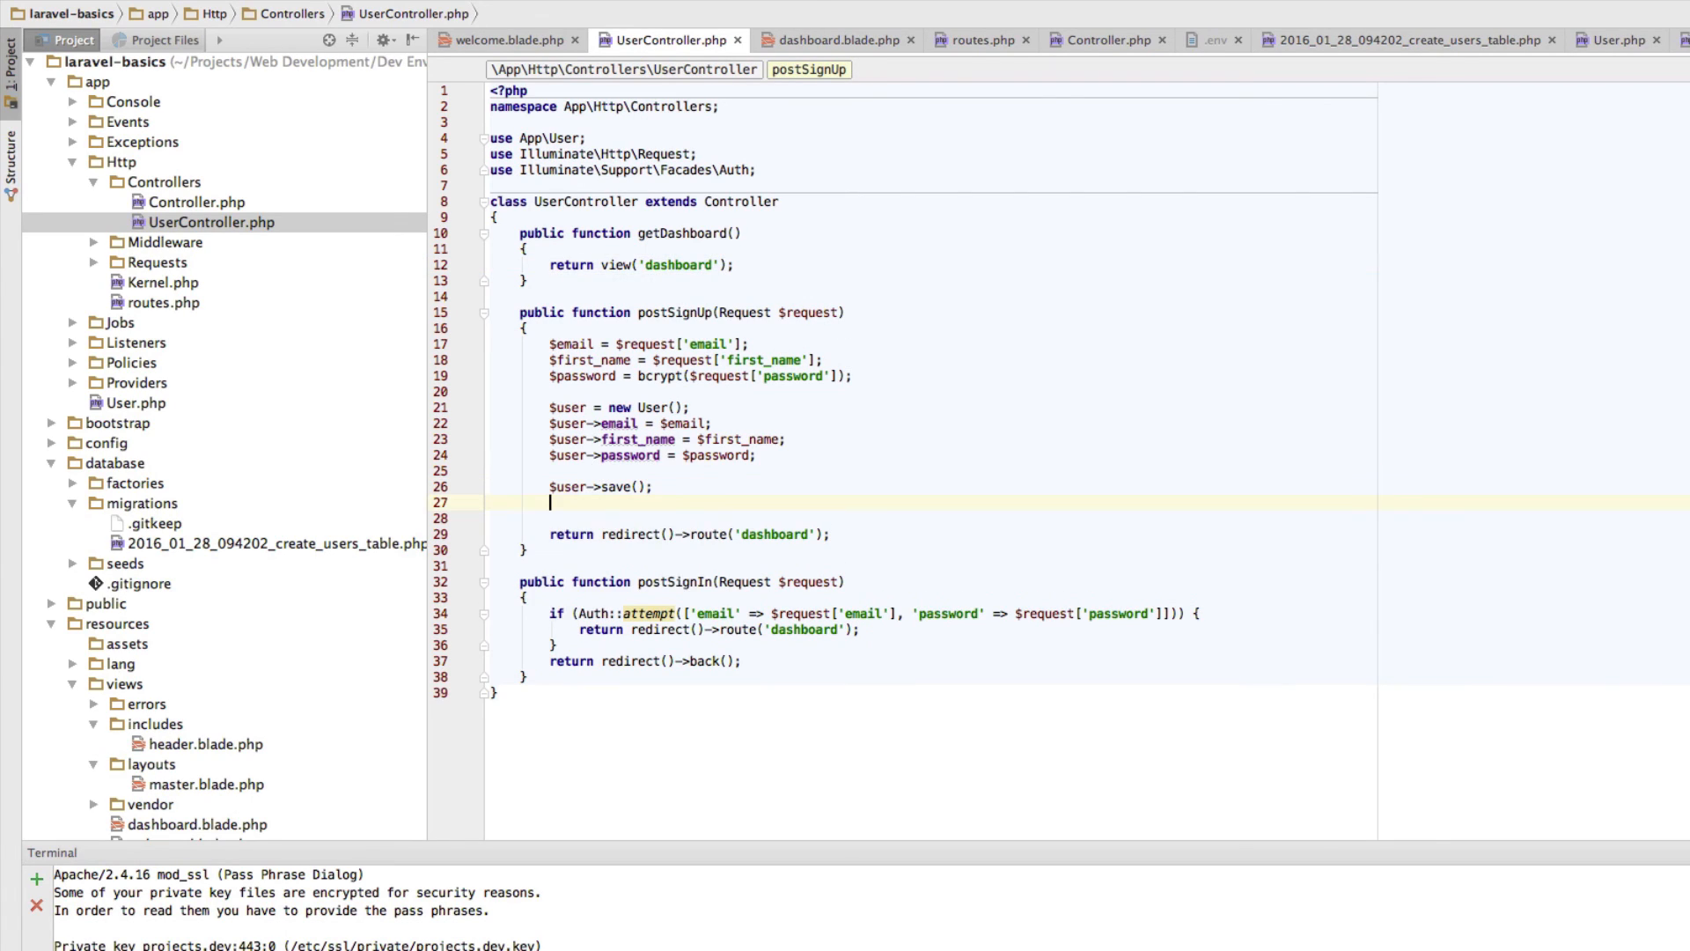
mouse_move(635, 455)
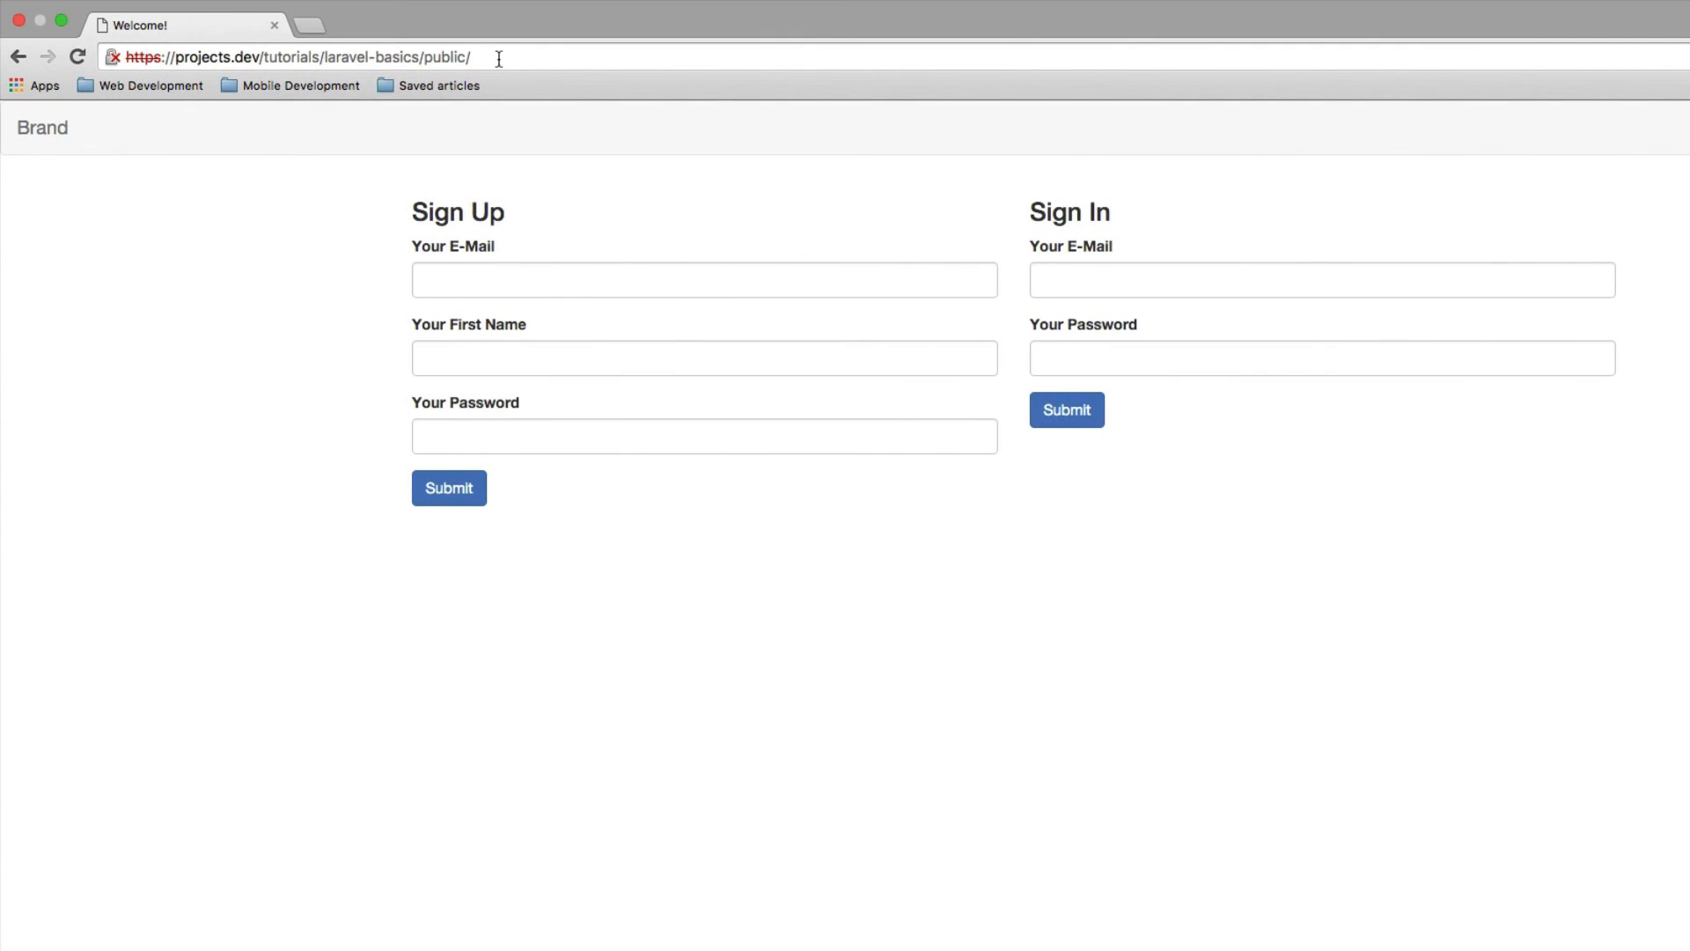
type("dashboard');")
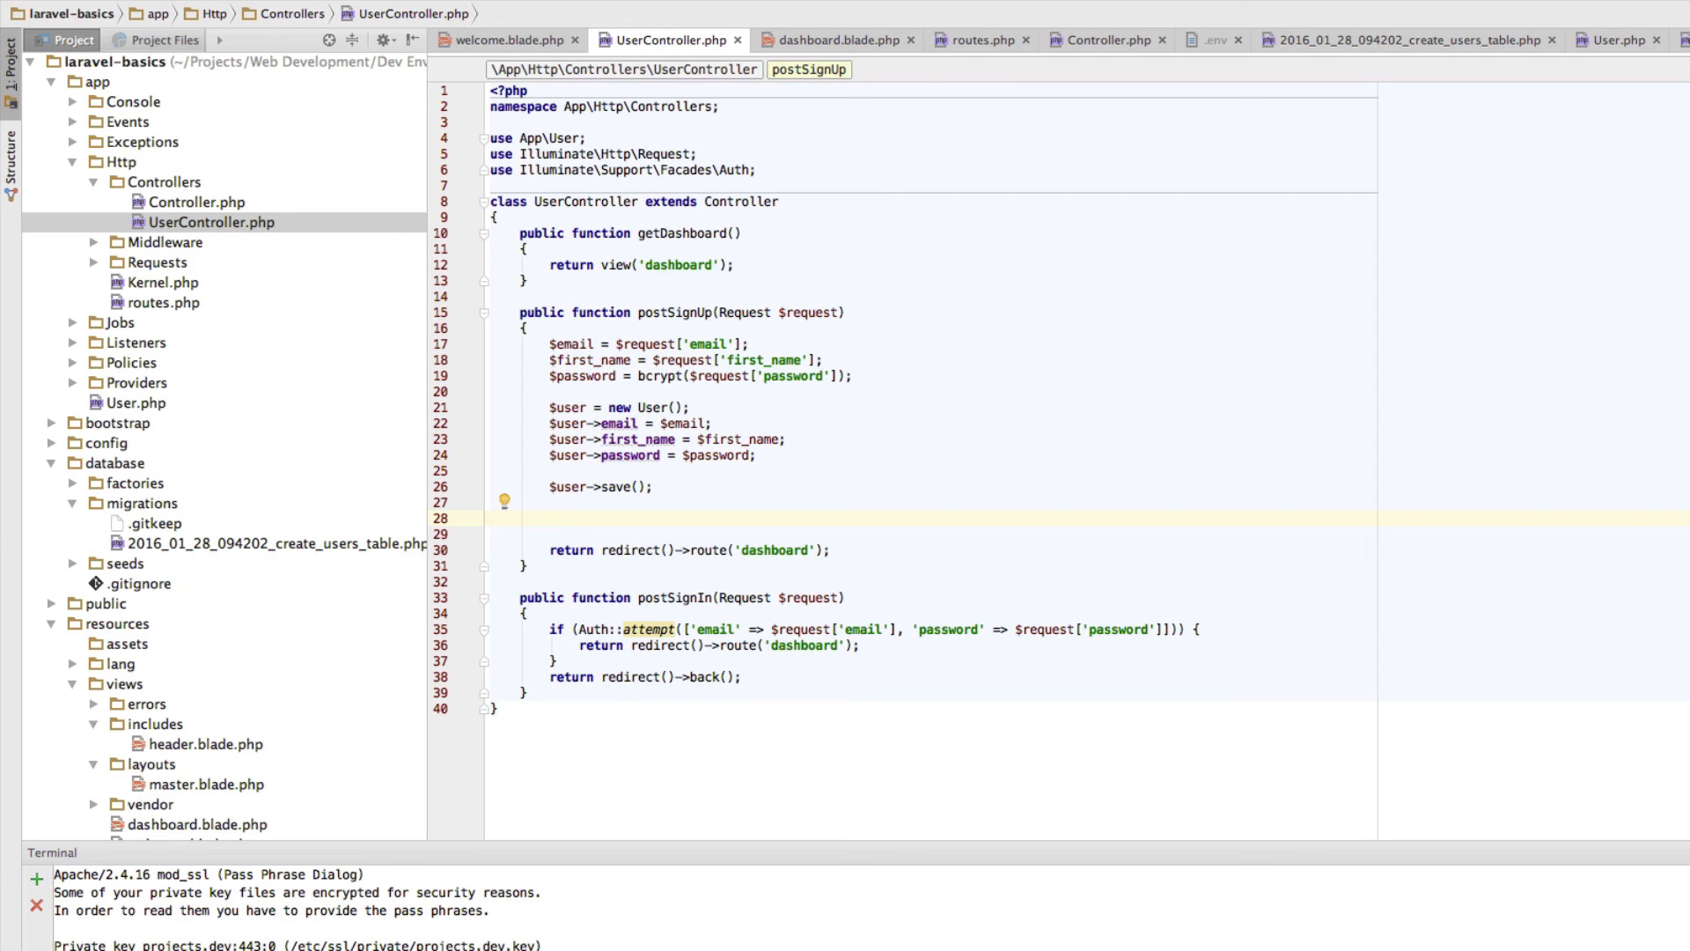
- Add Auth::login($user); after saving the user in postSignUp
type("Auth::")
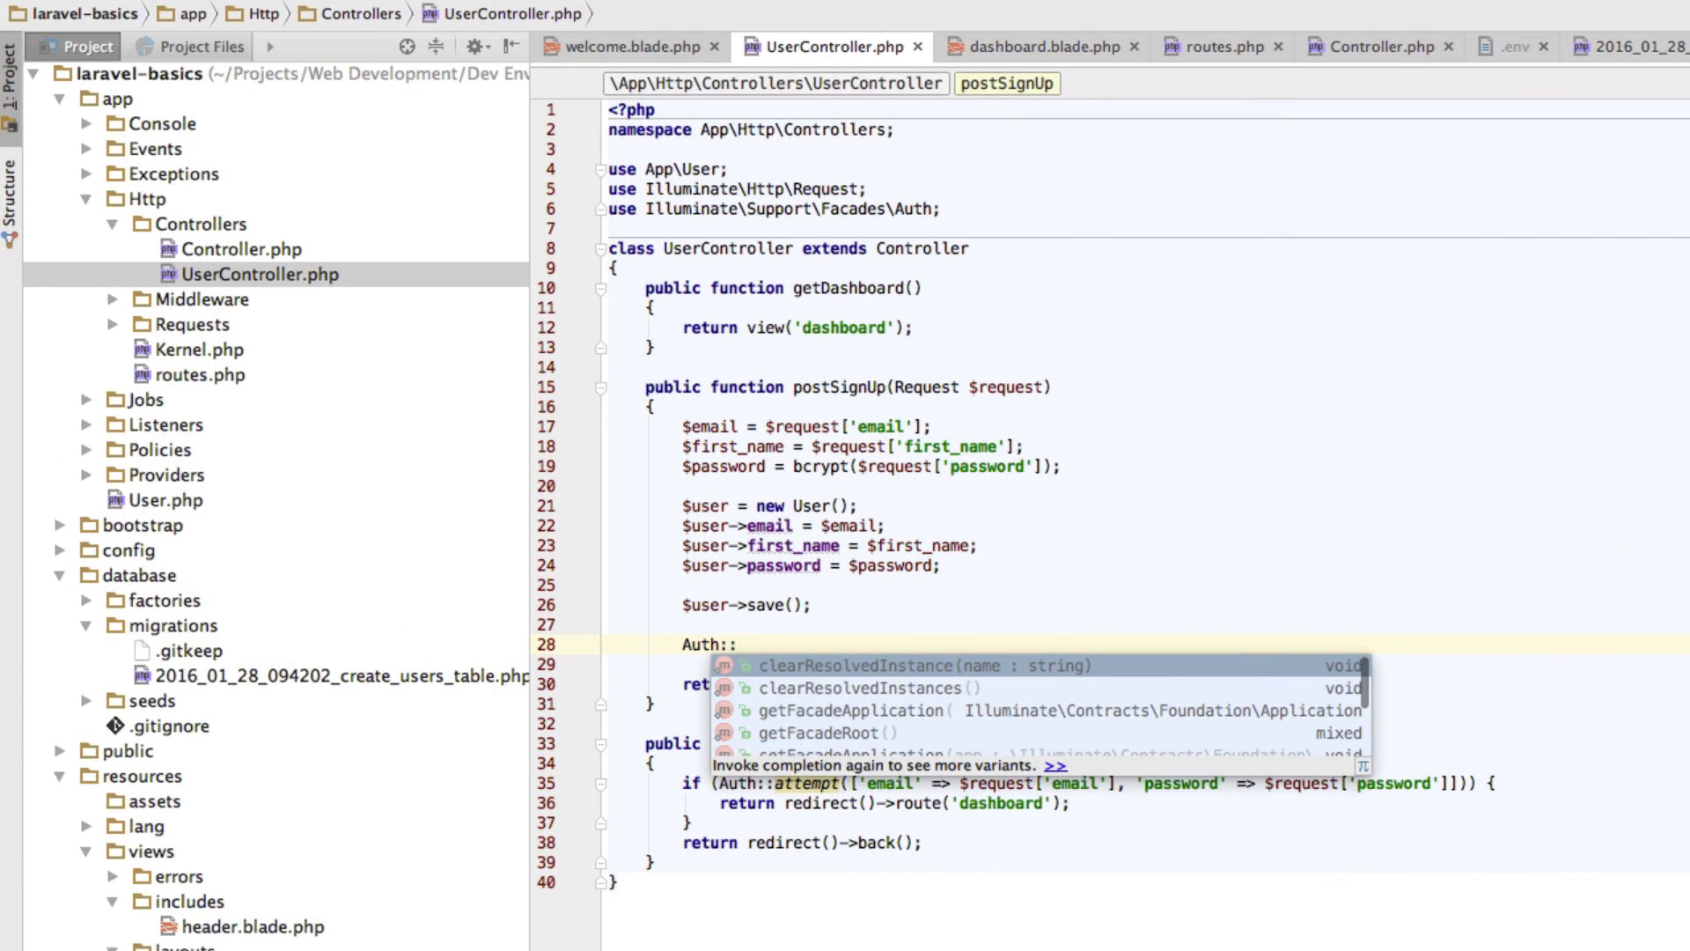
type("login")
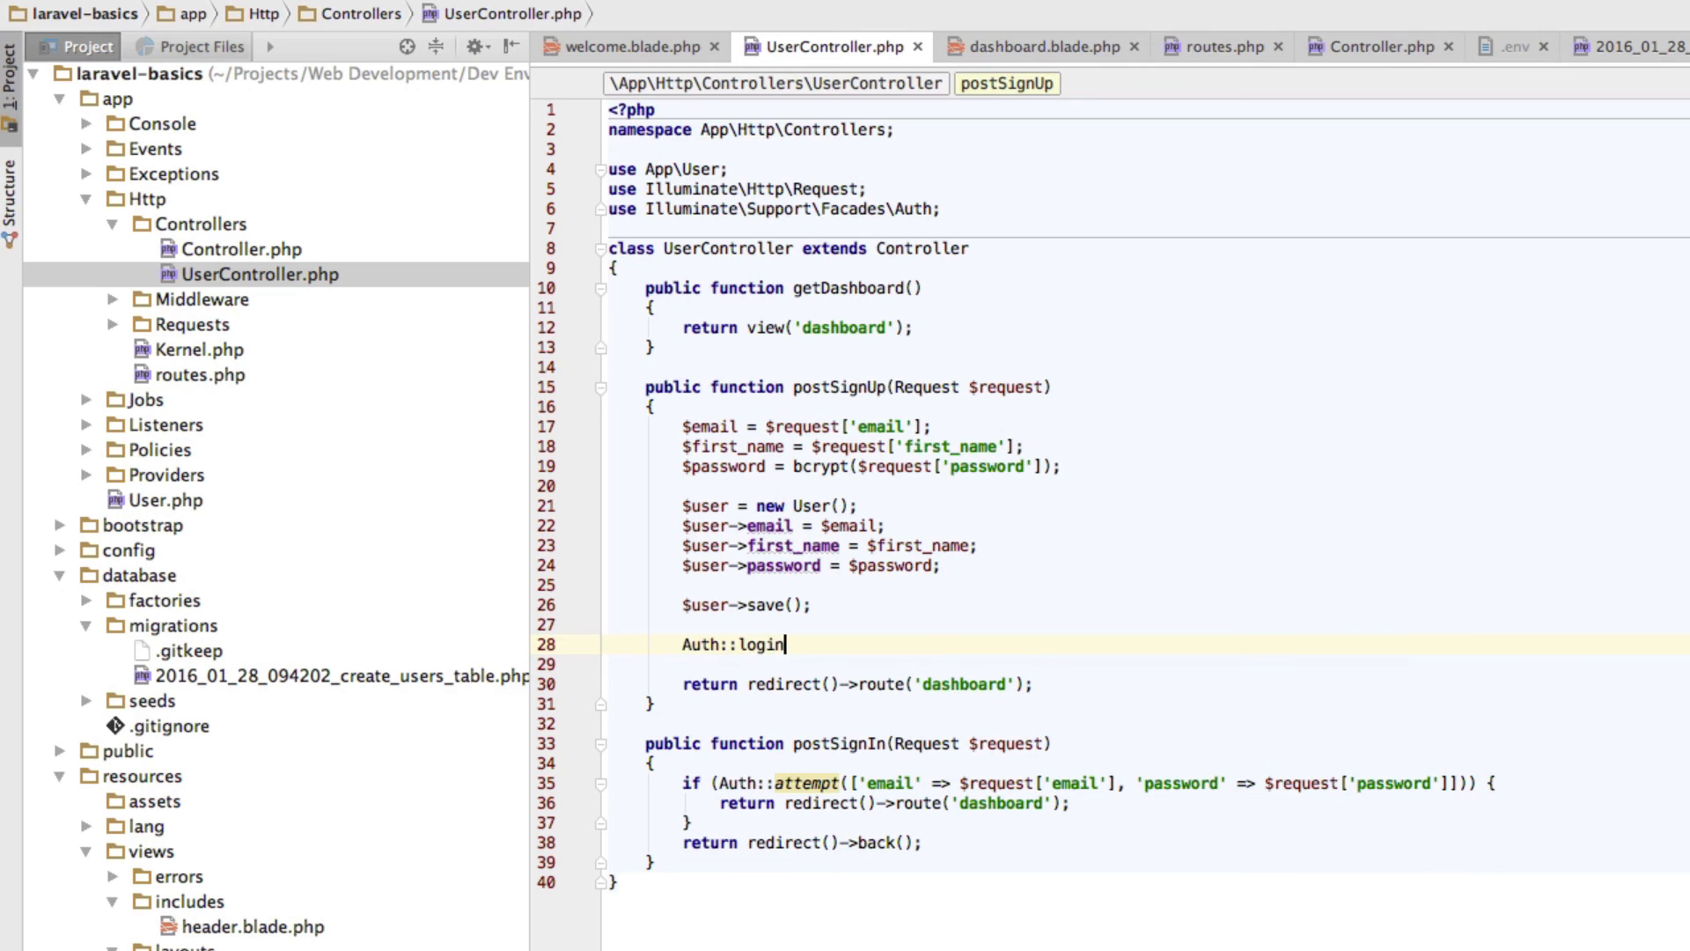
type("($user)")
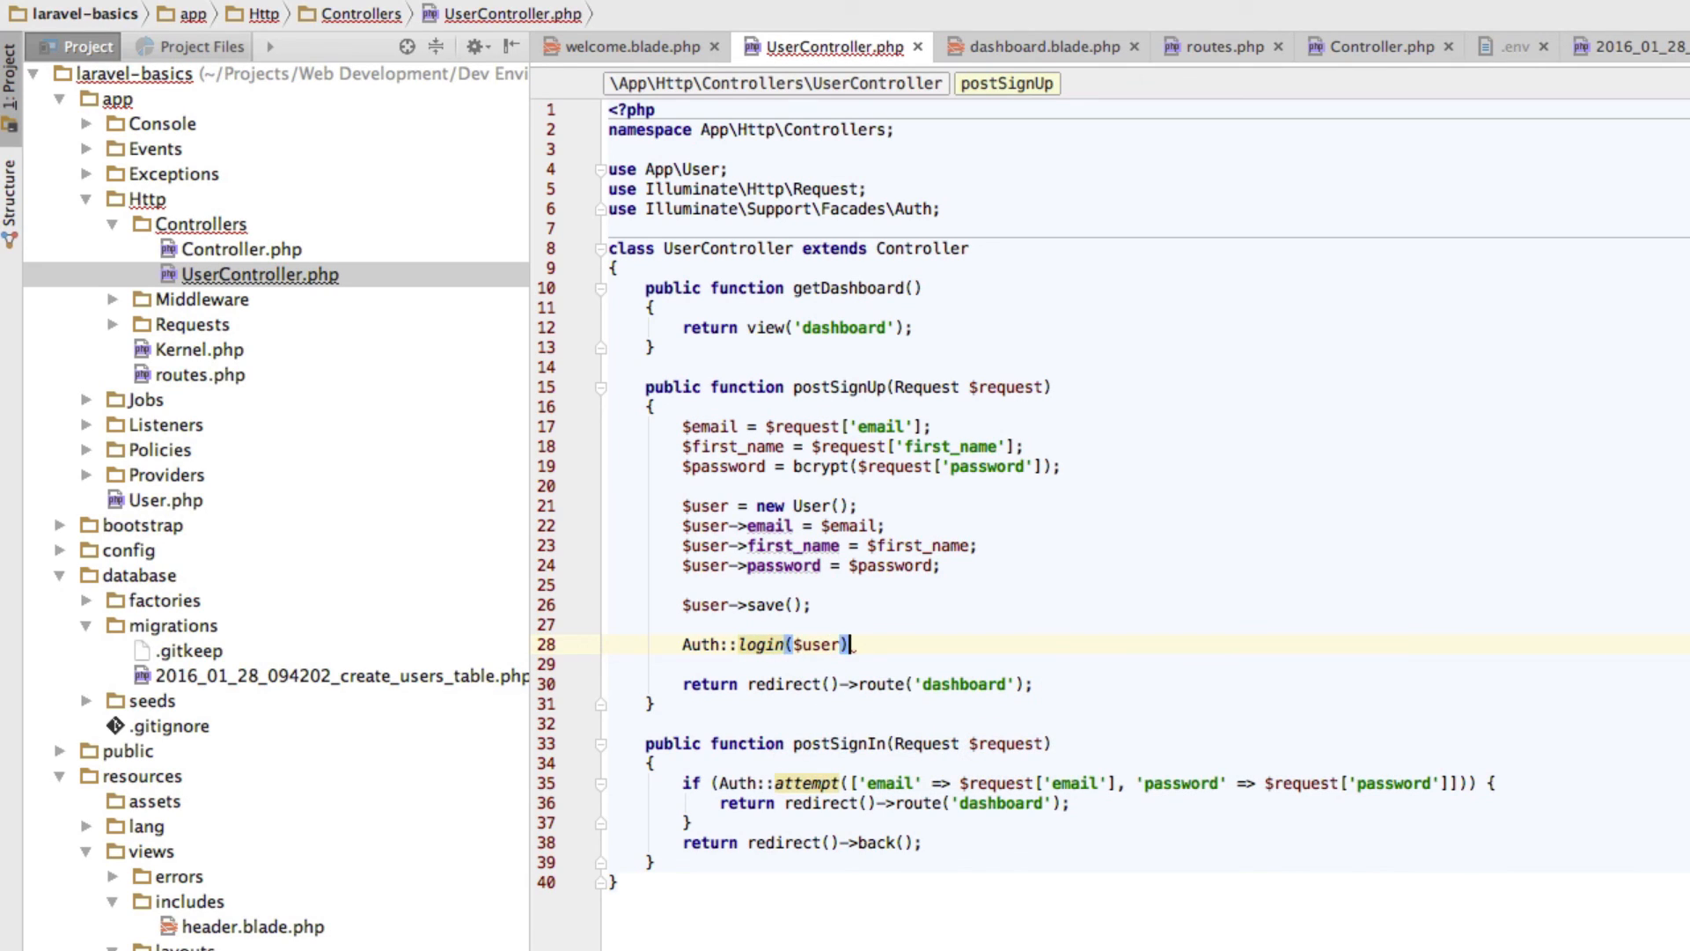
type(";")
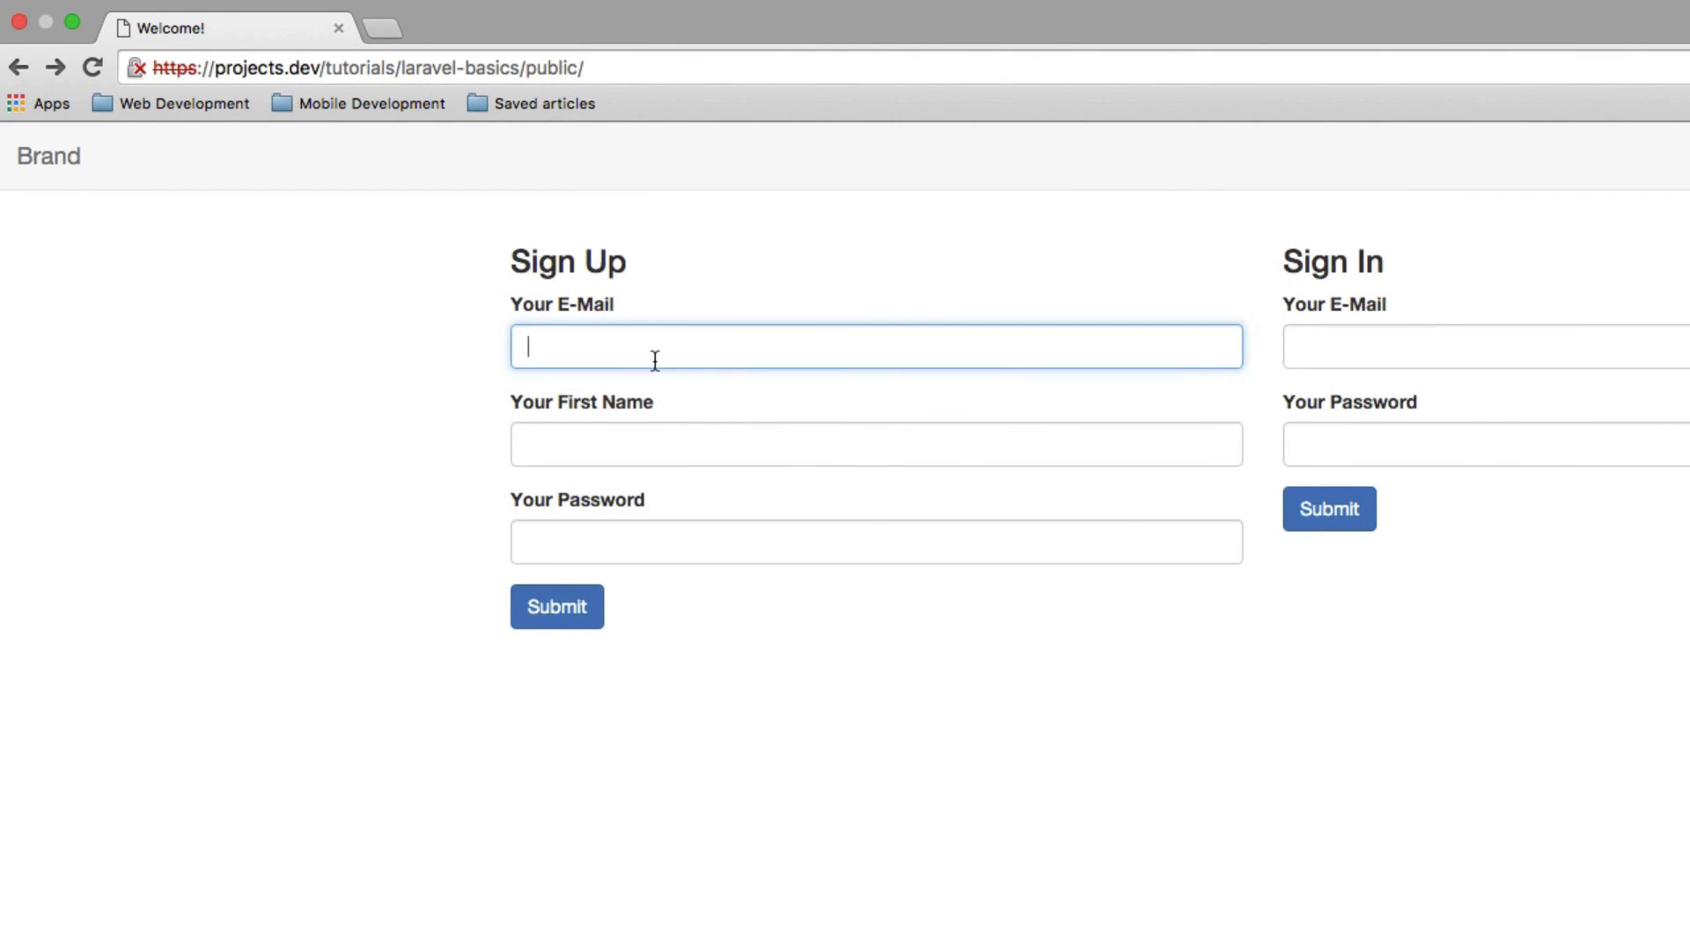
mouse_move(657, 391)
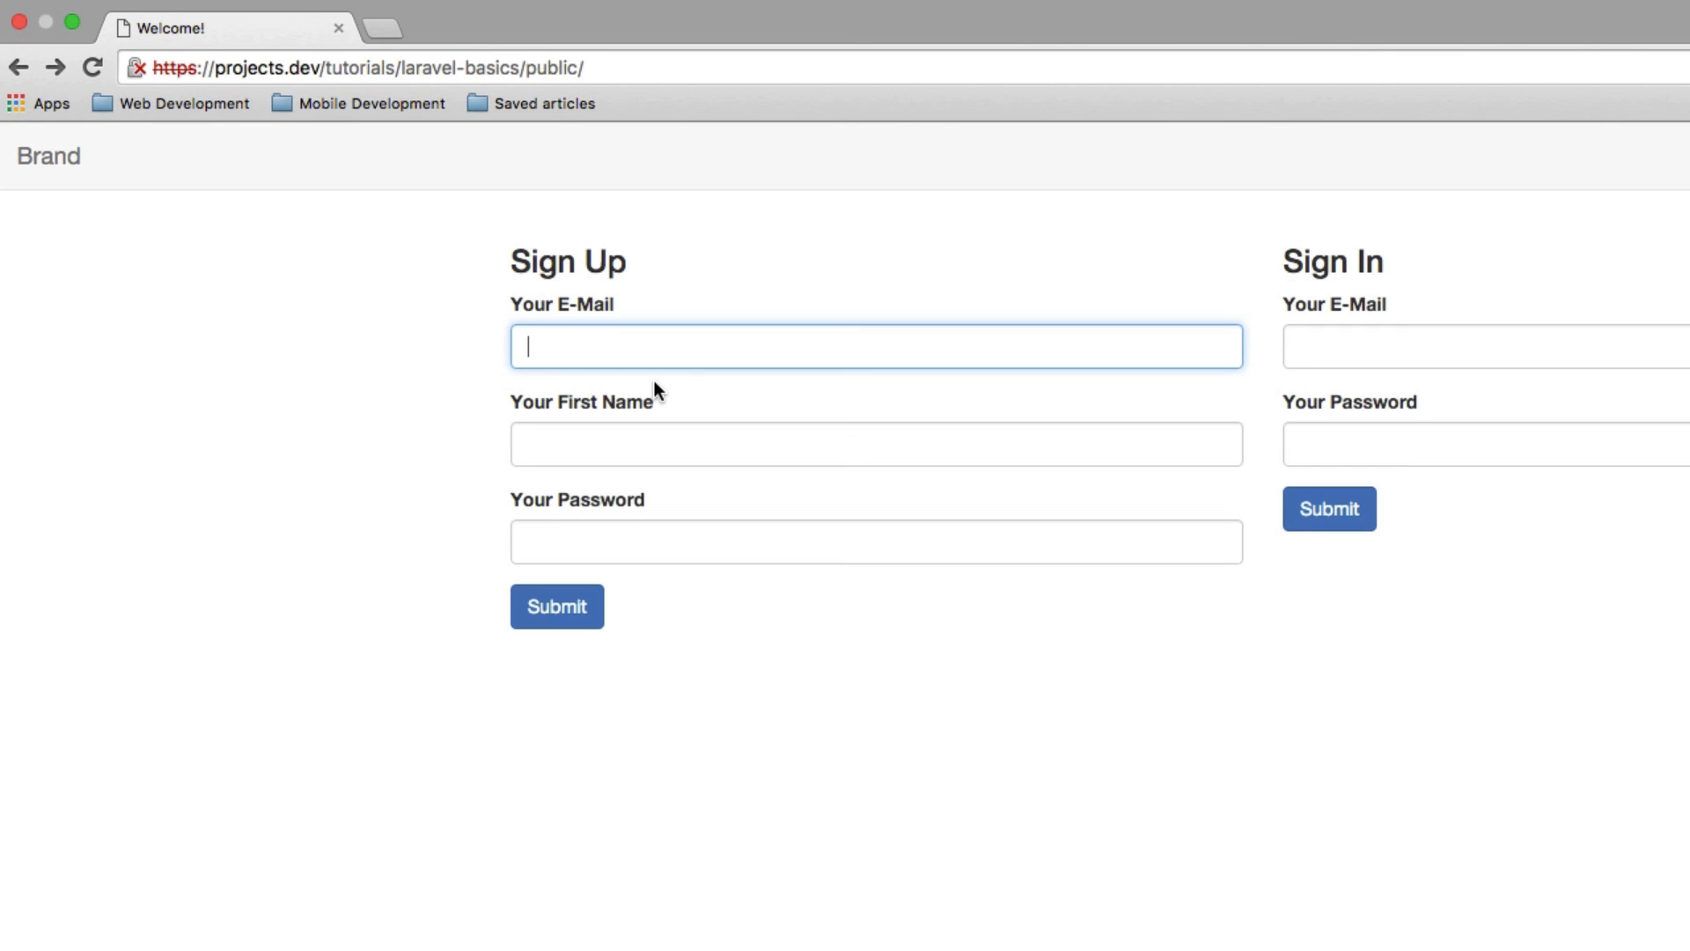
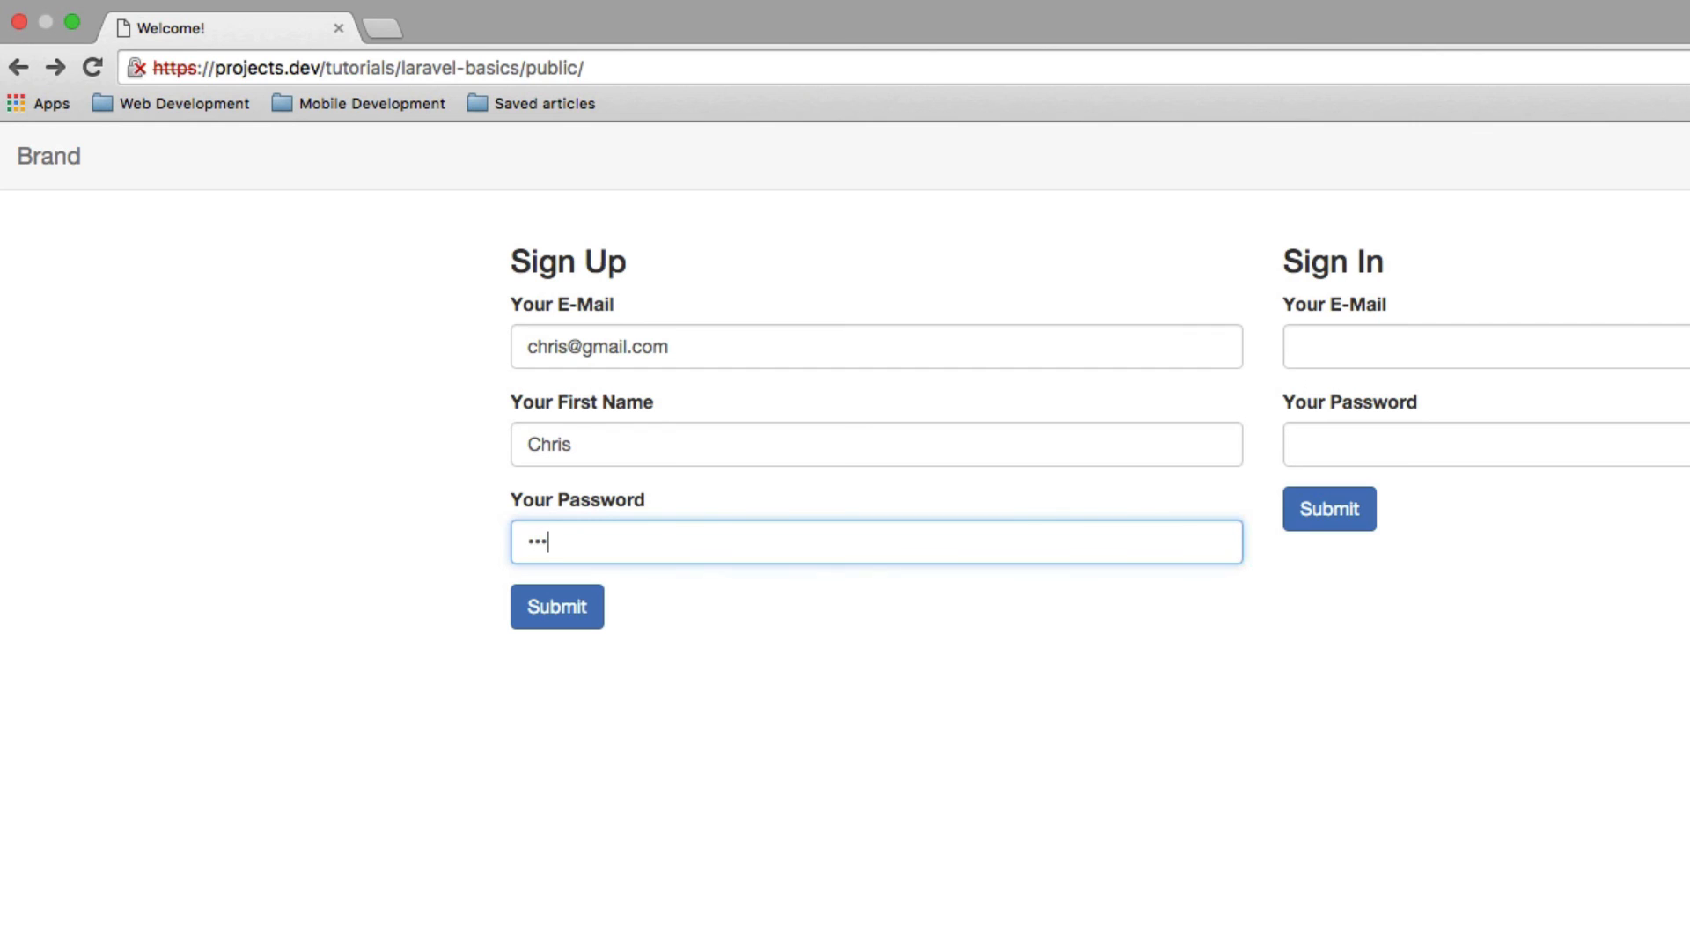
- Fill the Sign Up form with a chris@ email and password and submit it
type("••")
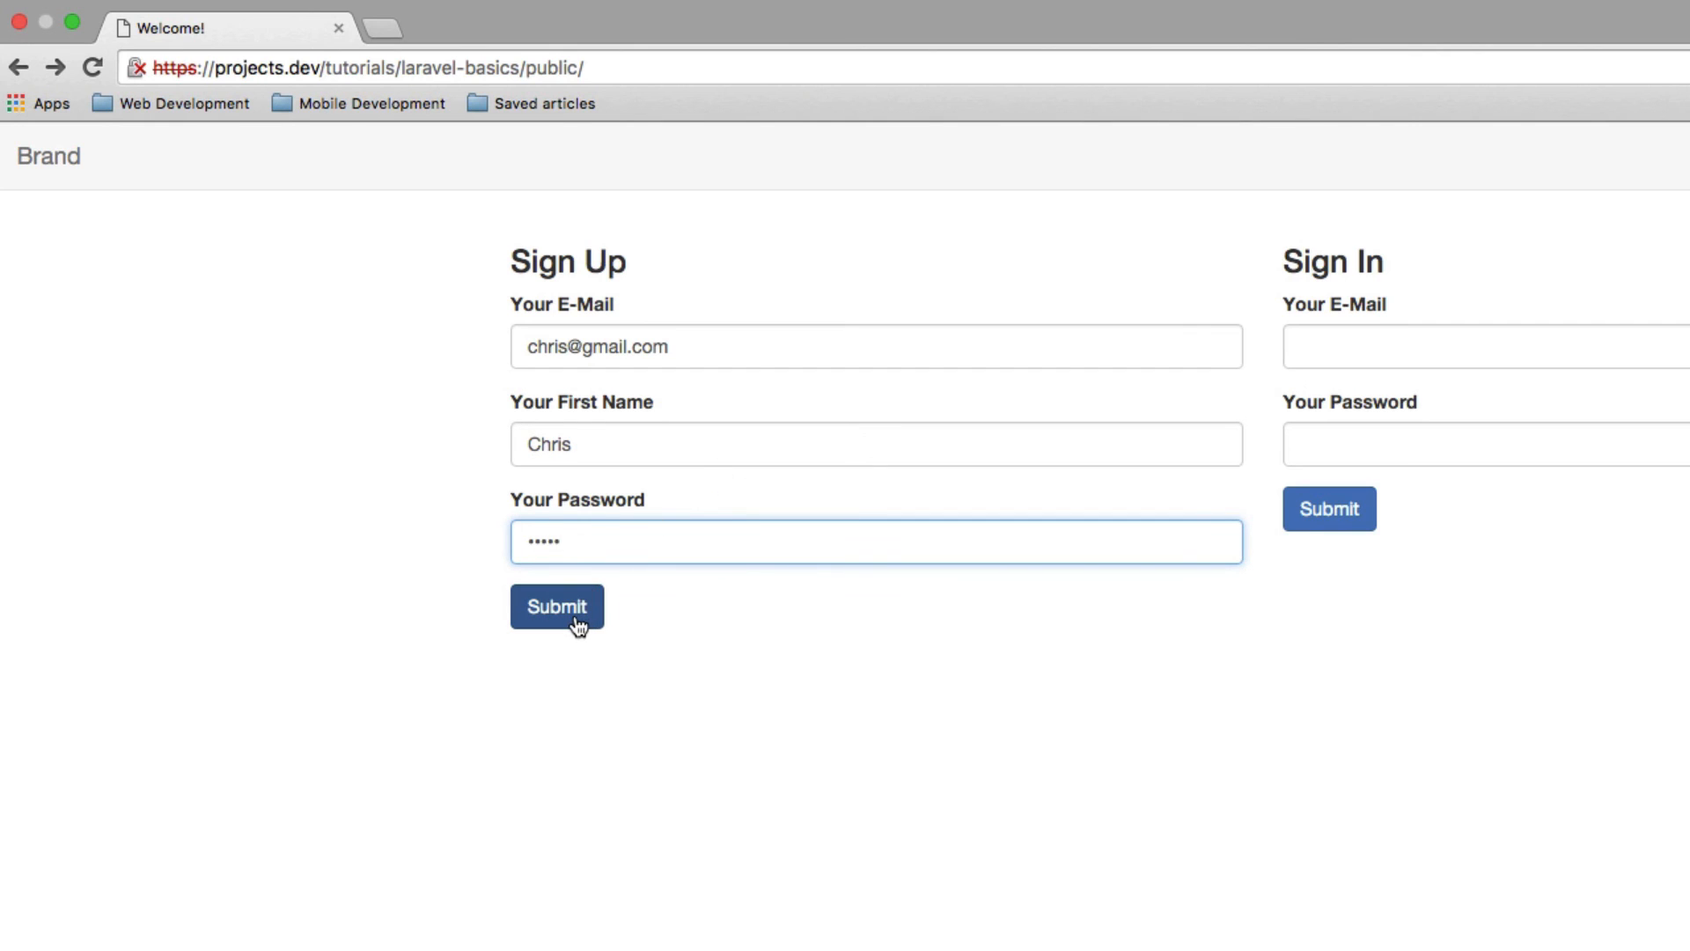
left_click(556, 605)
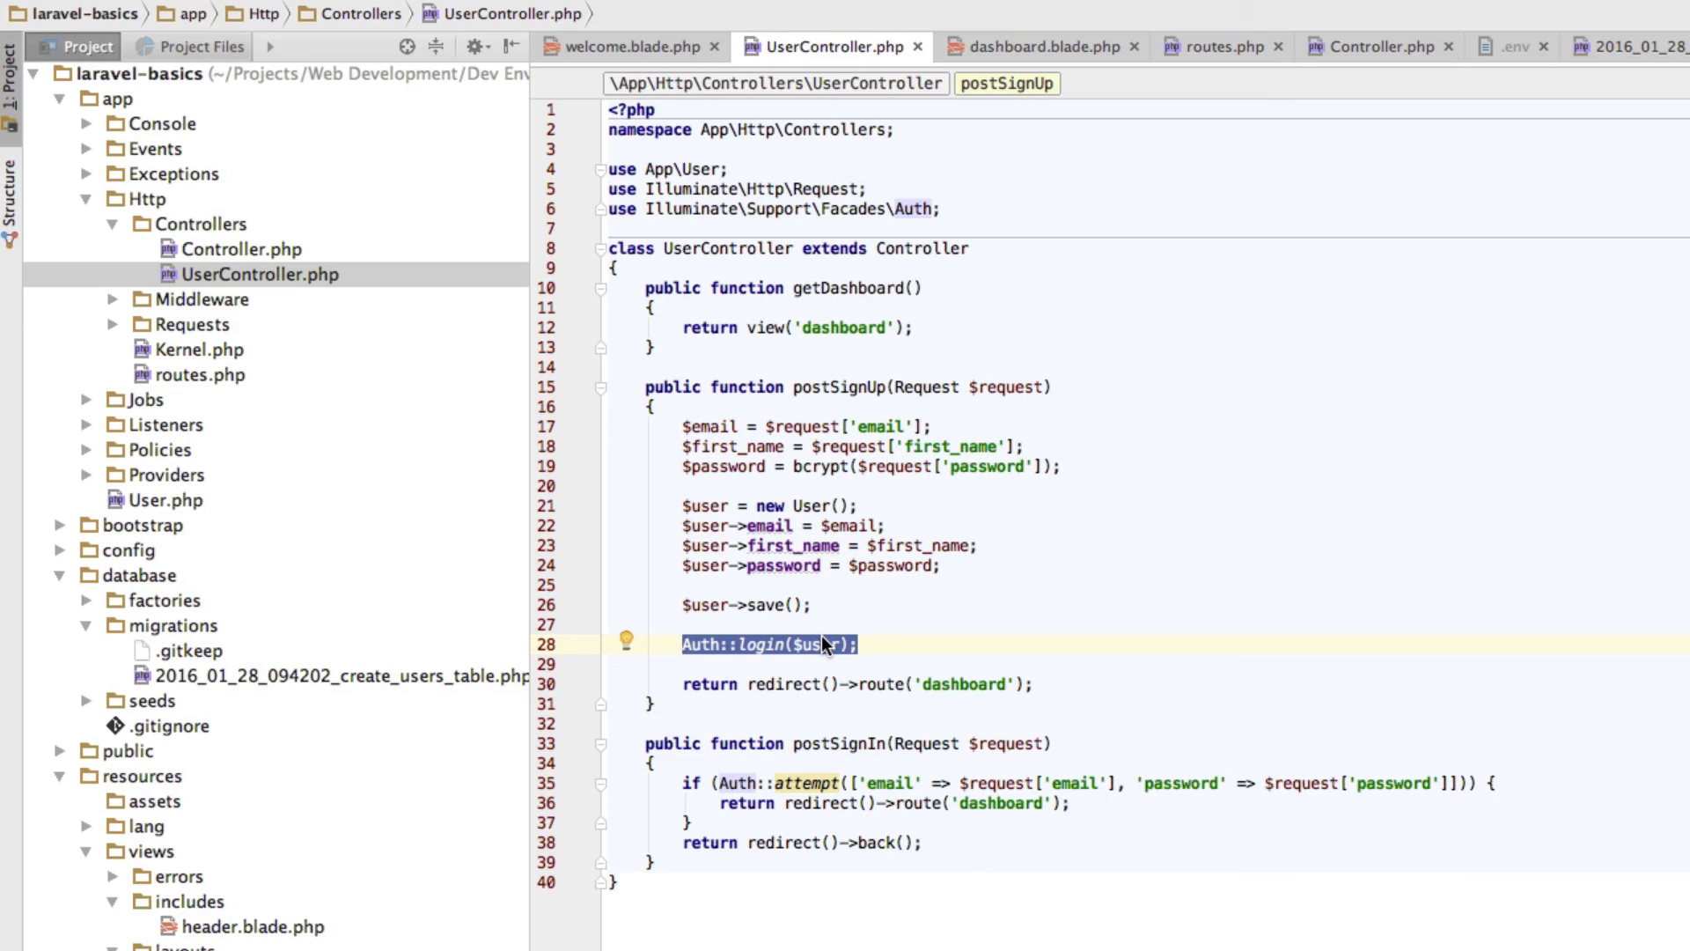
mouse_move(822, 662)
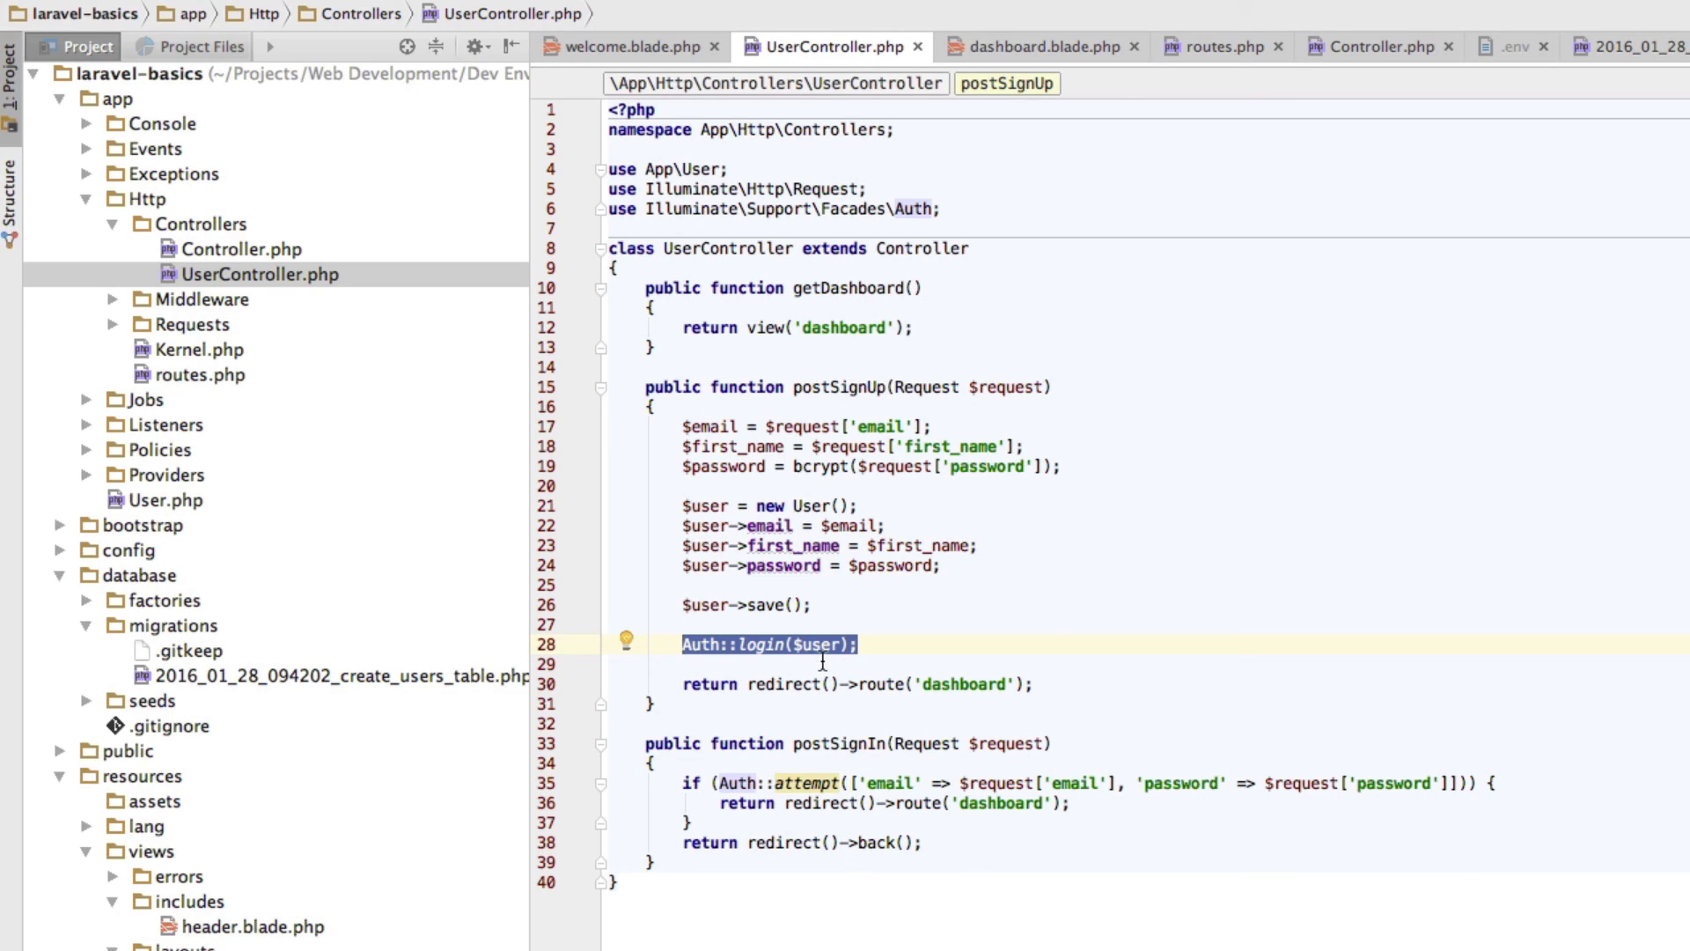